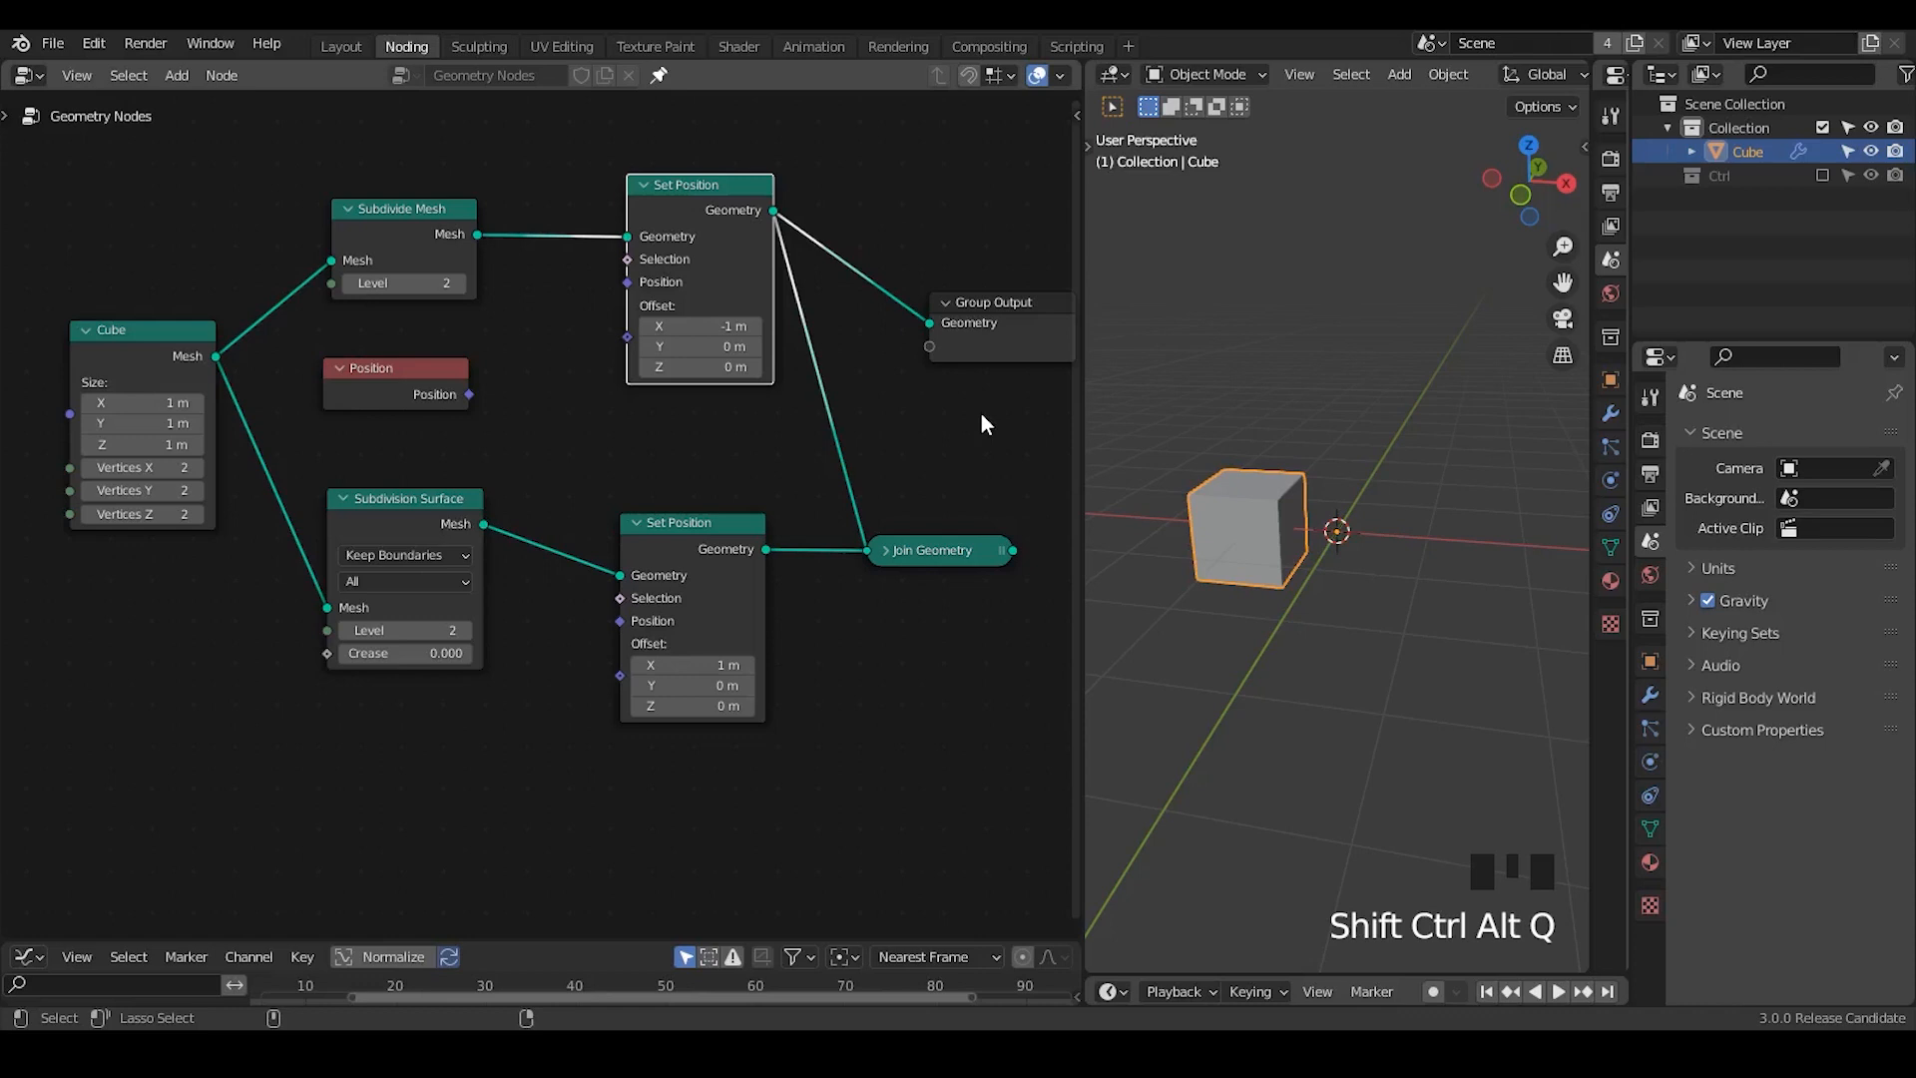
mouse_move(970, 187)
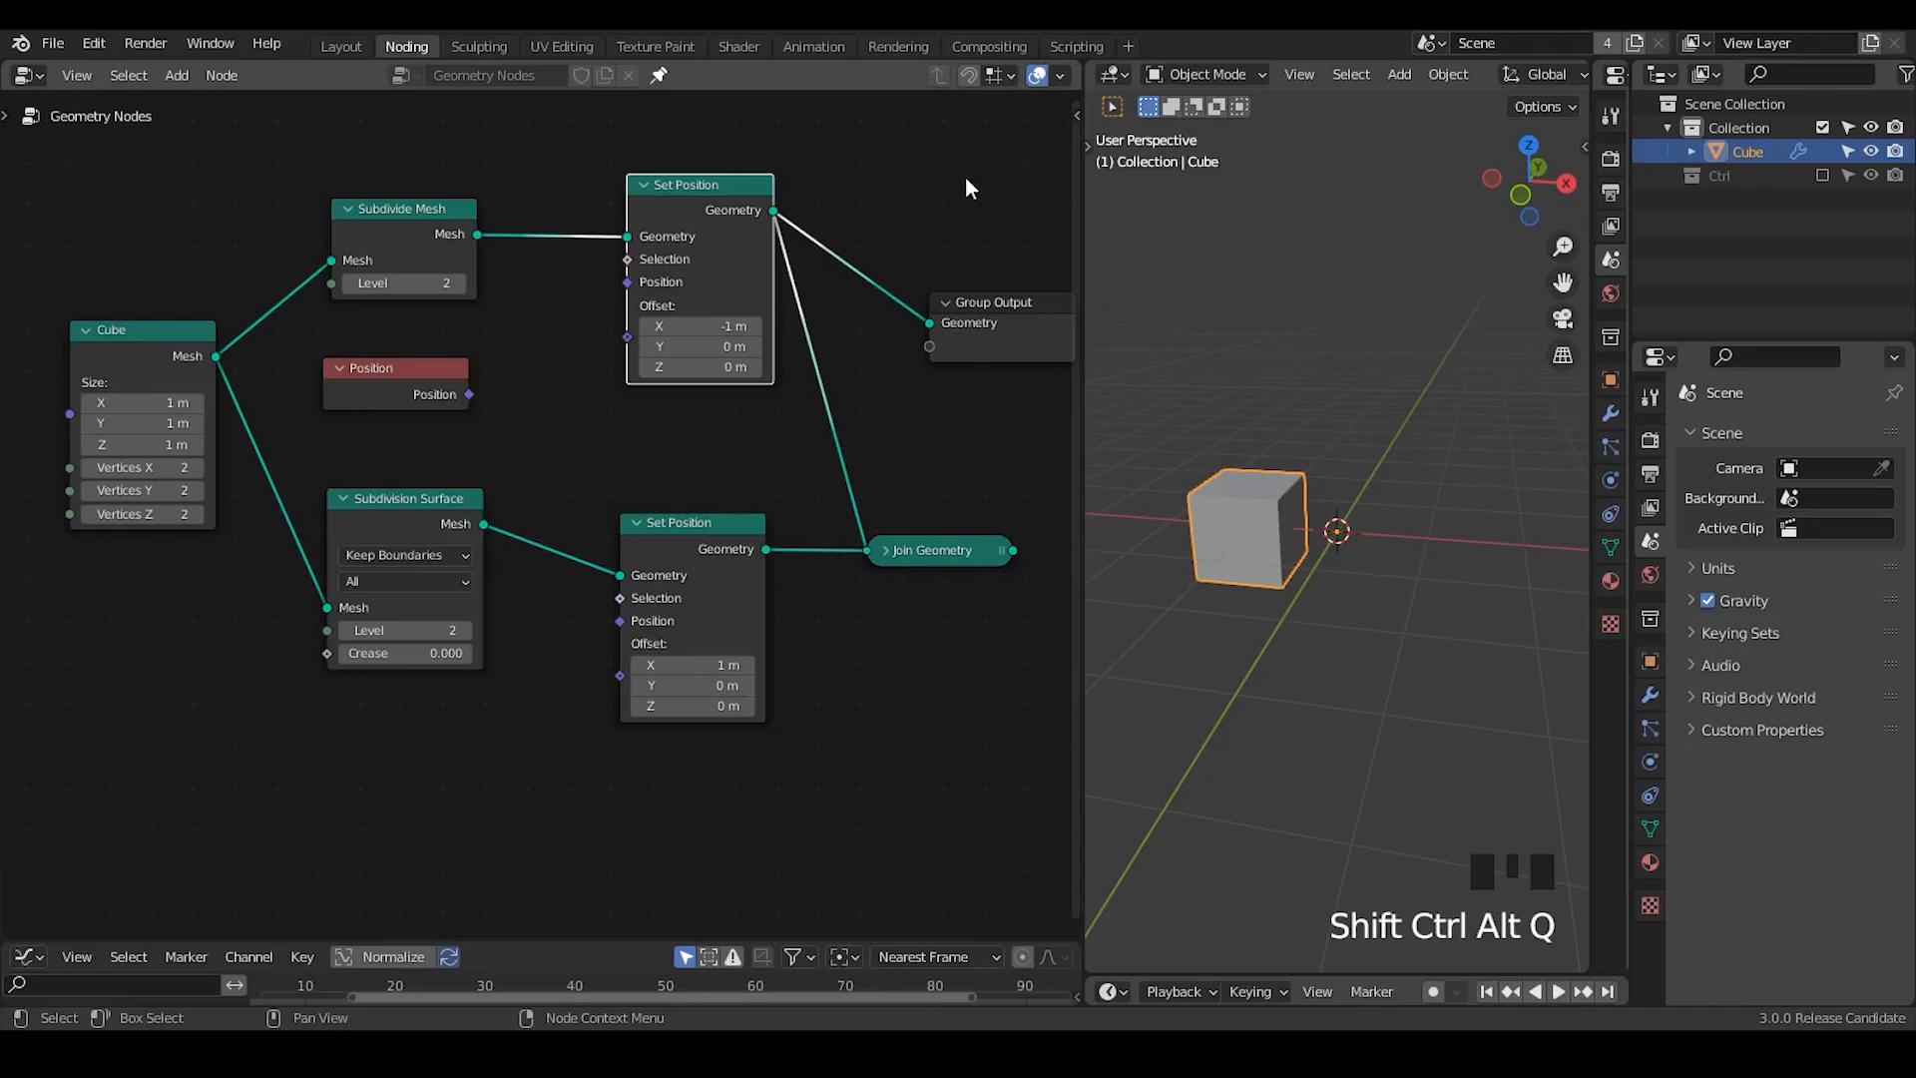
mouse_move(1023, 675)
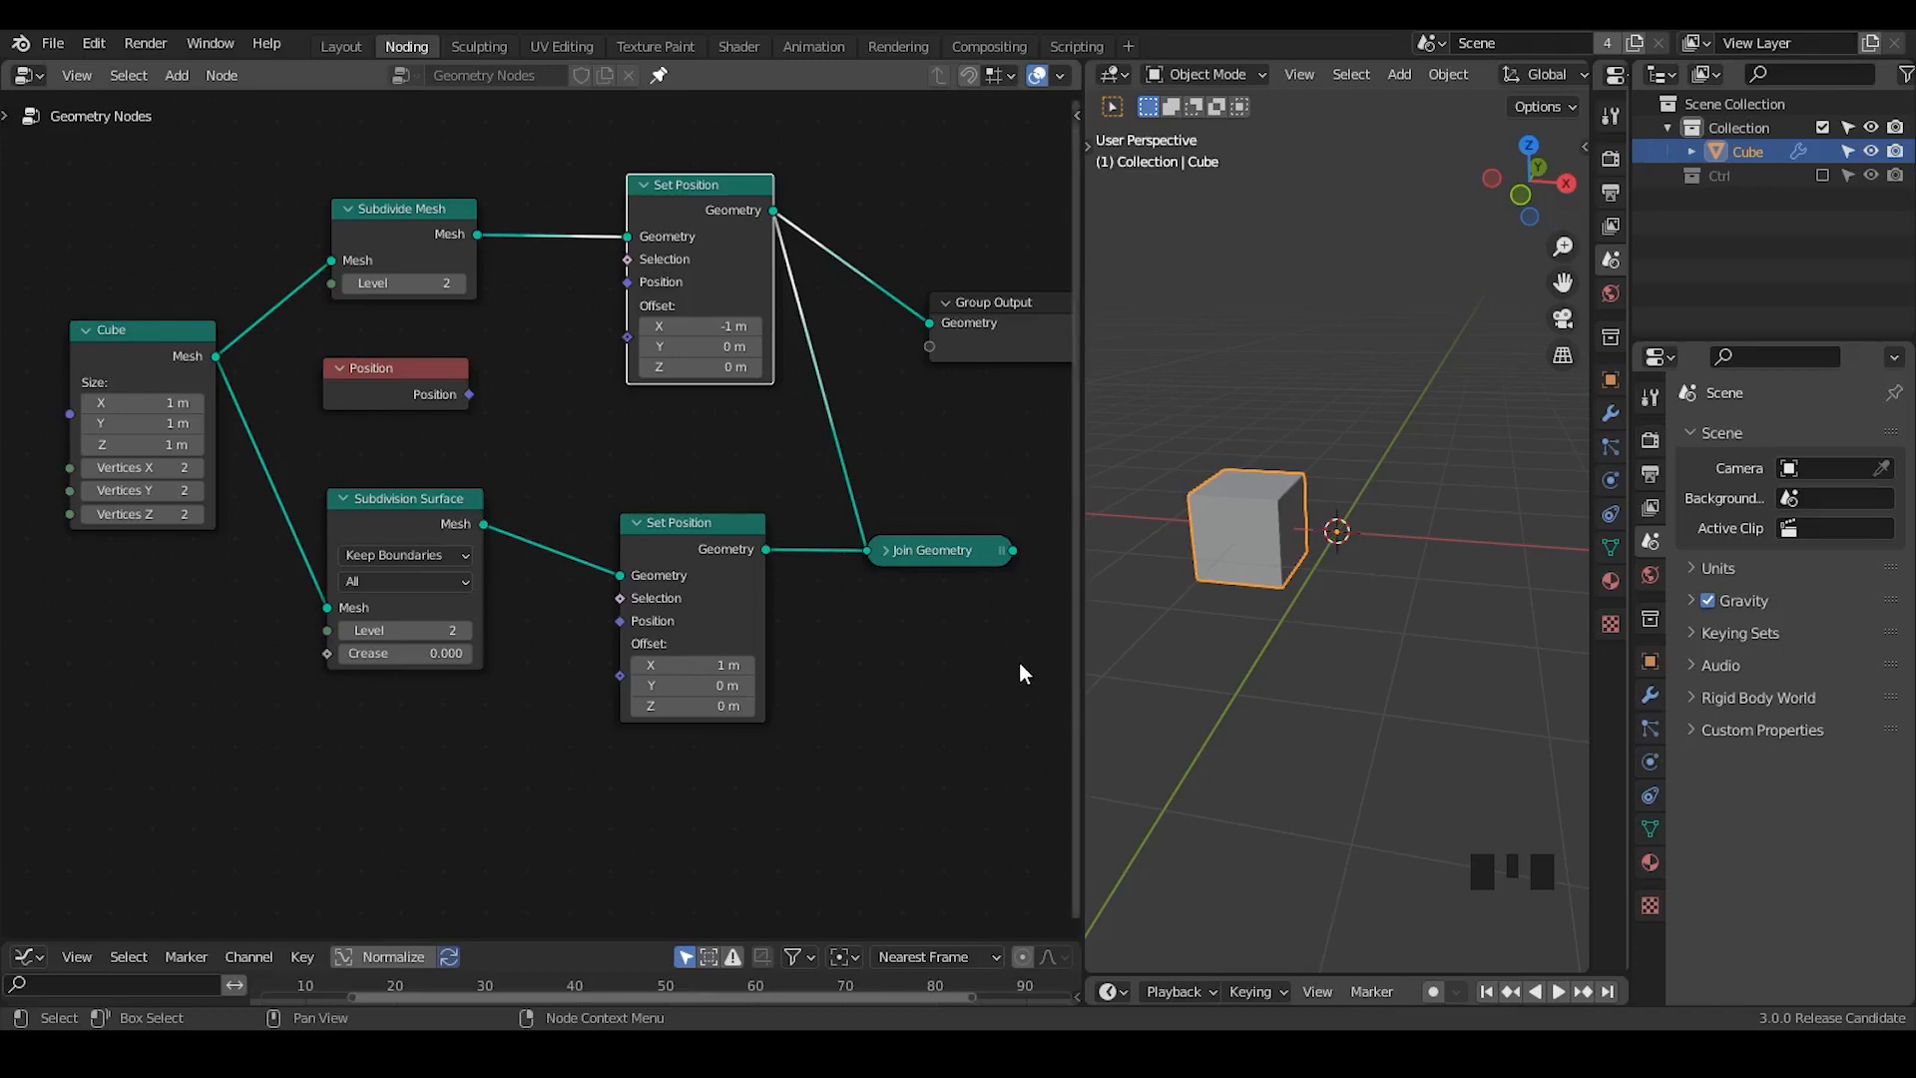
mouse_move(940, 195)
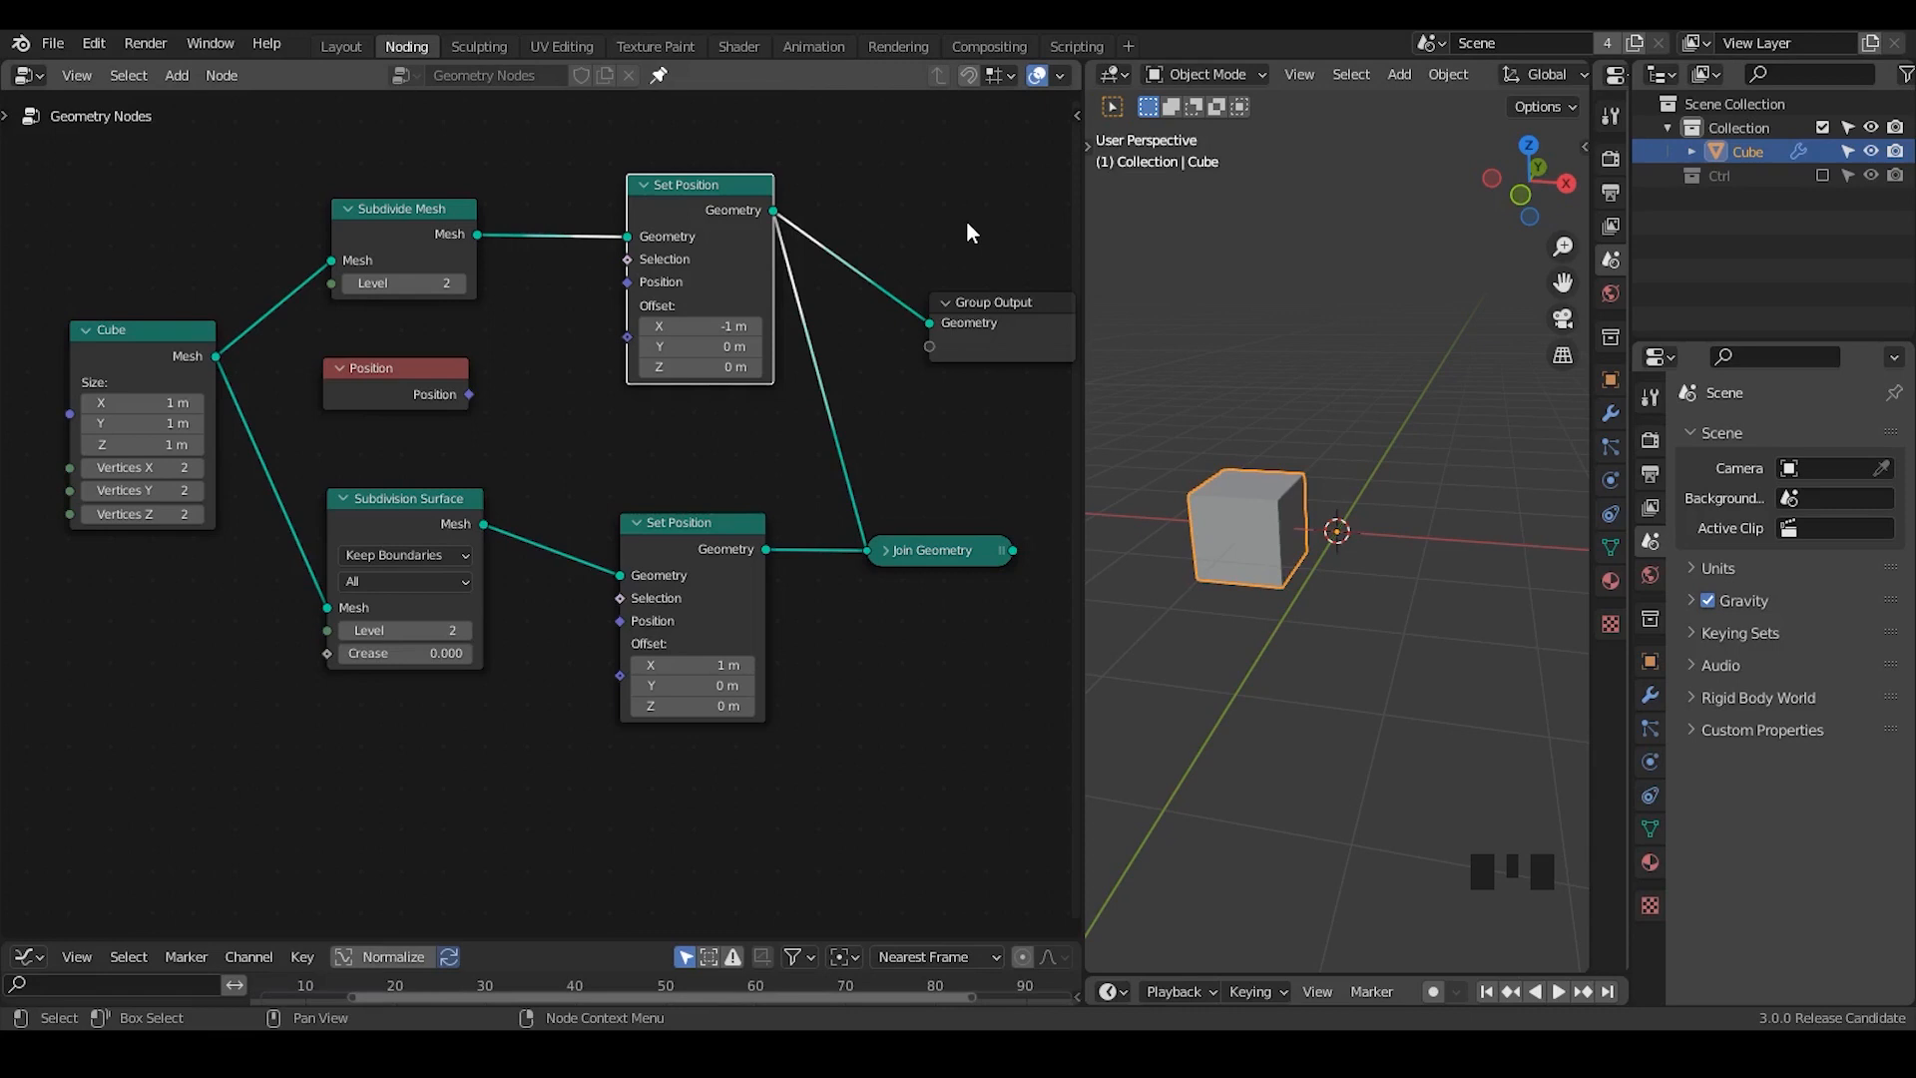
mouse_move(862, 463)
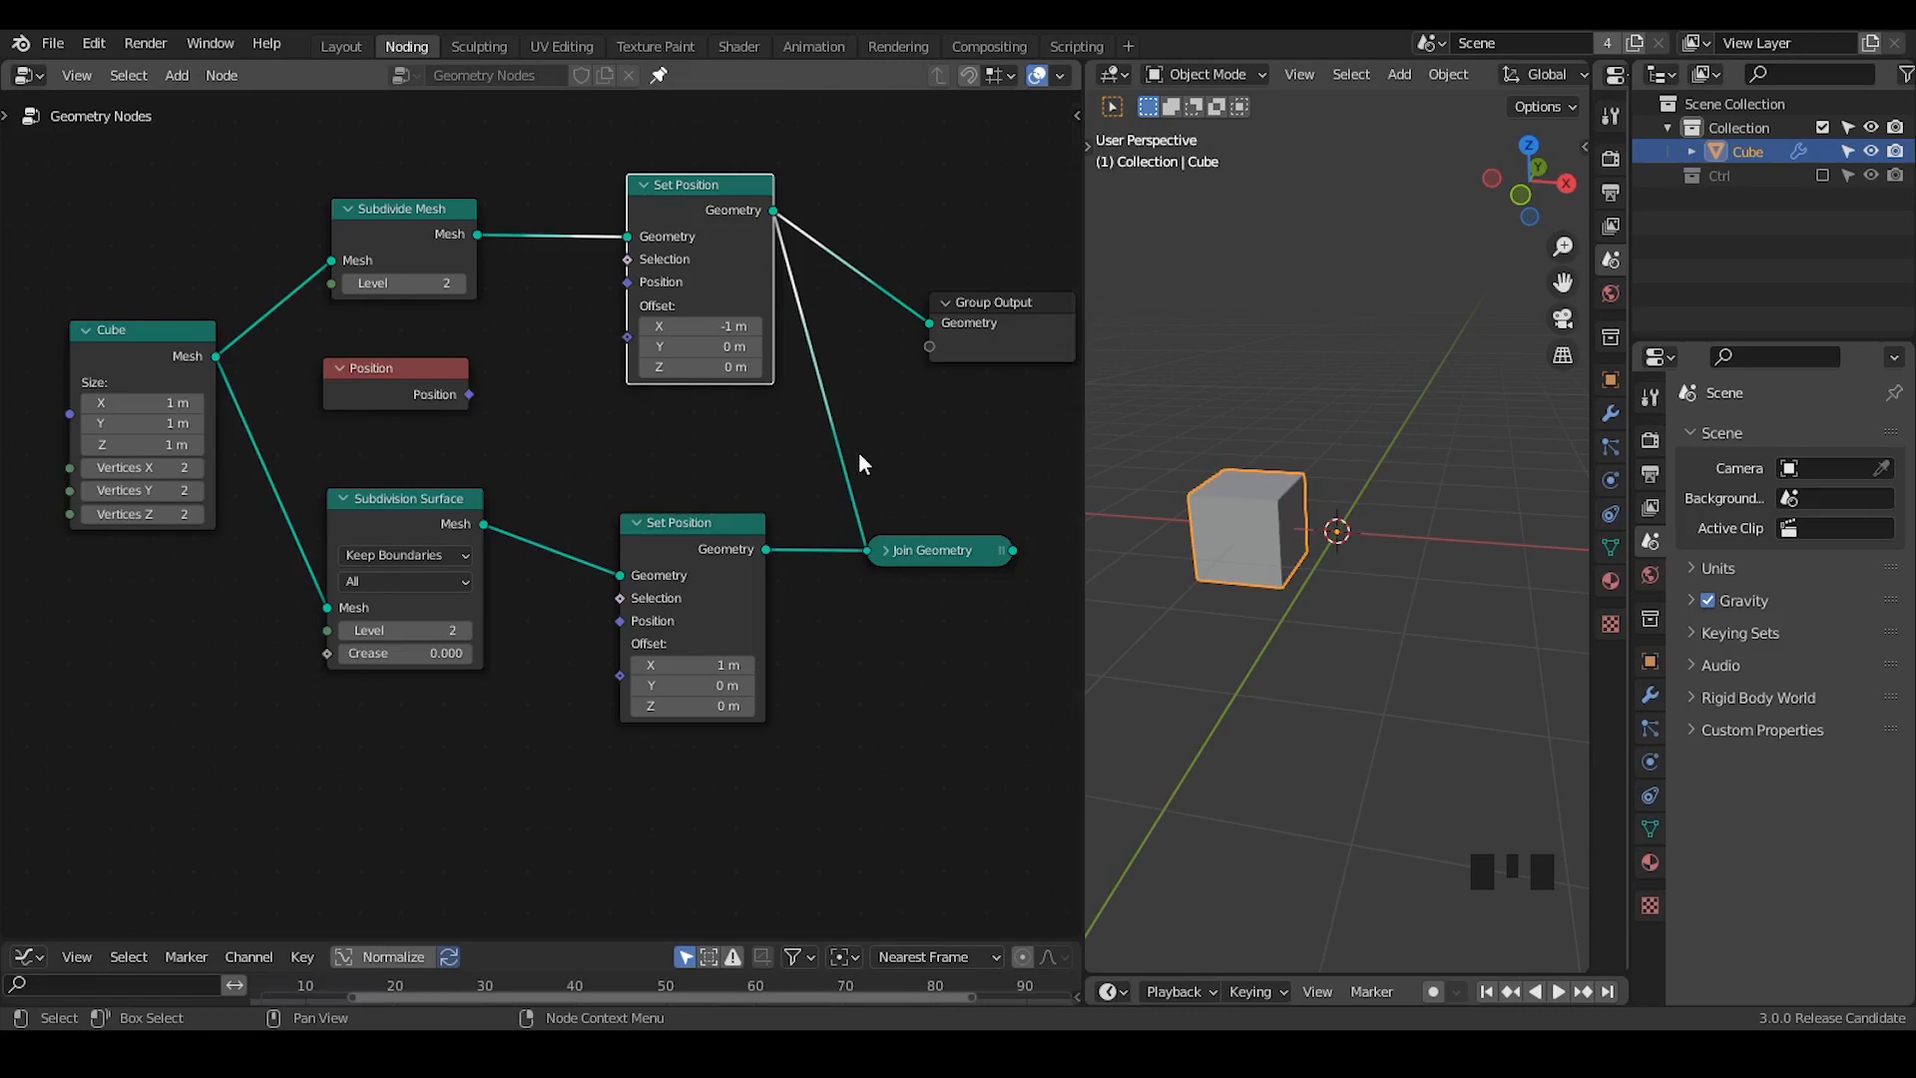
mouse_move(914, 217)
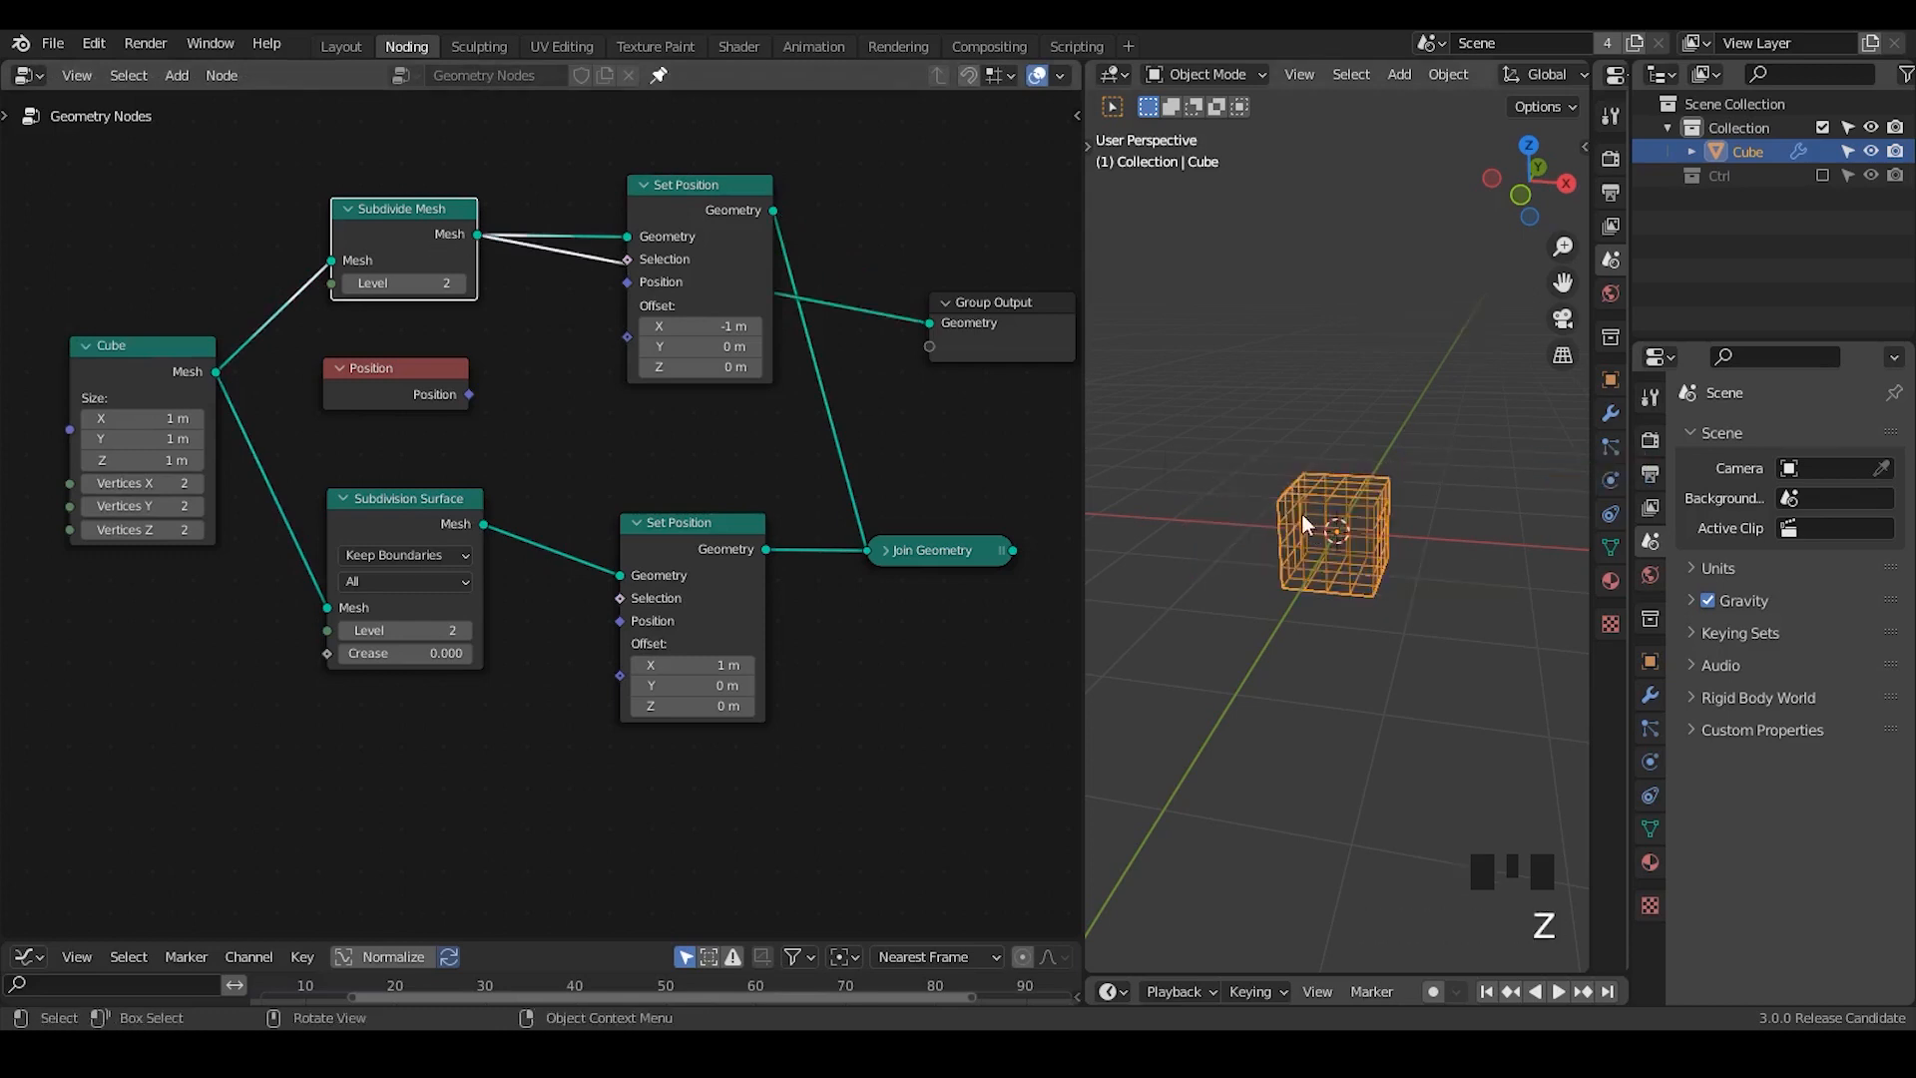
Toggle wireframe shading back to solid and cancel a started move of the cube.
key("Z")
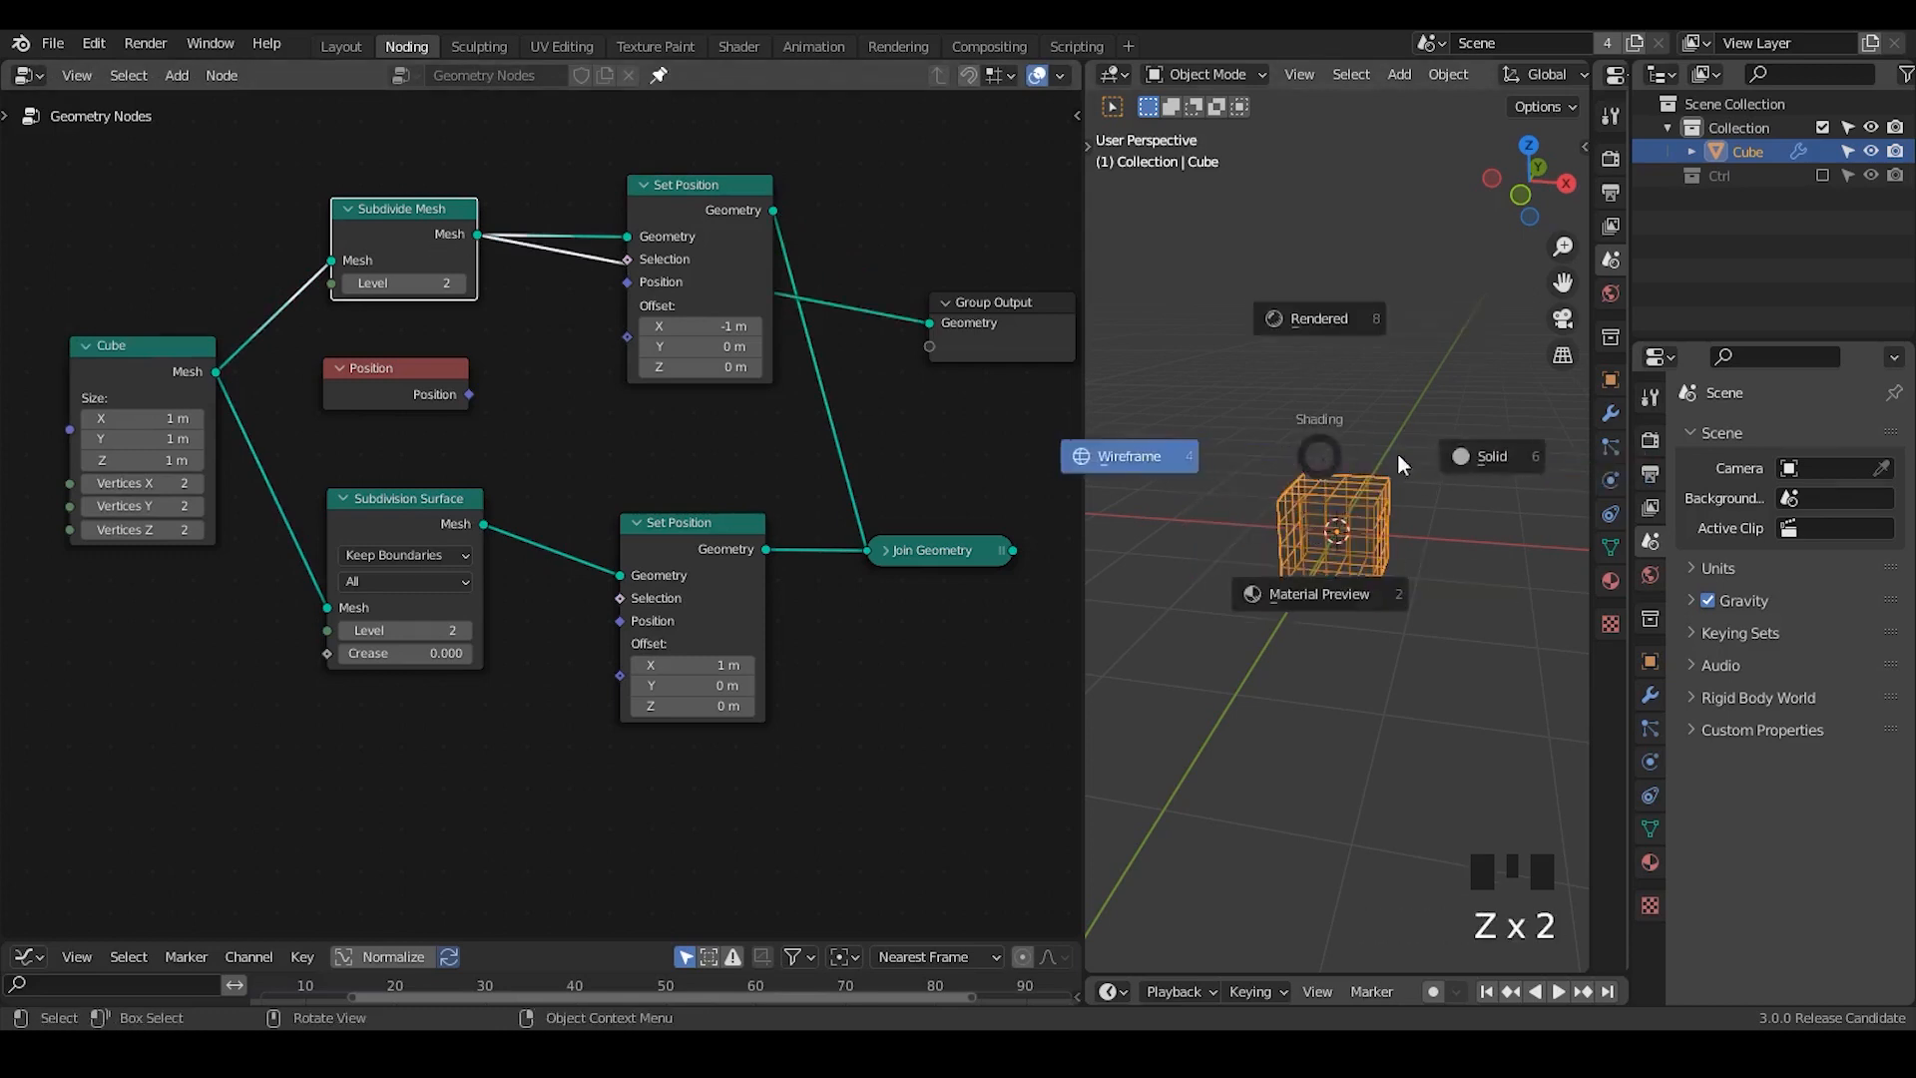
left_click(1488, 455)
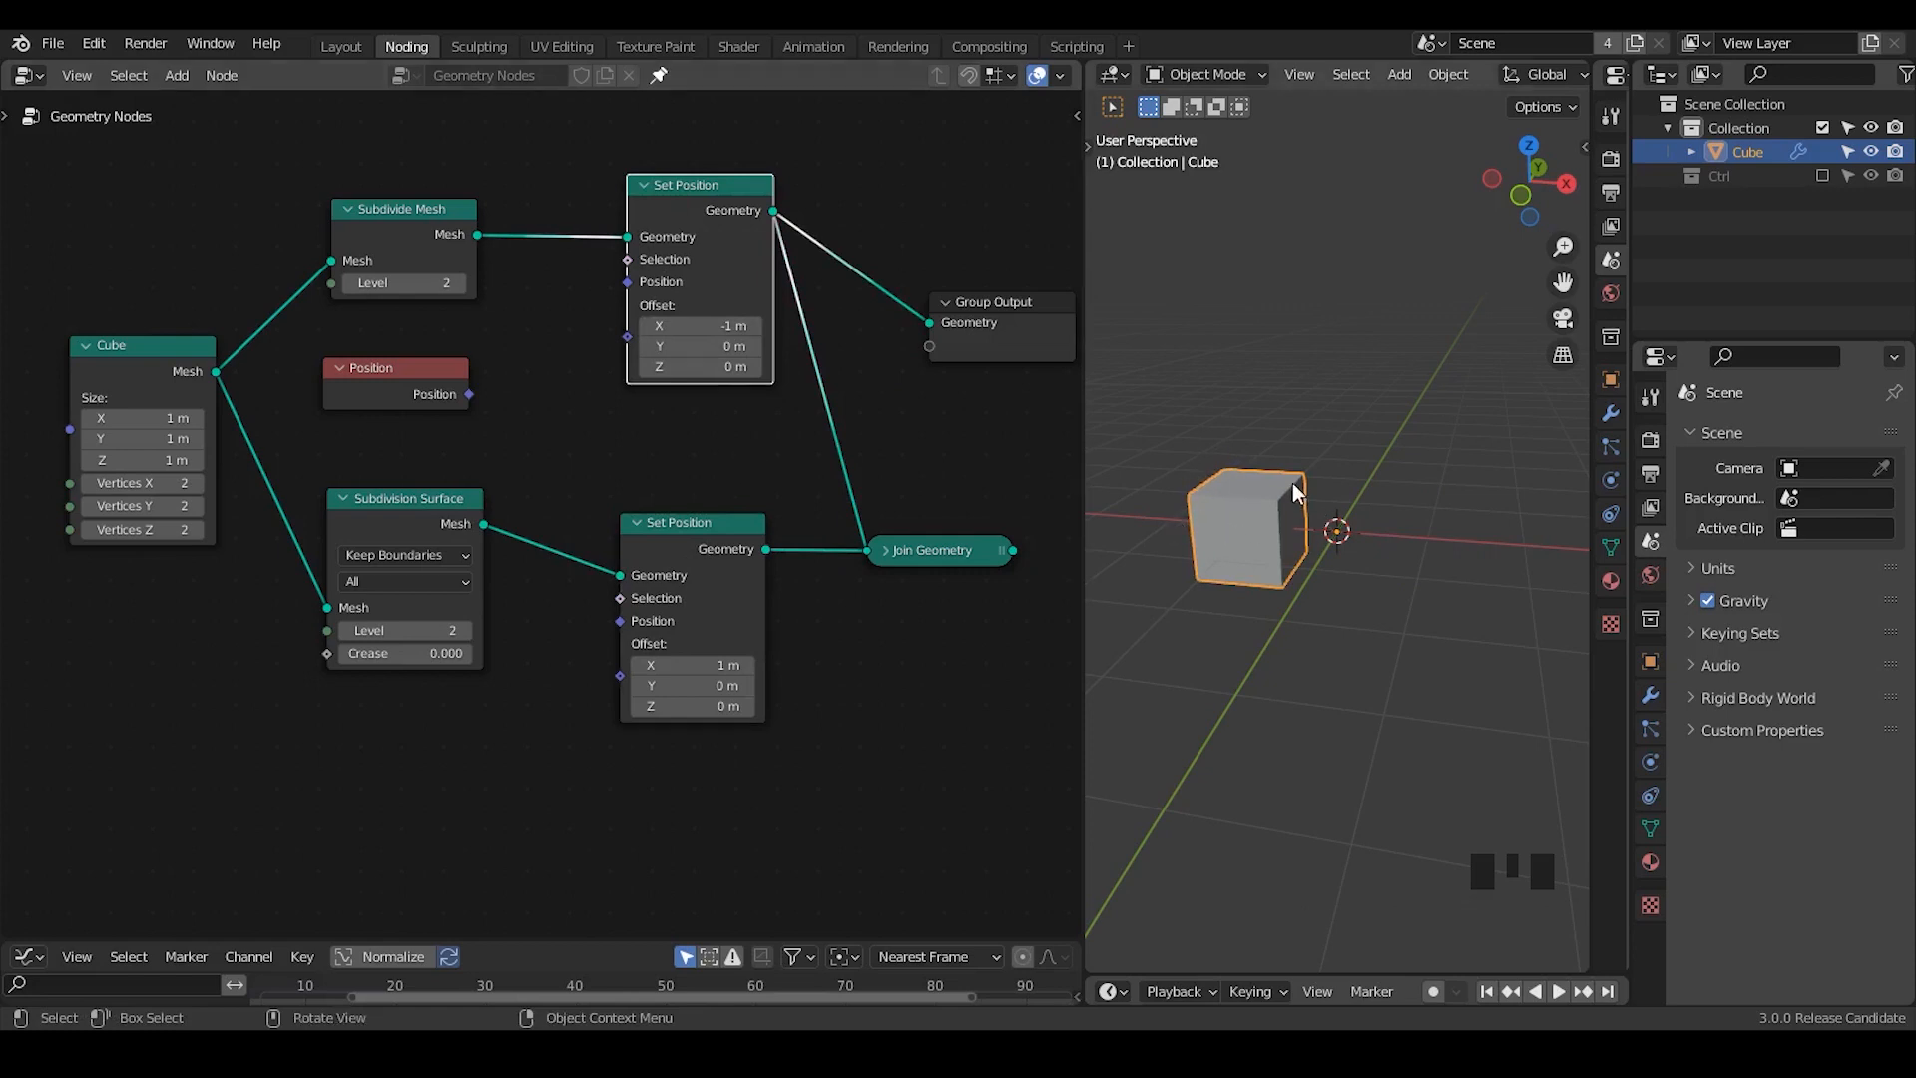
mouse_move(600, 375)
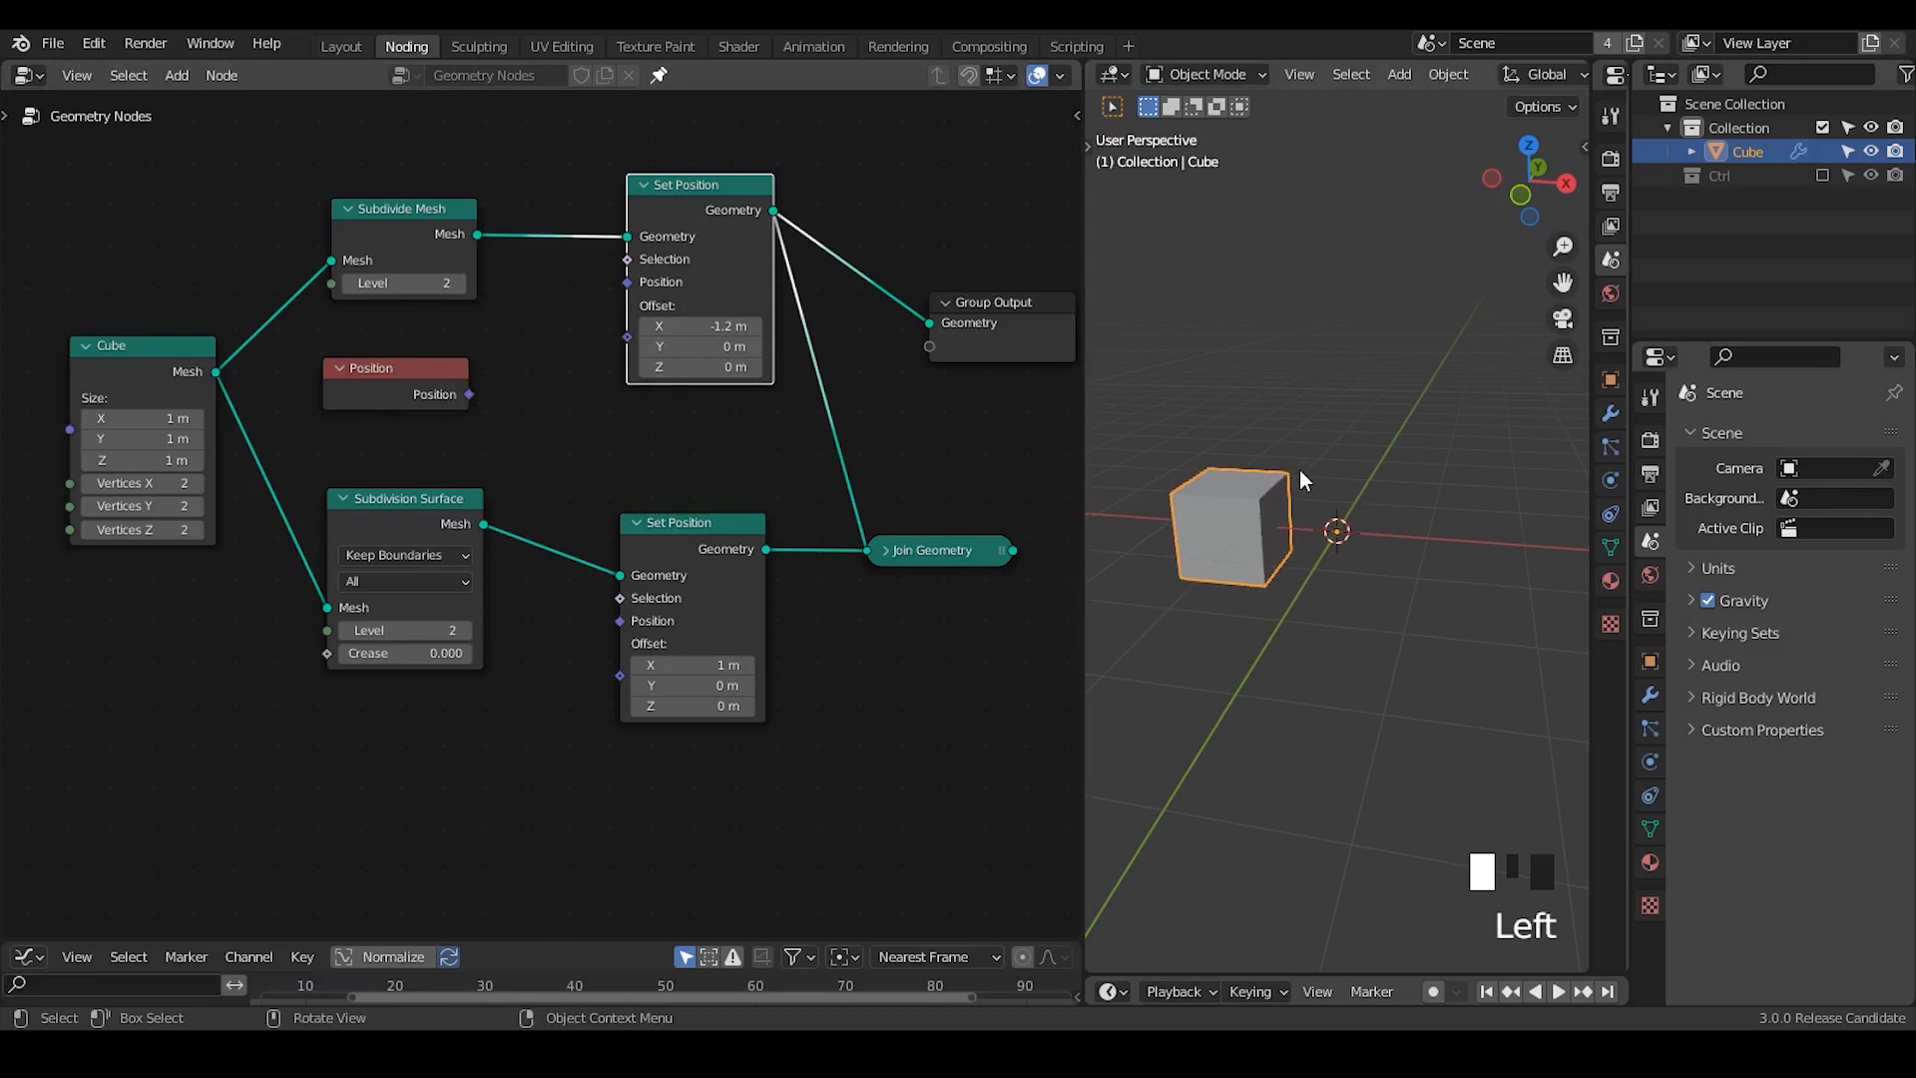
key("g")
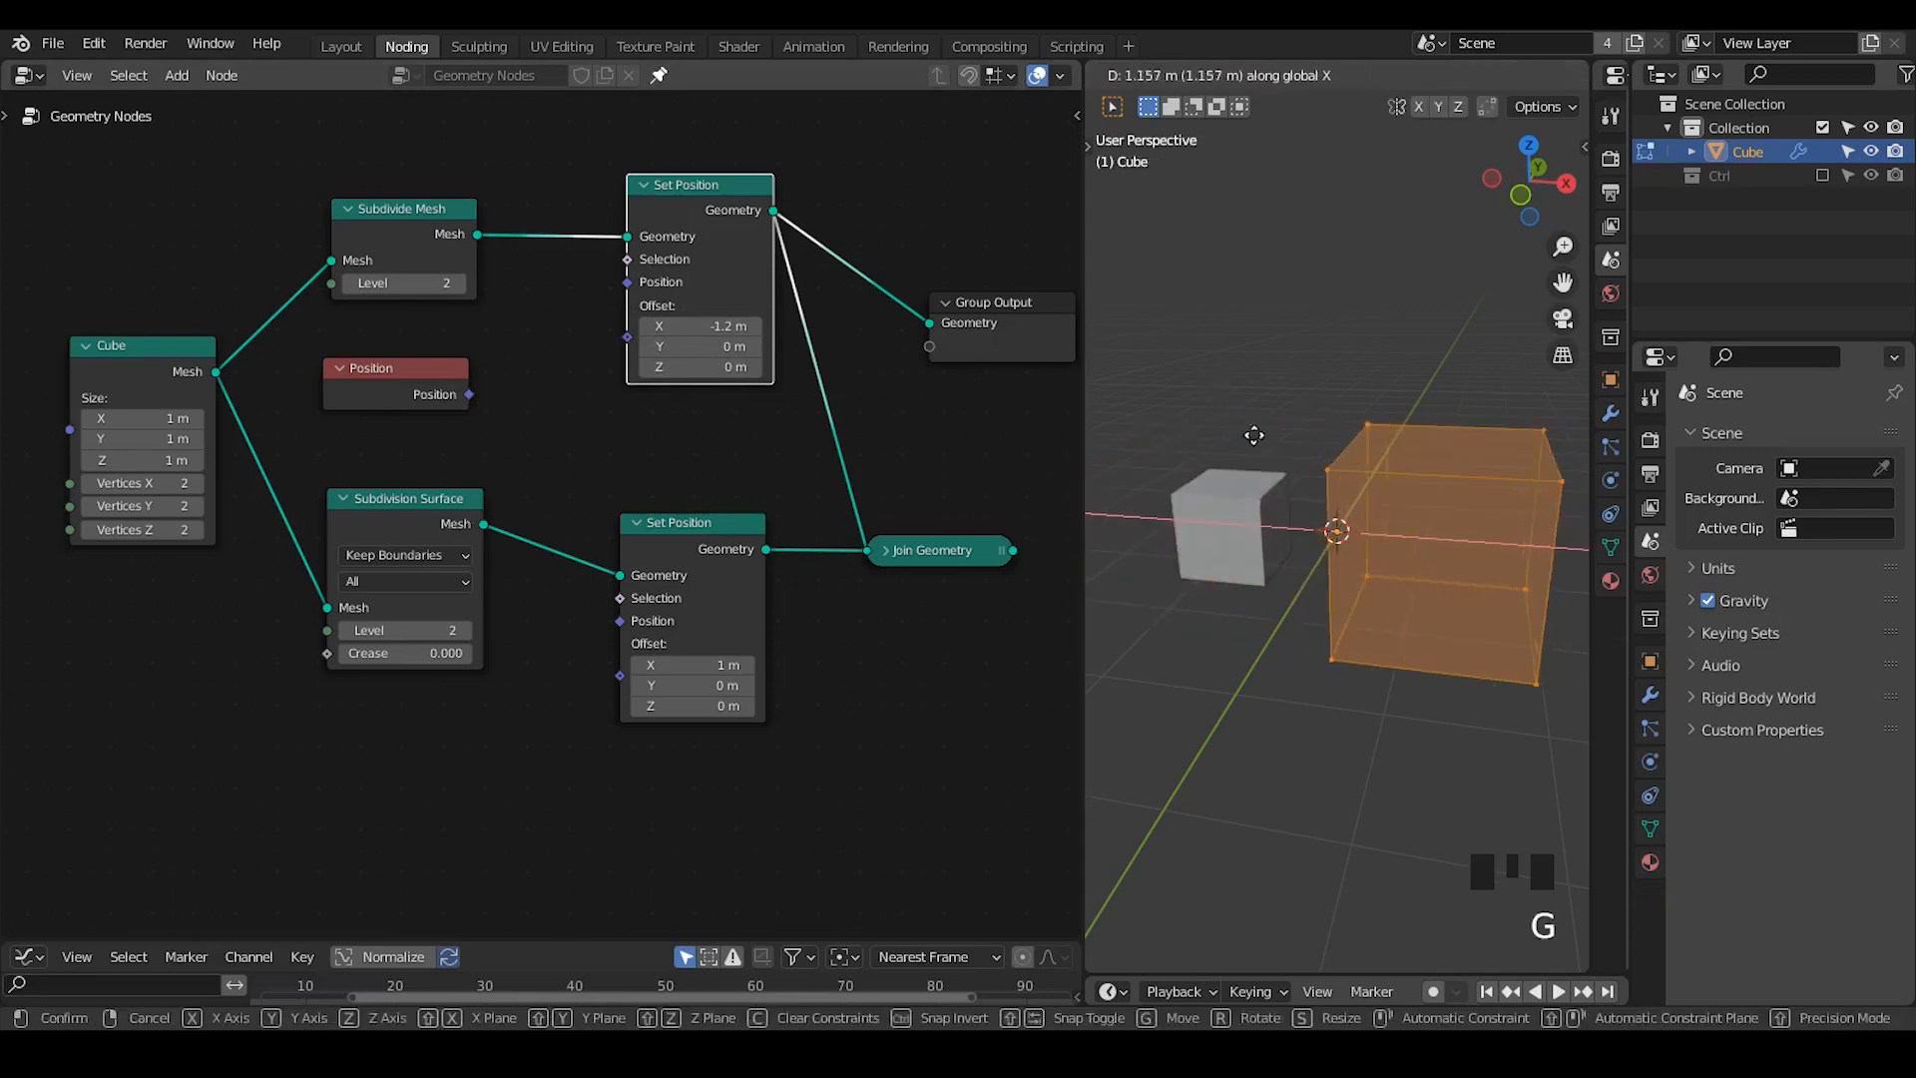
key("Tab")
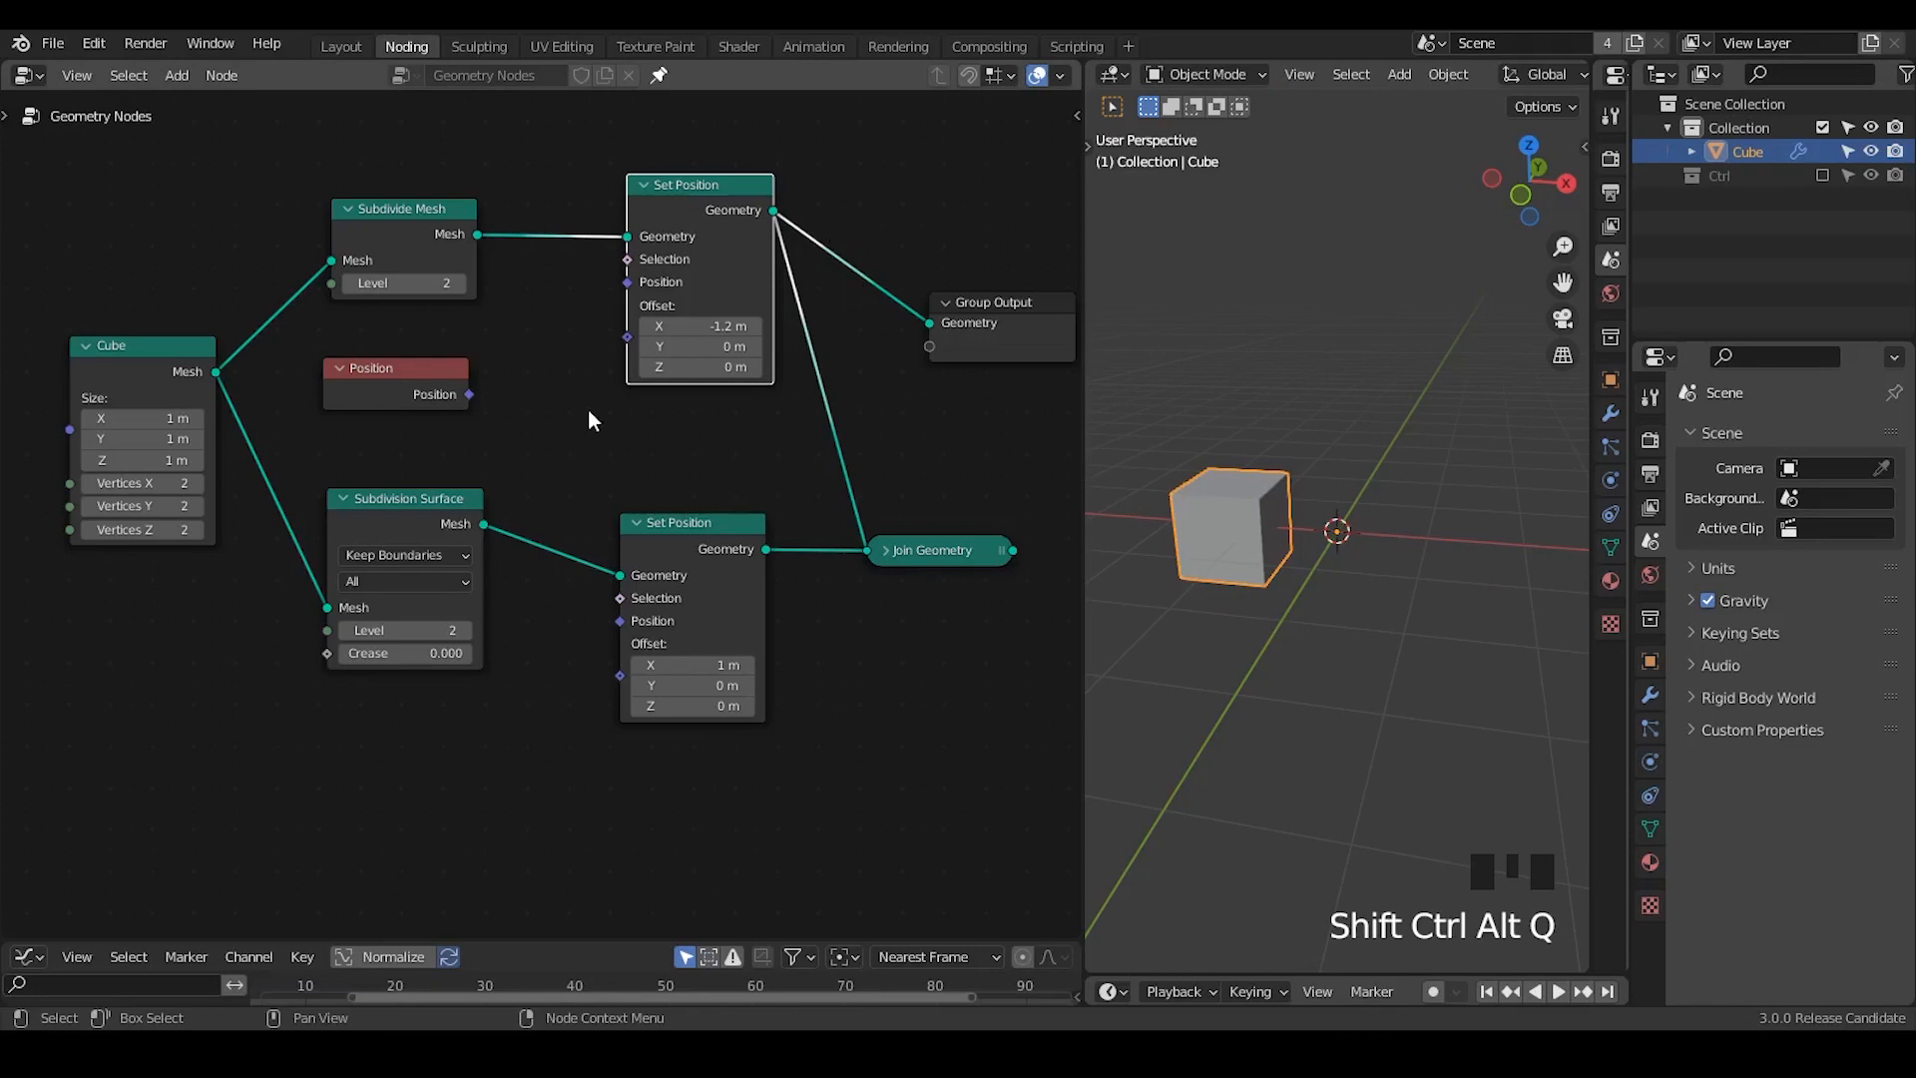
mouse_move(539, 397)
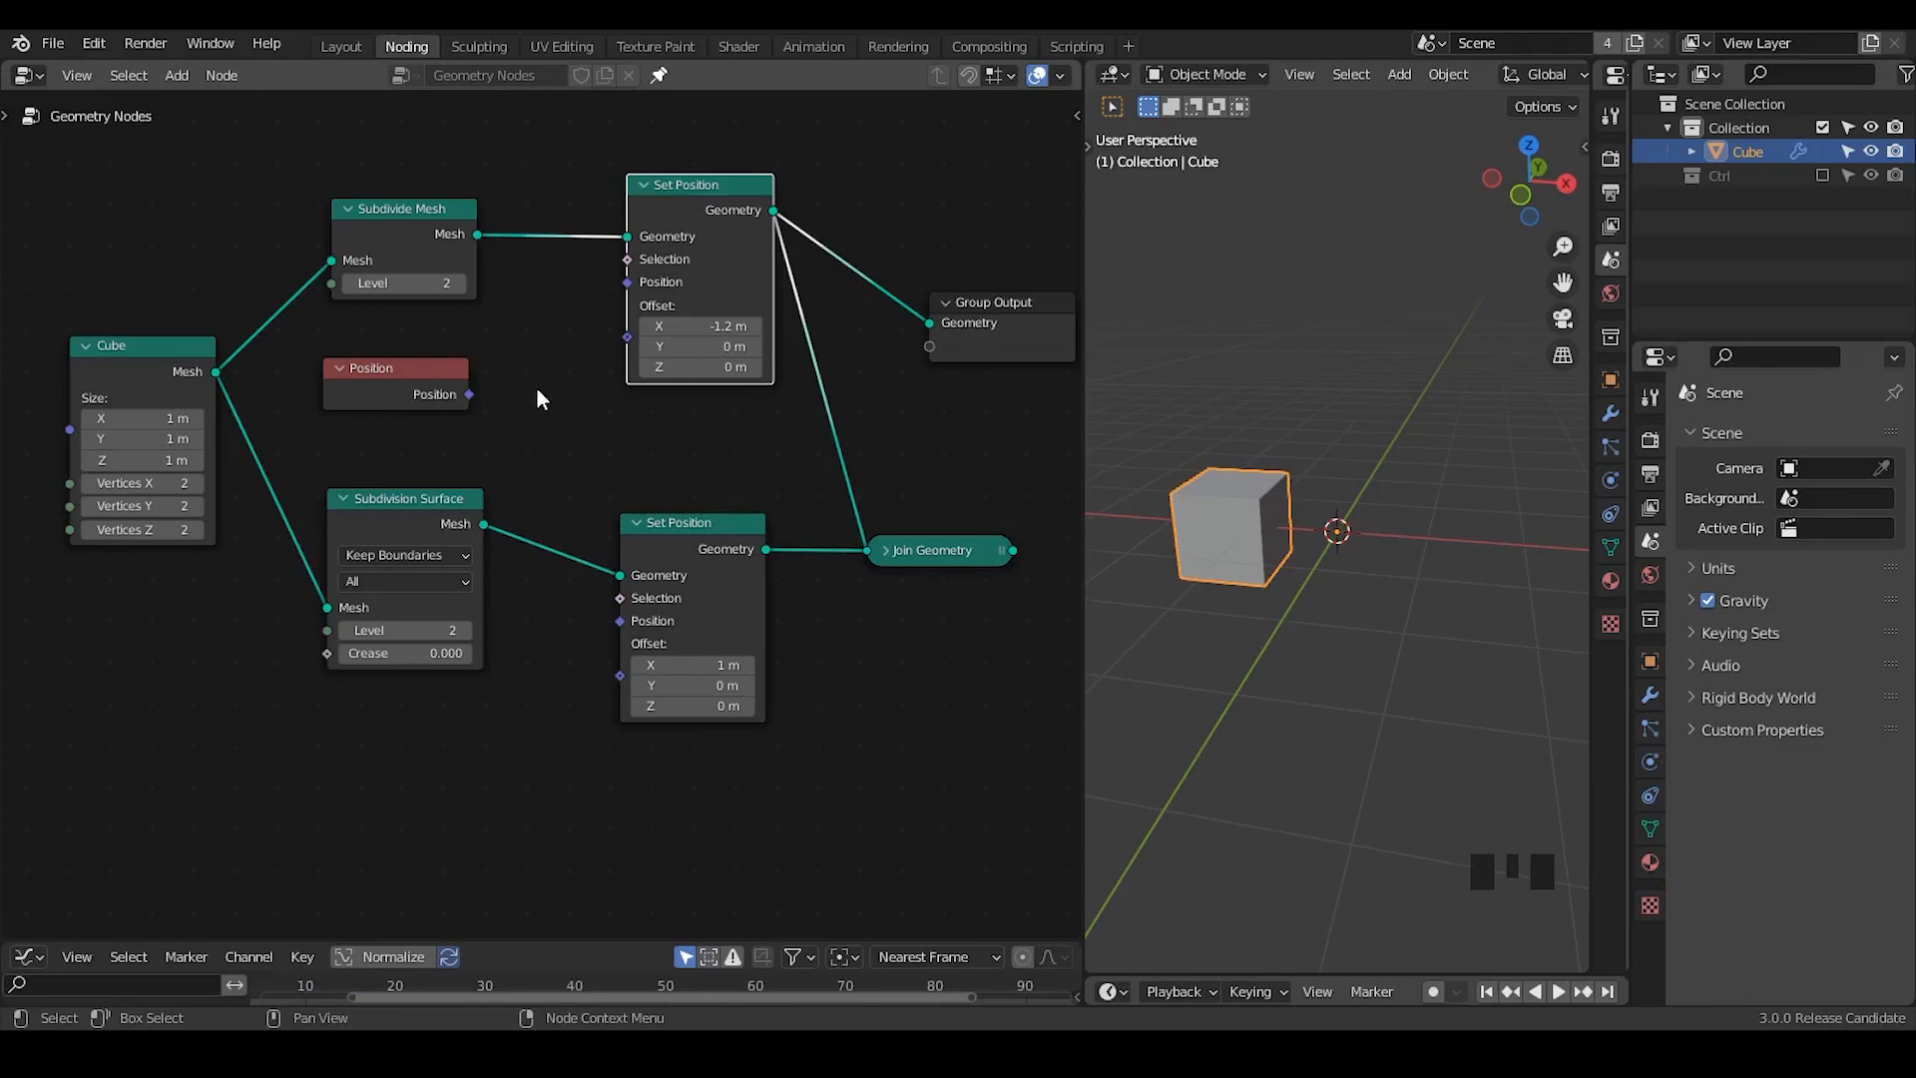
mouse_move(473, 398)
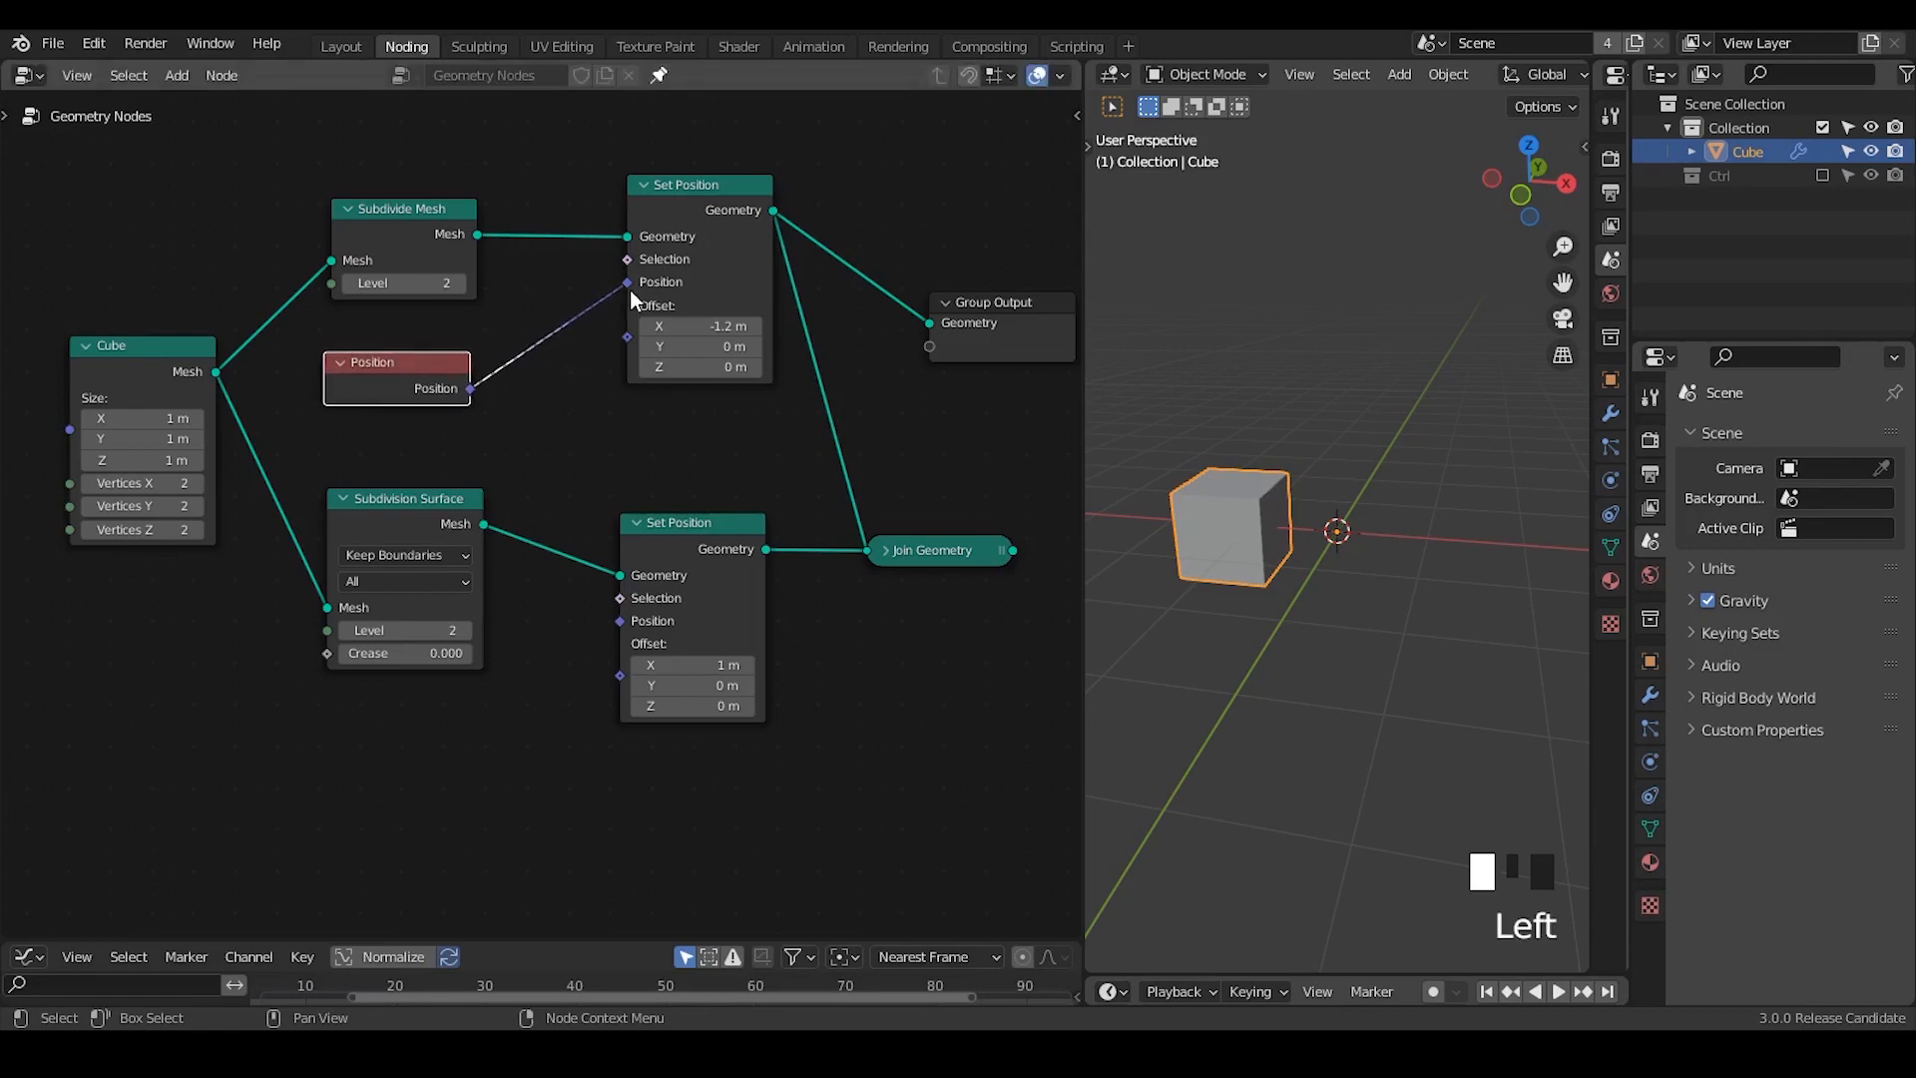
Link Position into the top Set Position and add a Vector Rotate node.
left_click_drag(697, 184, 699, 196)
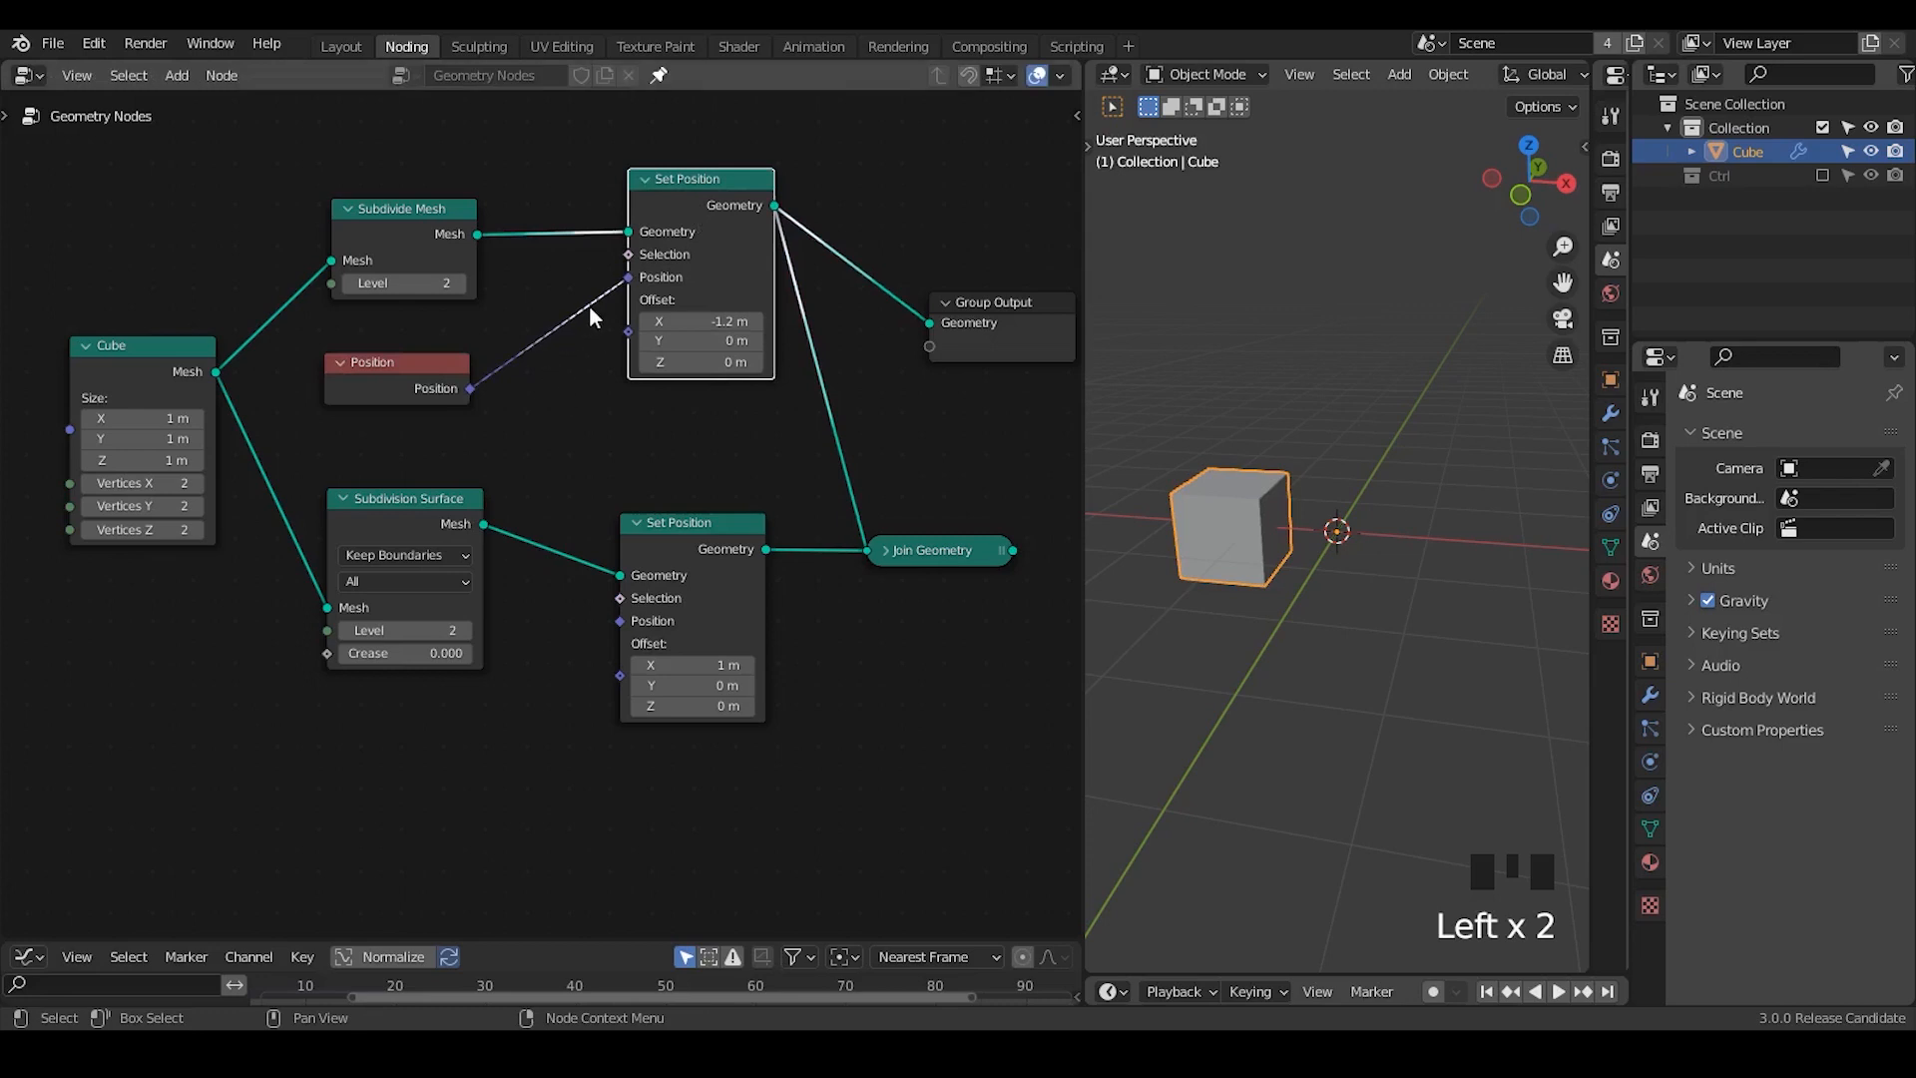
type("vector rotate")
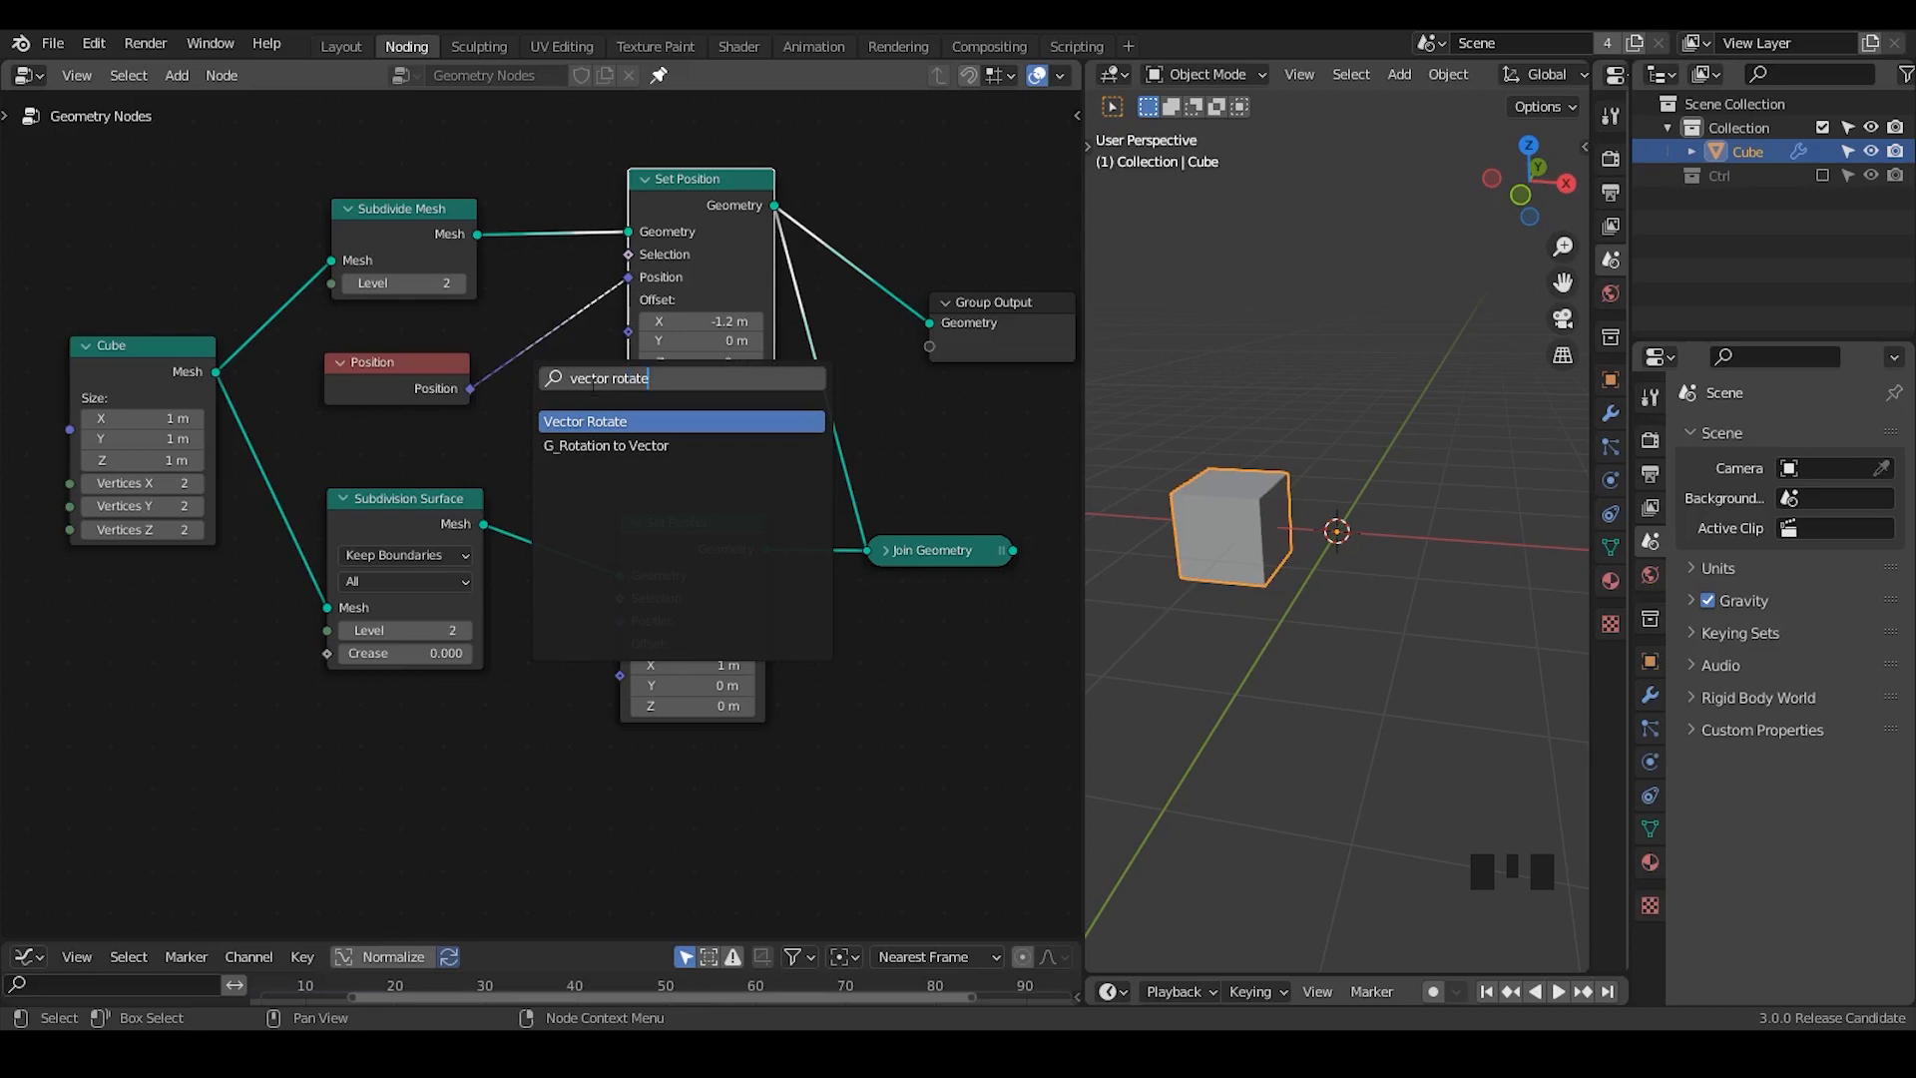
left_click(585, 421)
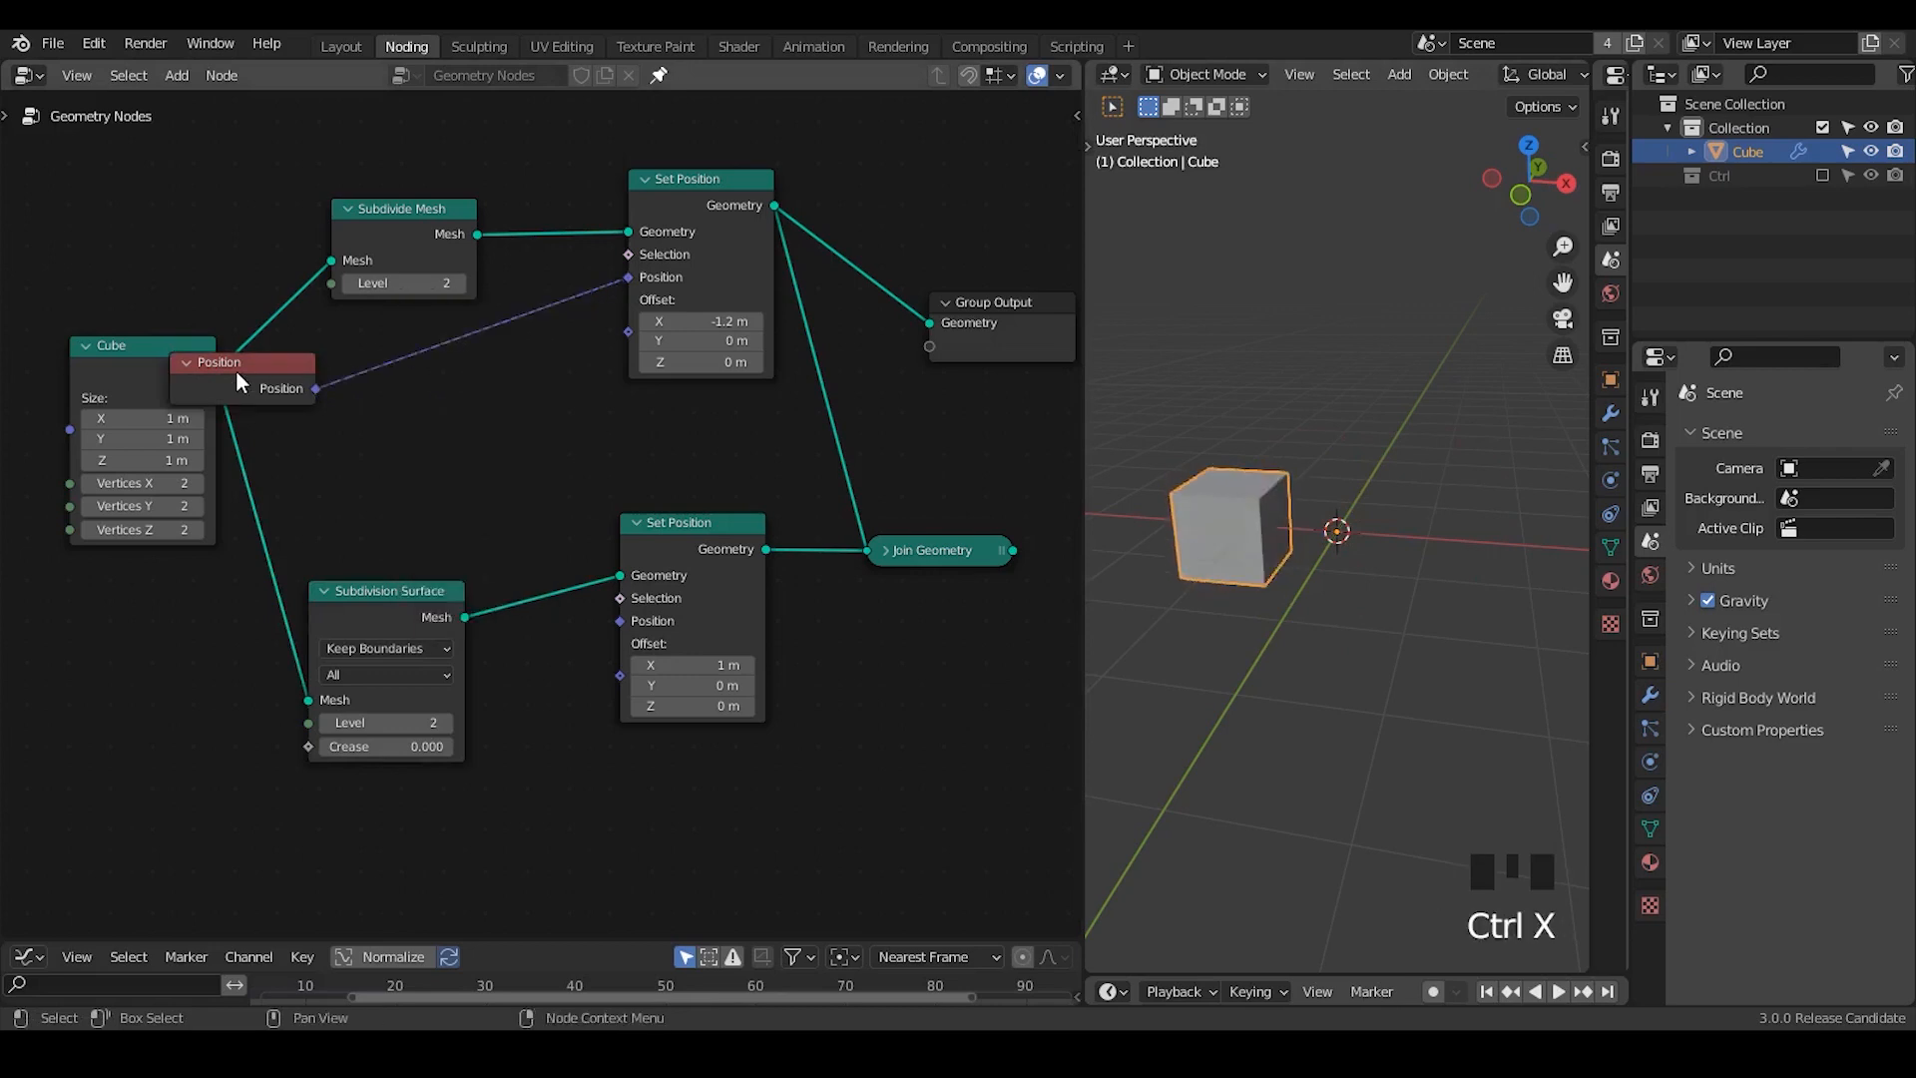
Link Position into the lower Set Position and send Join Geometry to the Group Output.
left_click_drag(244, 379, 403, 363)
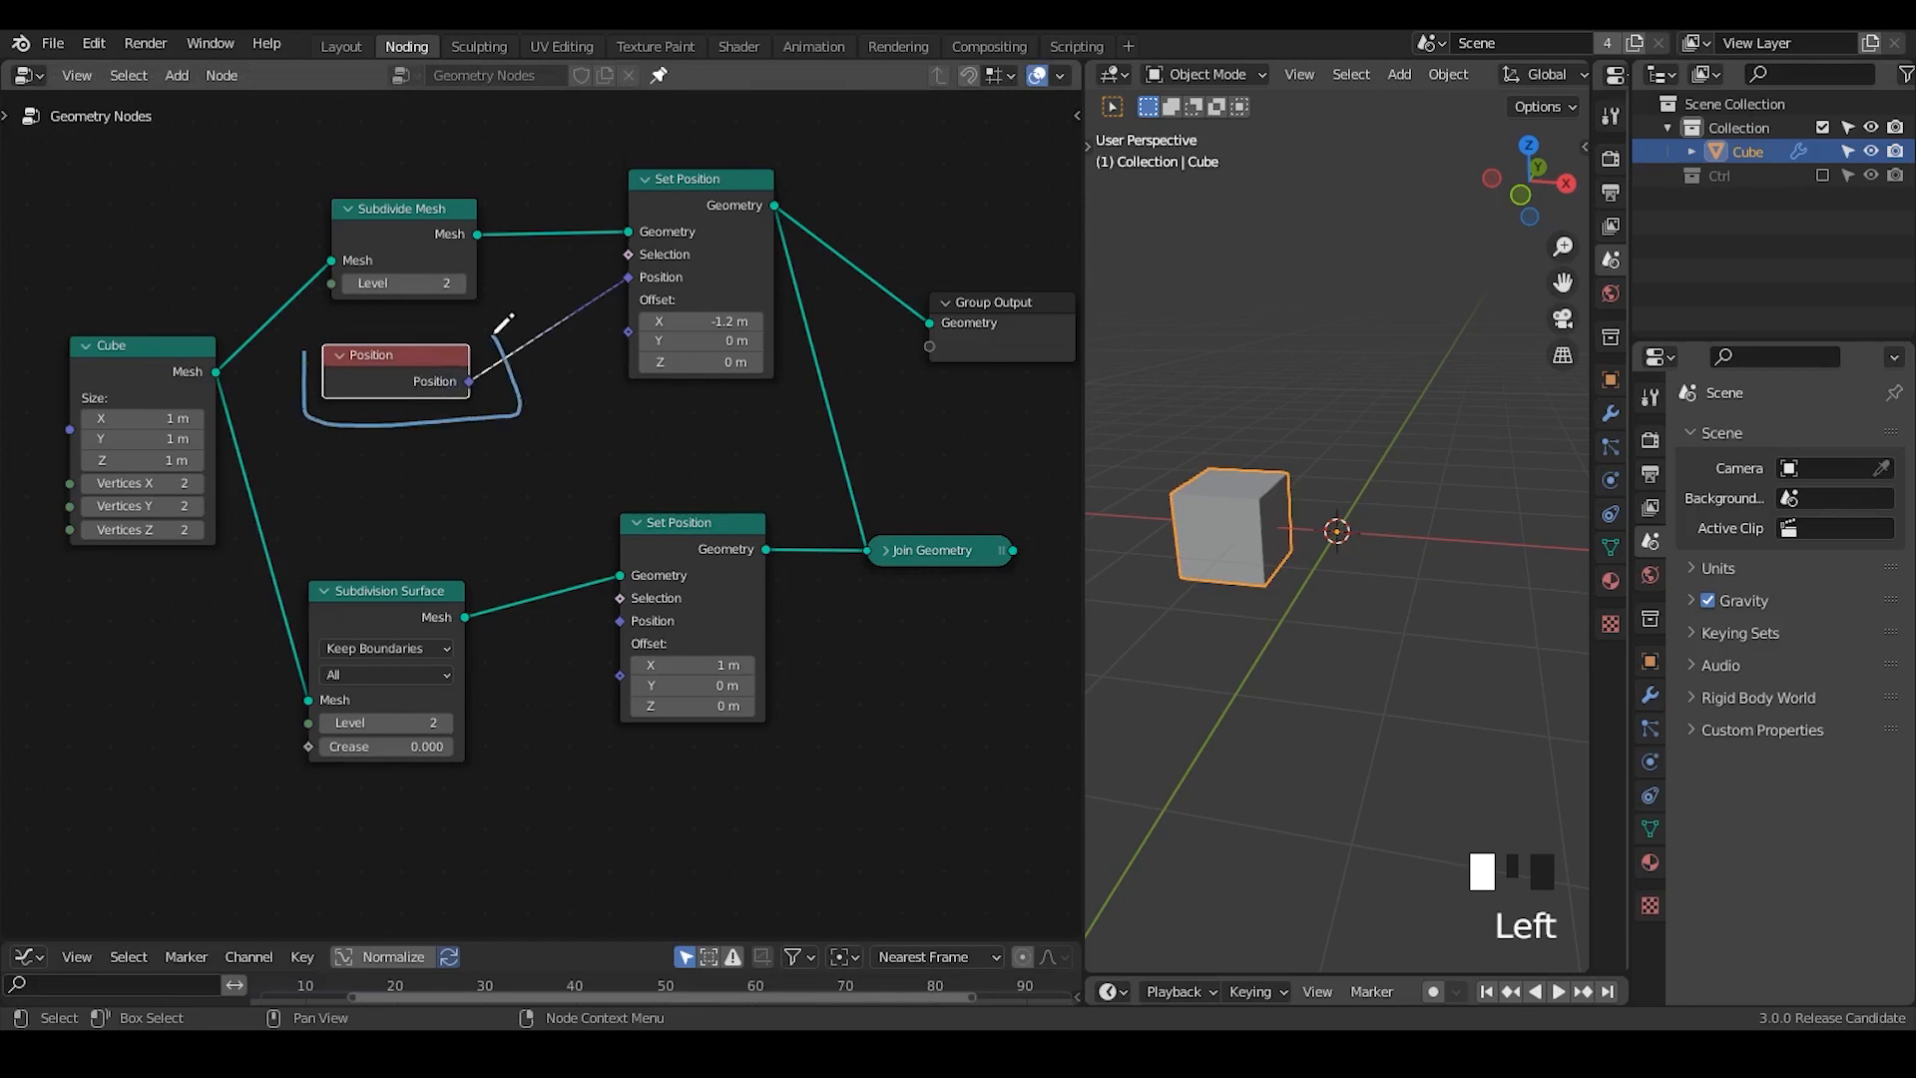
left_click_drag(387, 591, 379, 563)
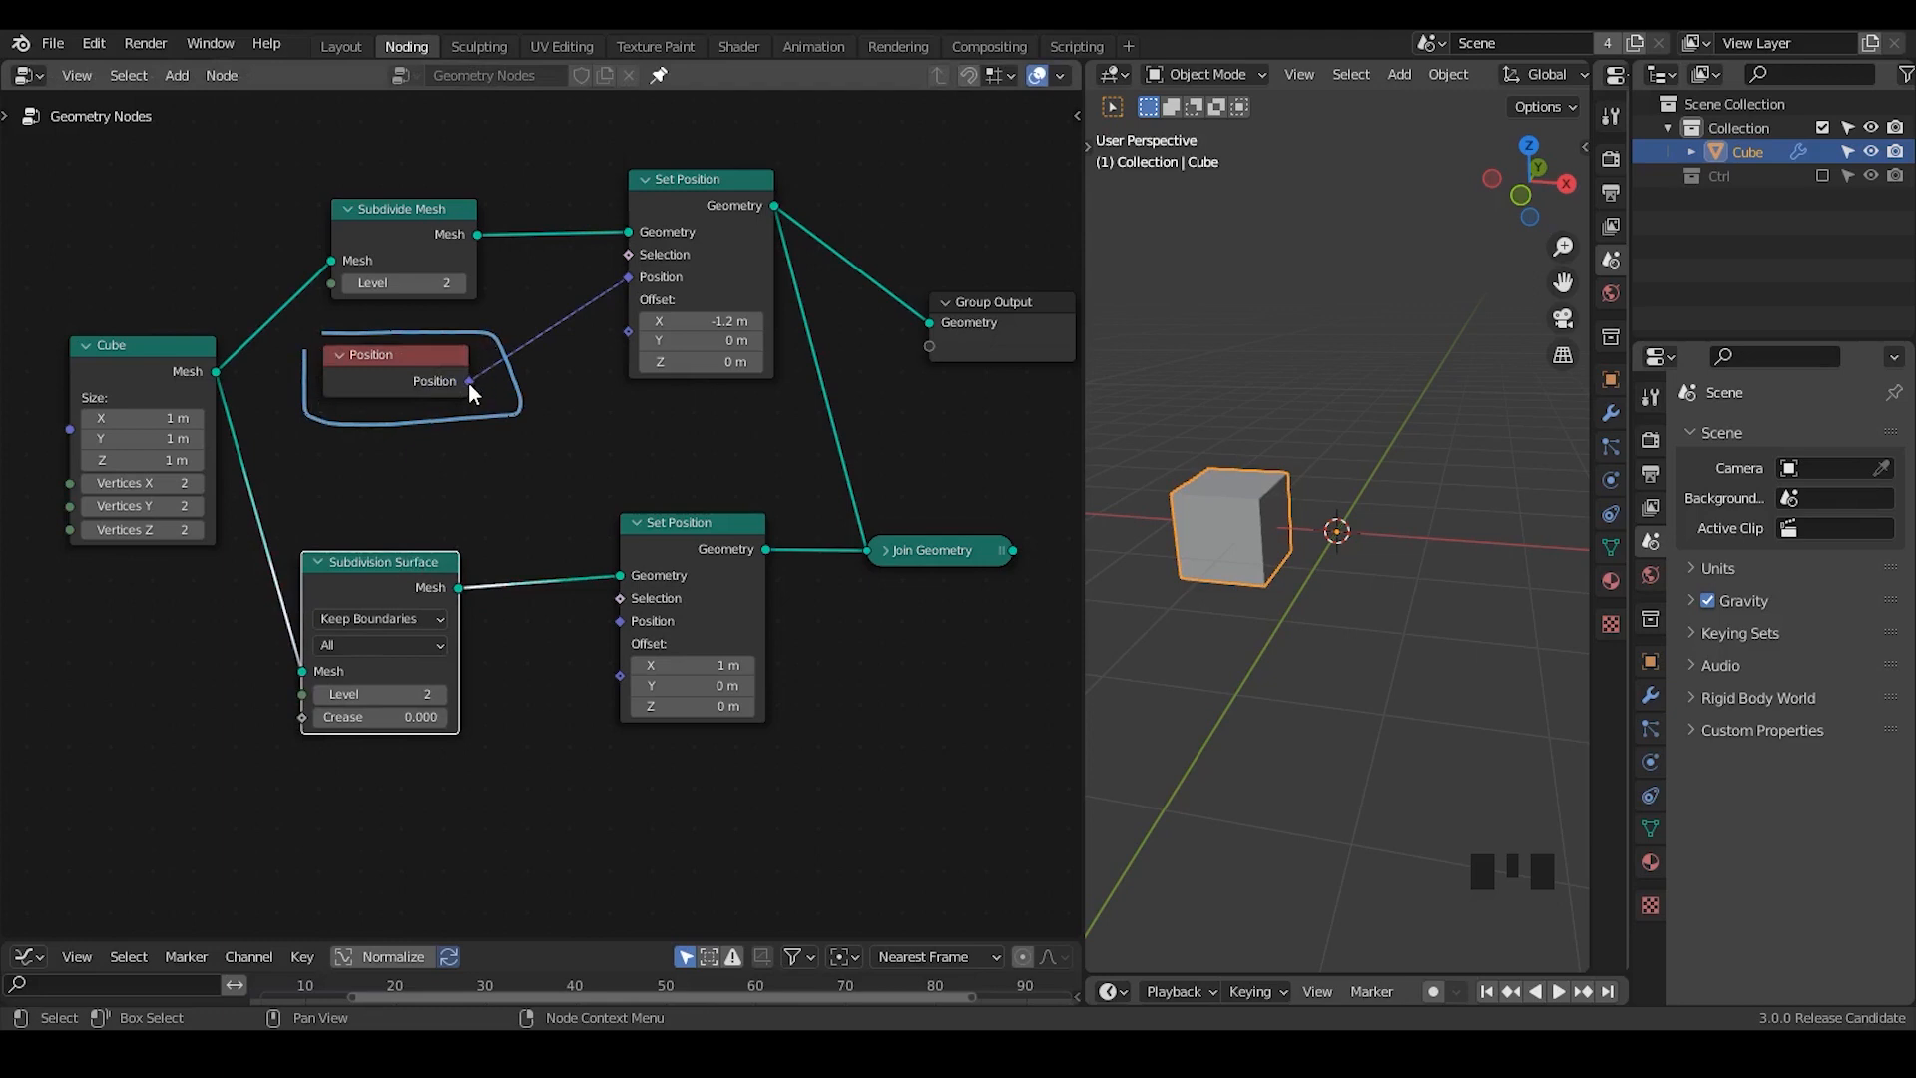
left_click_drag(467, 379, 623, 618)
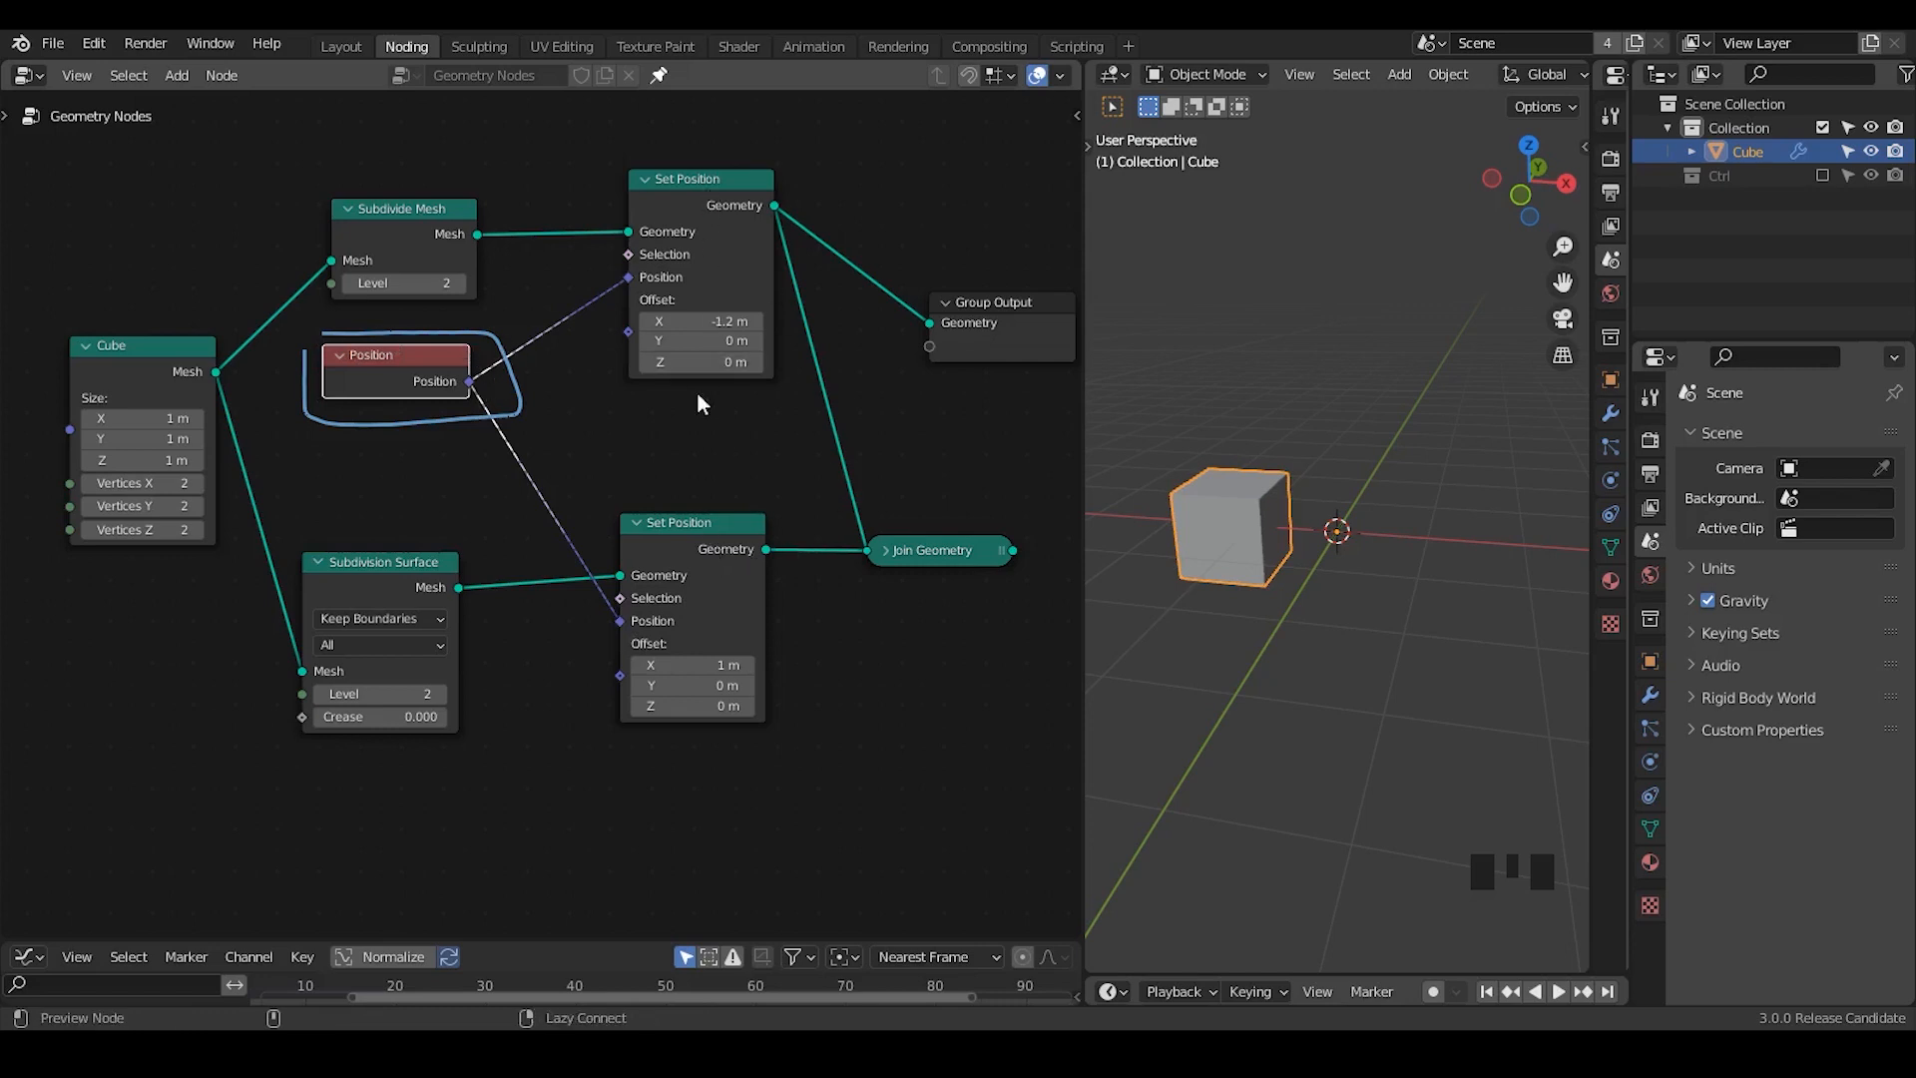
mouse_move(1109, 502)
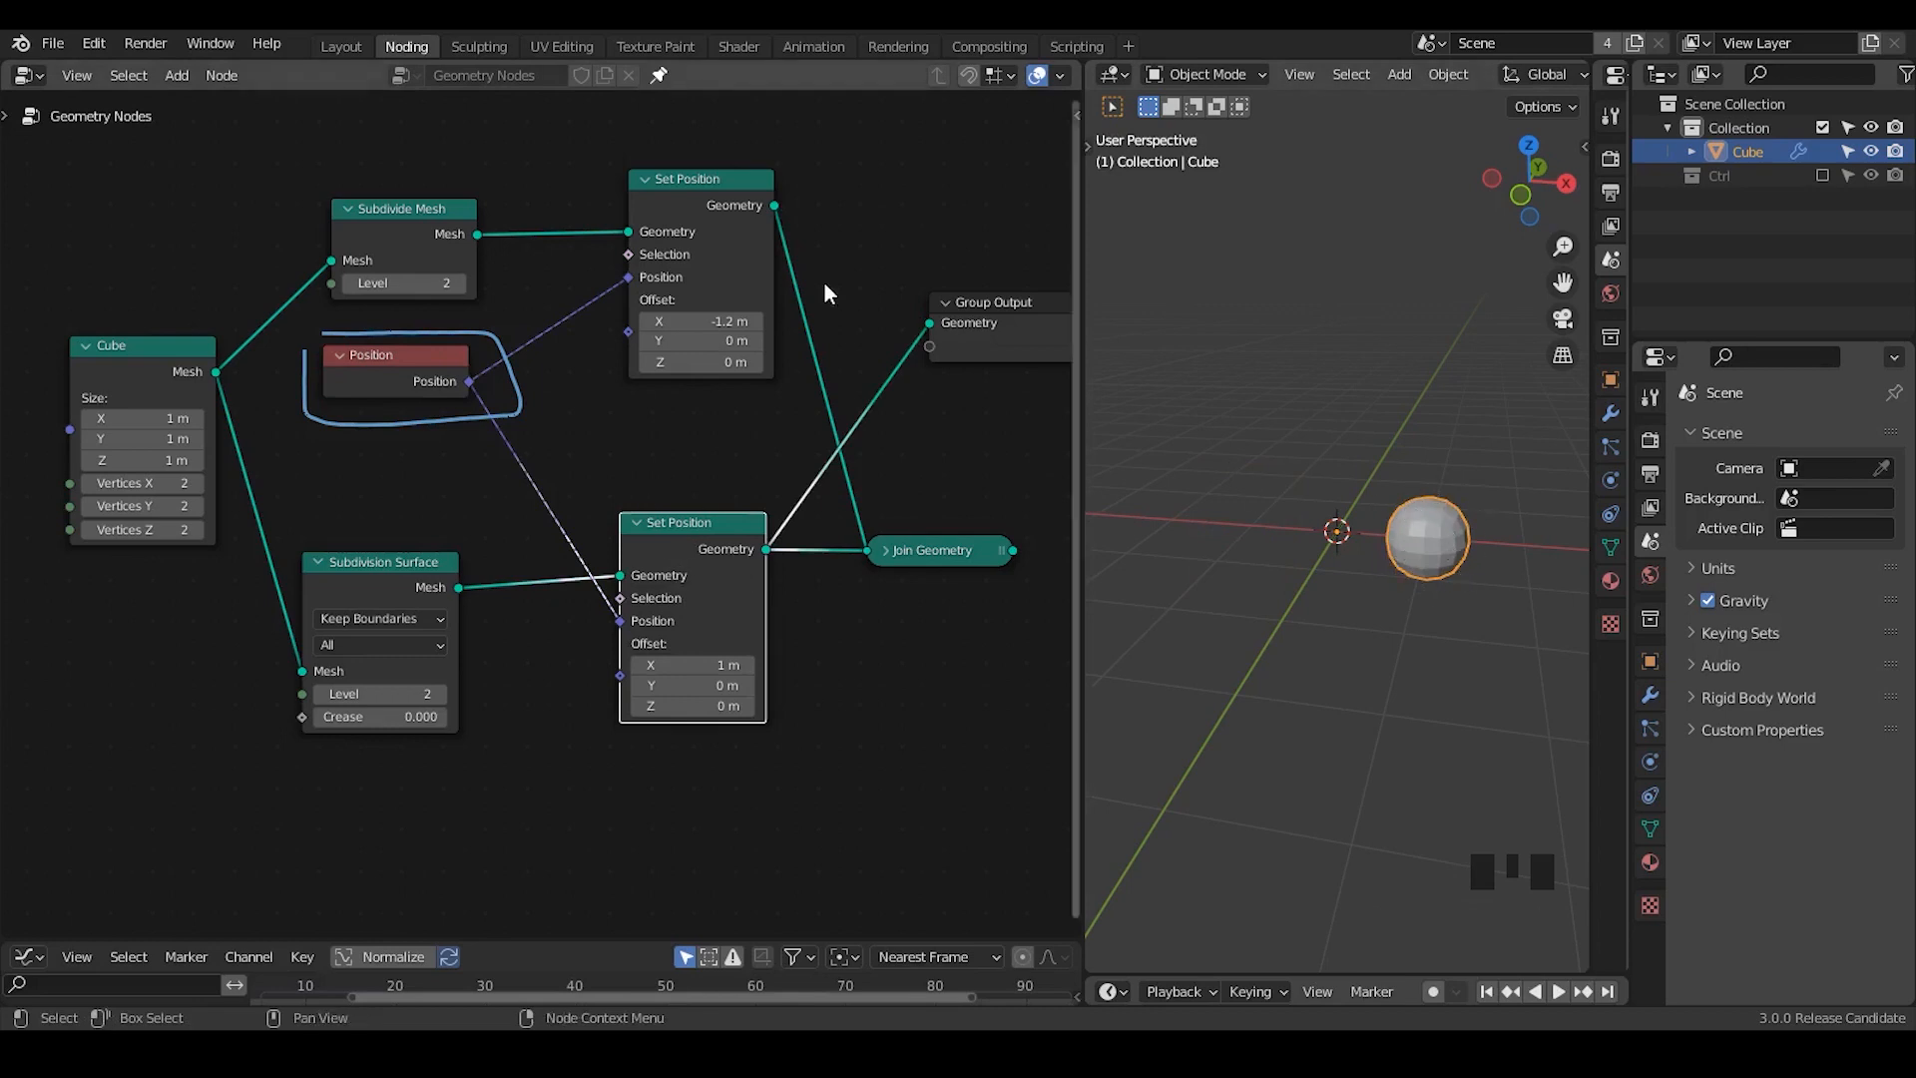
left_click_drag(932, 550, 912, 487)
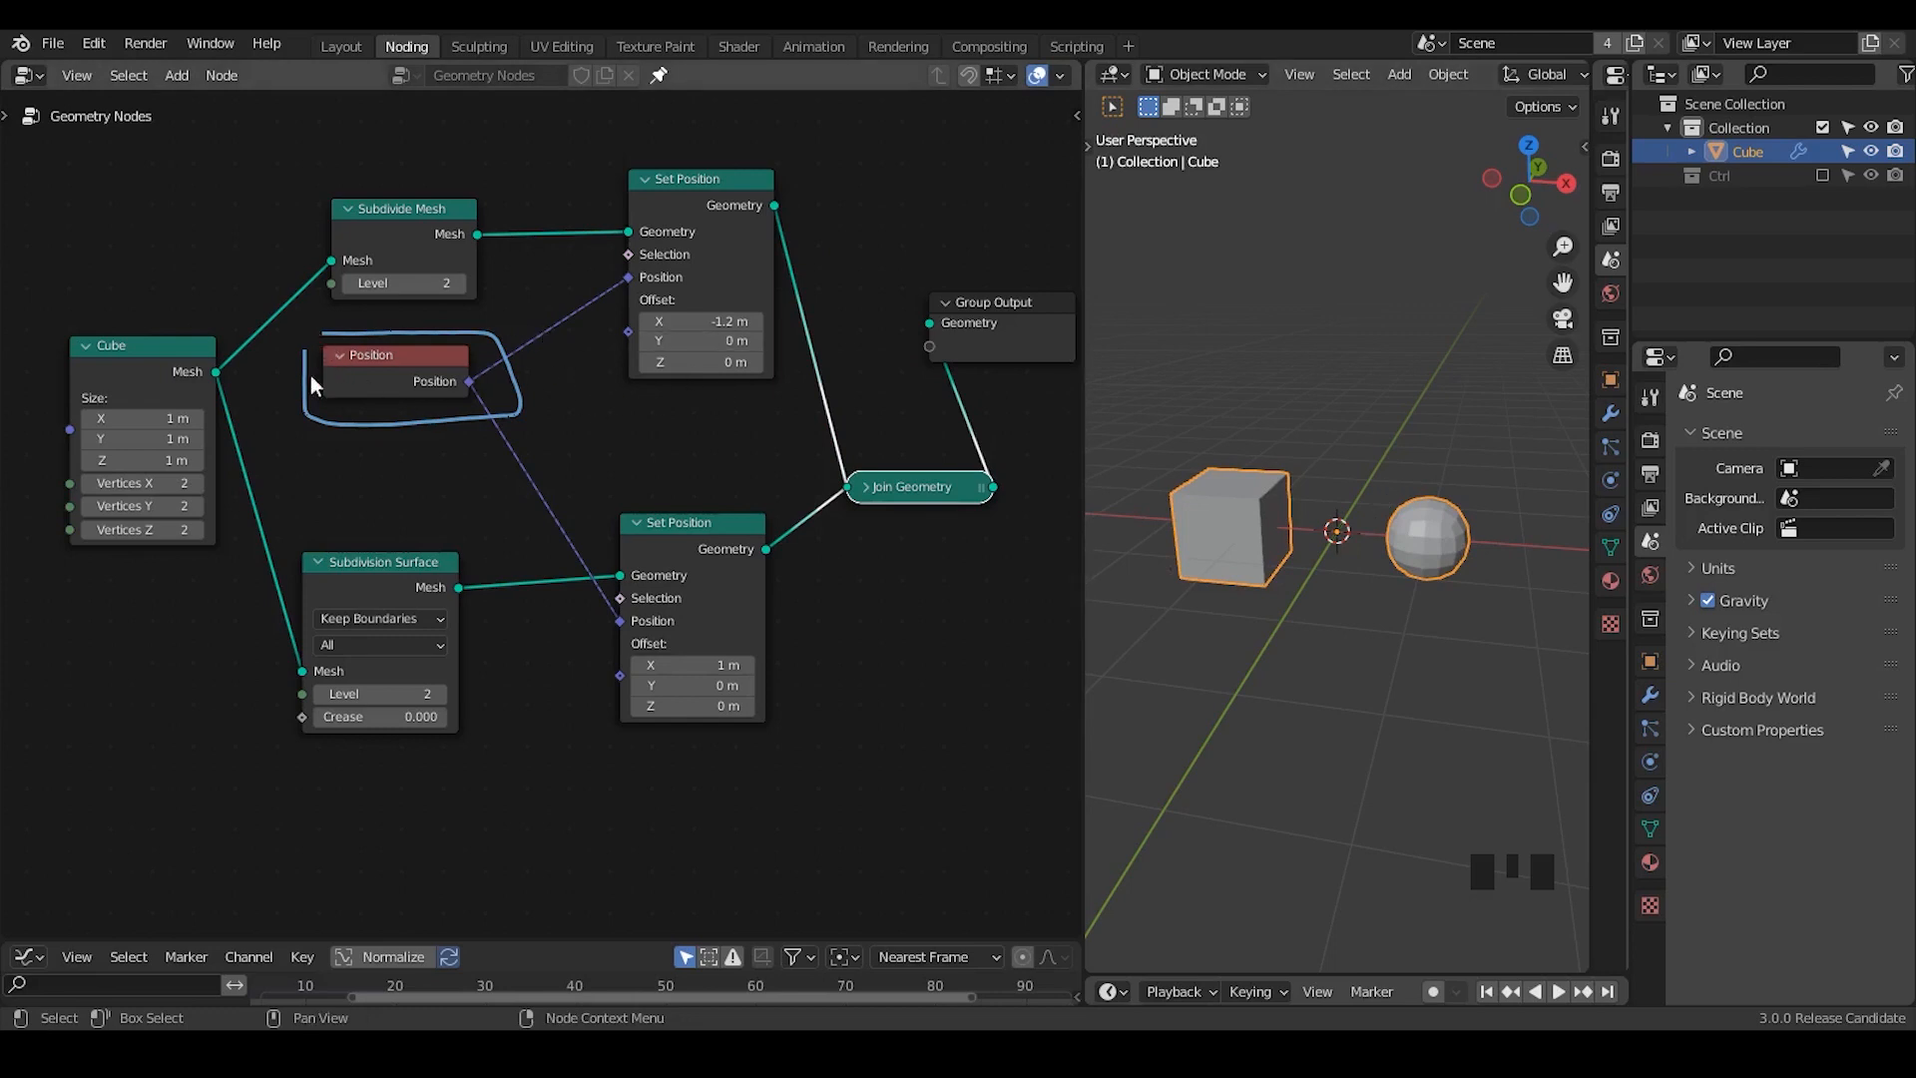
mouse_move(577, 419)
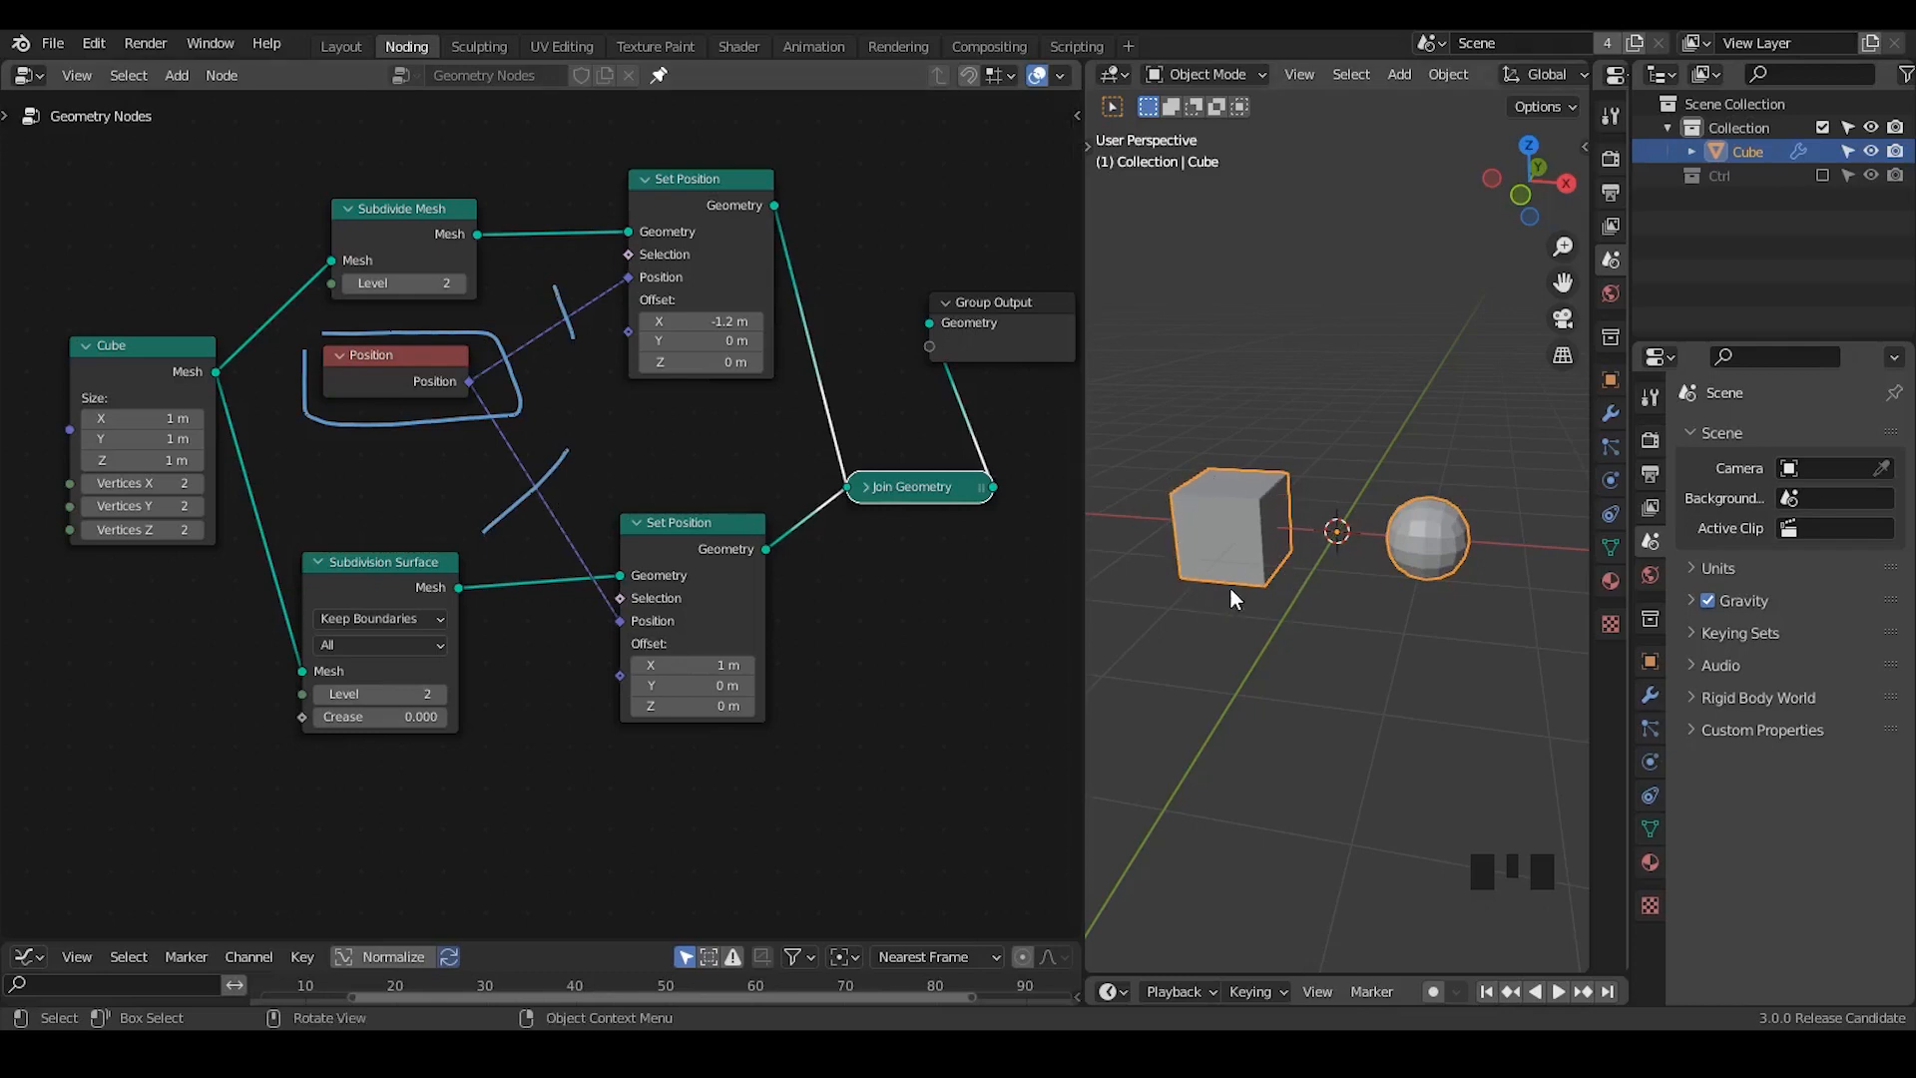
mouse_move(1477, 555)
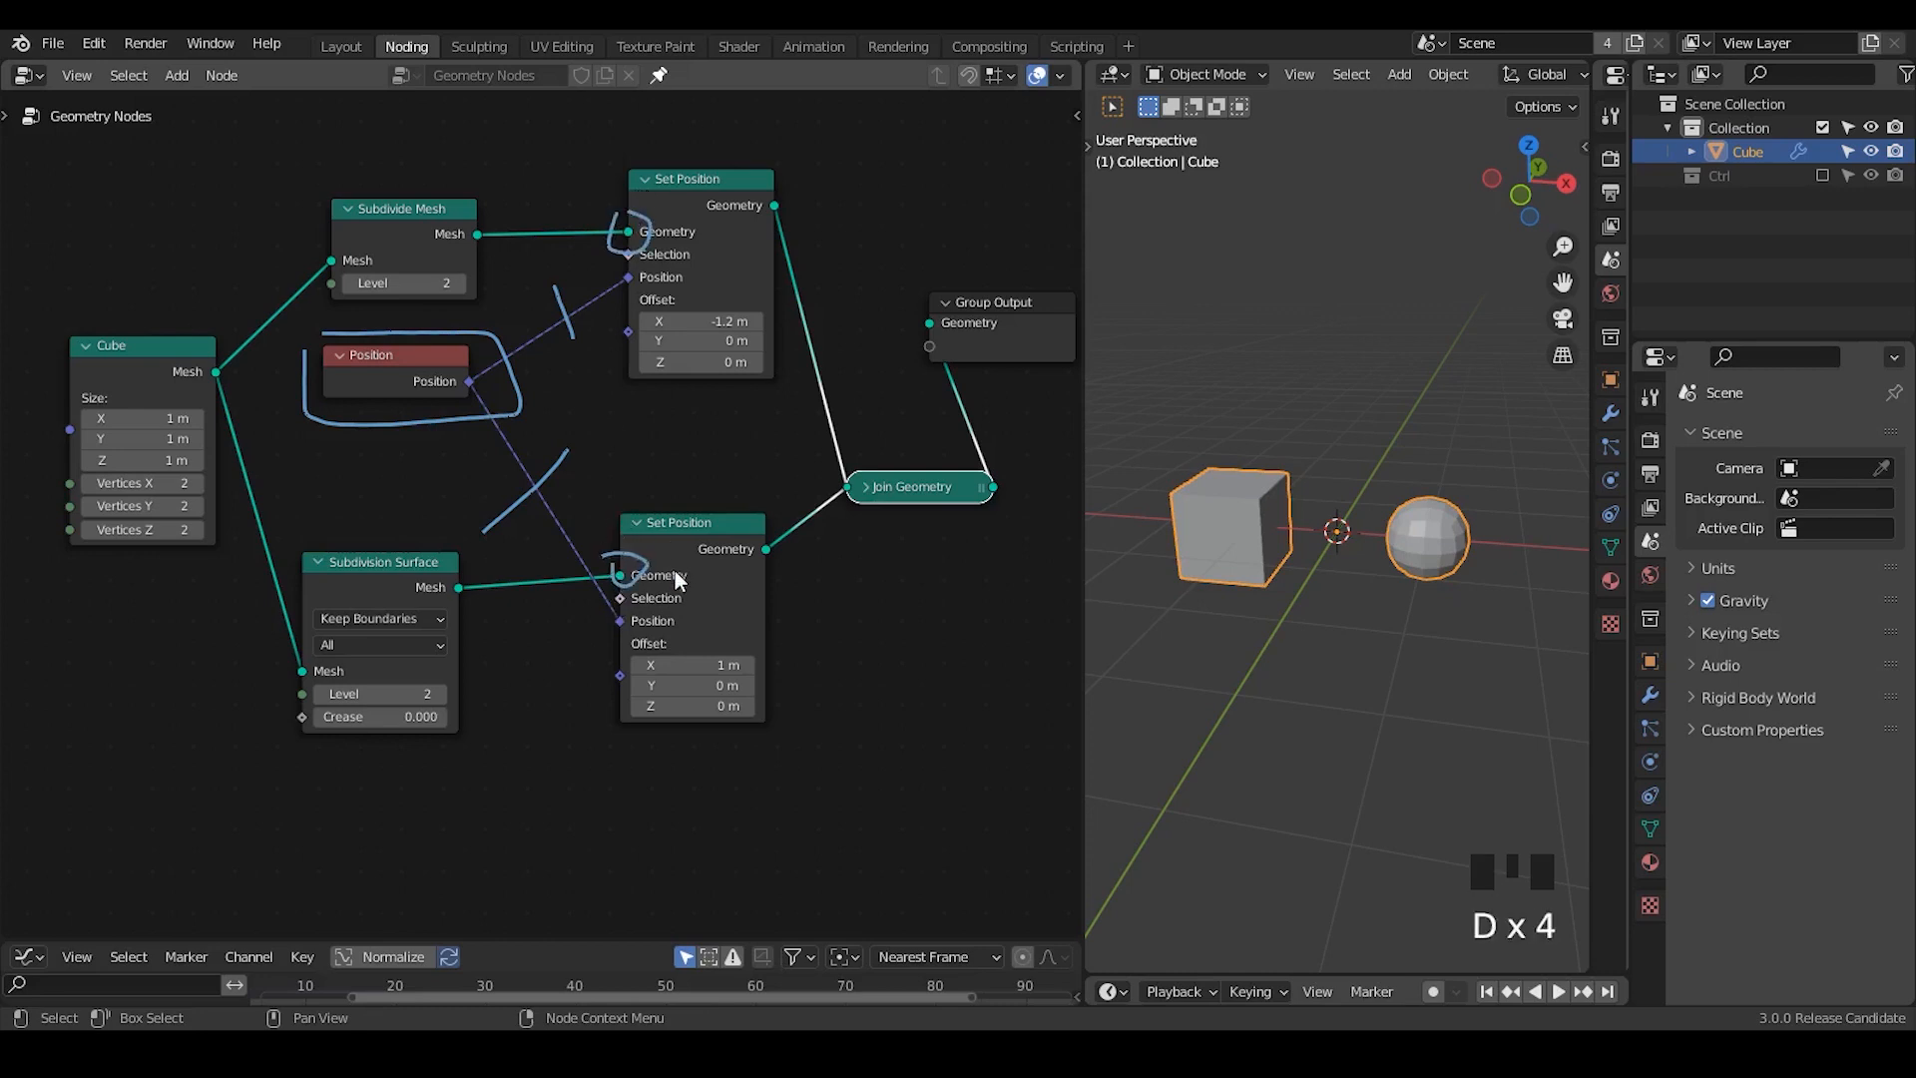
mouse_move(745, 595)
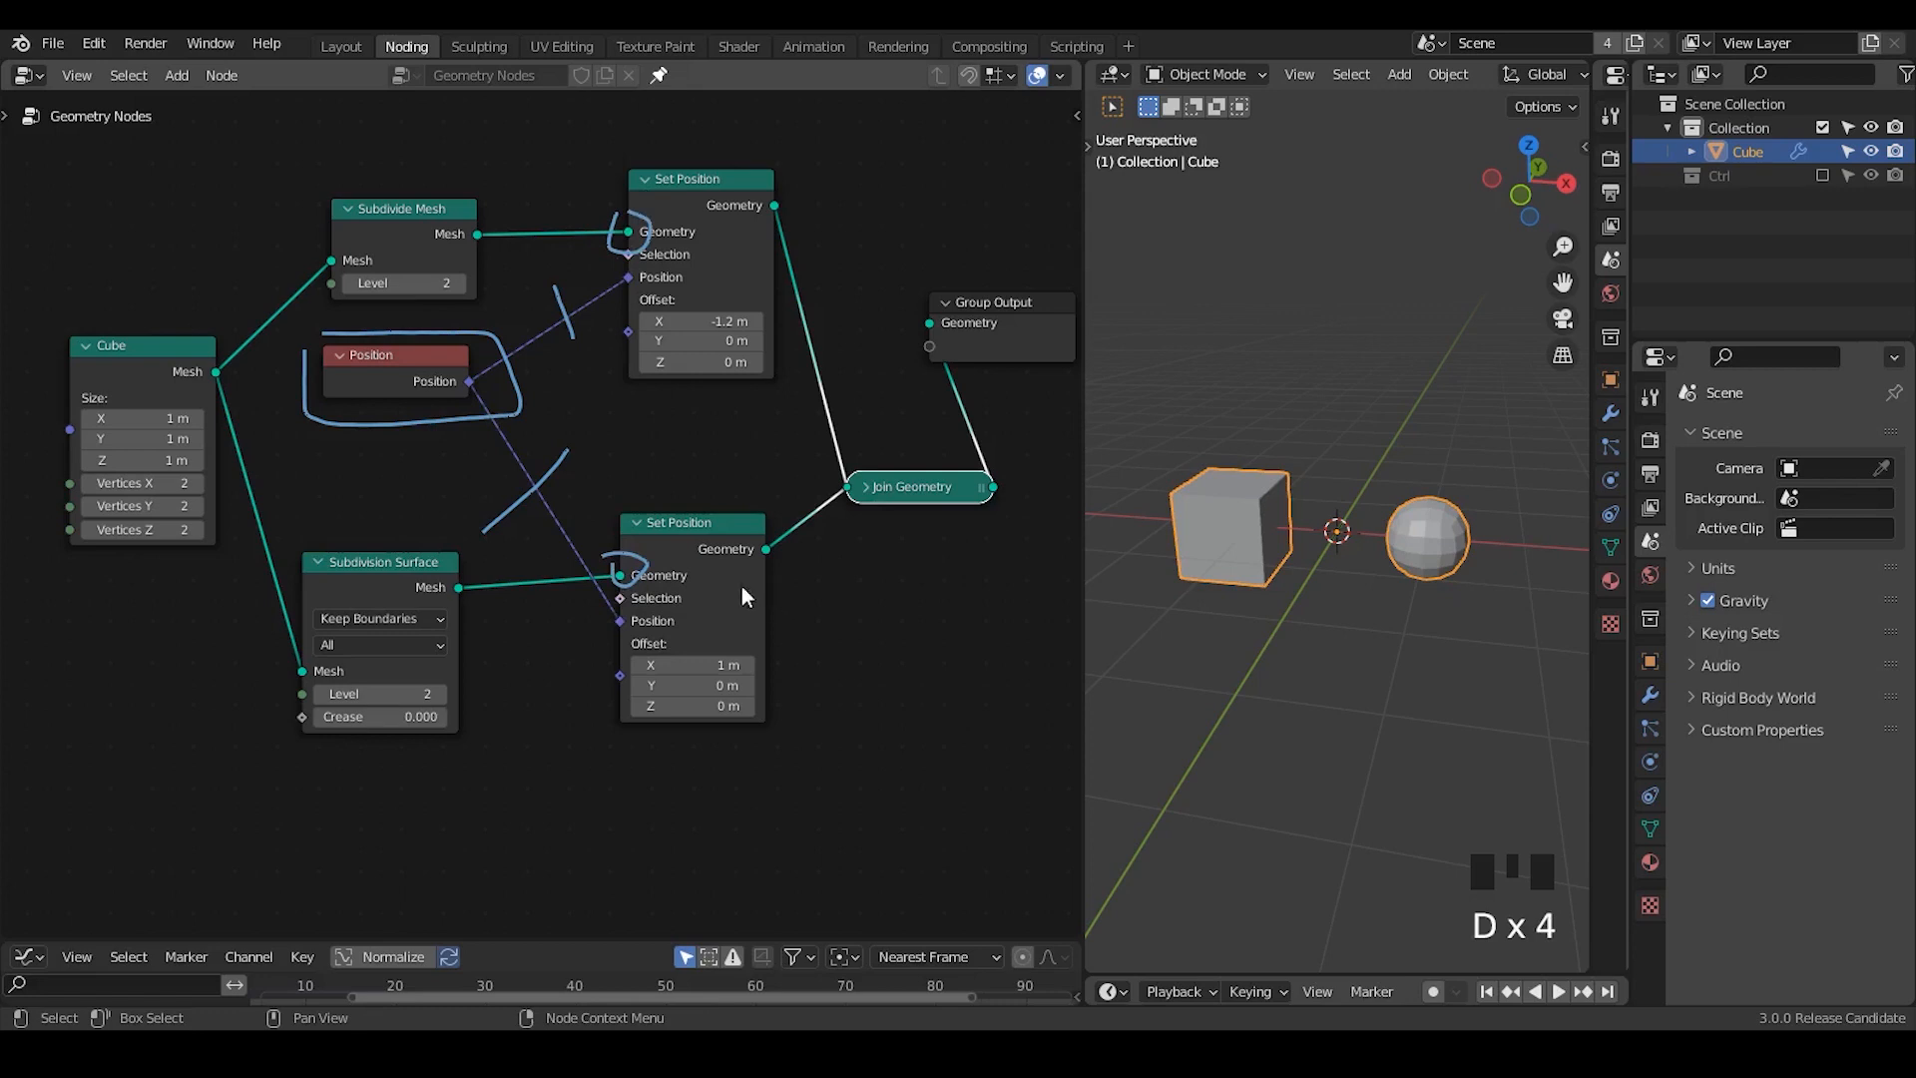
Preview the top Set Position in a Viewer and add a Mesh to Points node set to Faces.
left_click(772, 206)
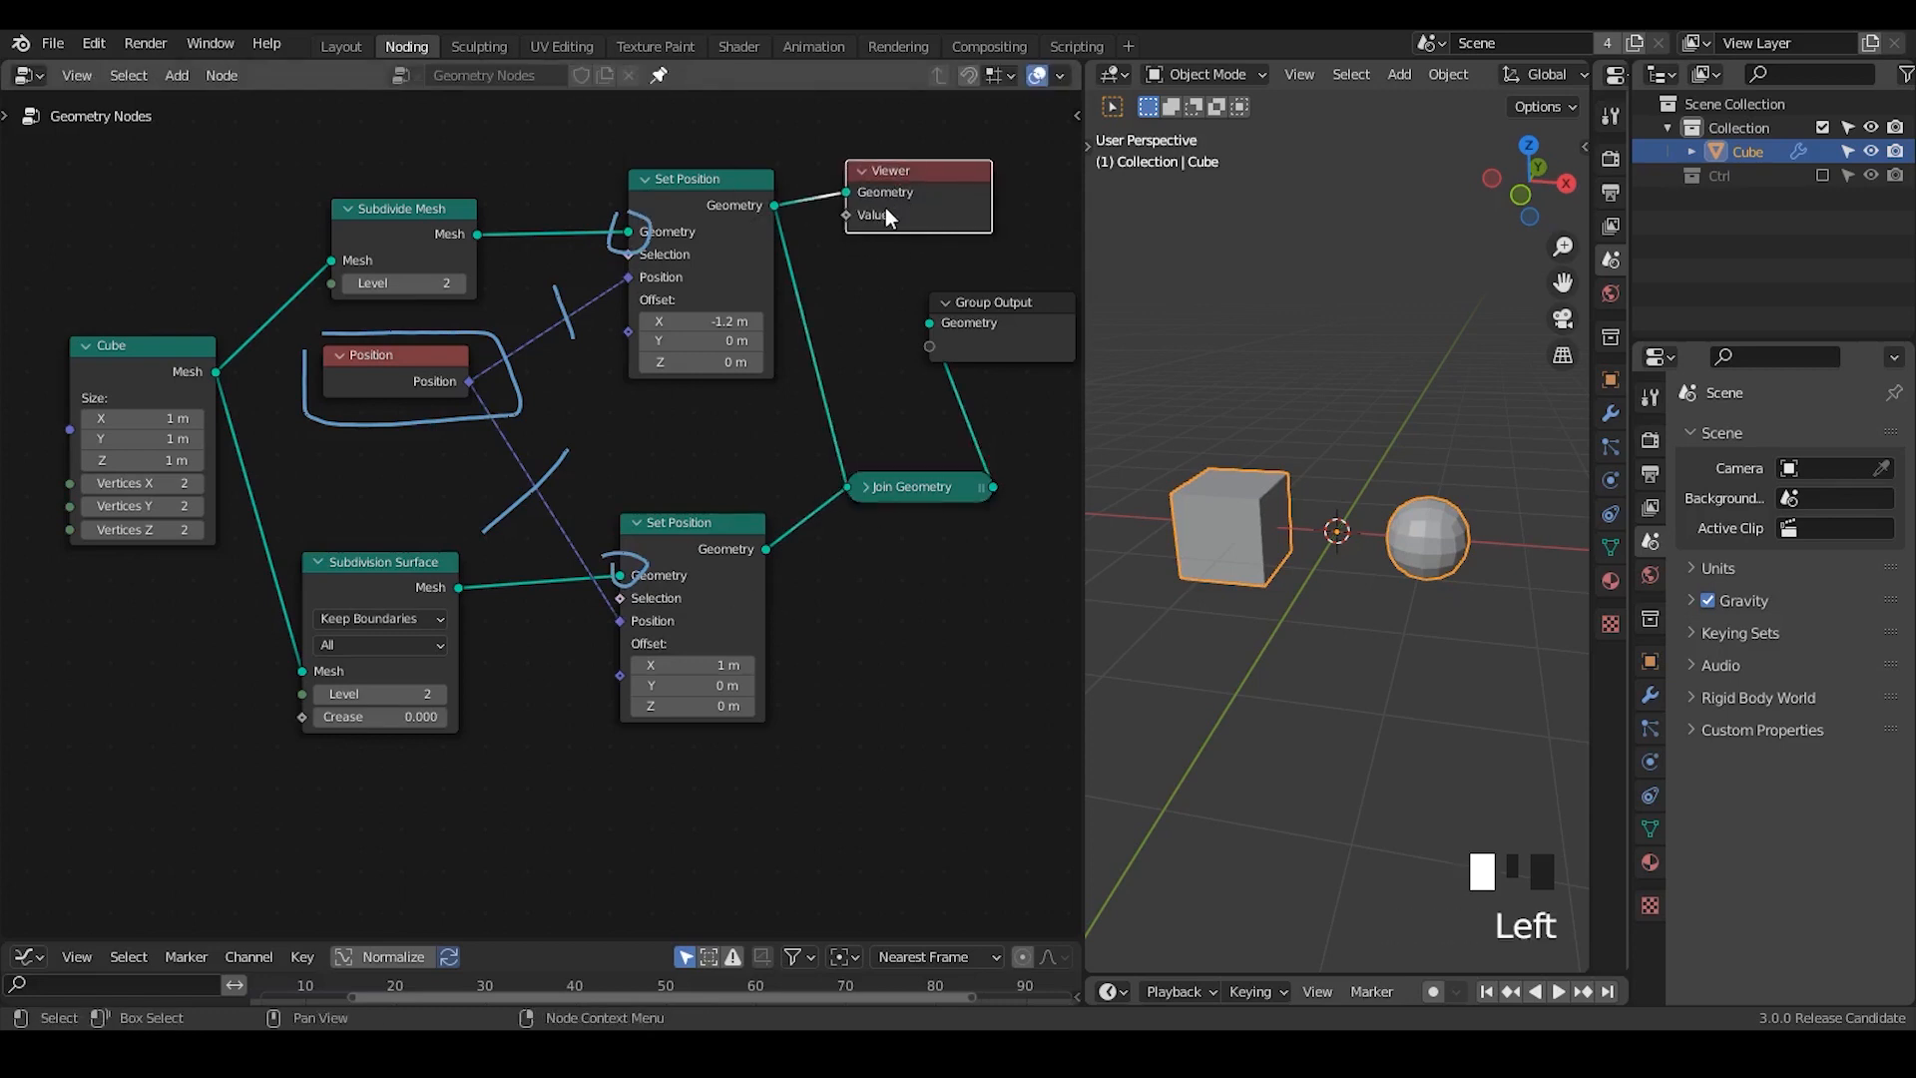
left_click_drag(471, 379, 828, 245)
type("mesh to")
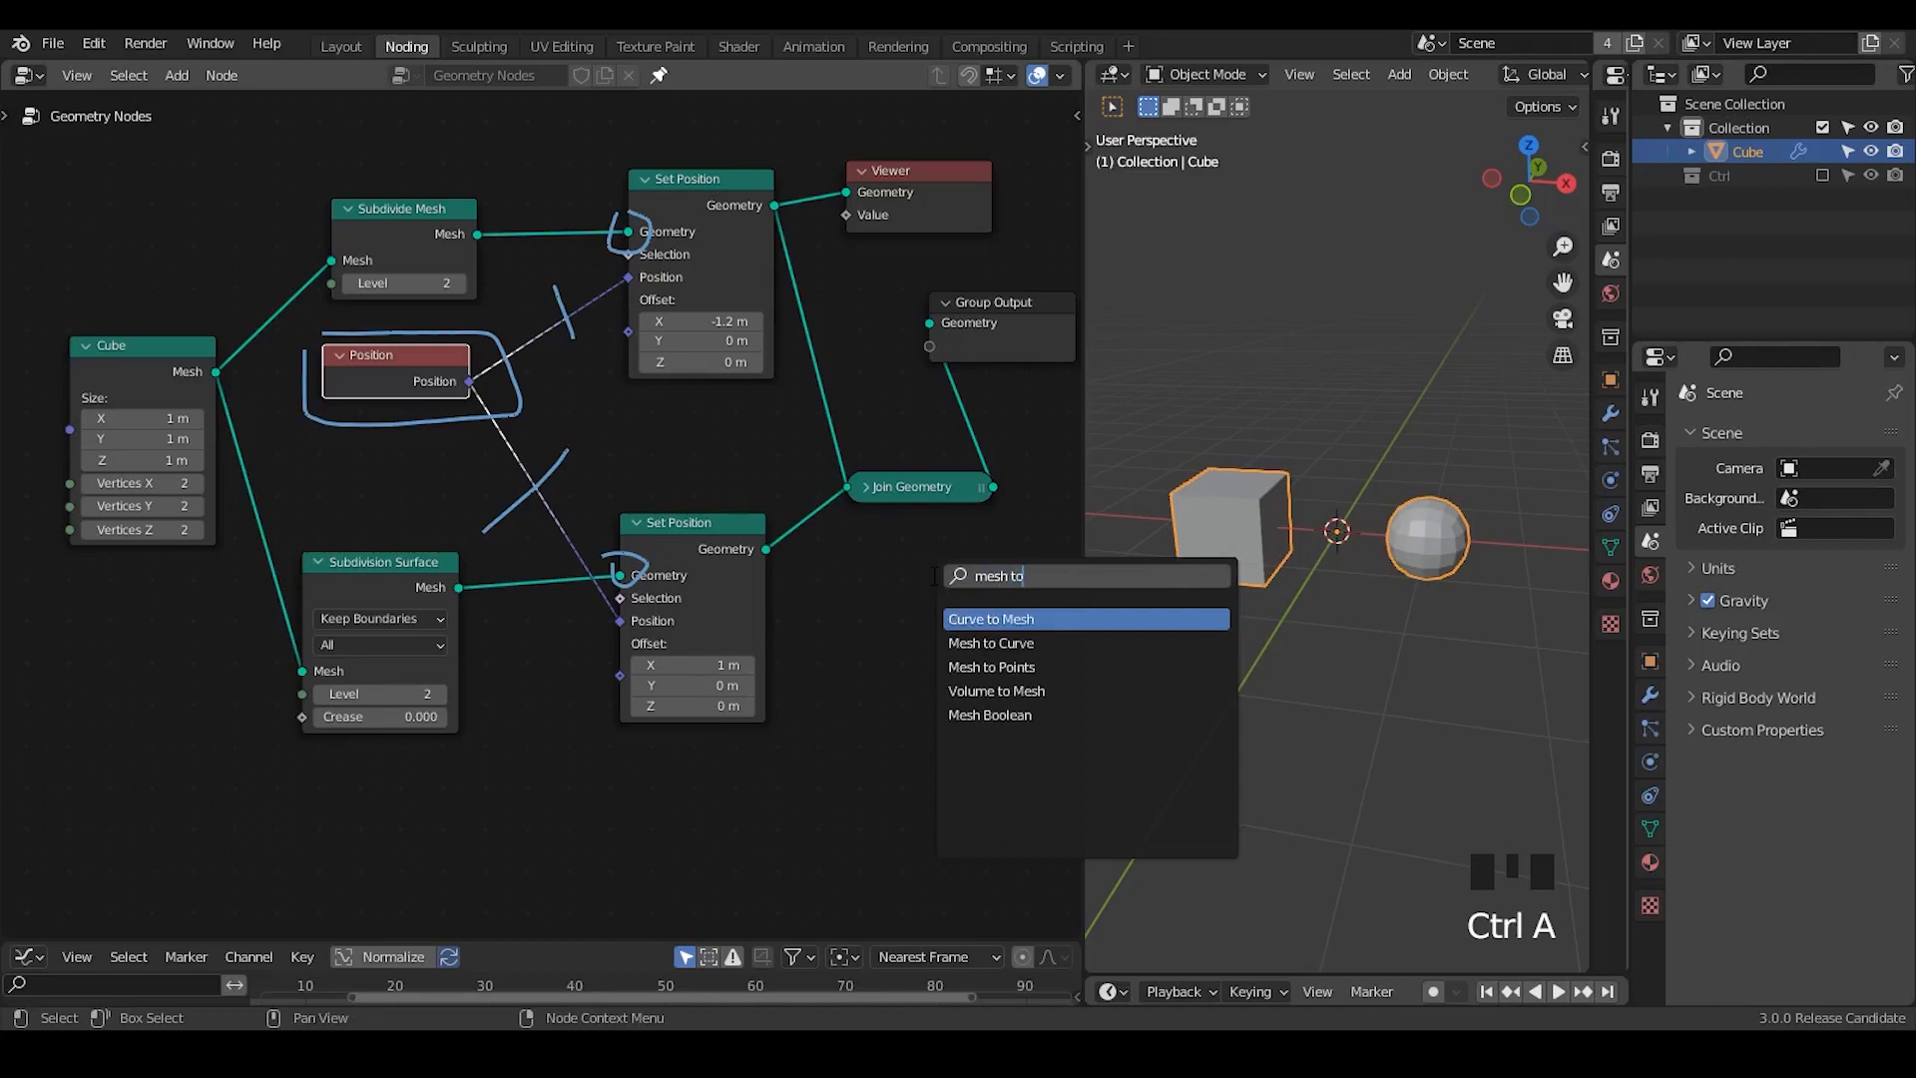
left_click(989, 666)
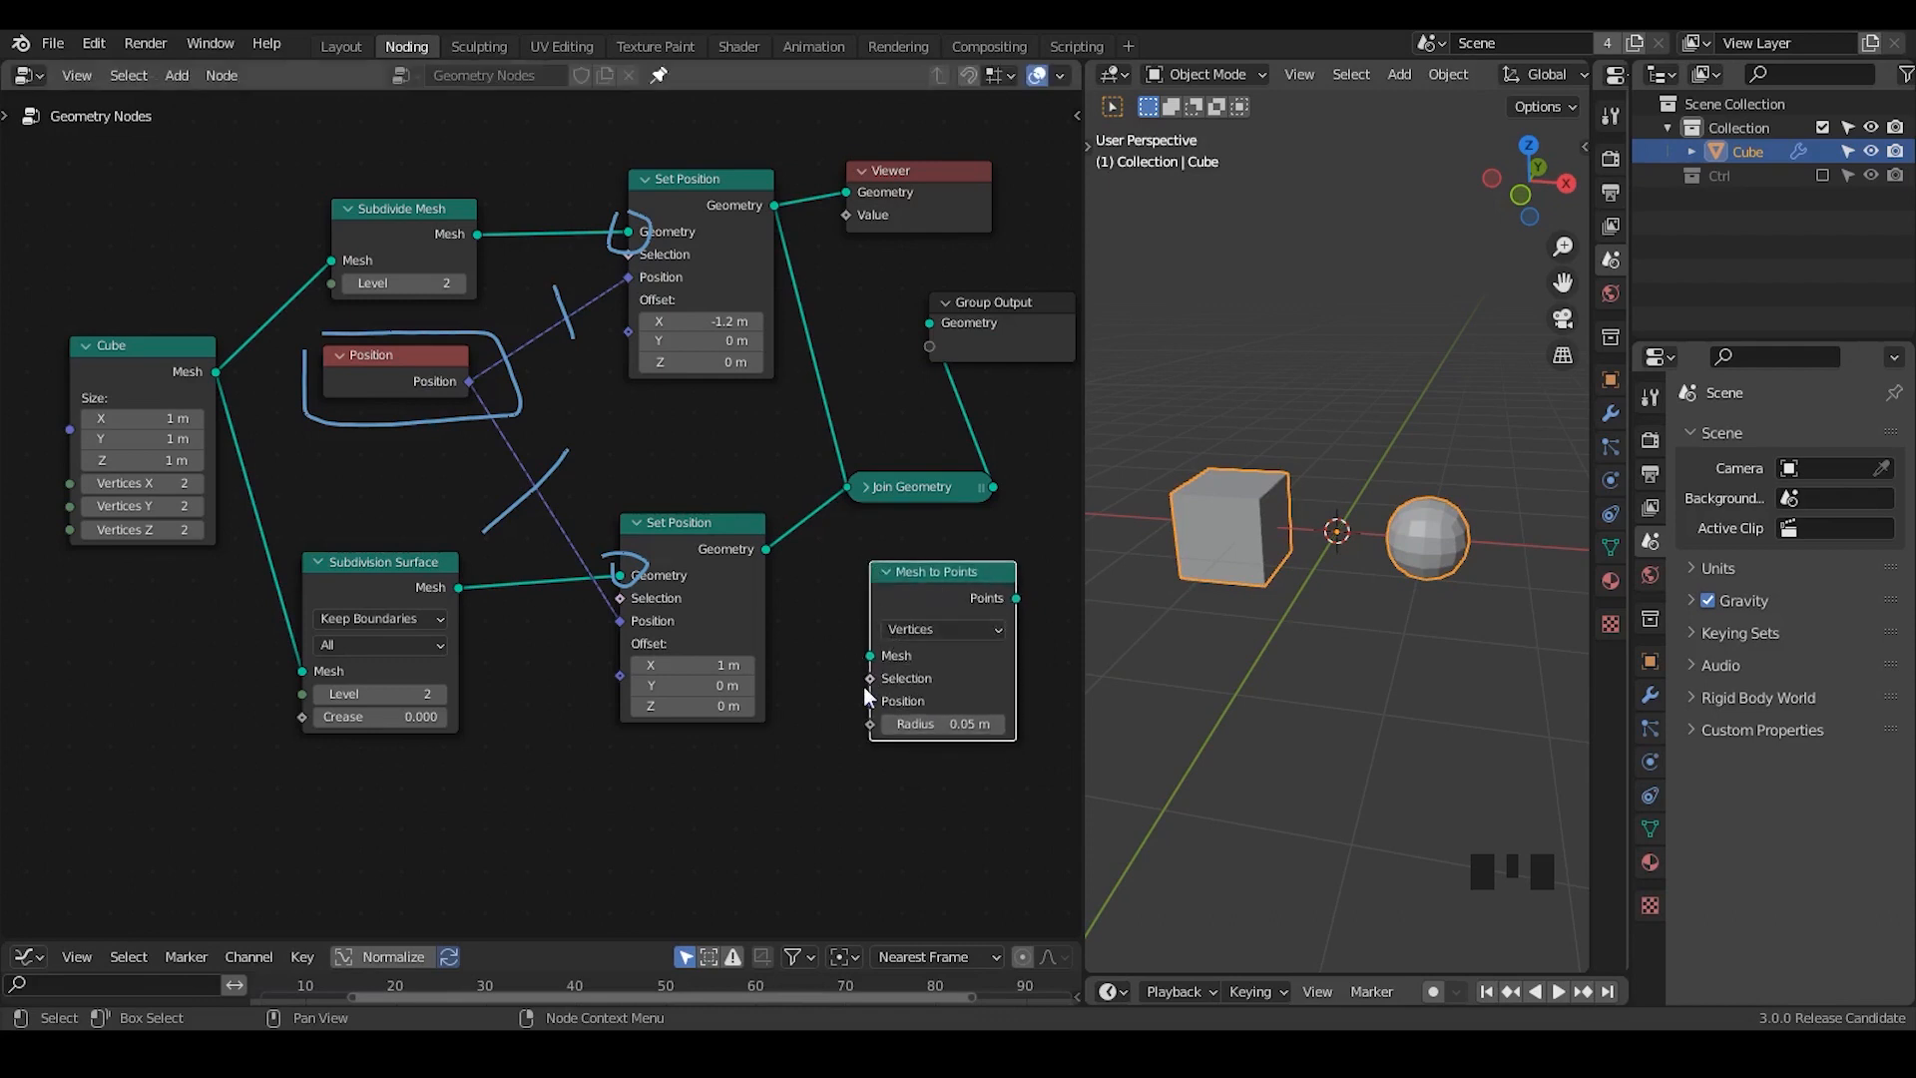
left_click(942, 629)
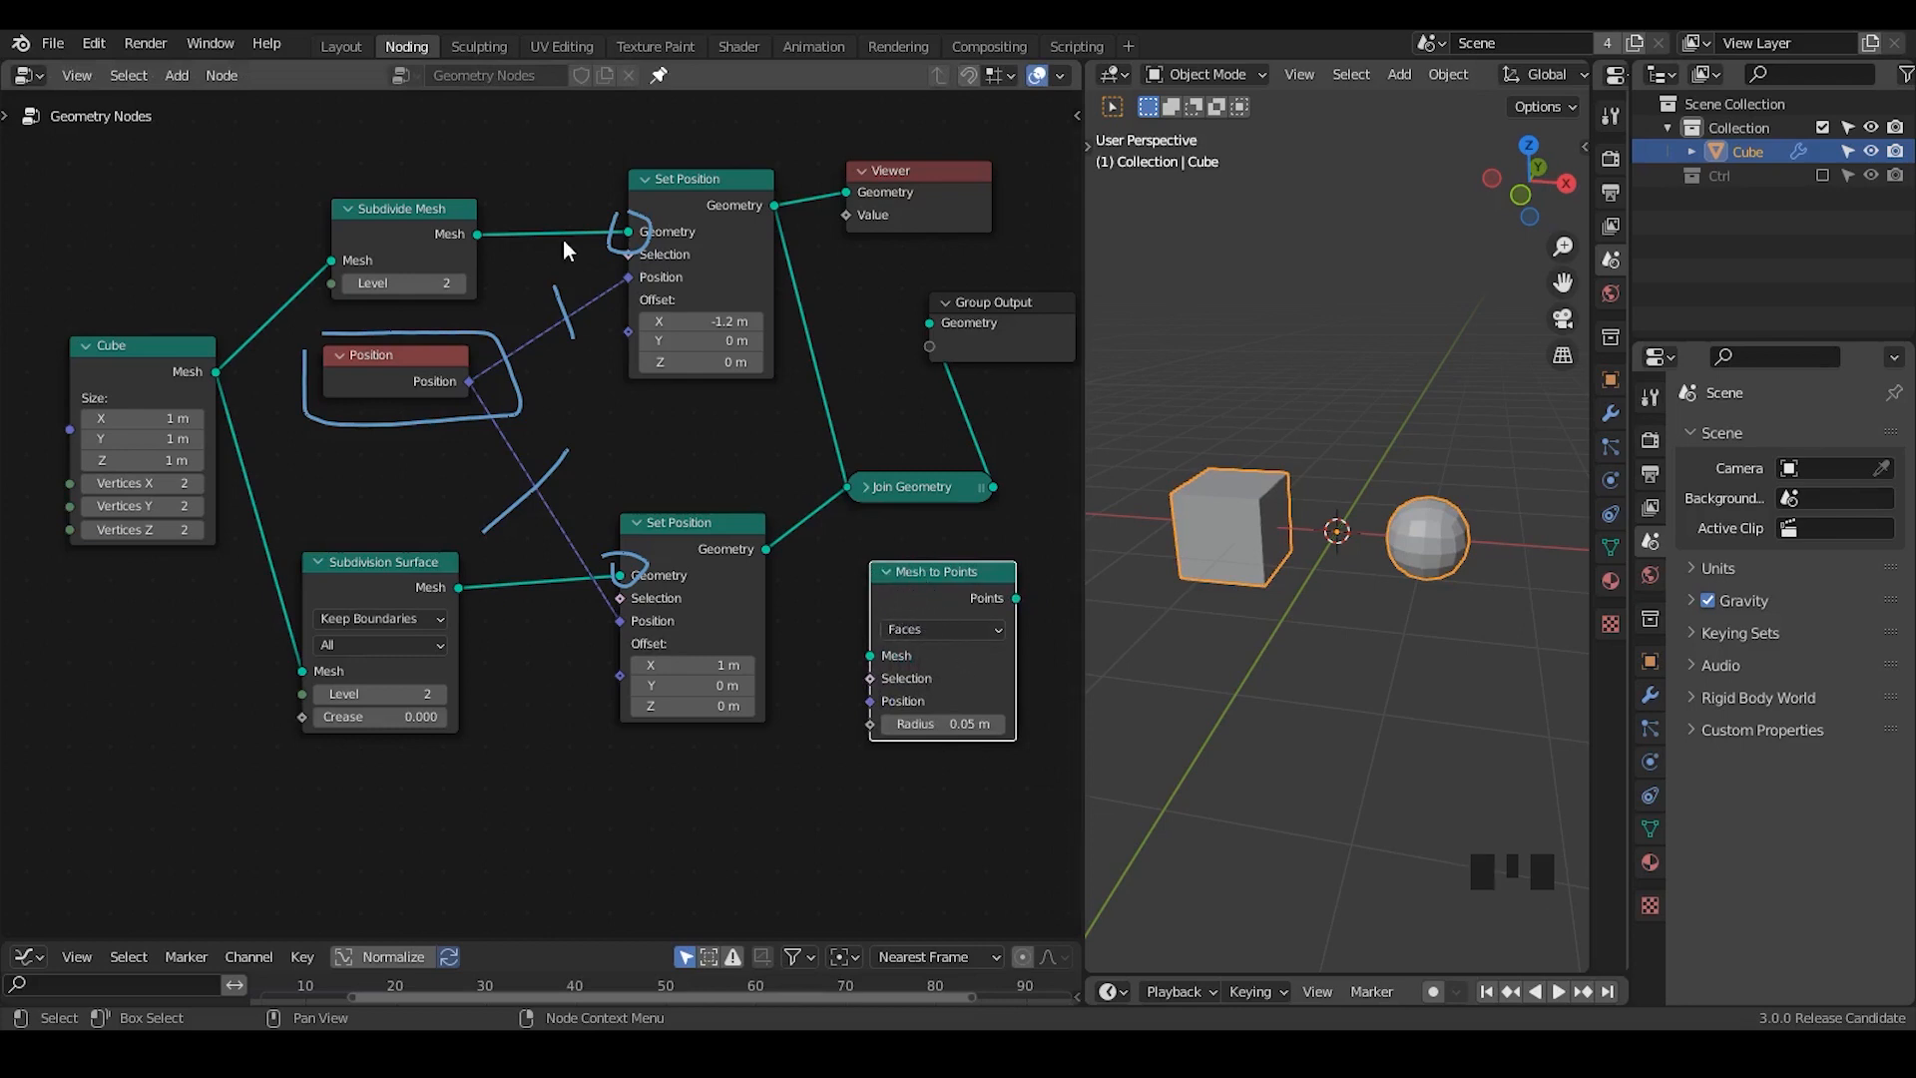
mouse_move(475, 391)
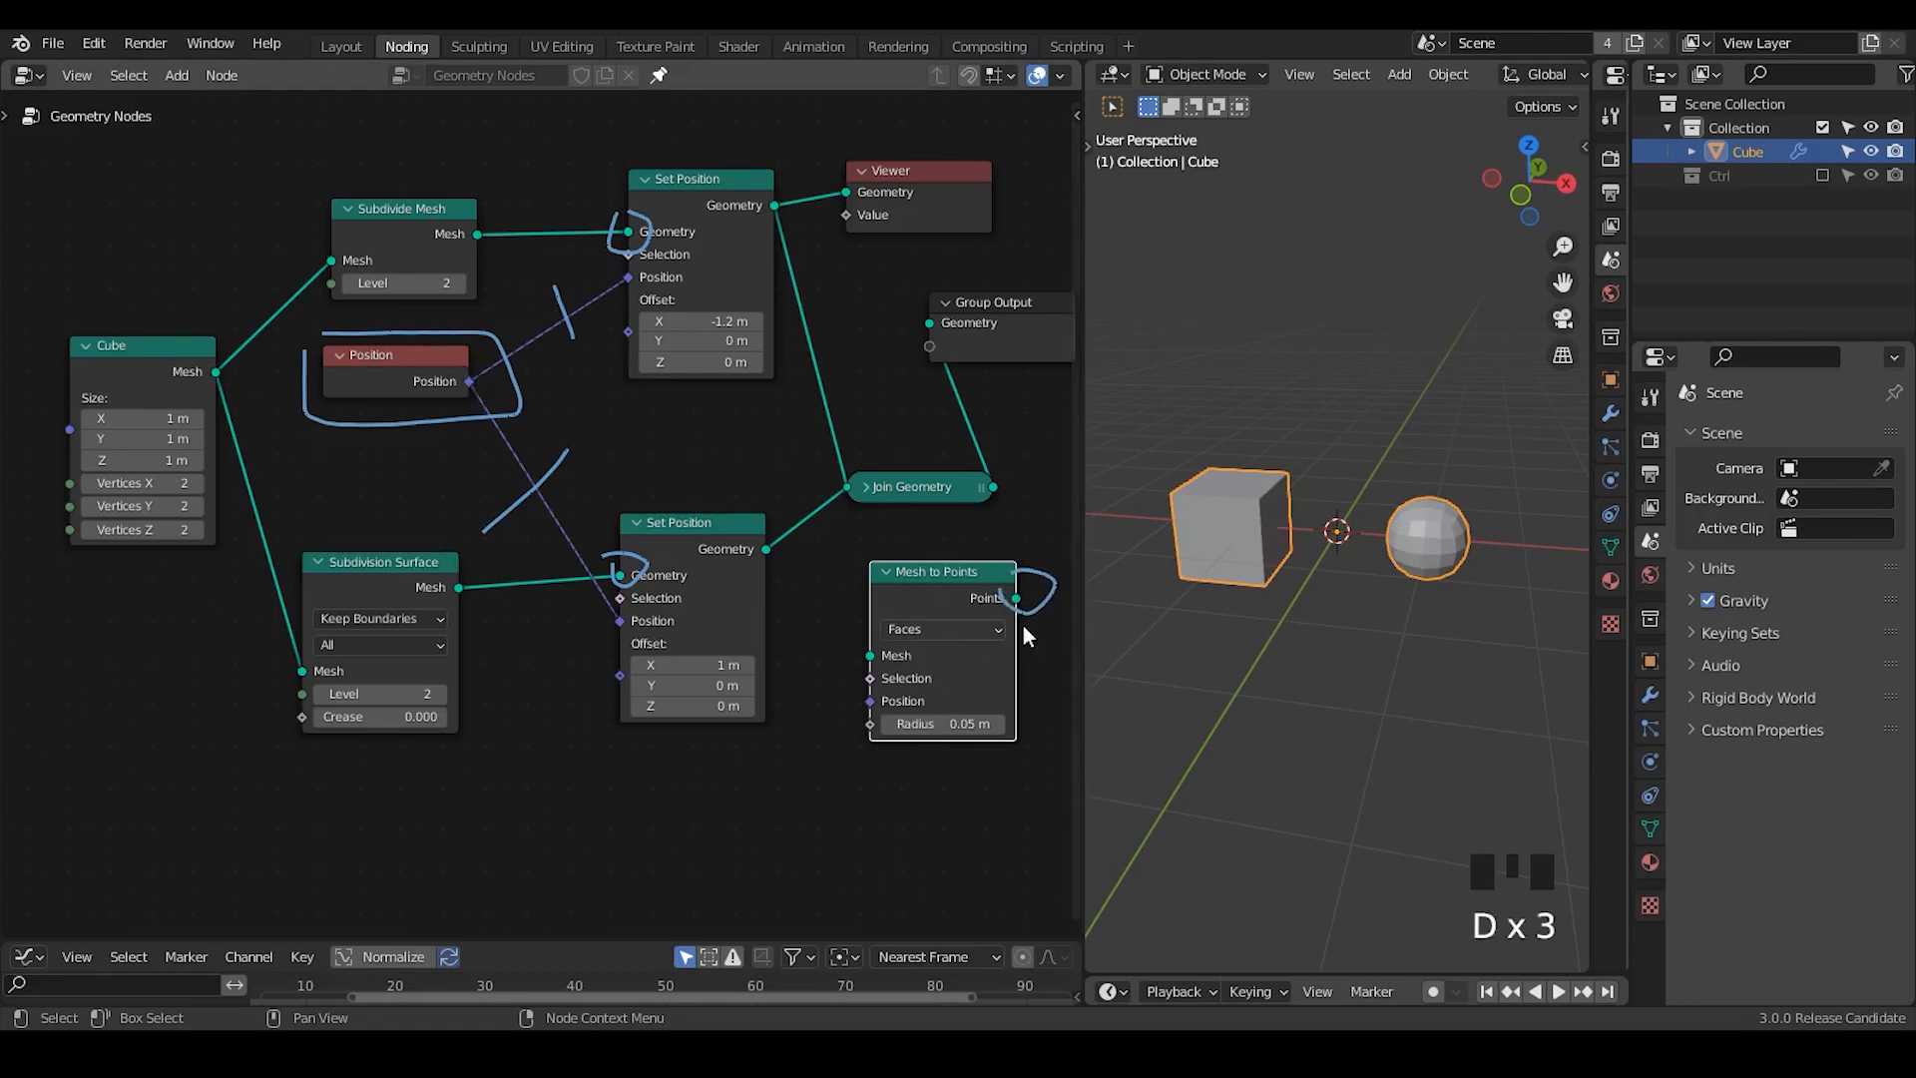
mouse_move(735, 481)
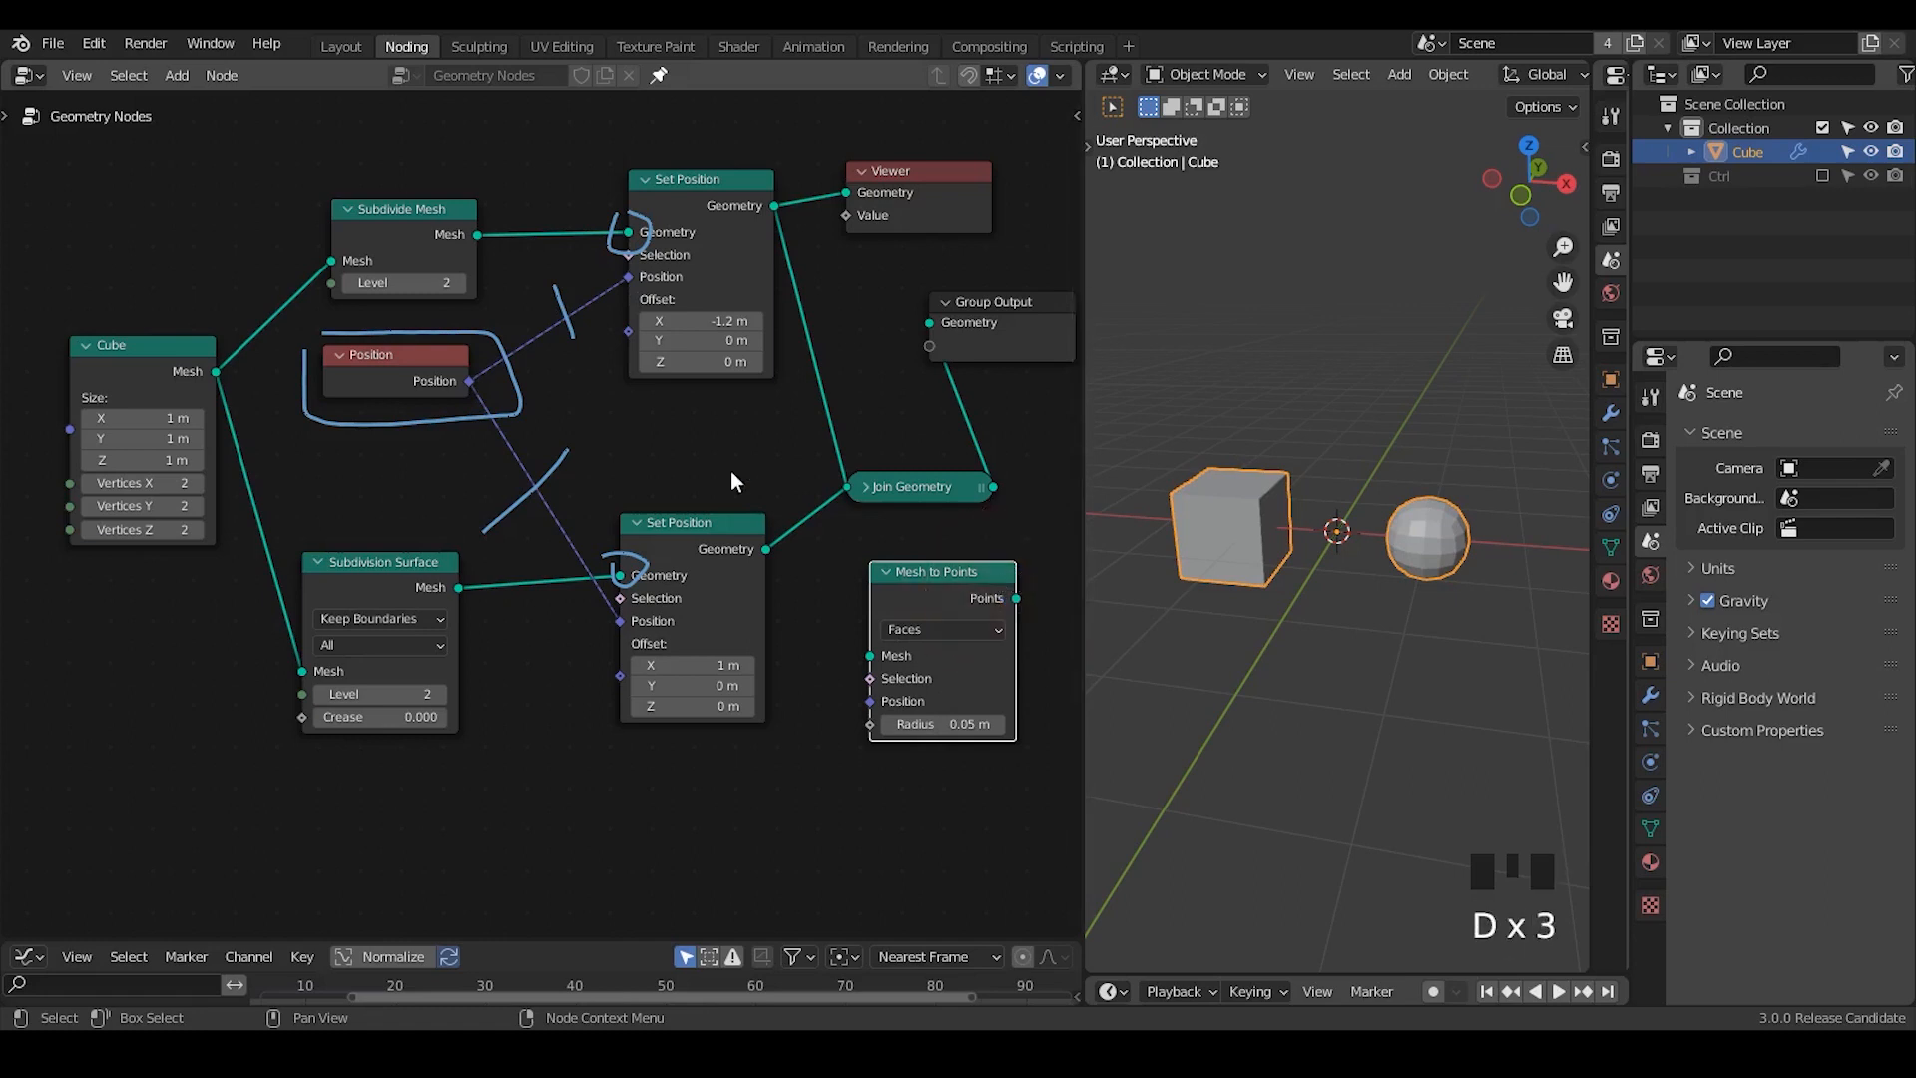
Add a Capture Attribute node onto the Subdivide Mesh link.
type("capture")
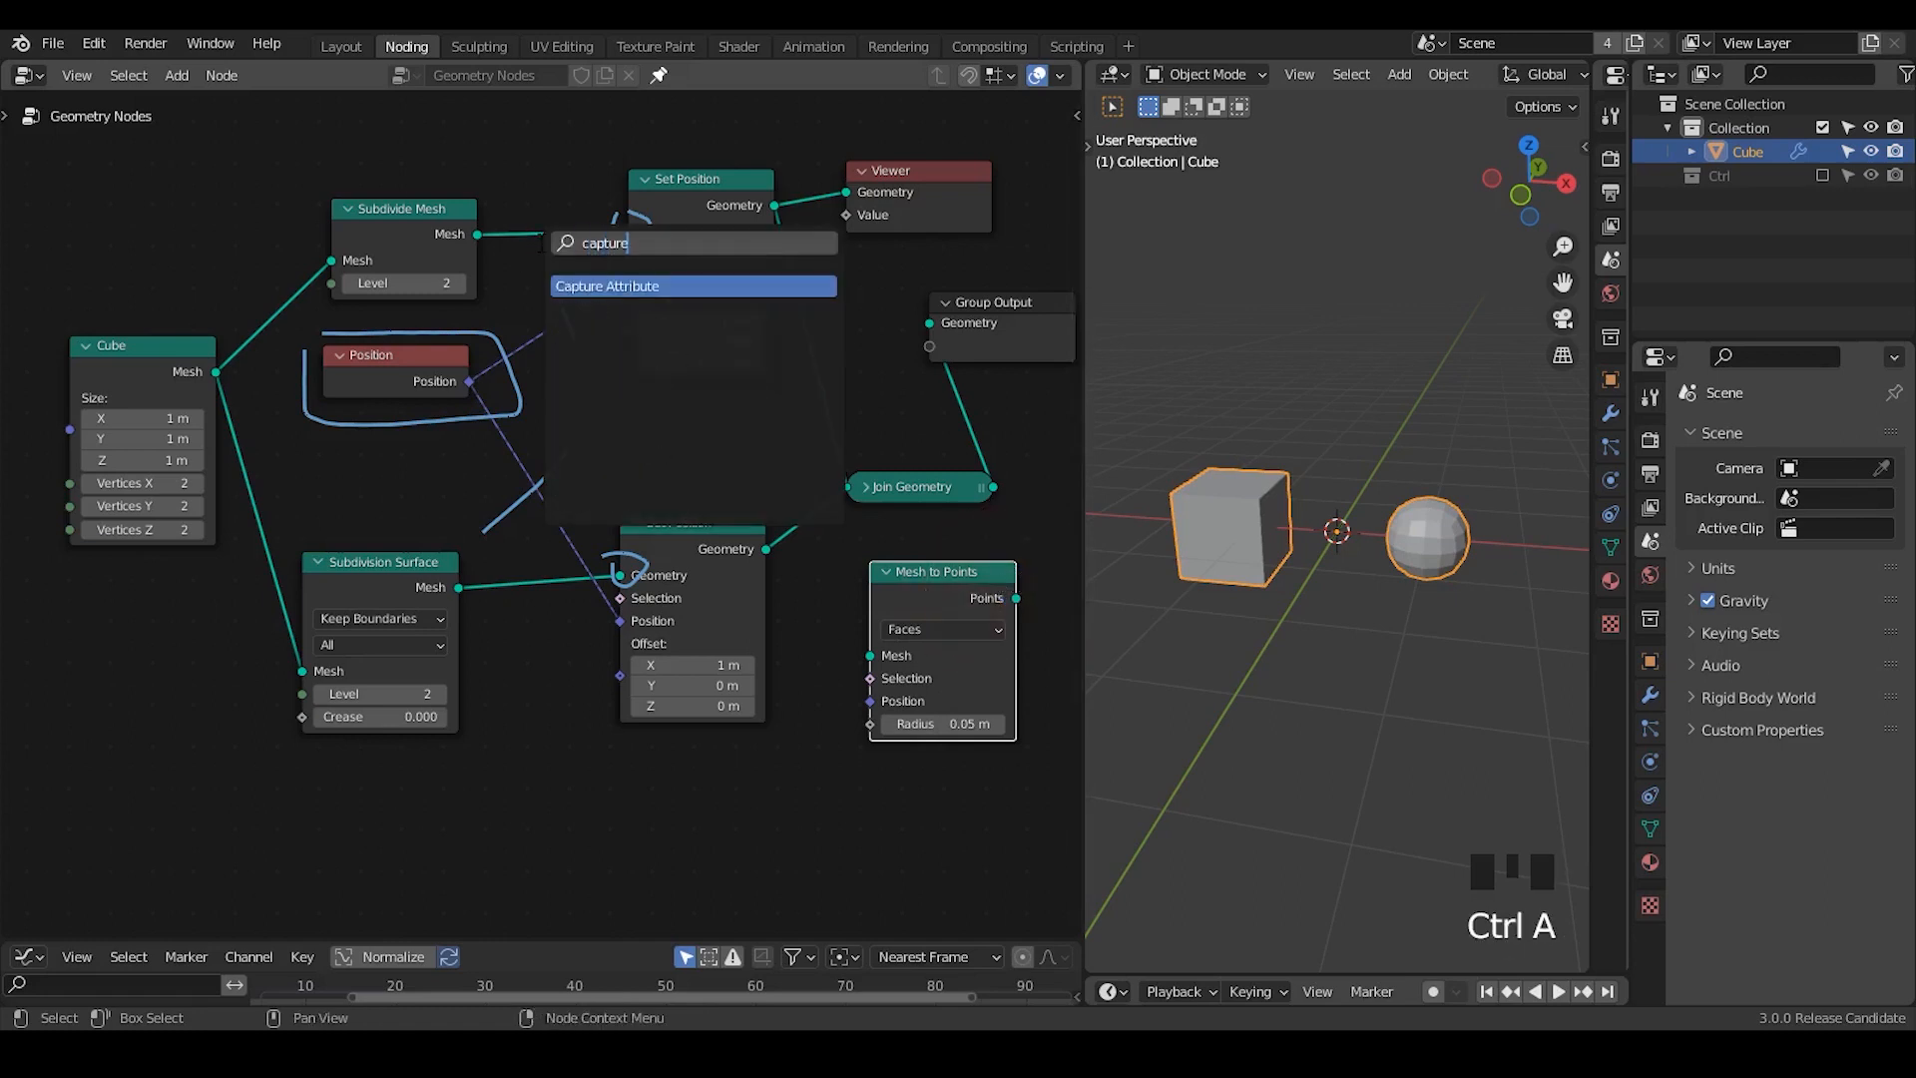
left_click(607, 287)
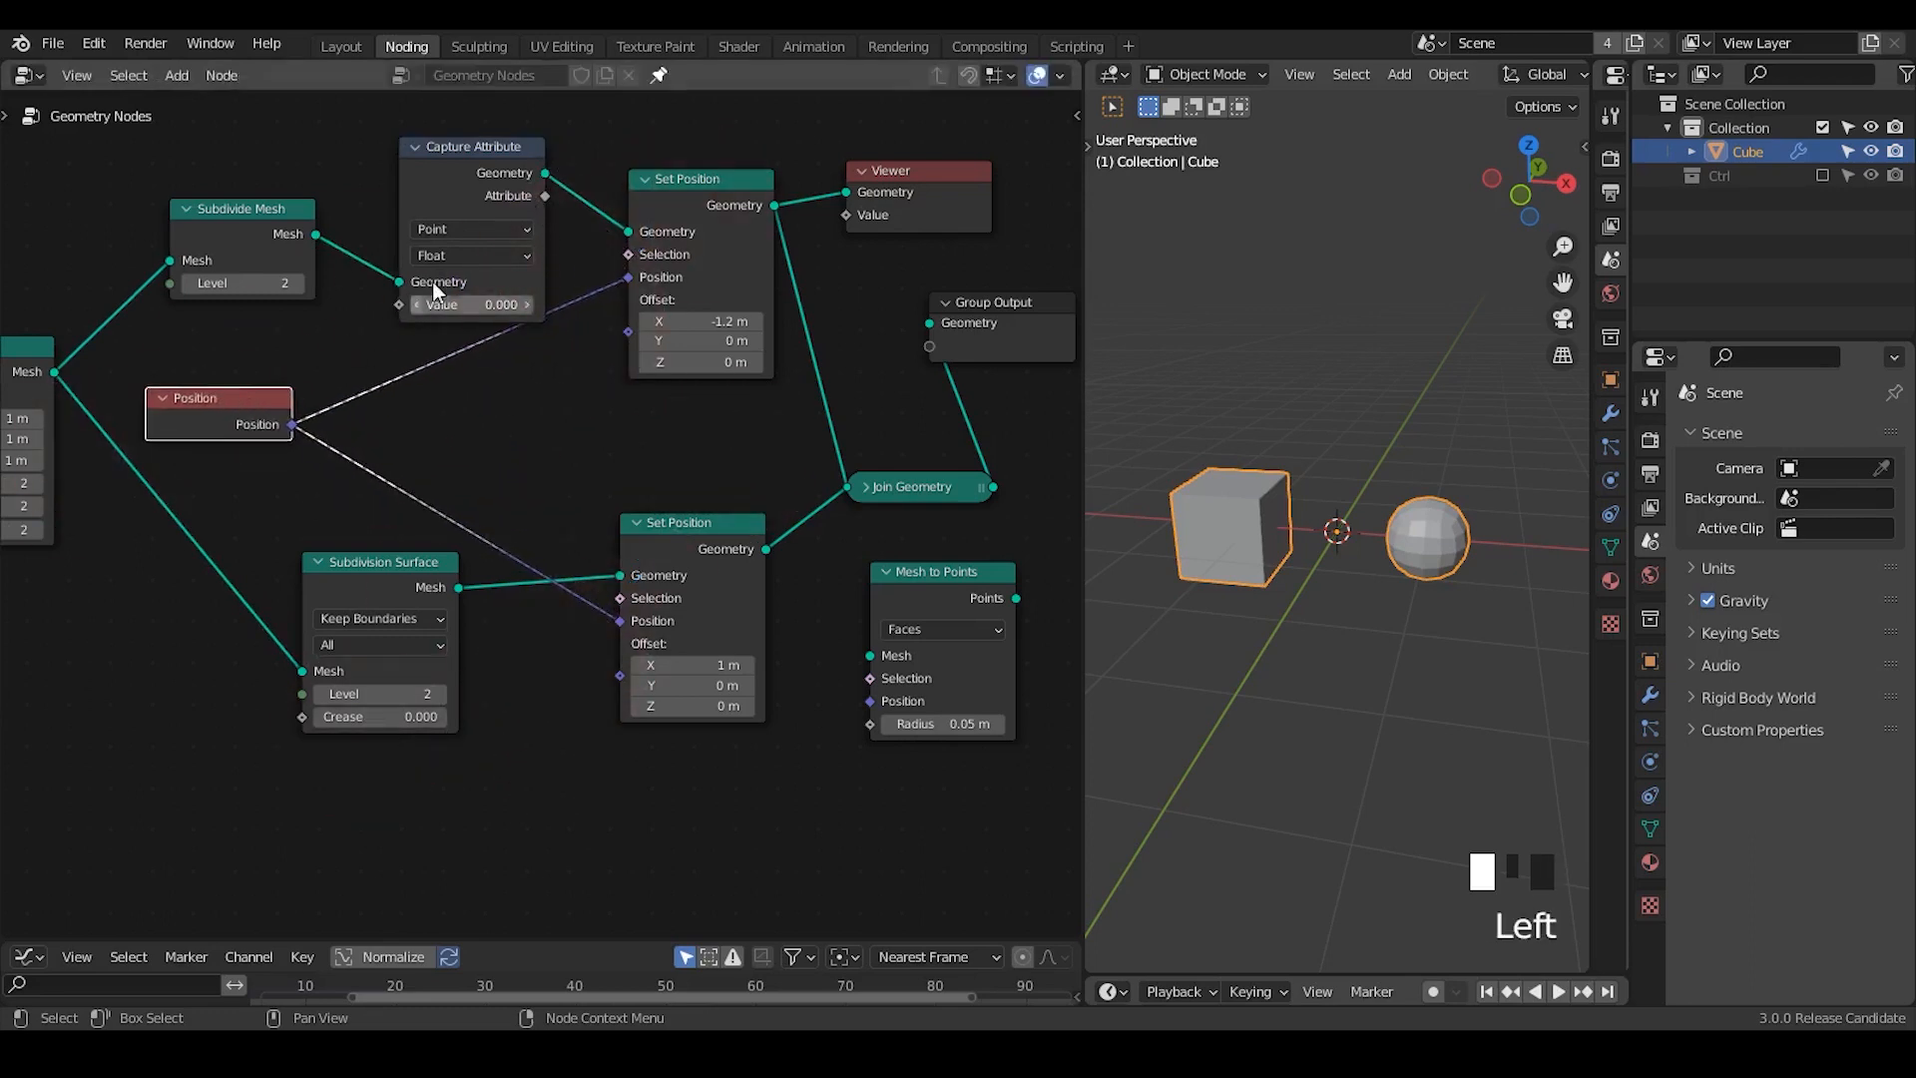
left_click(471, 255)
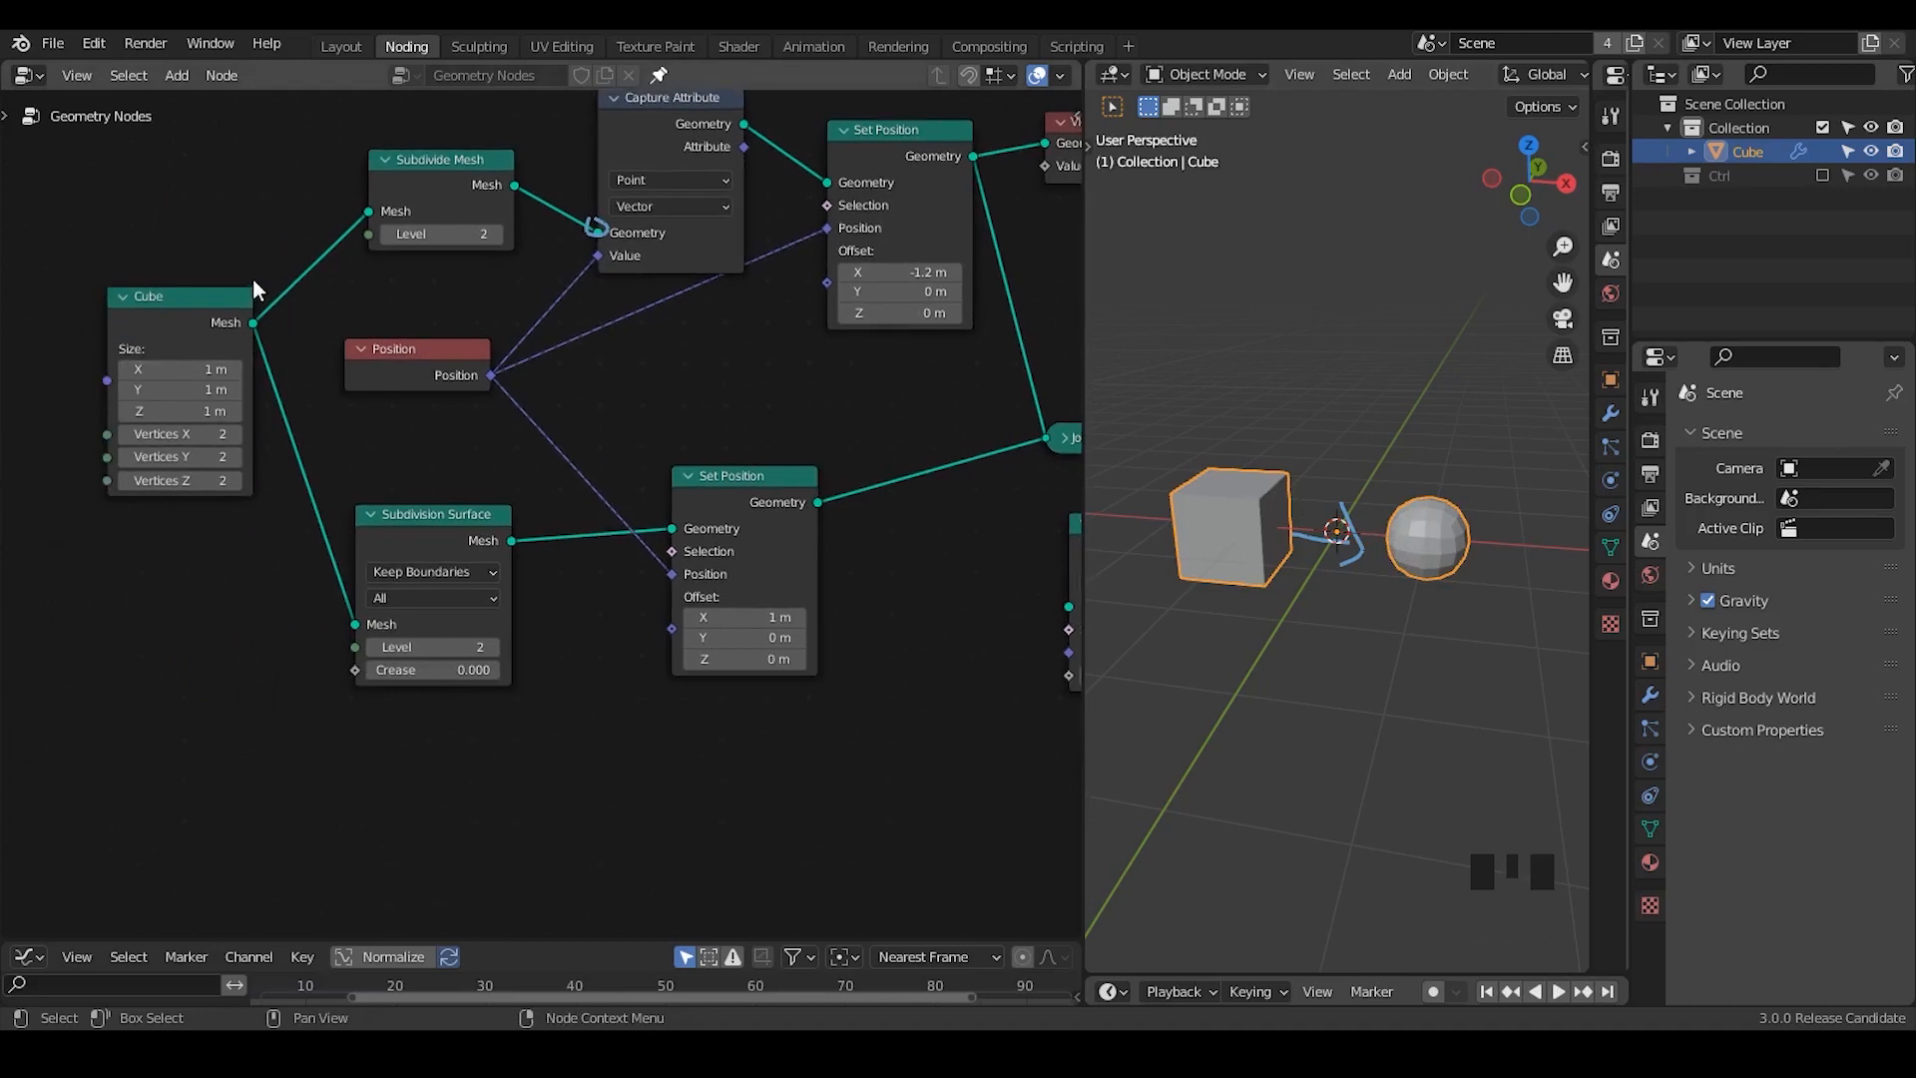
mouse_move(850, 467)
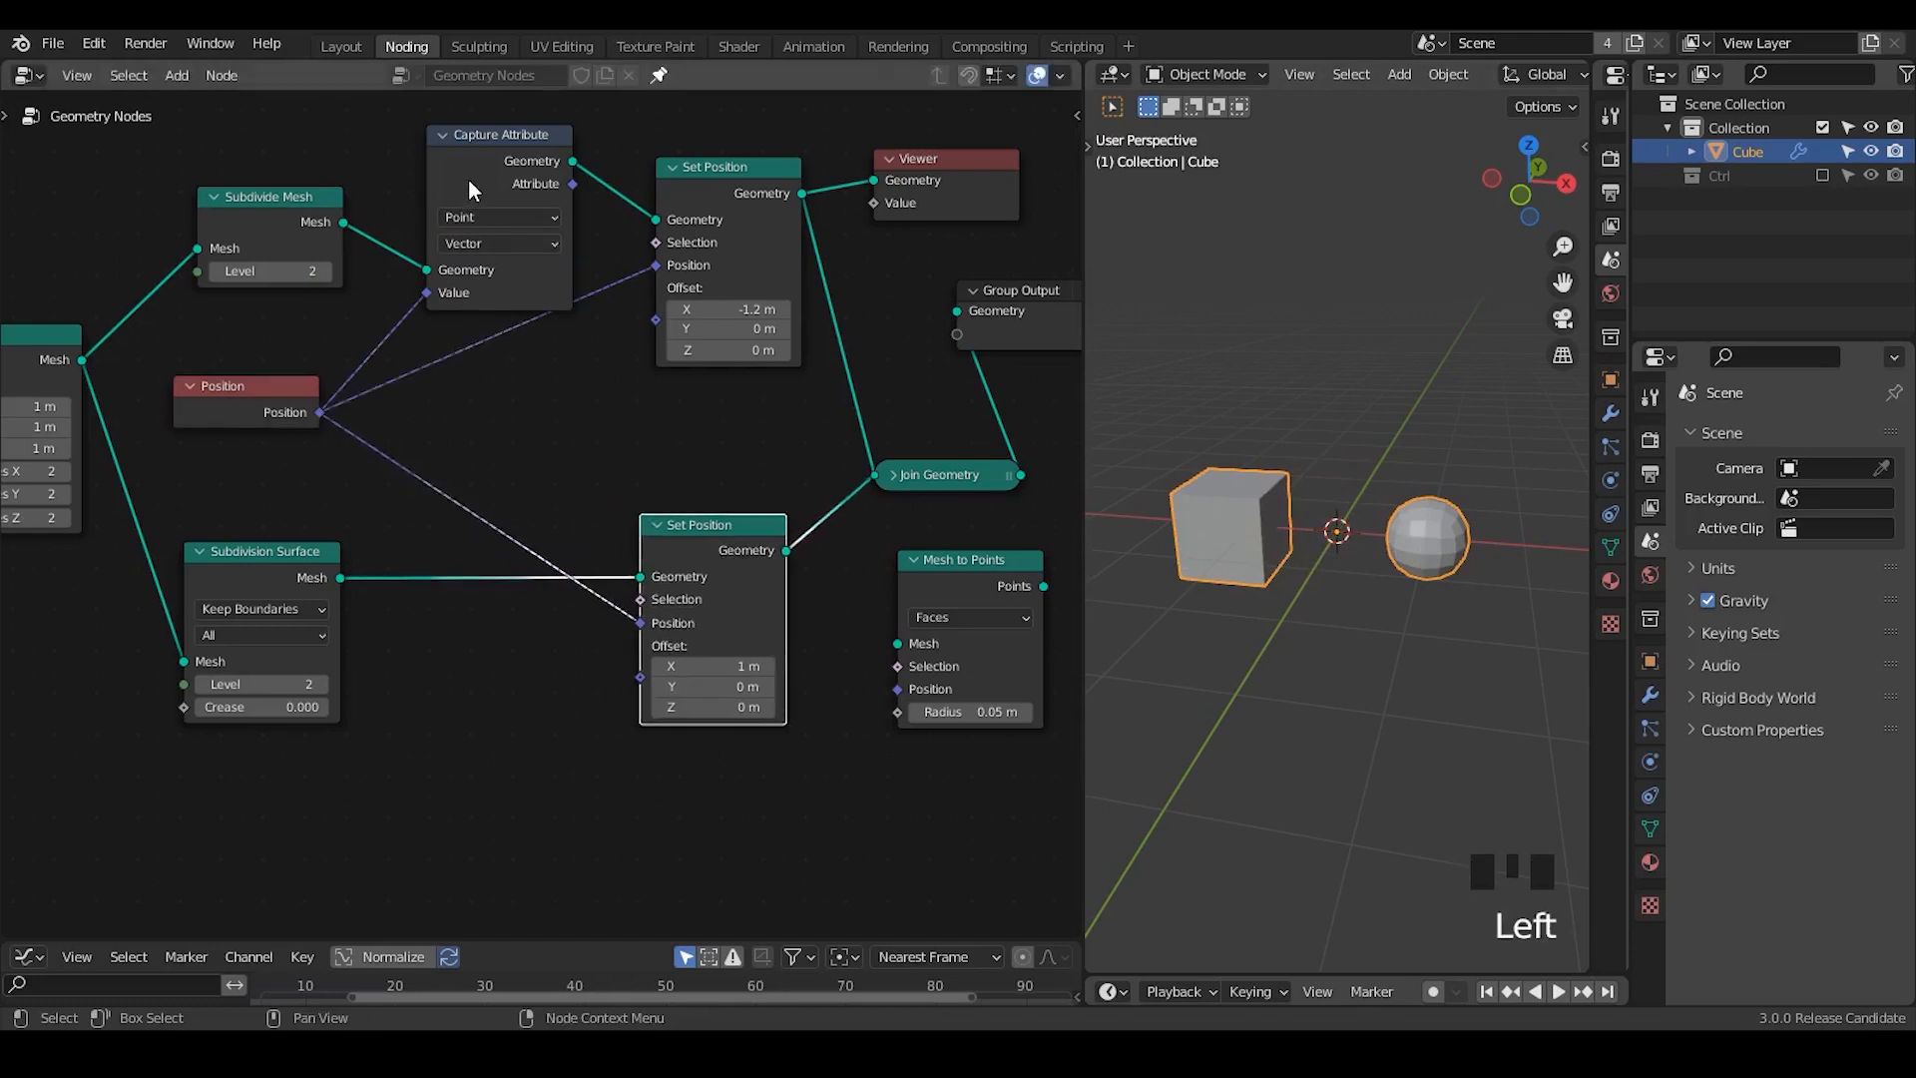
Move the Capture Attribute node onto the Subdivision Surface sphere branch.
left_click_drag(497, 134, 459, 543)
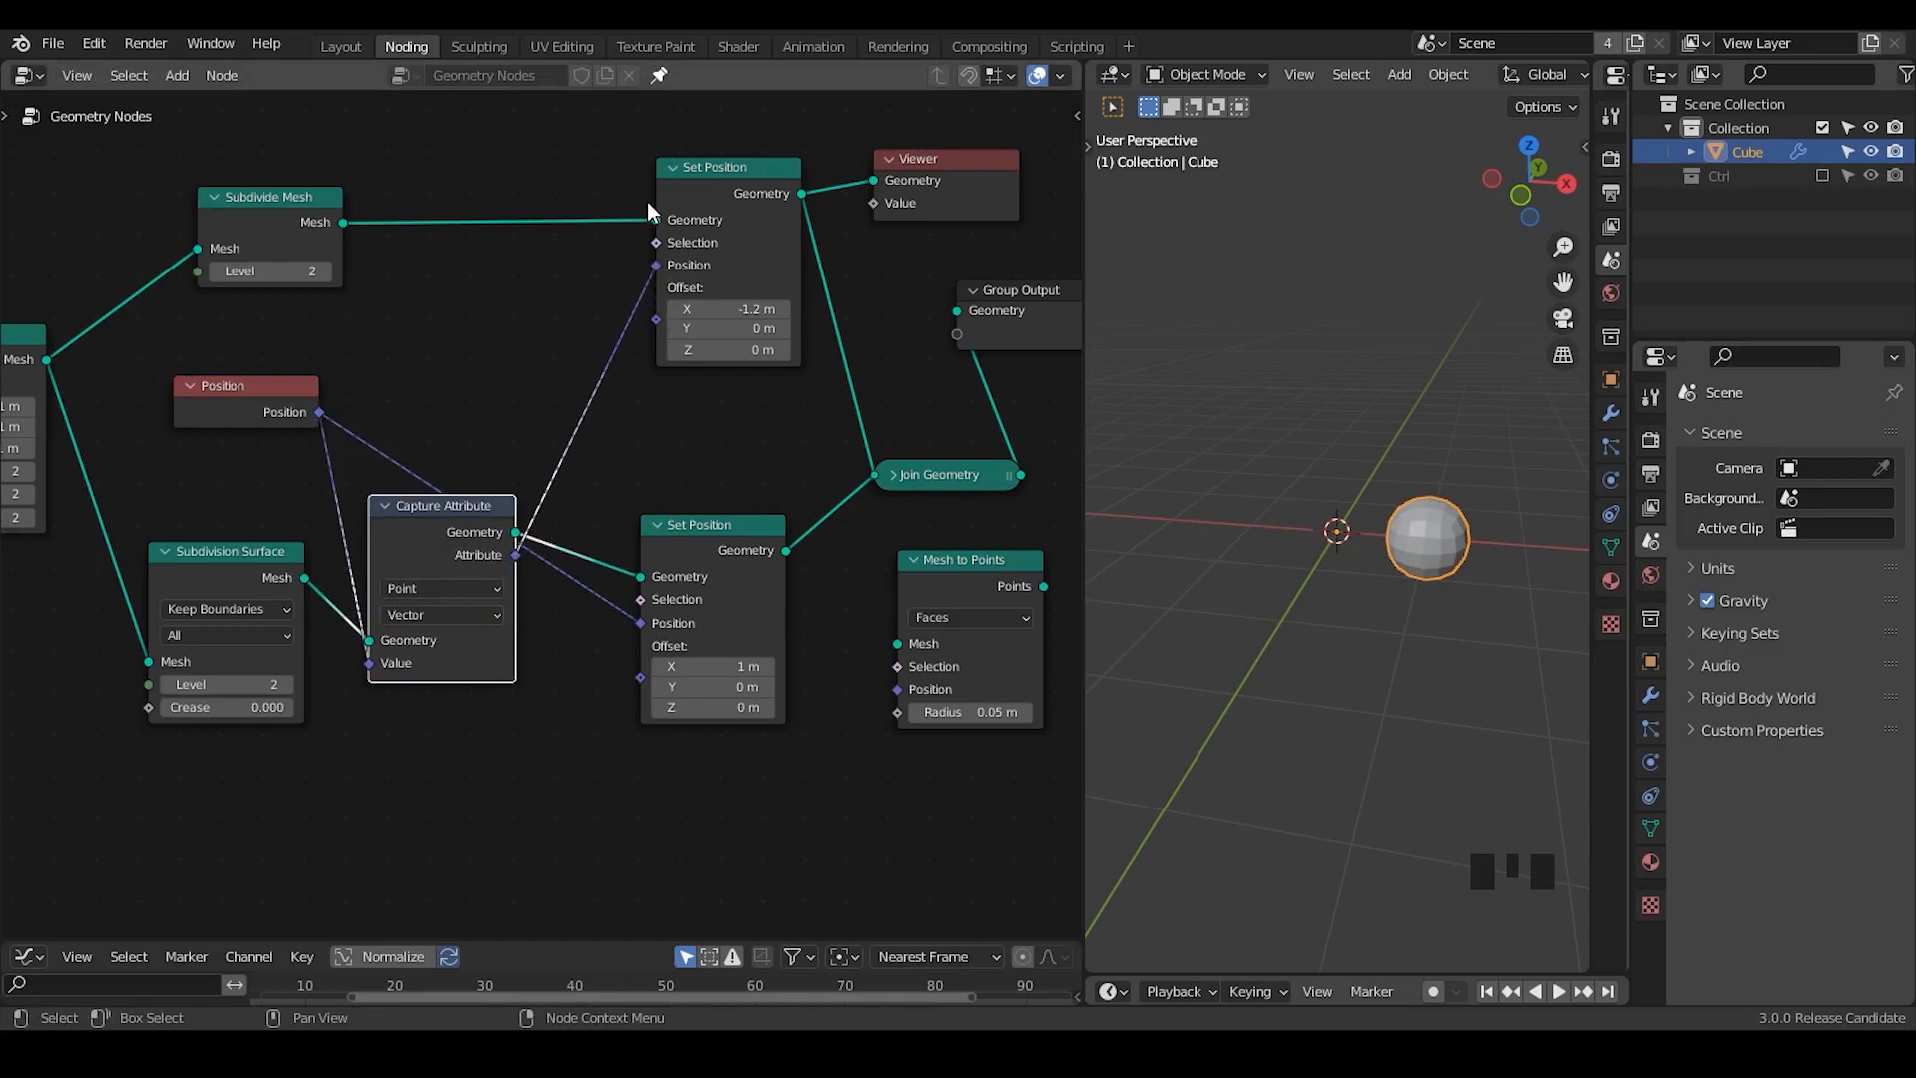
mouse_move(619, 254)
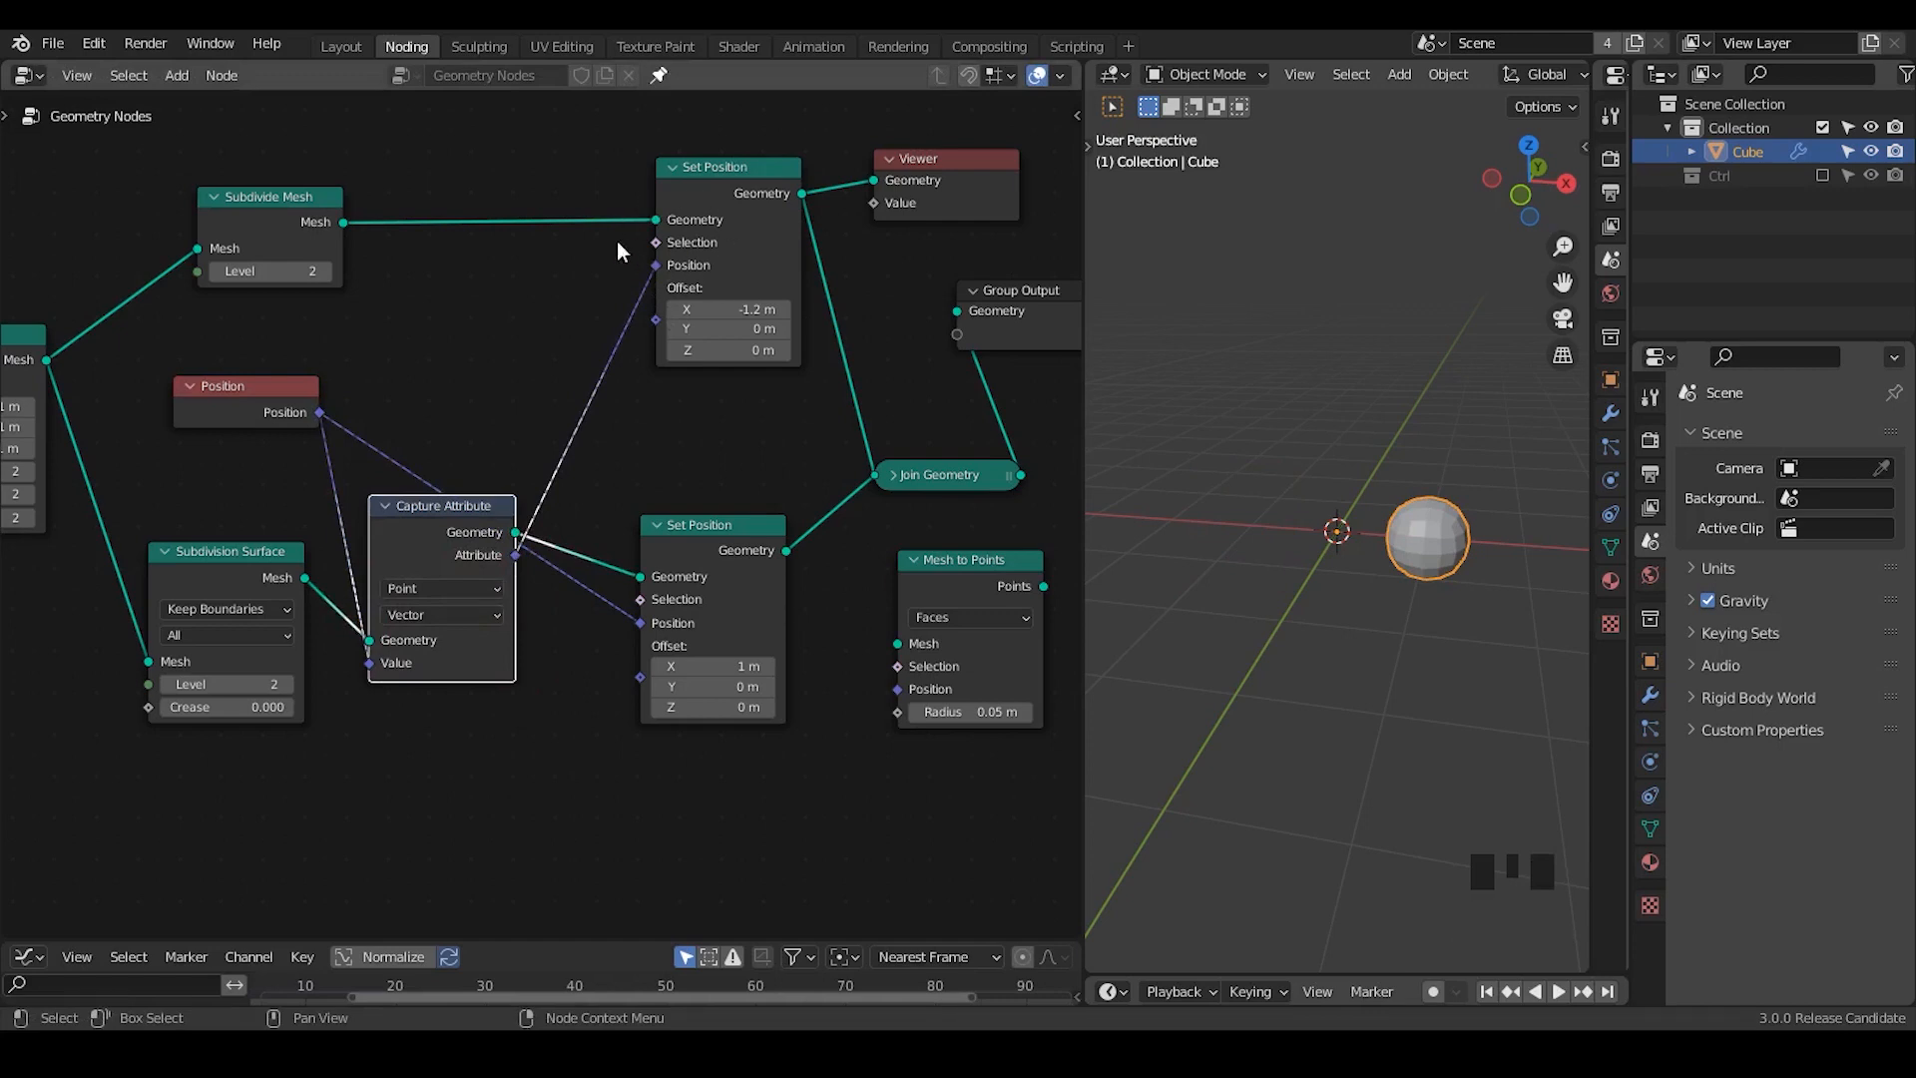
mouse_move(621, 239)
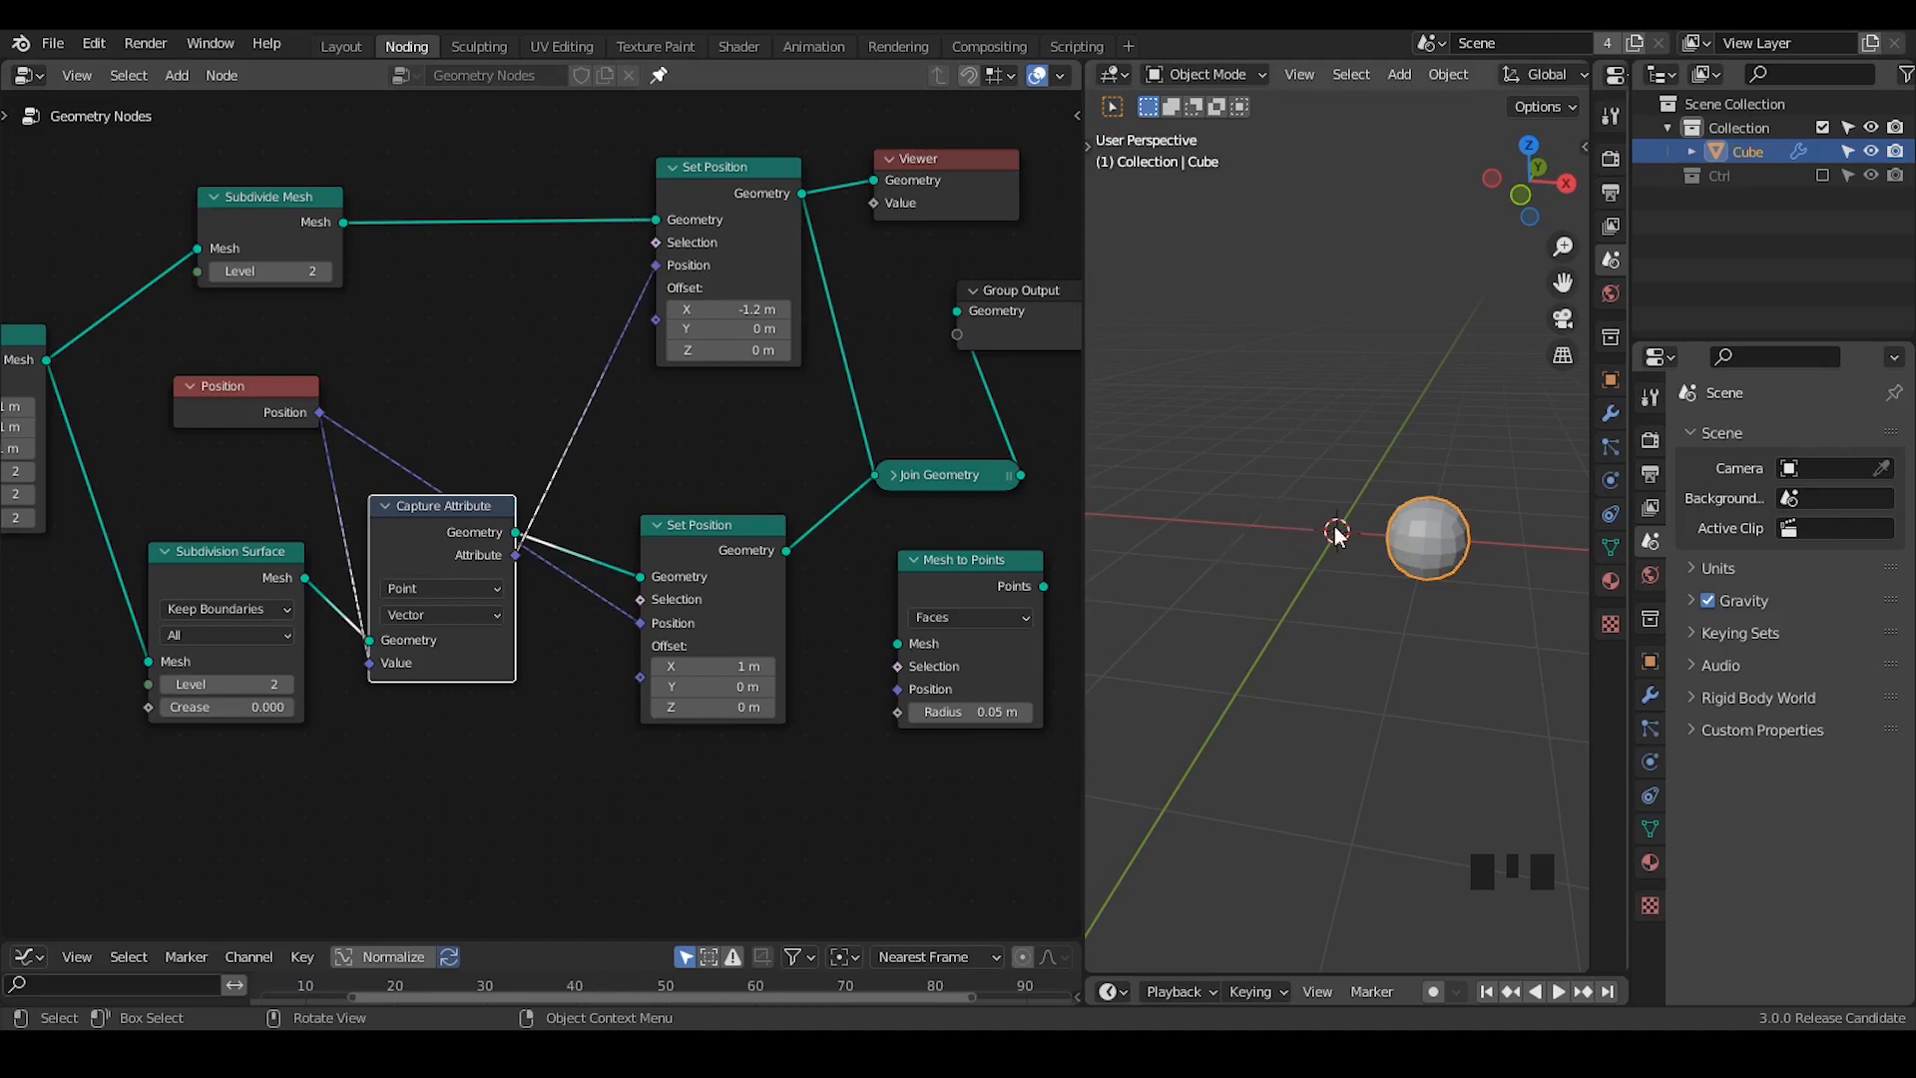
mouse_move(1437, 566)
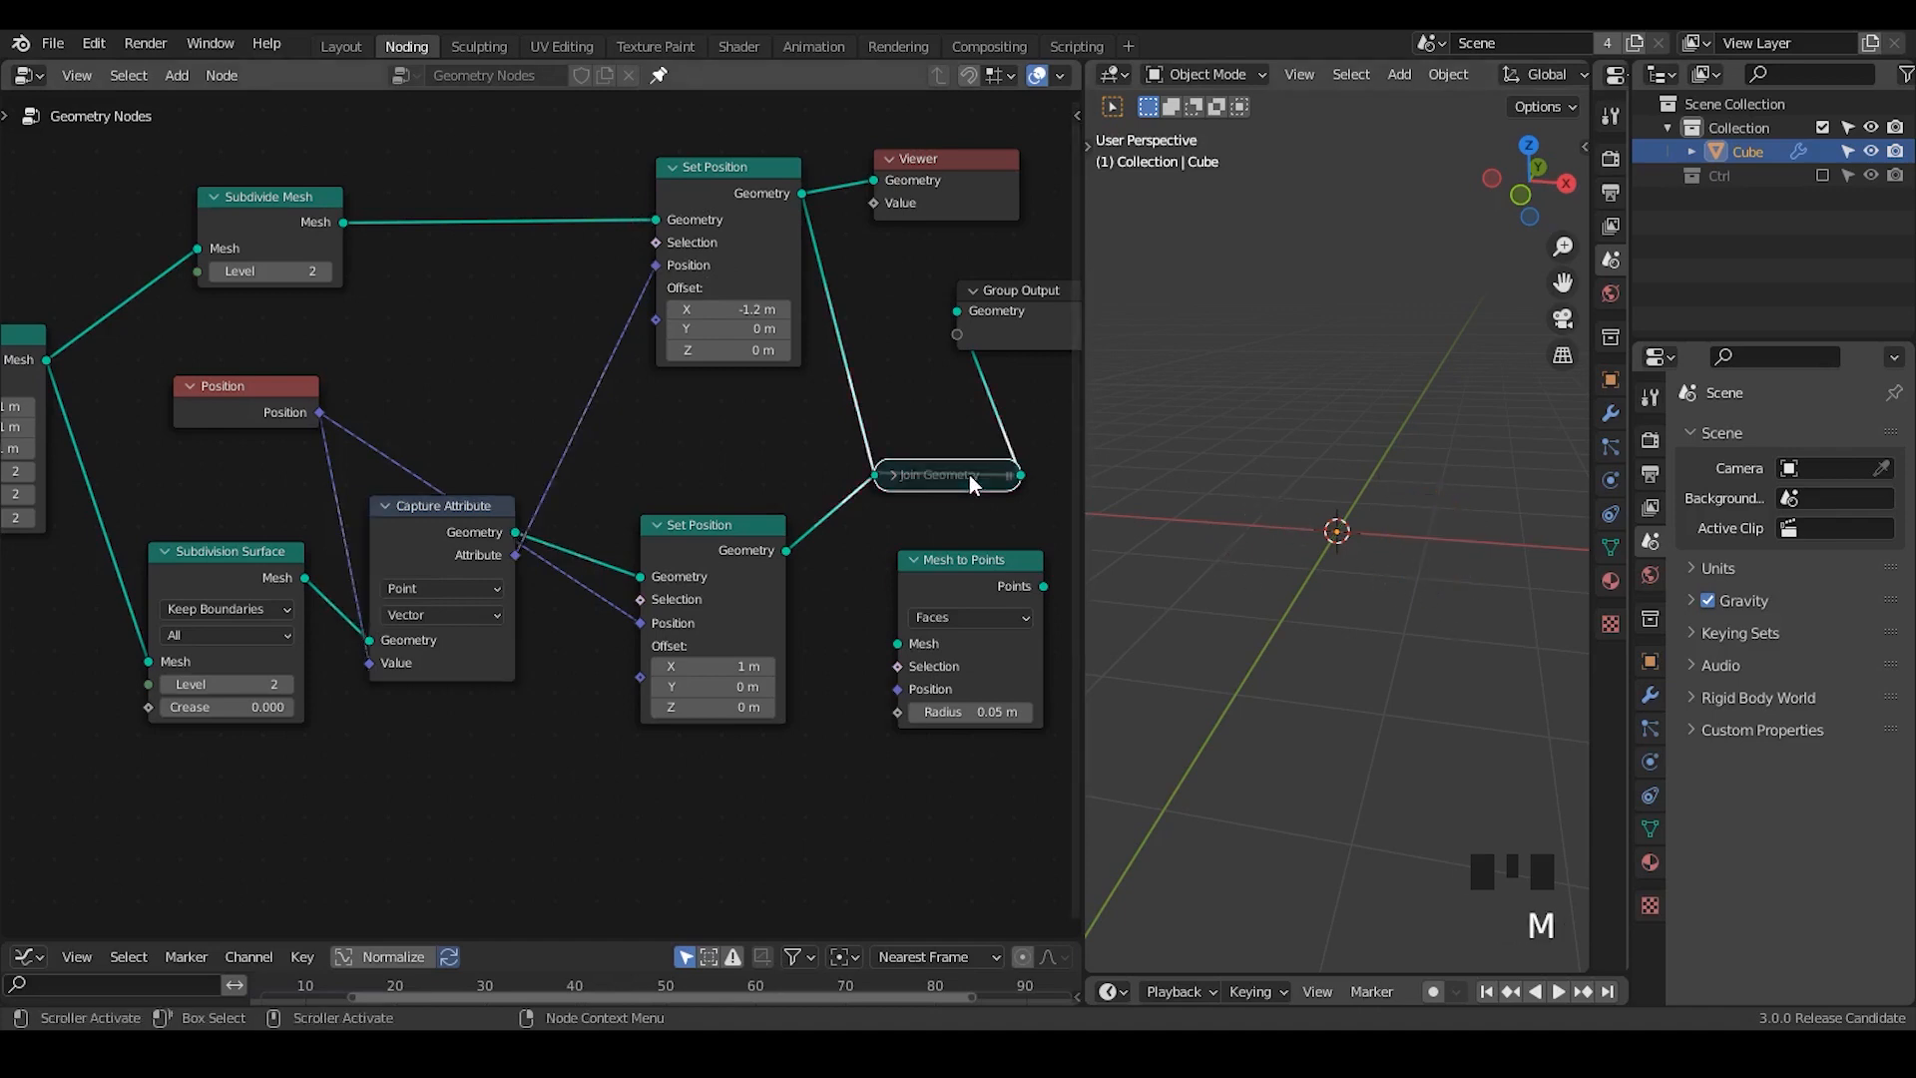
mouse_move(1068, 481)
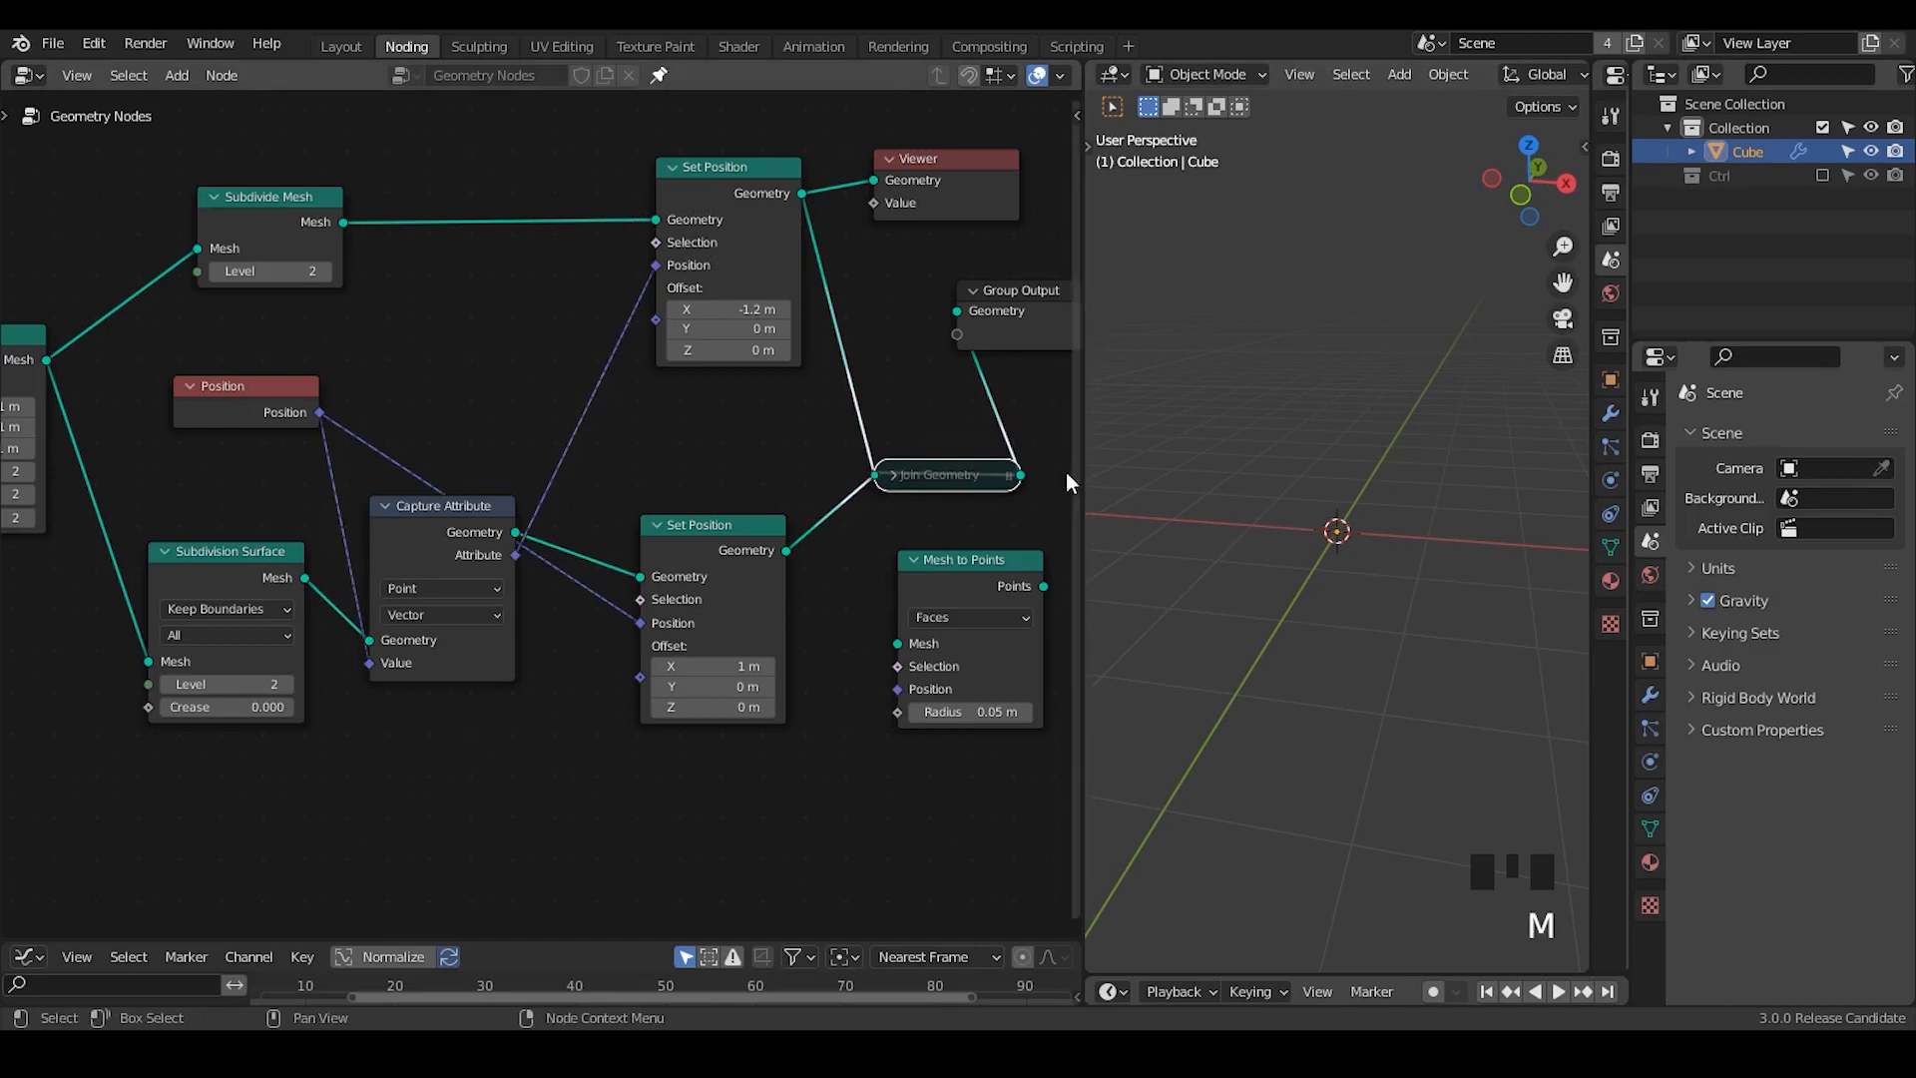
mouse_move(798, 241)
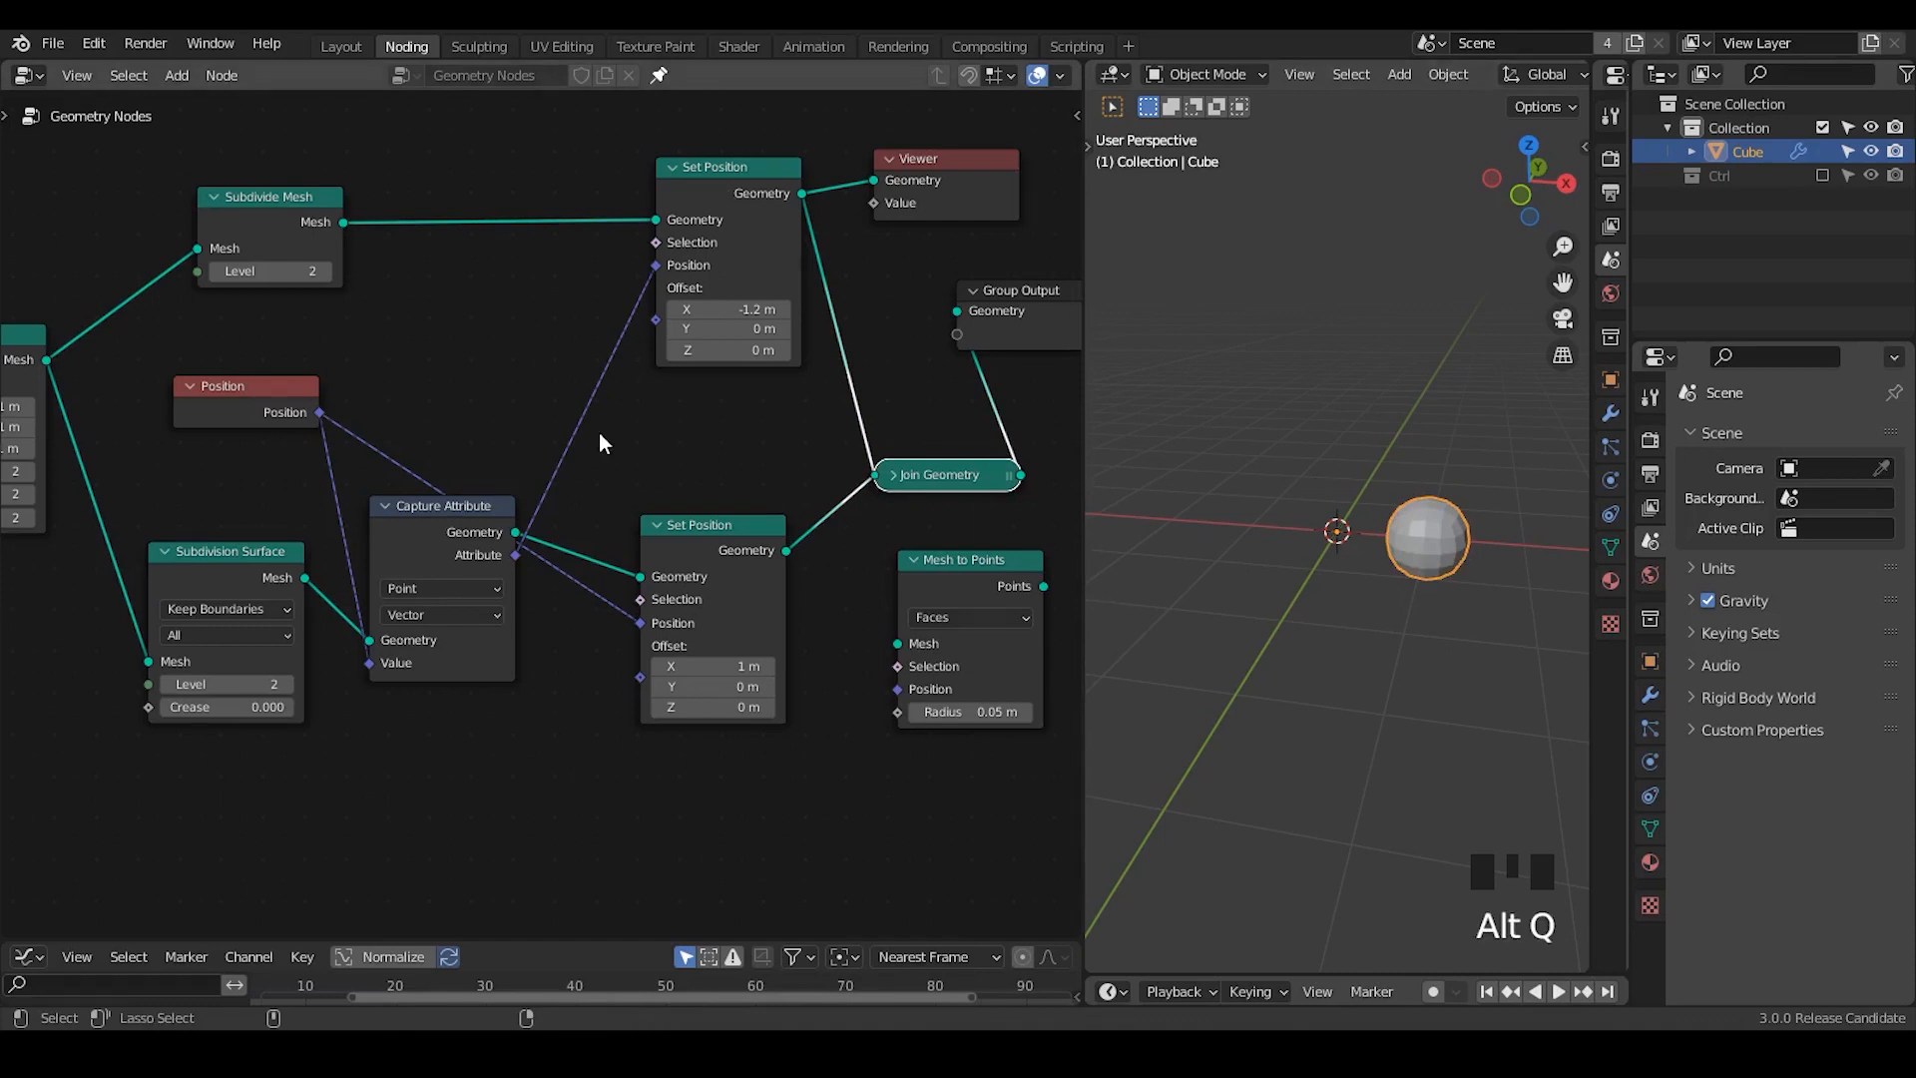
mouse_move(626, 451)
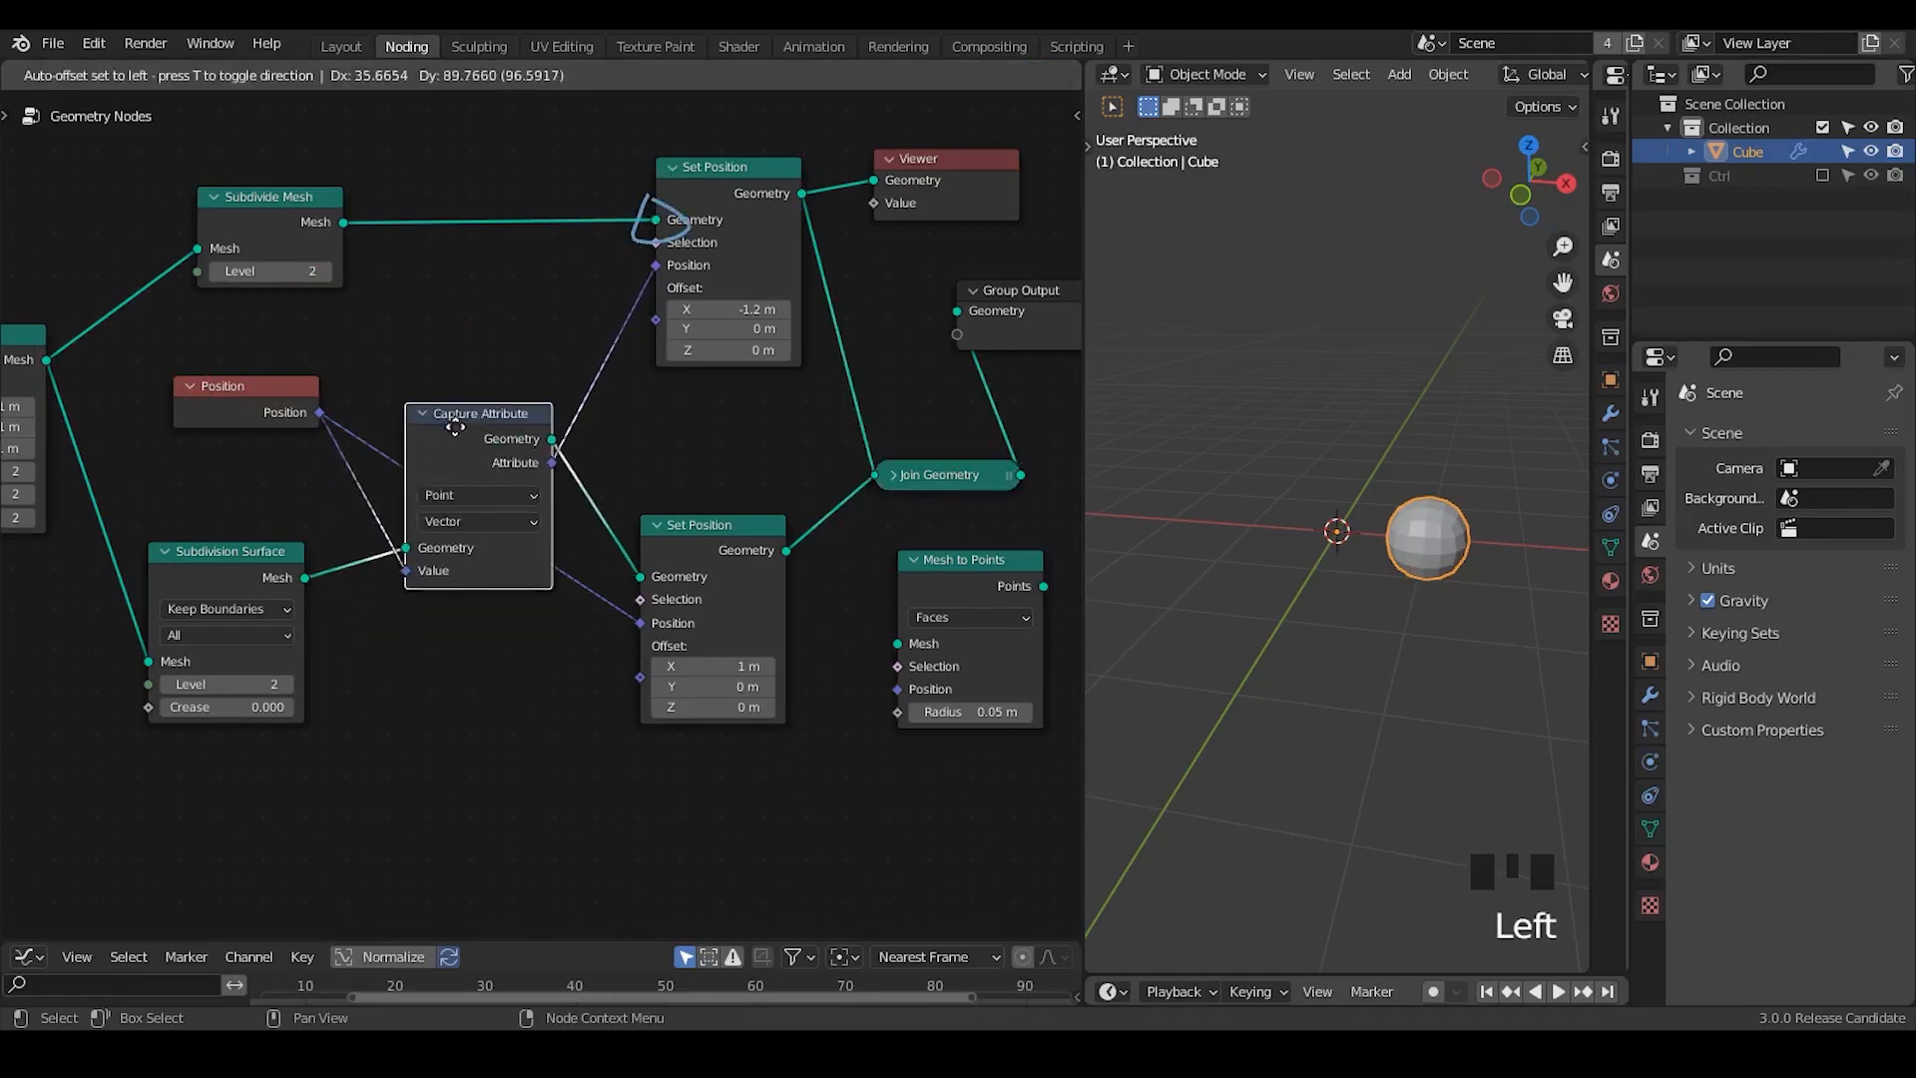
left_click_drag(477, 413, 439, 567)
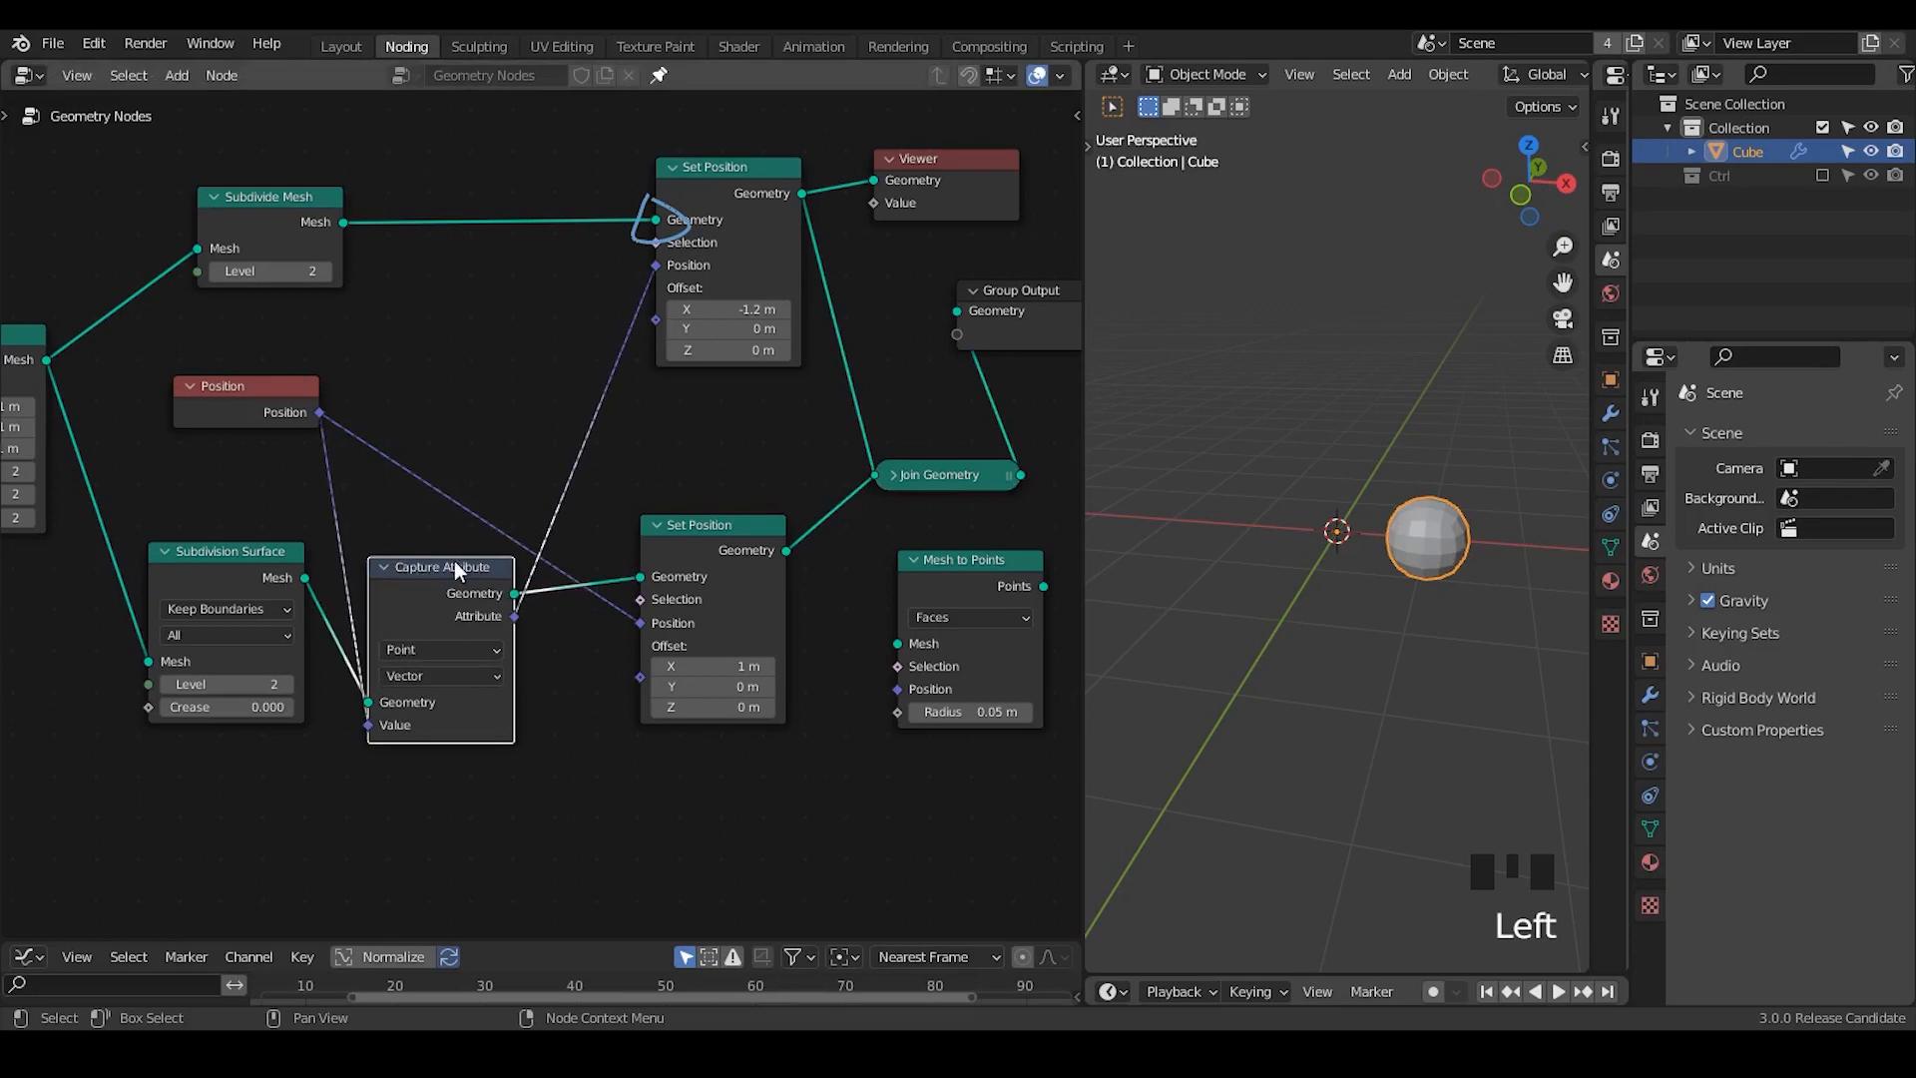
mouse_move(315, 427)
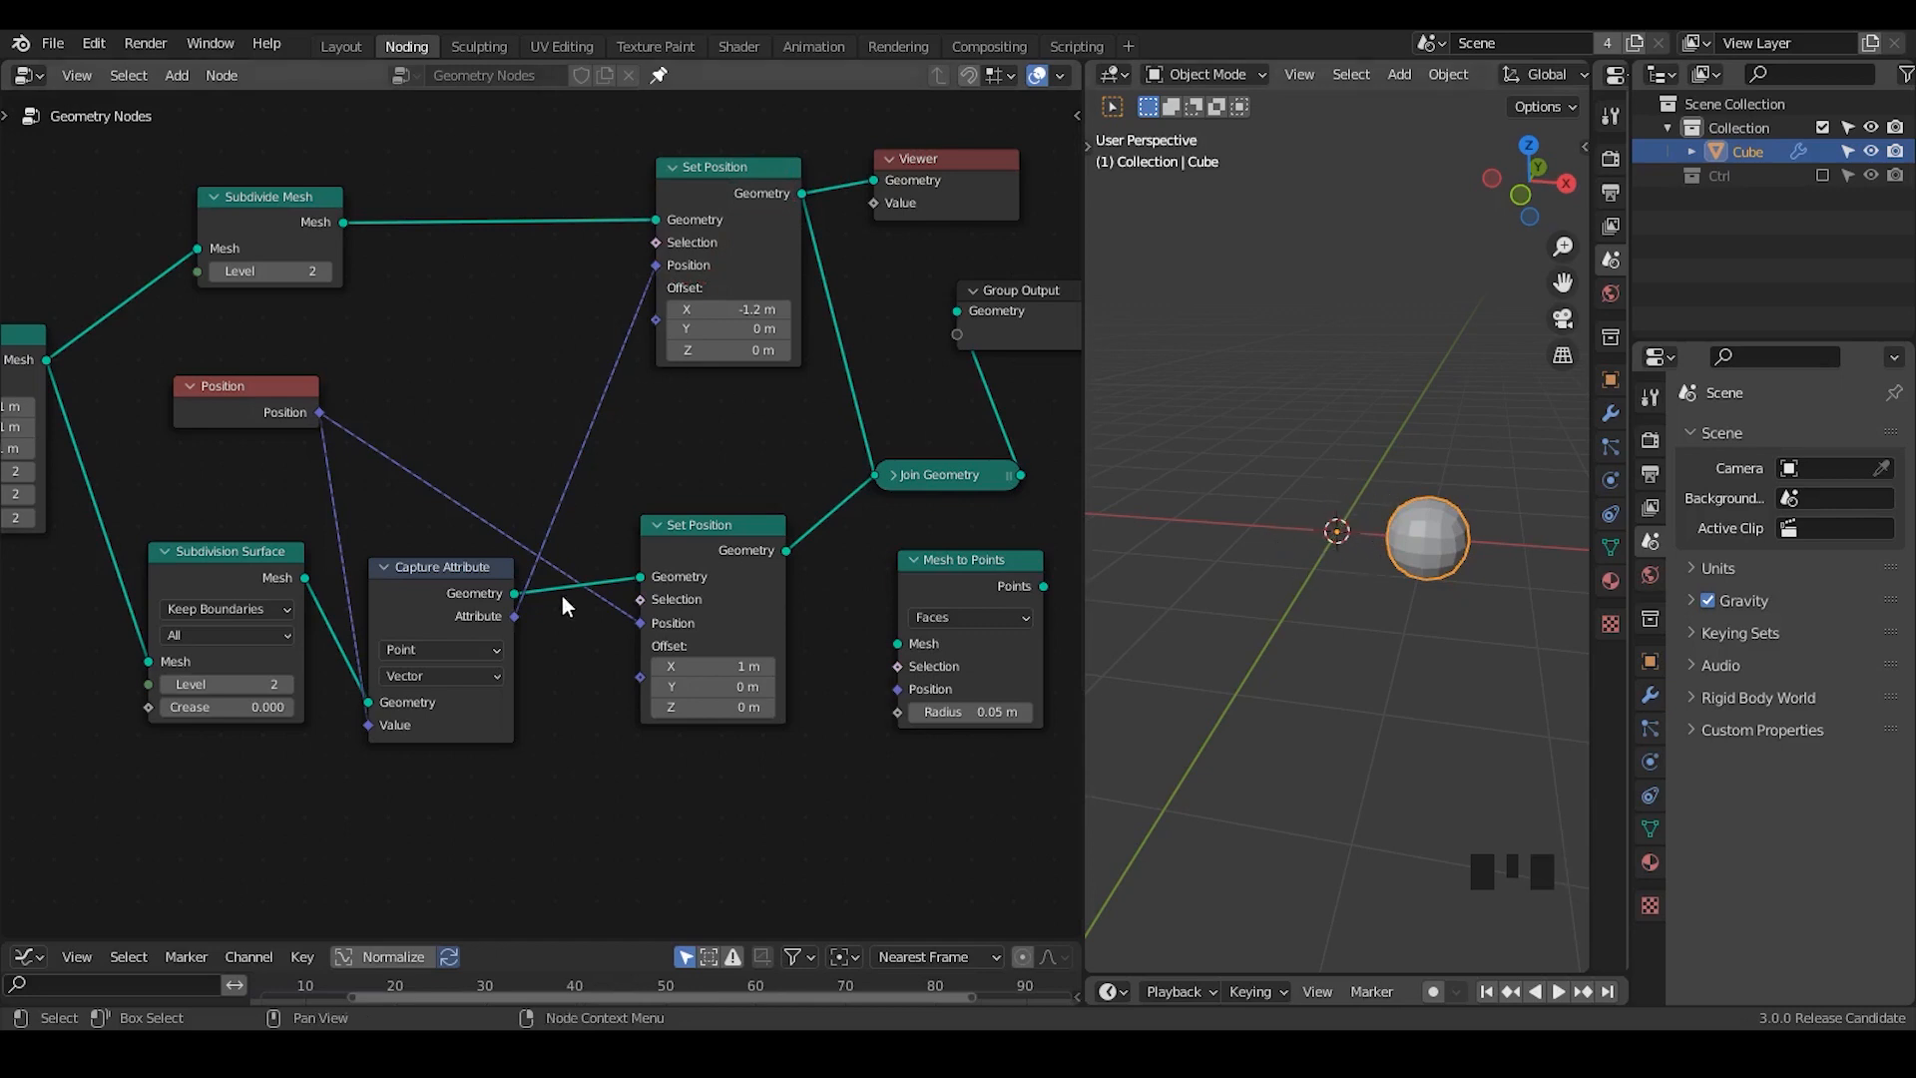
Split the node editor into two areas.
left_click_drag(513, 615, 876, 217)
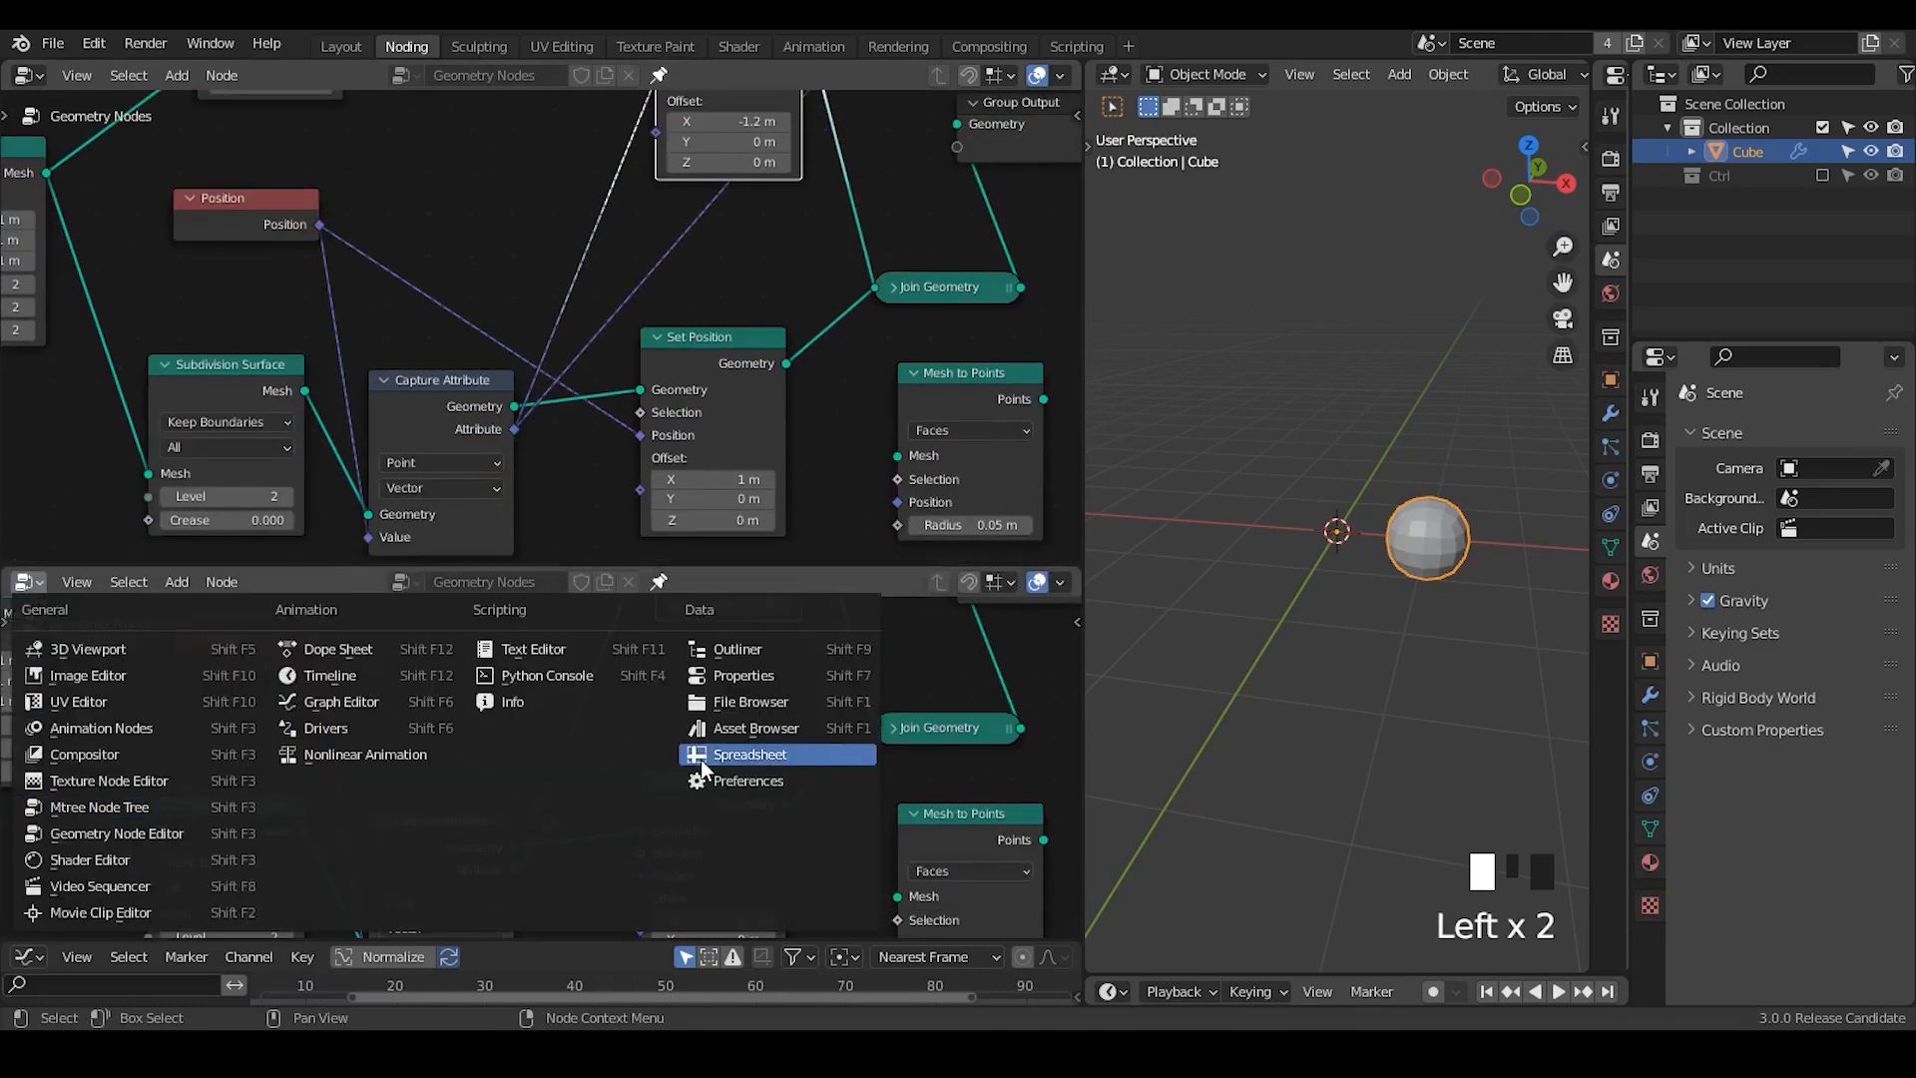
Make the lower area a Spreadsheet showing vertex data and search for a Transfer node.
left_click(750, 755)
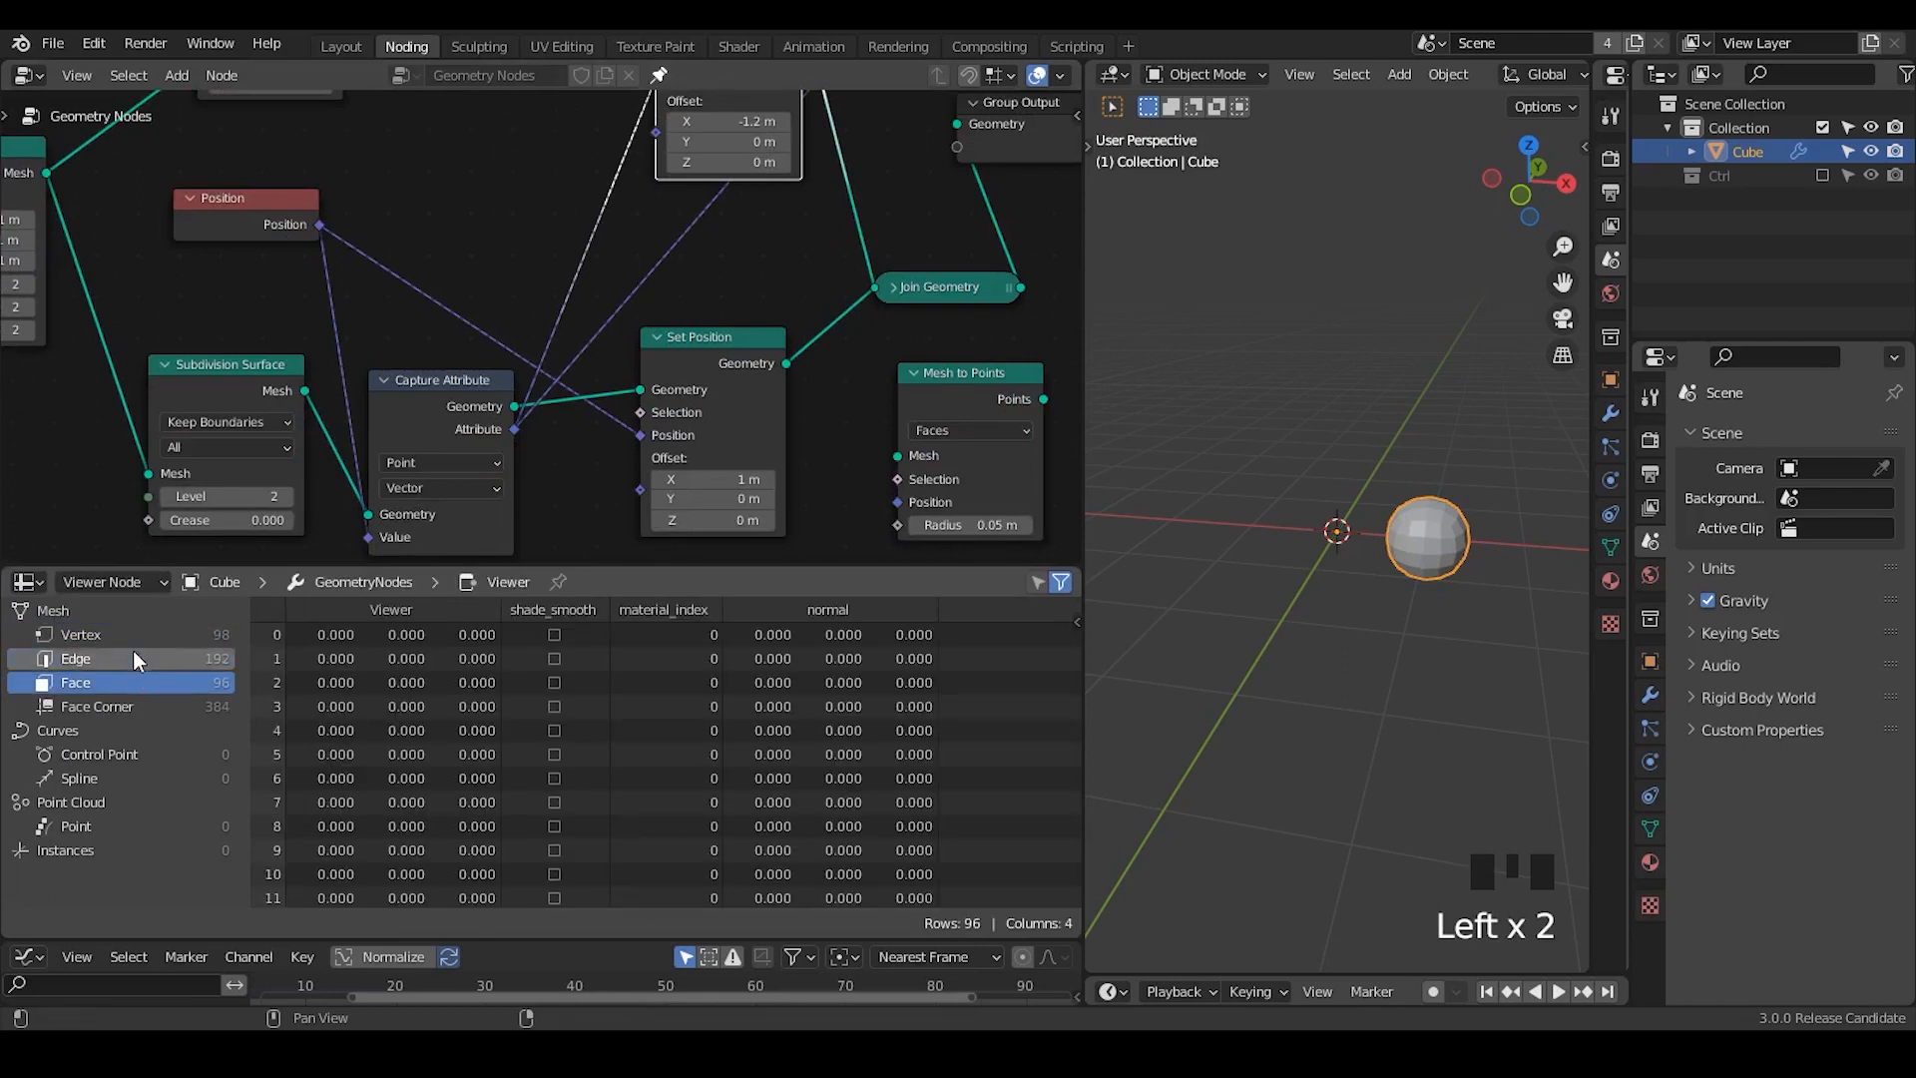
left_click(80, 635)
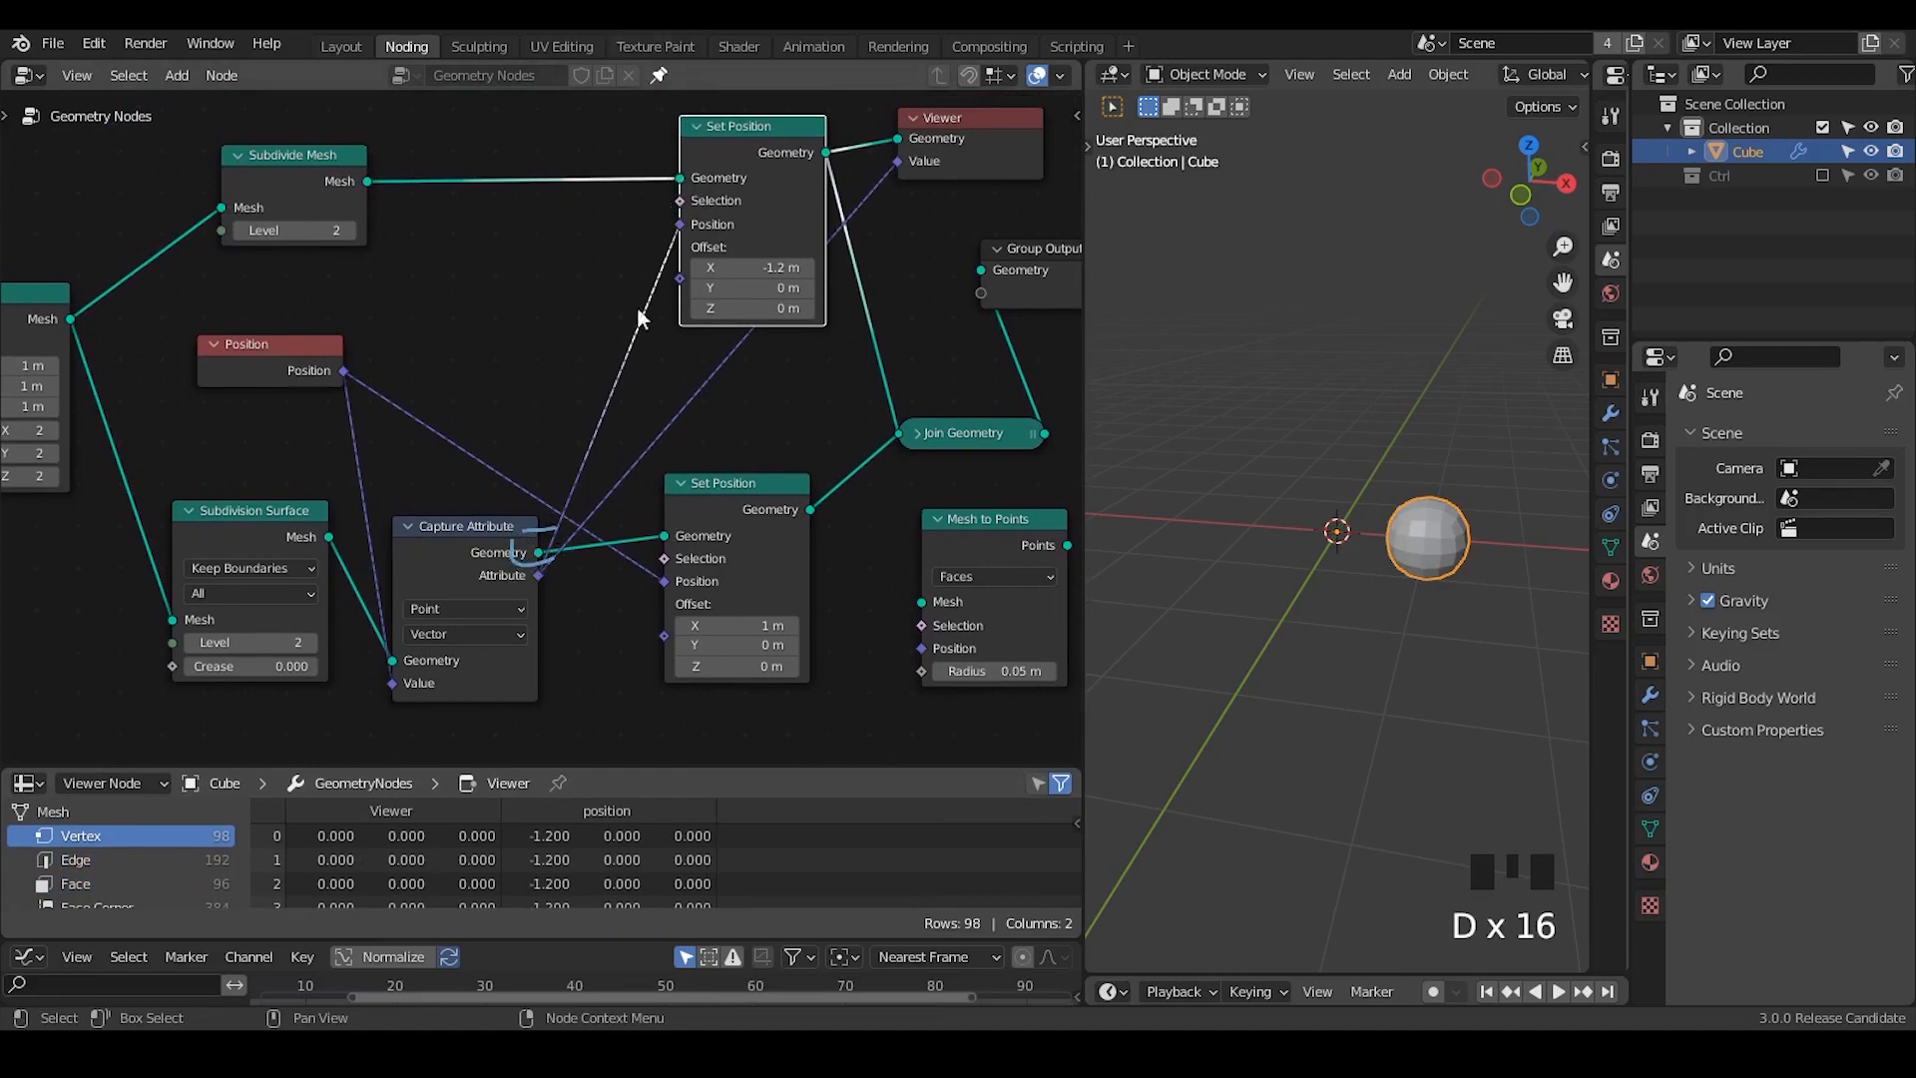
type("tra")
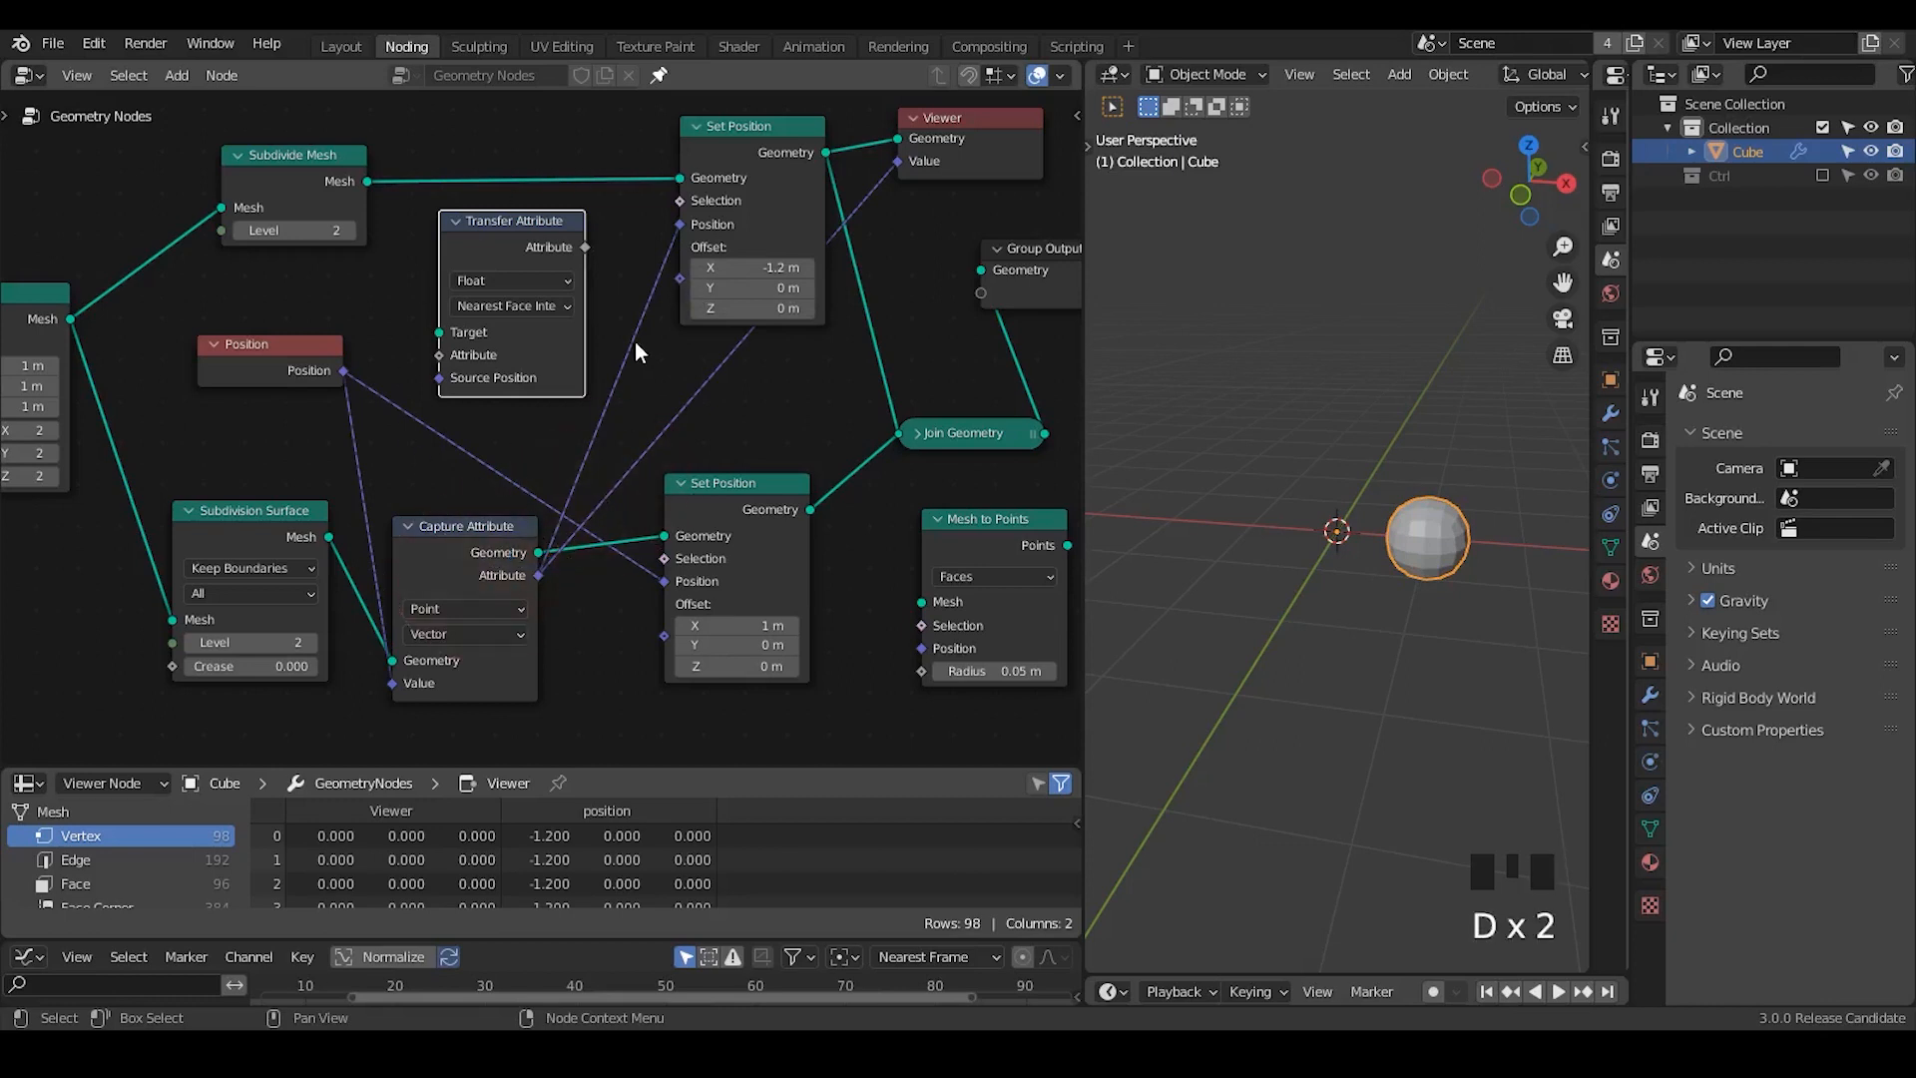
mouse_move(599, 463)
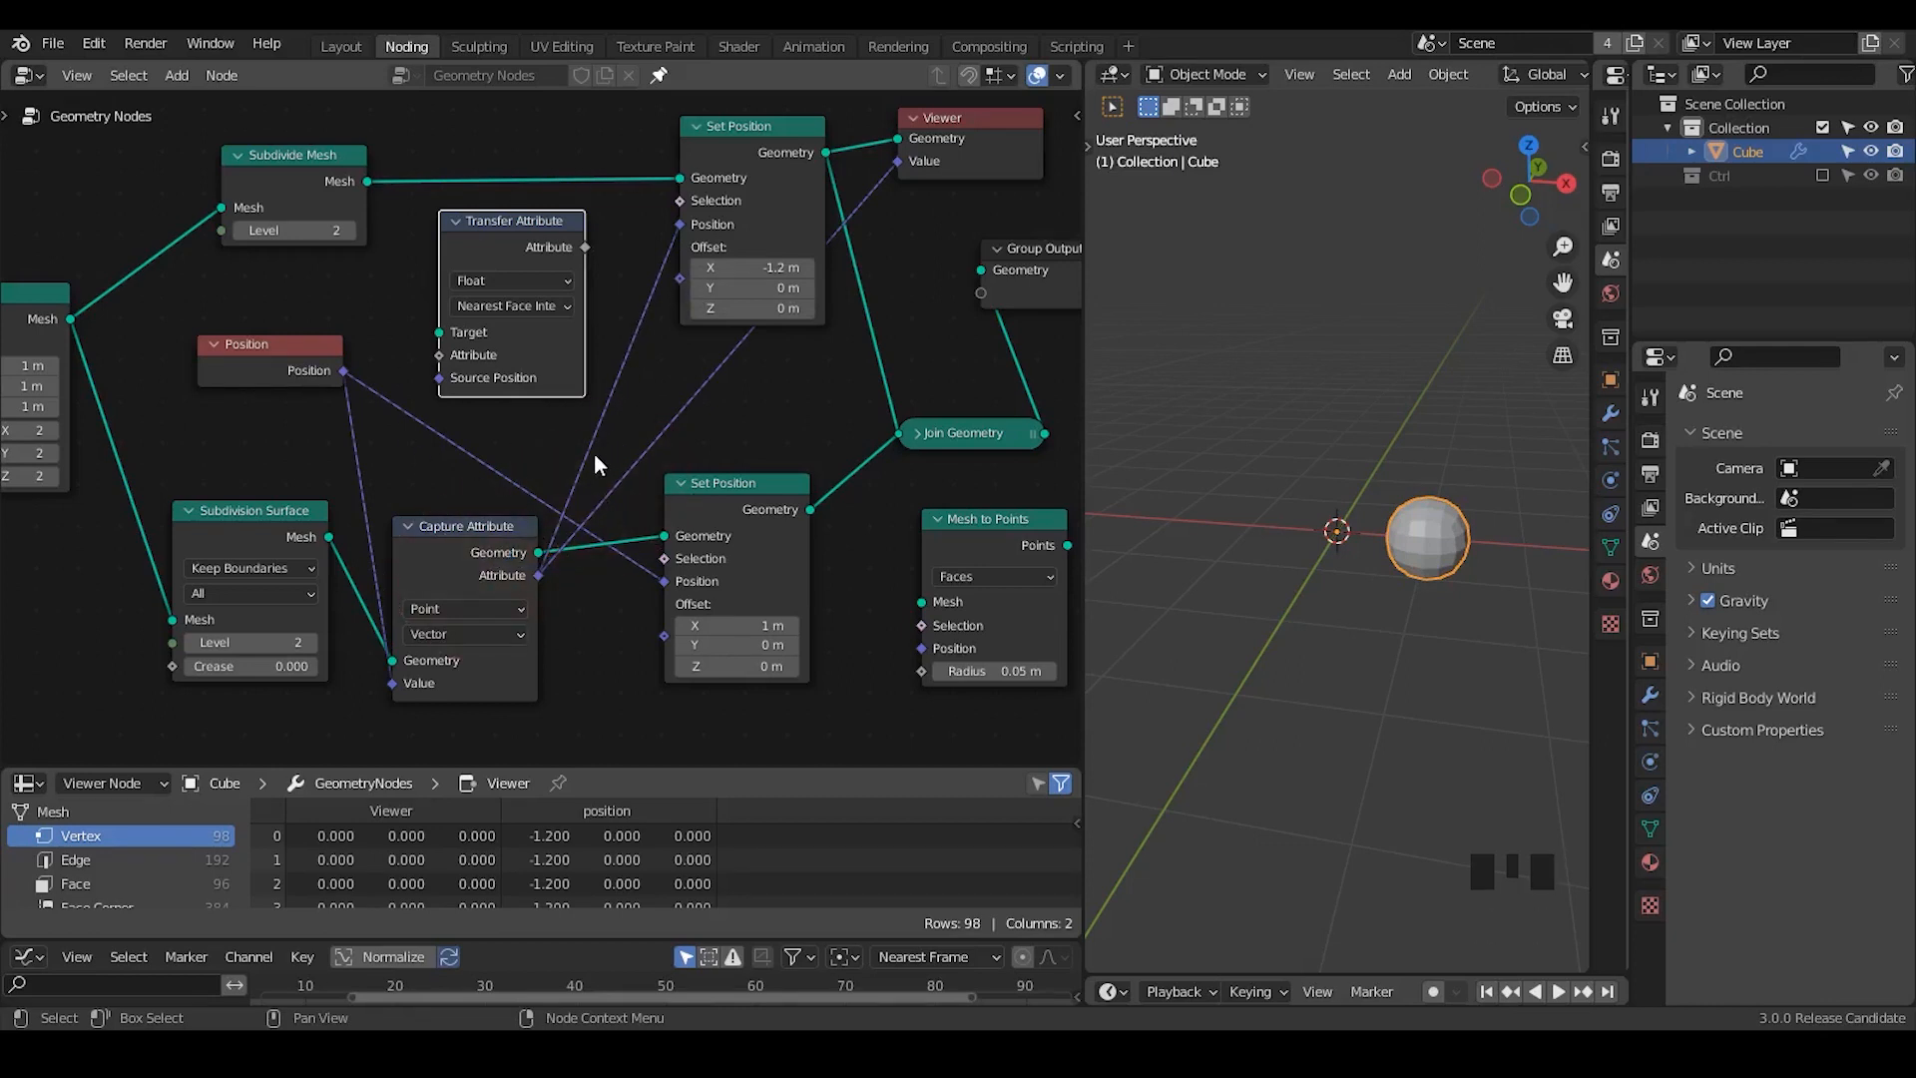
mouse_move(620, 344)
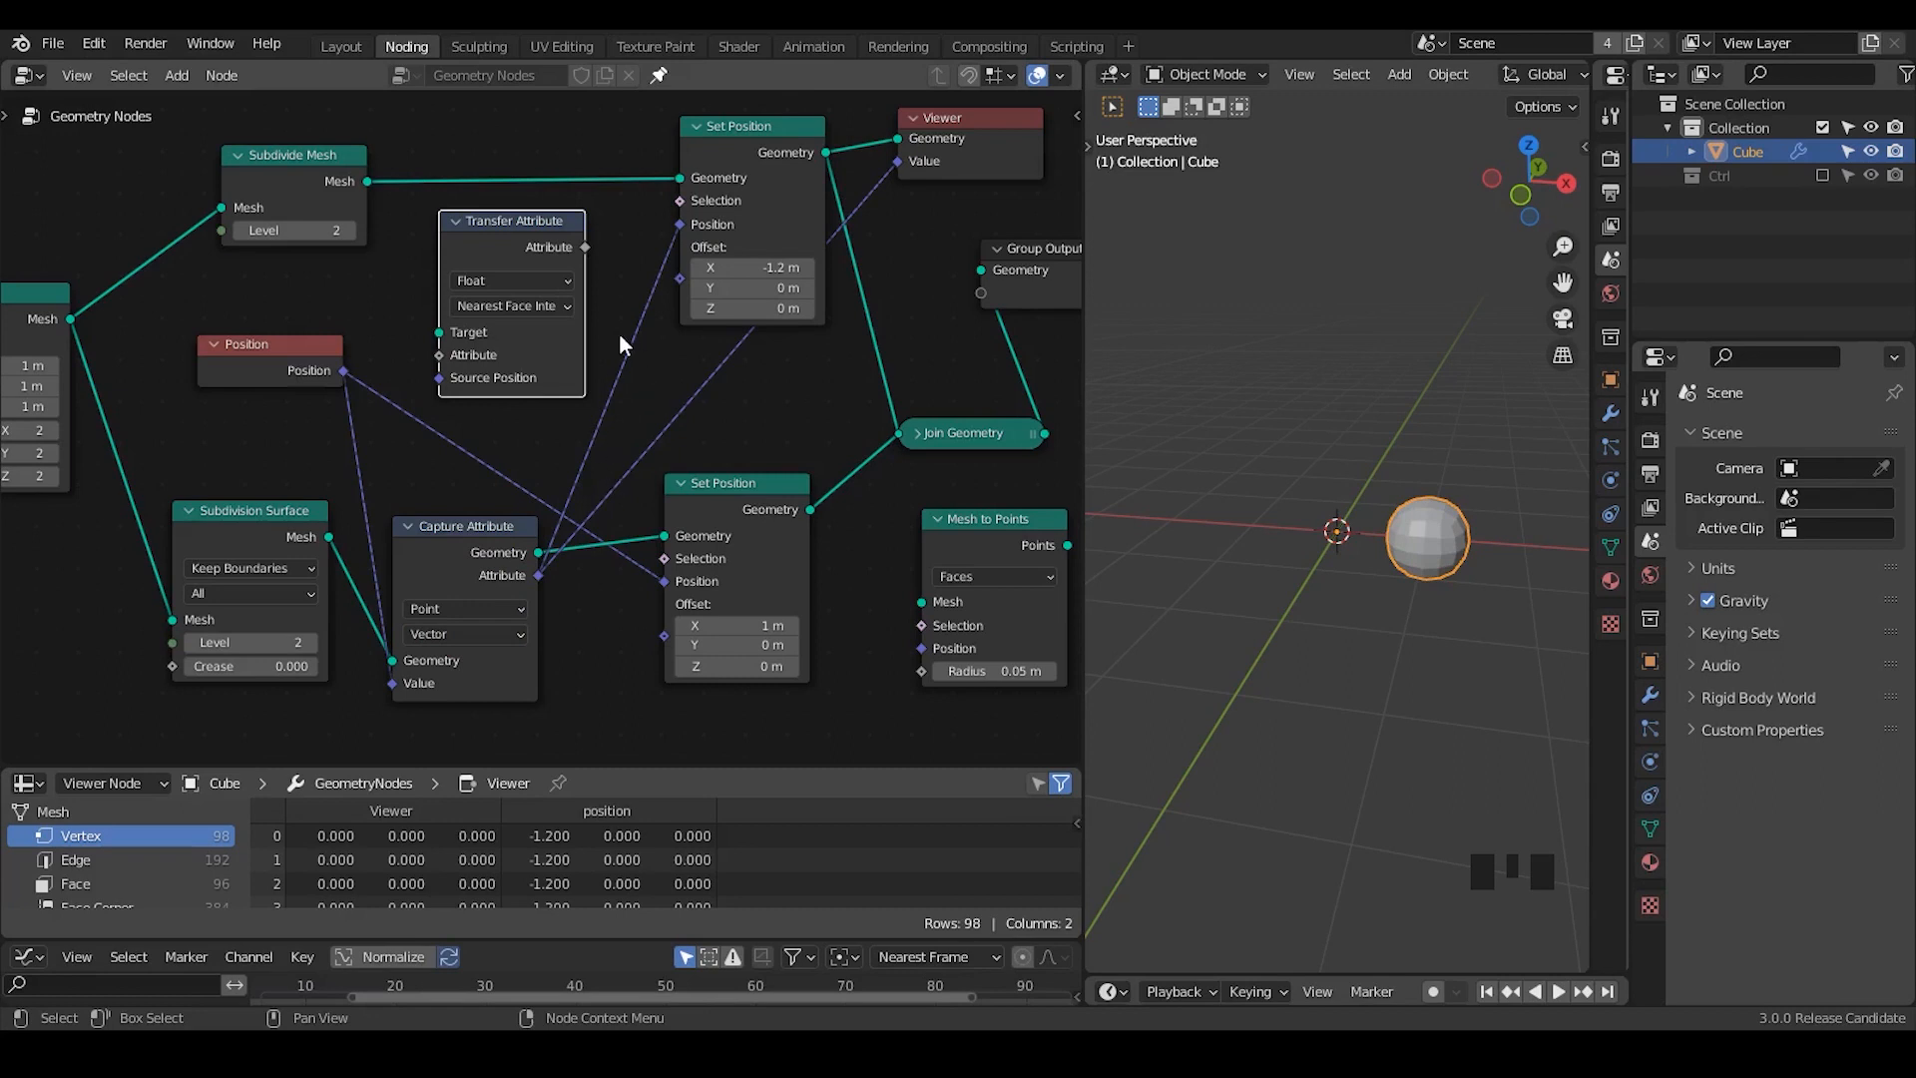
mouse_move(613, 347)
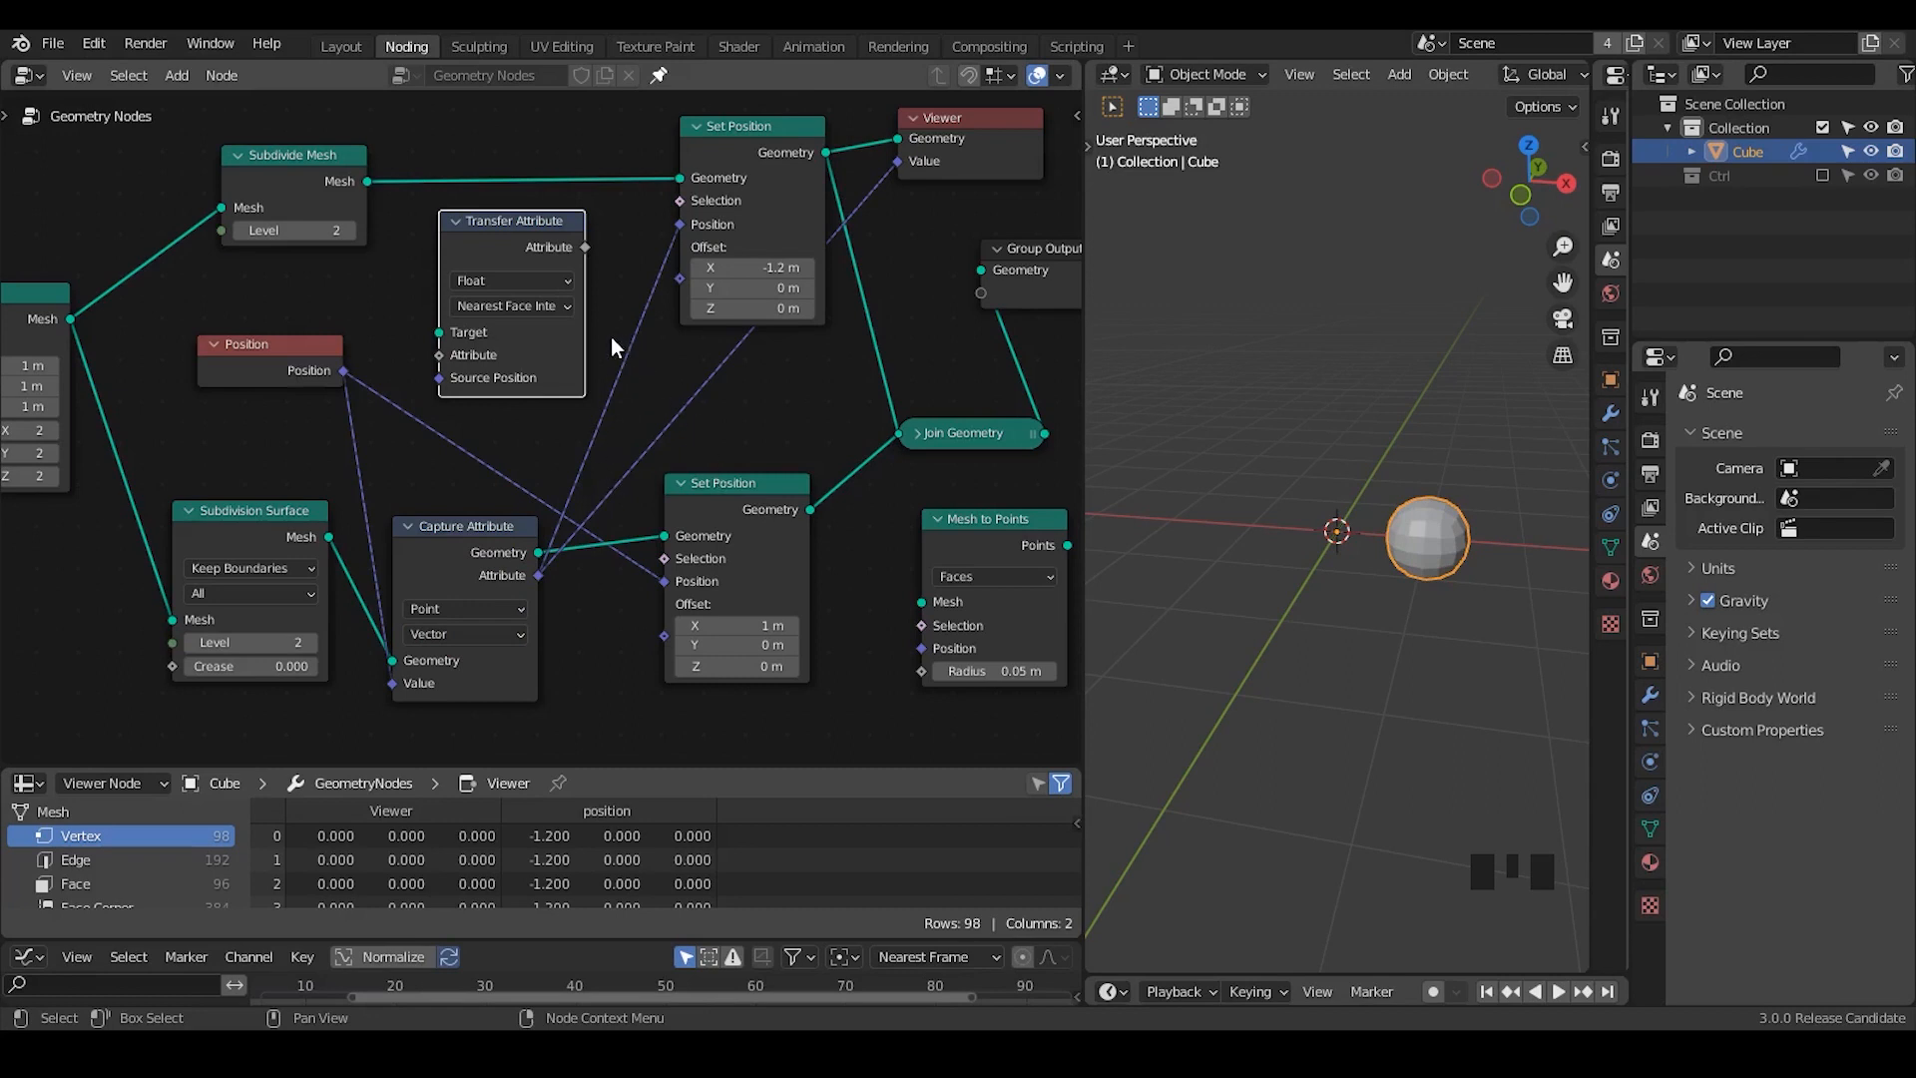
mouse_move(547, 589)
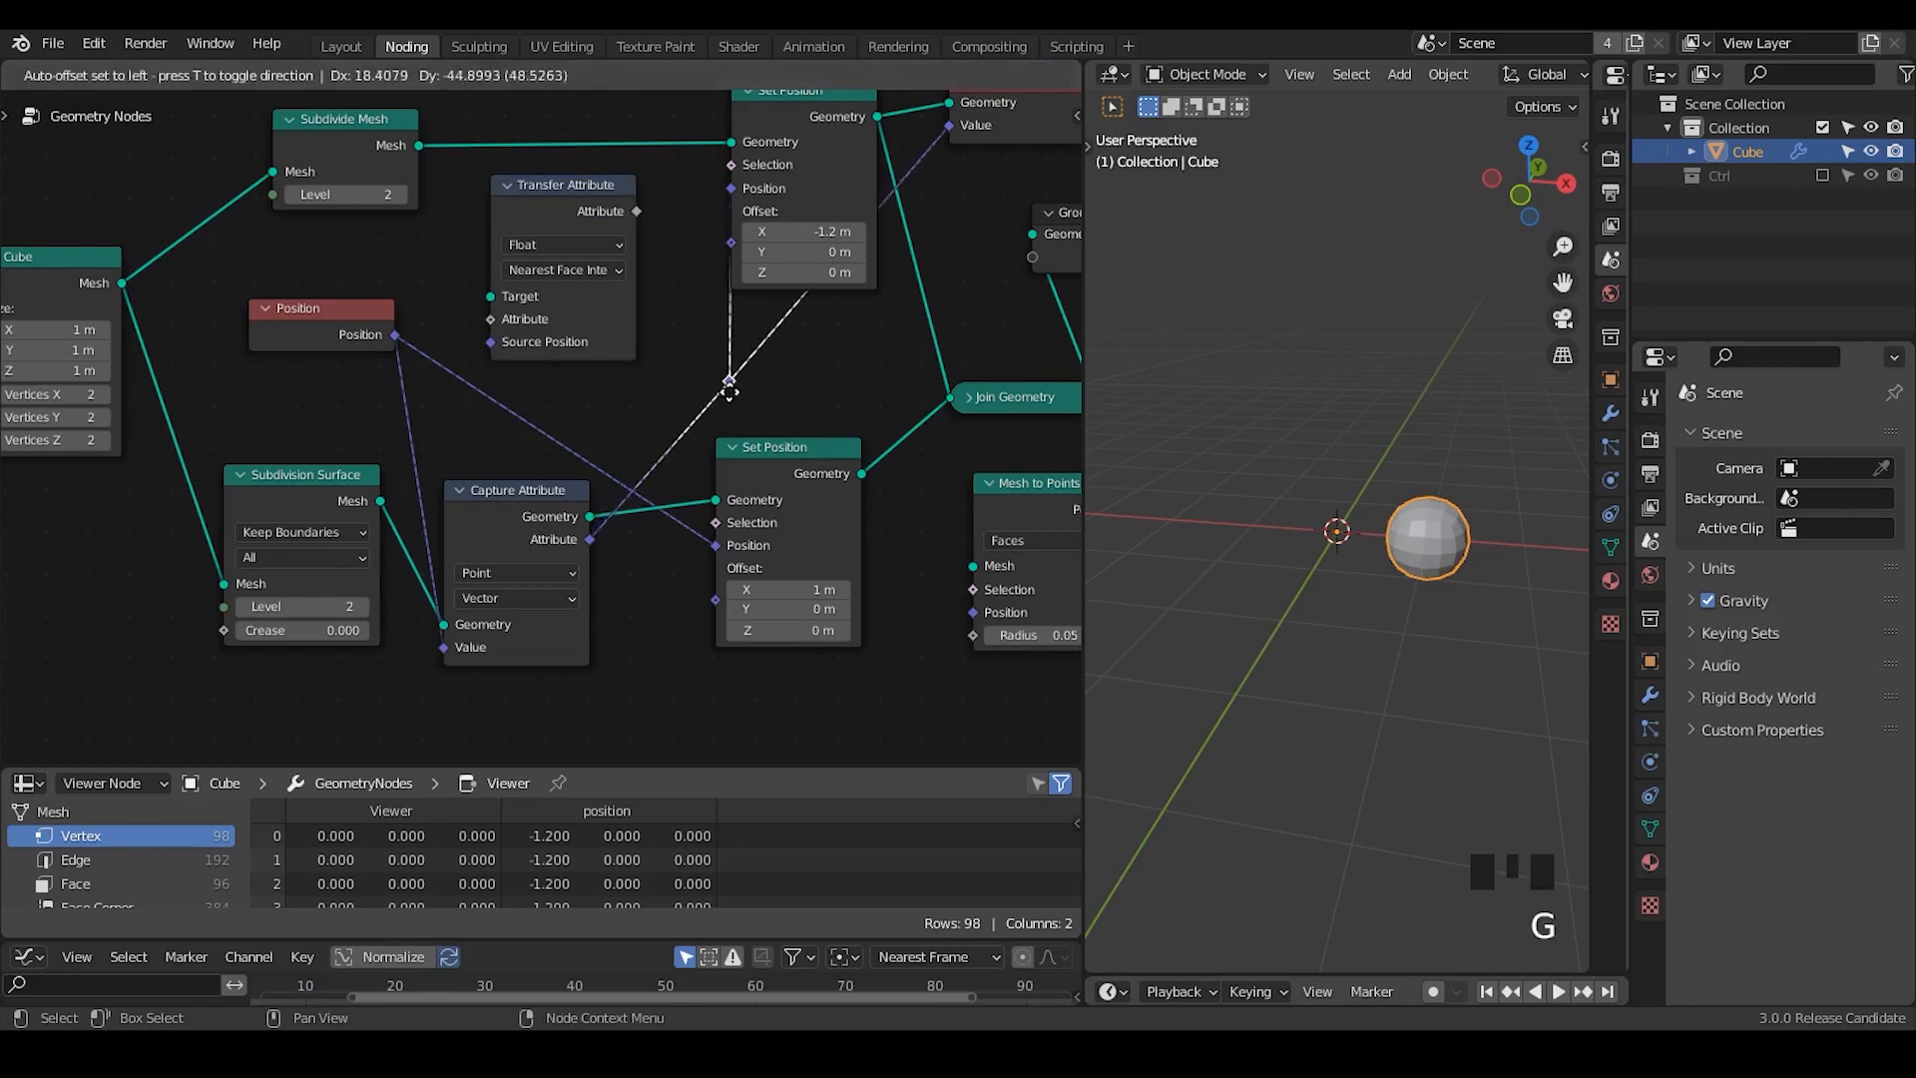
Confirm the rearranged position of the Transfer Attribute nodes.
left_click(591, 515)
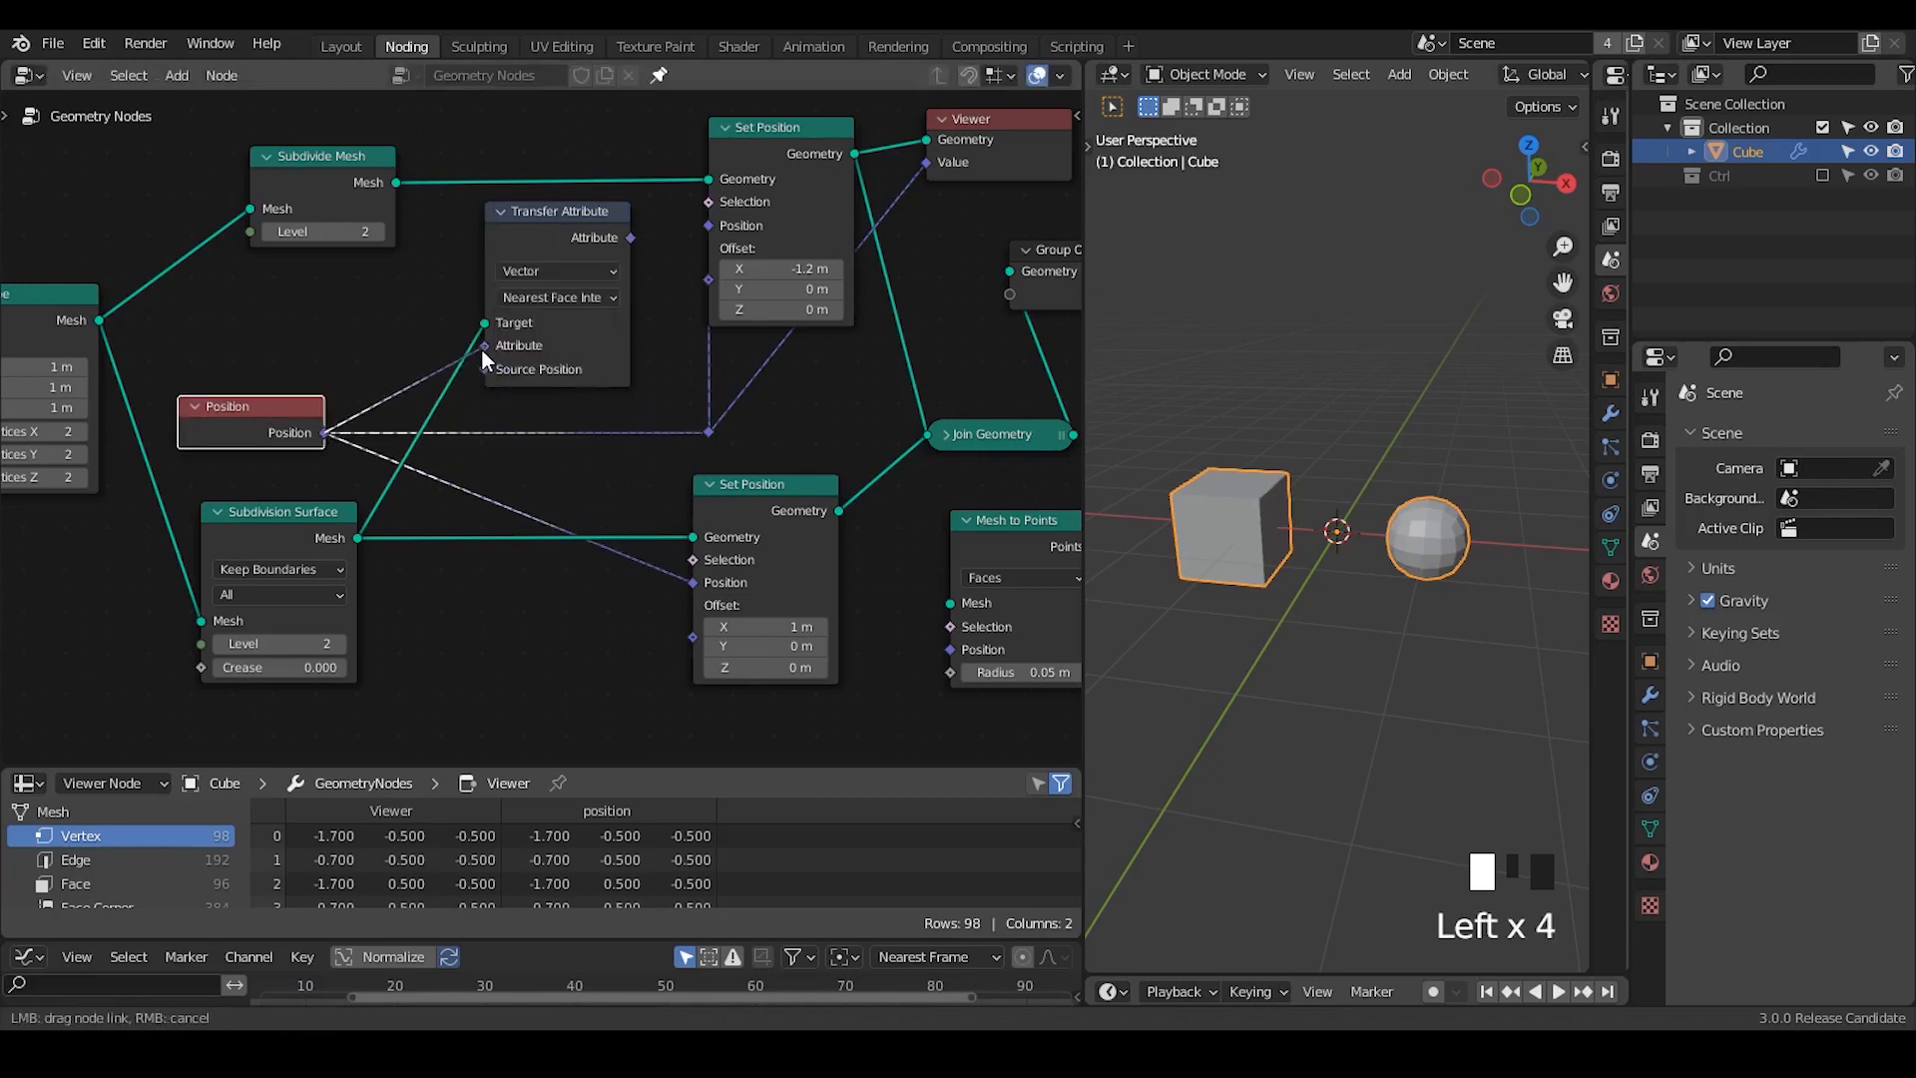
Choose a mapping mode from the Transfer Attribute's Mapping list.
left_click(557, 297)
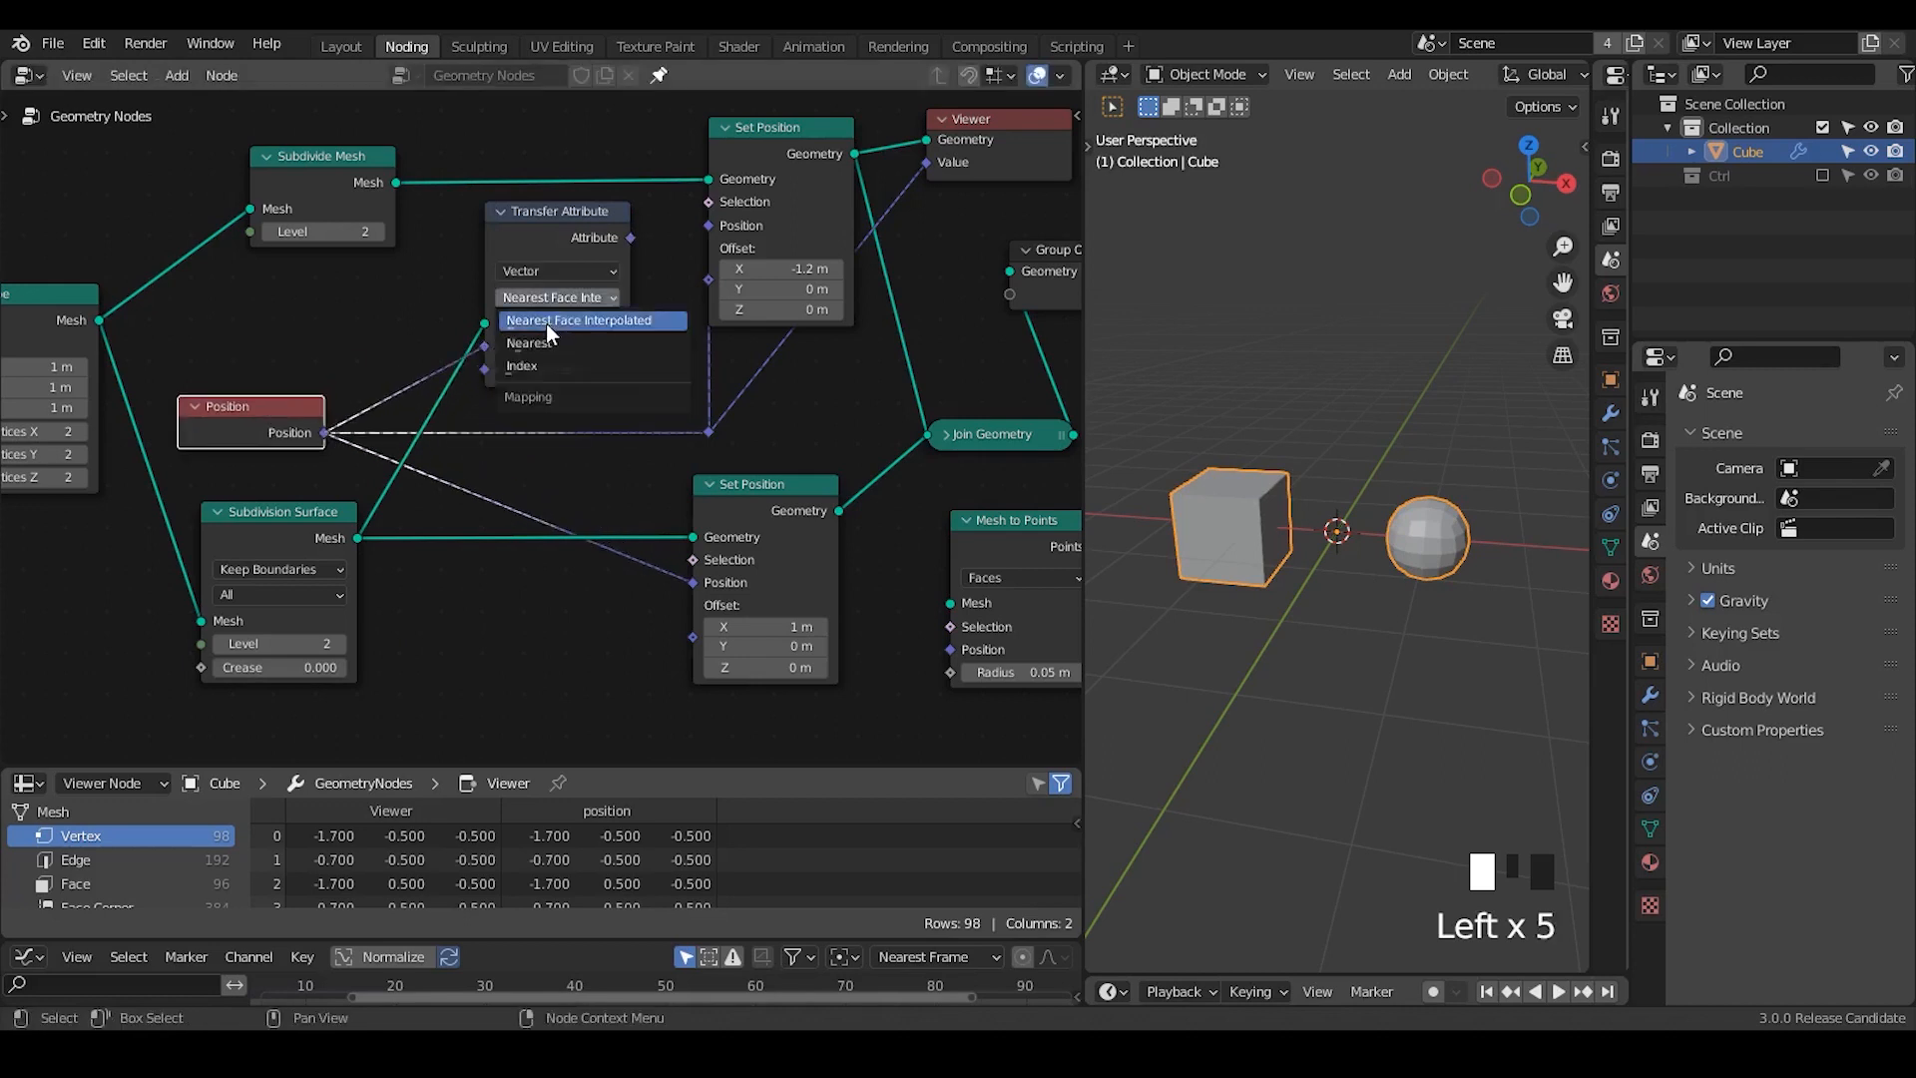
mouse_move(555, 320)
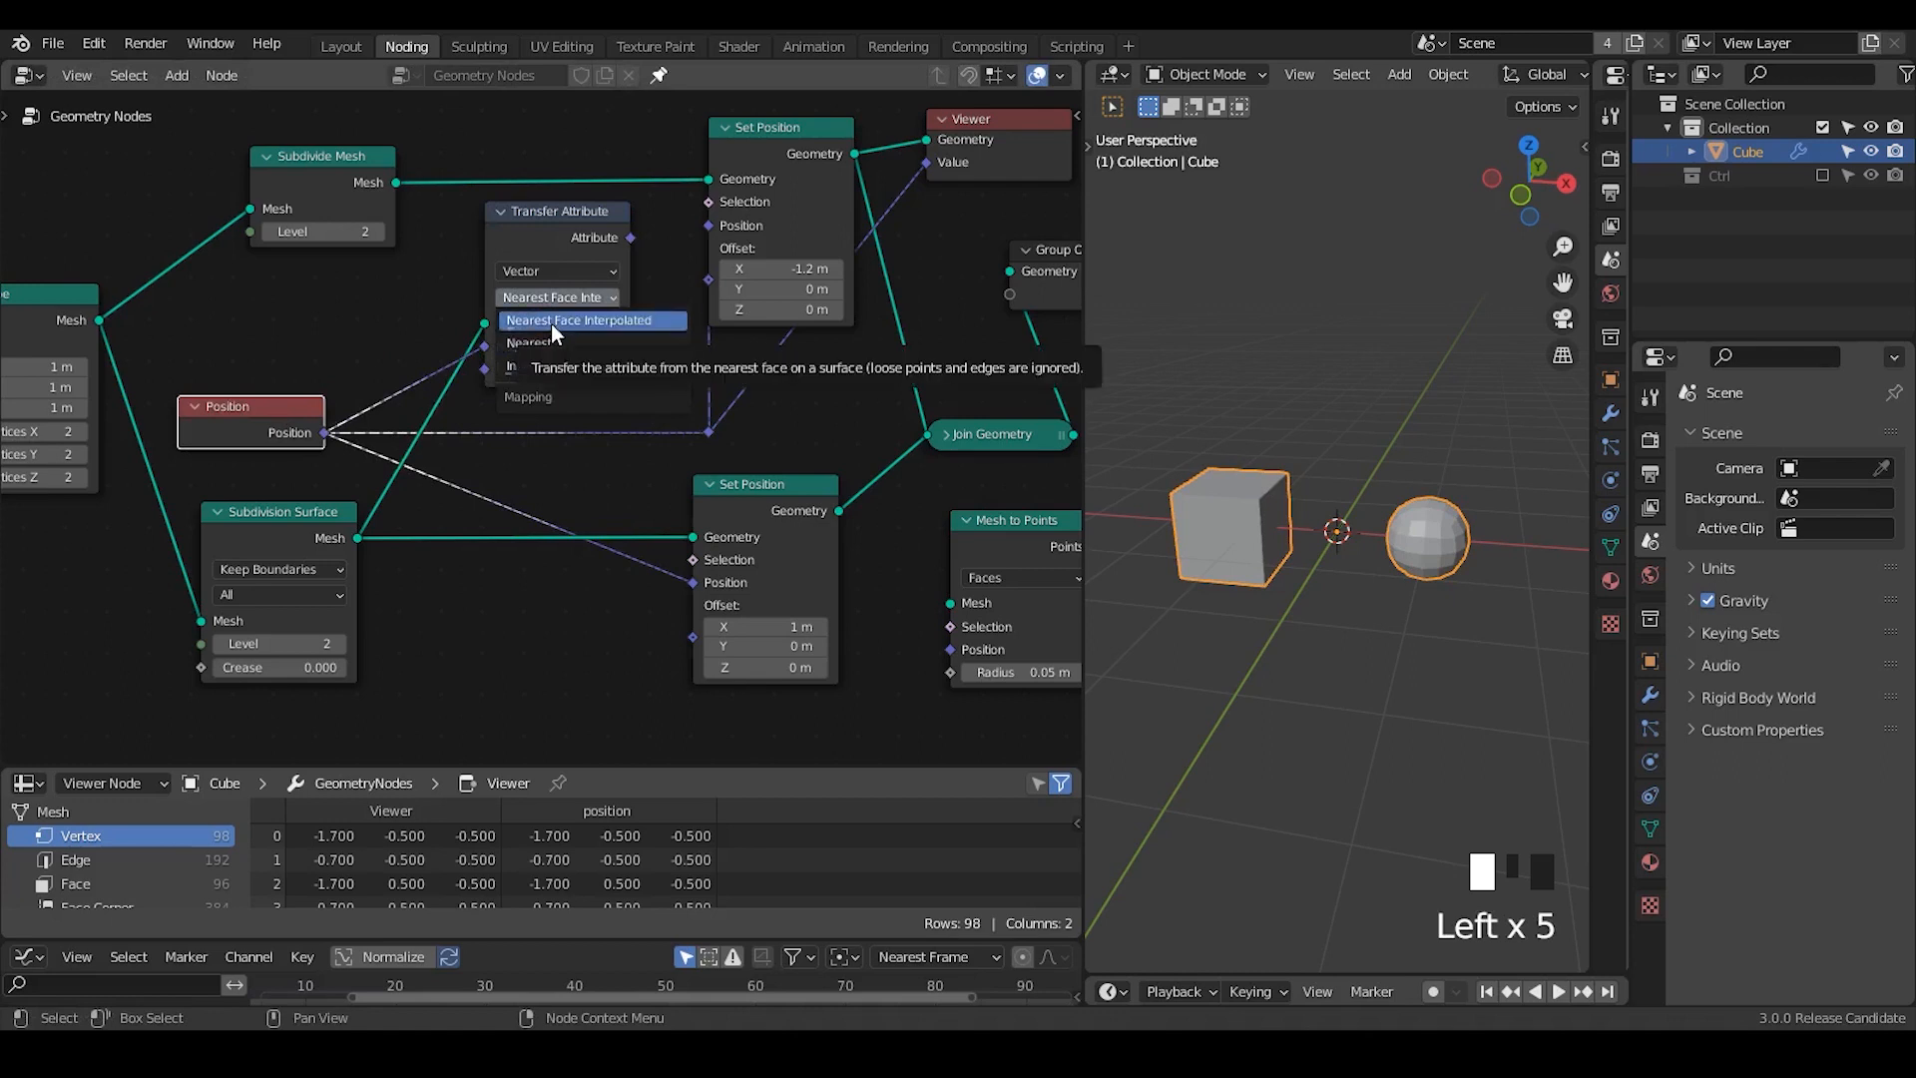
mouse_move(554, 343)
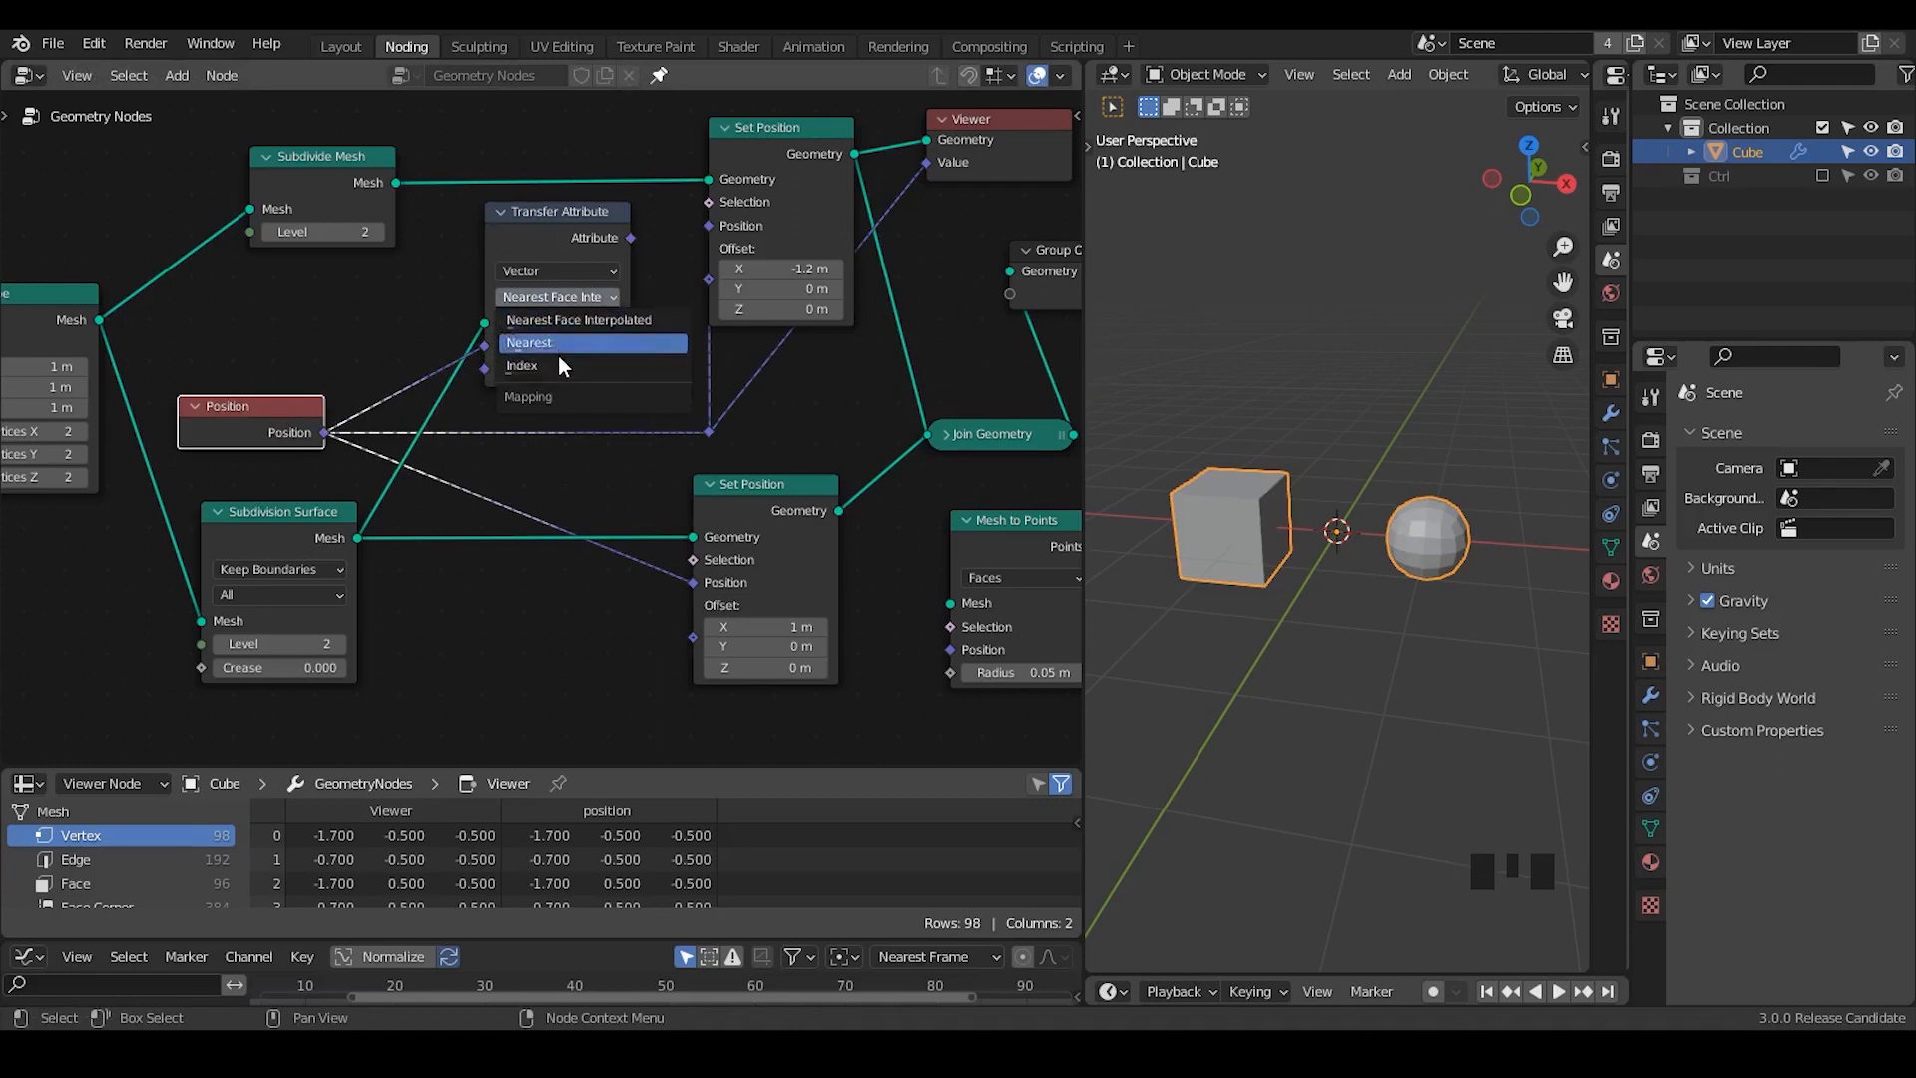
left_click(555, 344)
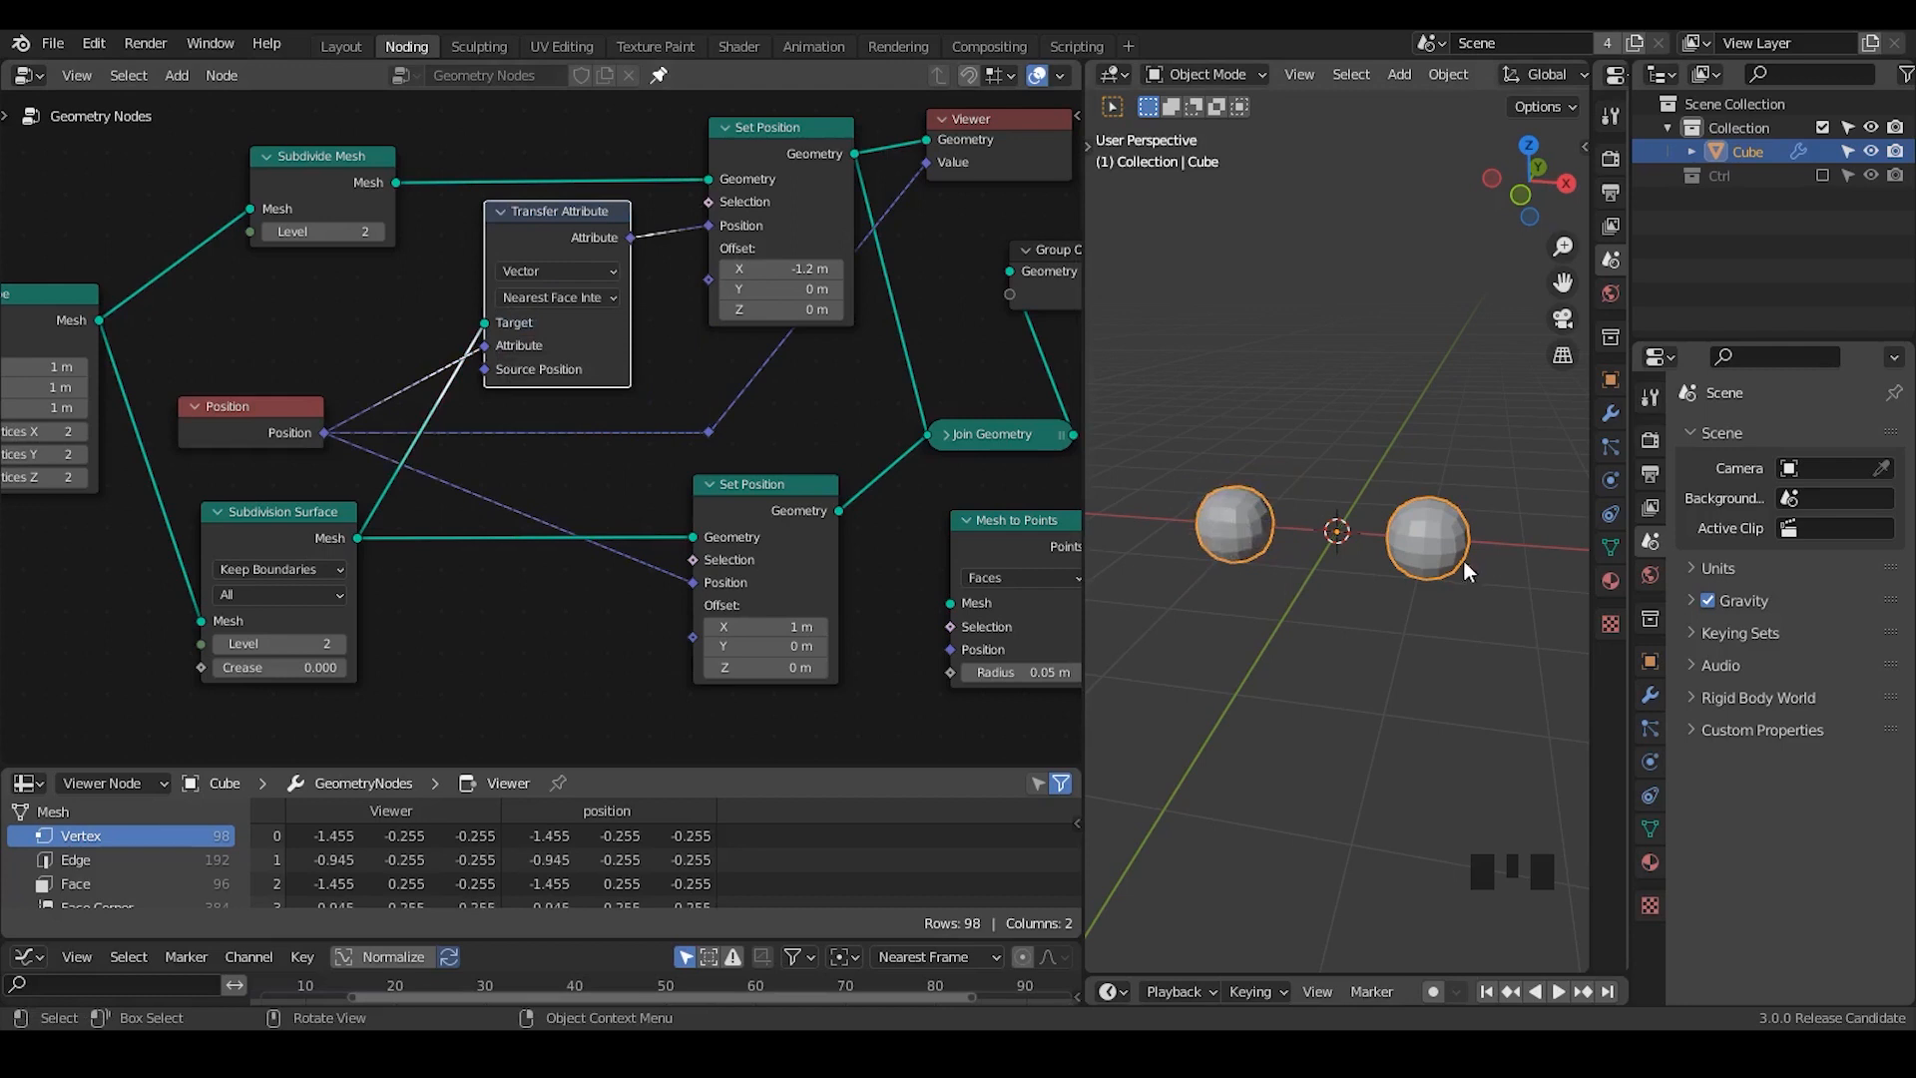
mouse_move(1237, 551)
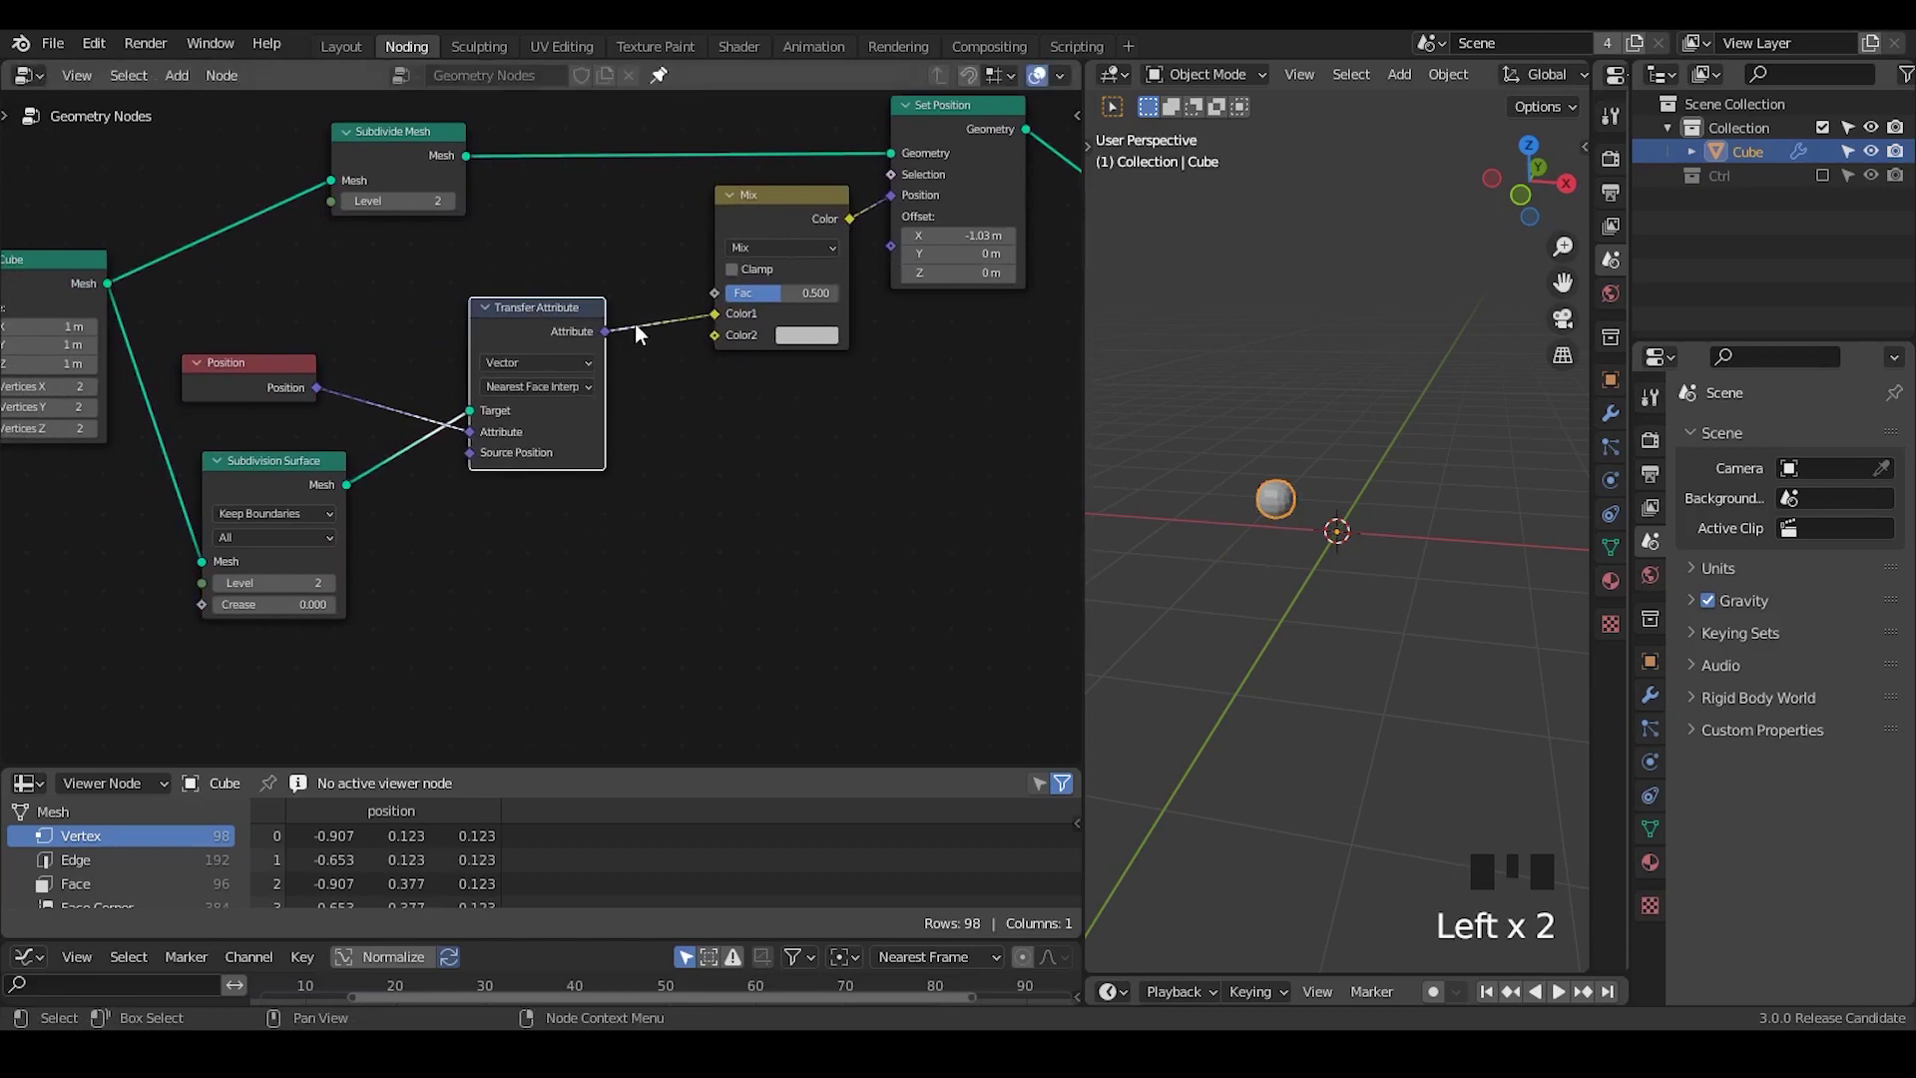
mouse_move(316, 395)
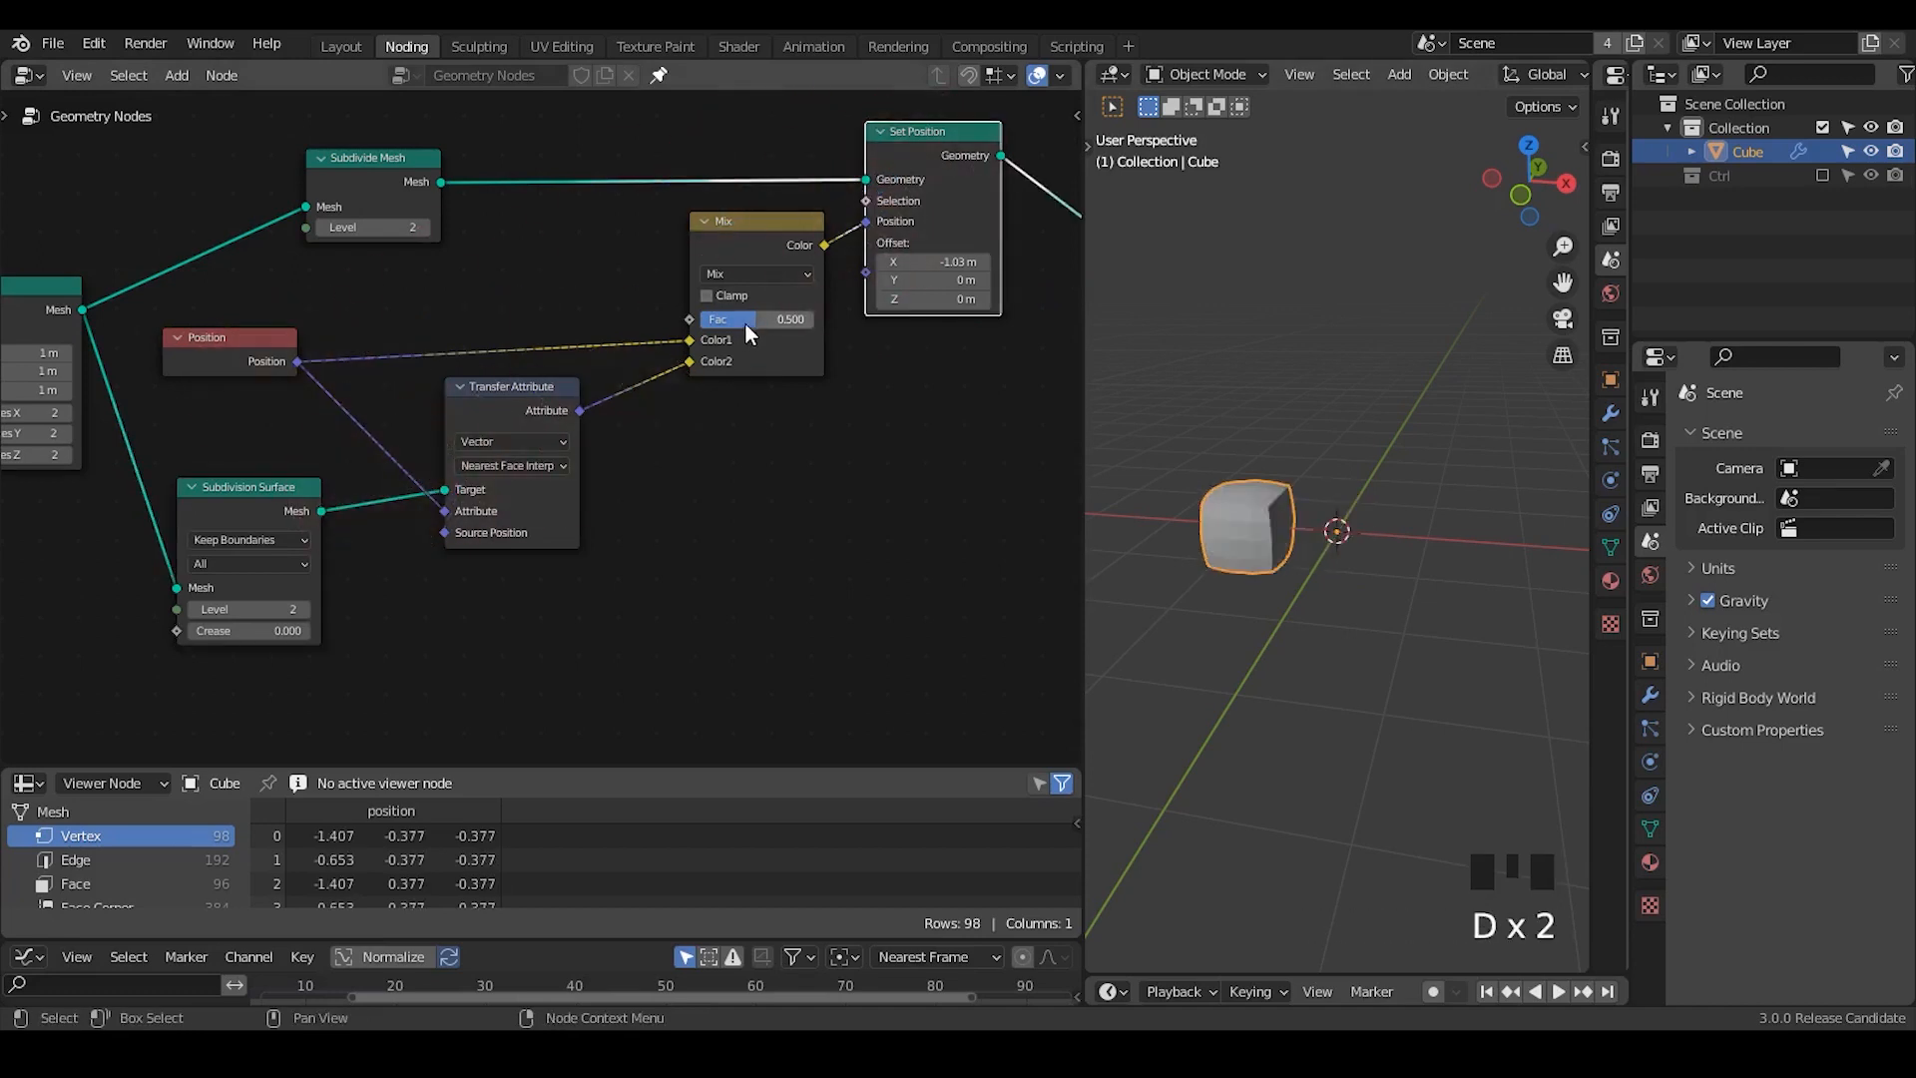
Sweep the Mix factor between 0 and 1, ending at 1 so the cube becomes a faceted sphere.
left_click_drag(752, 320, 661, 319)
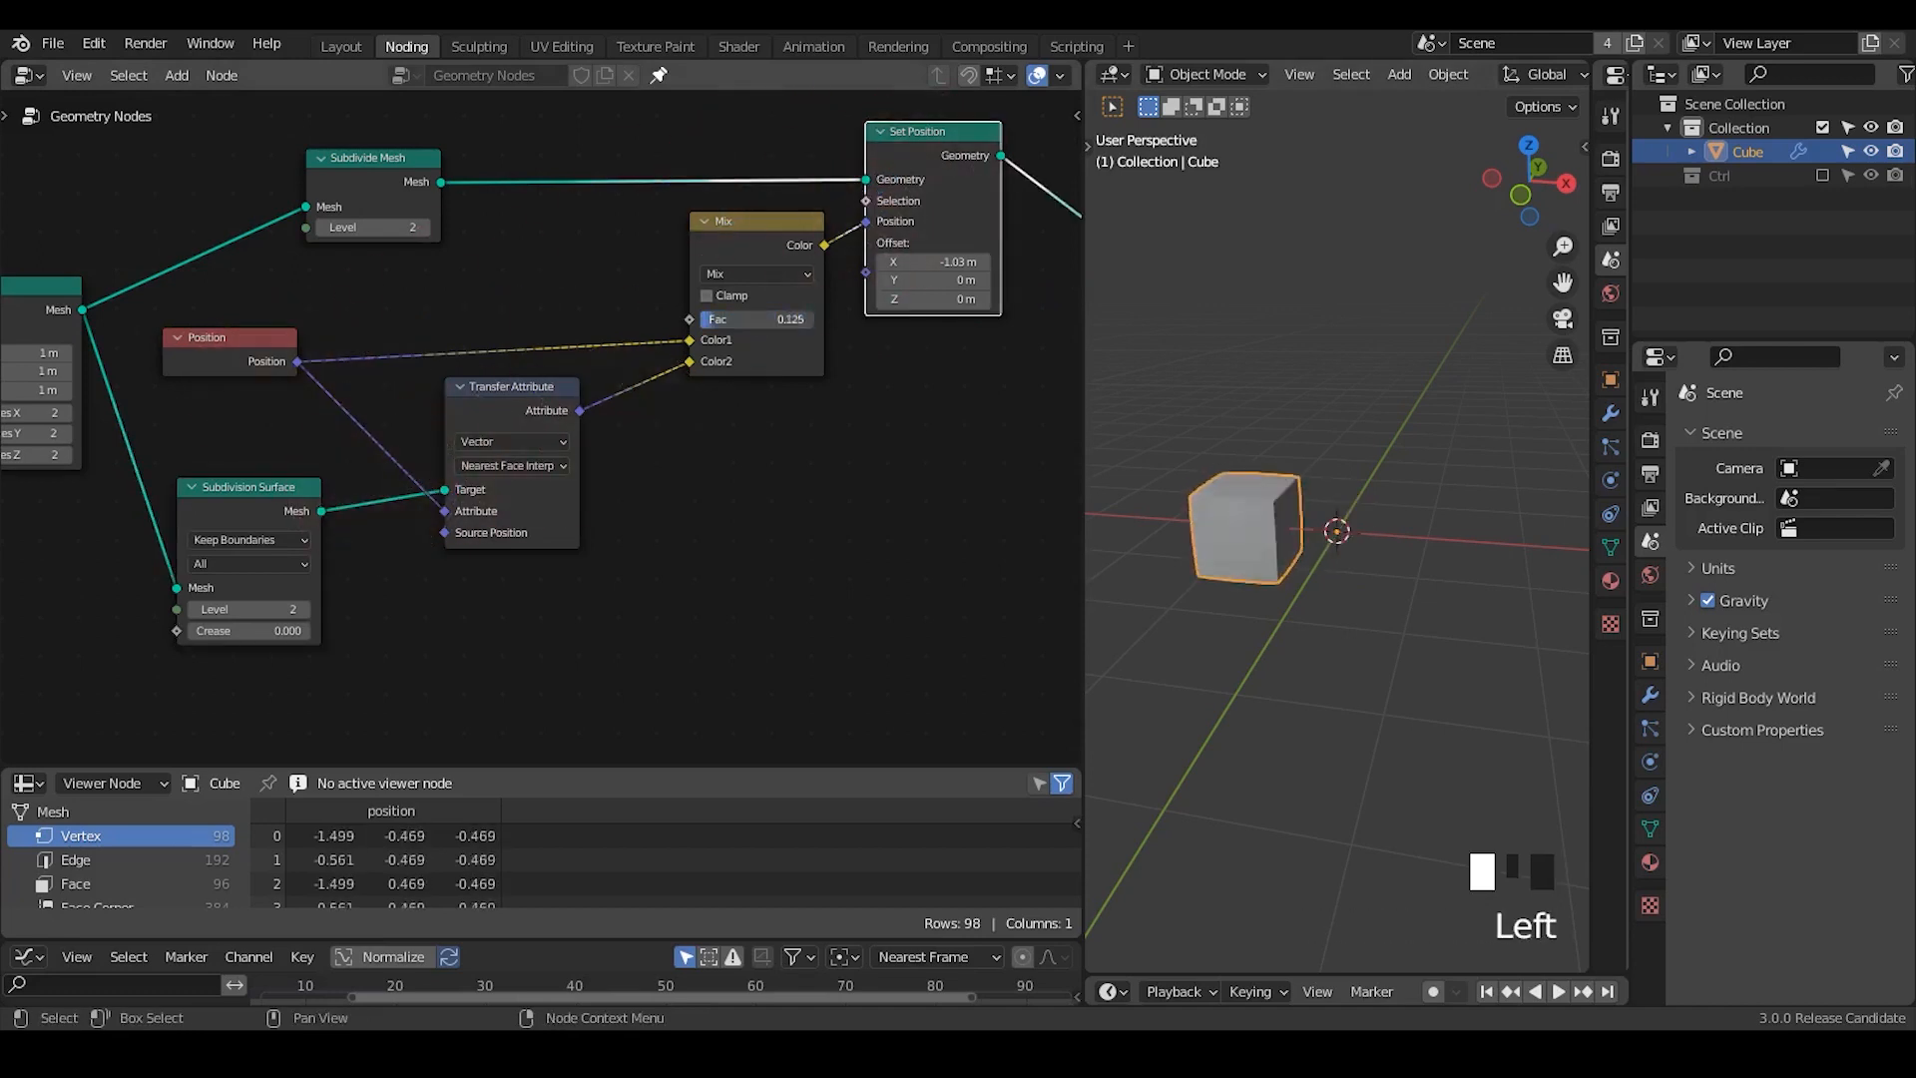
left_click_drag(752, 320, 790, 319)
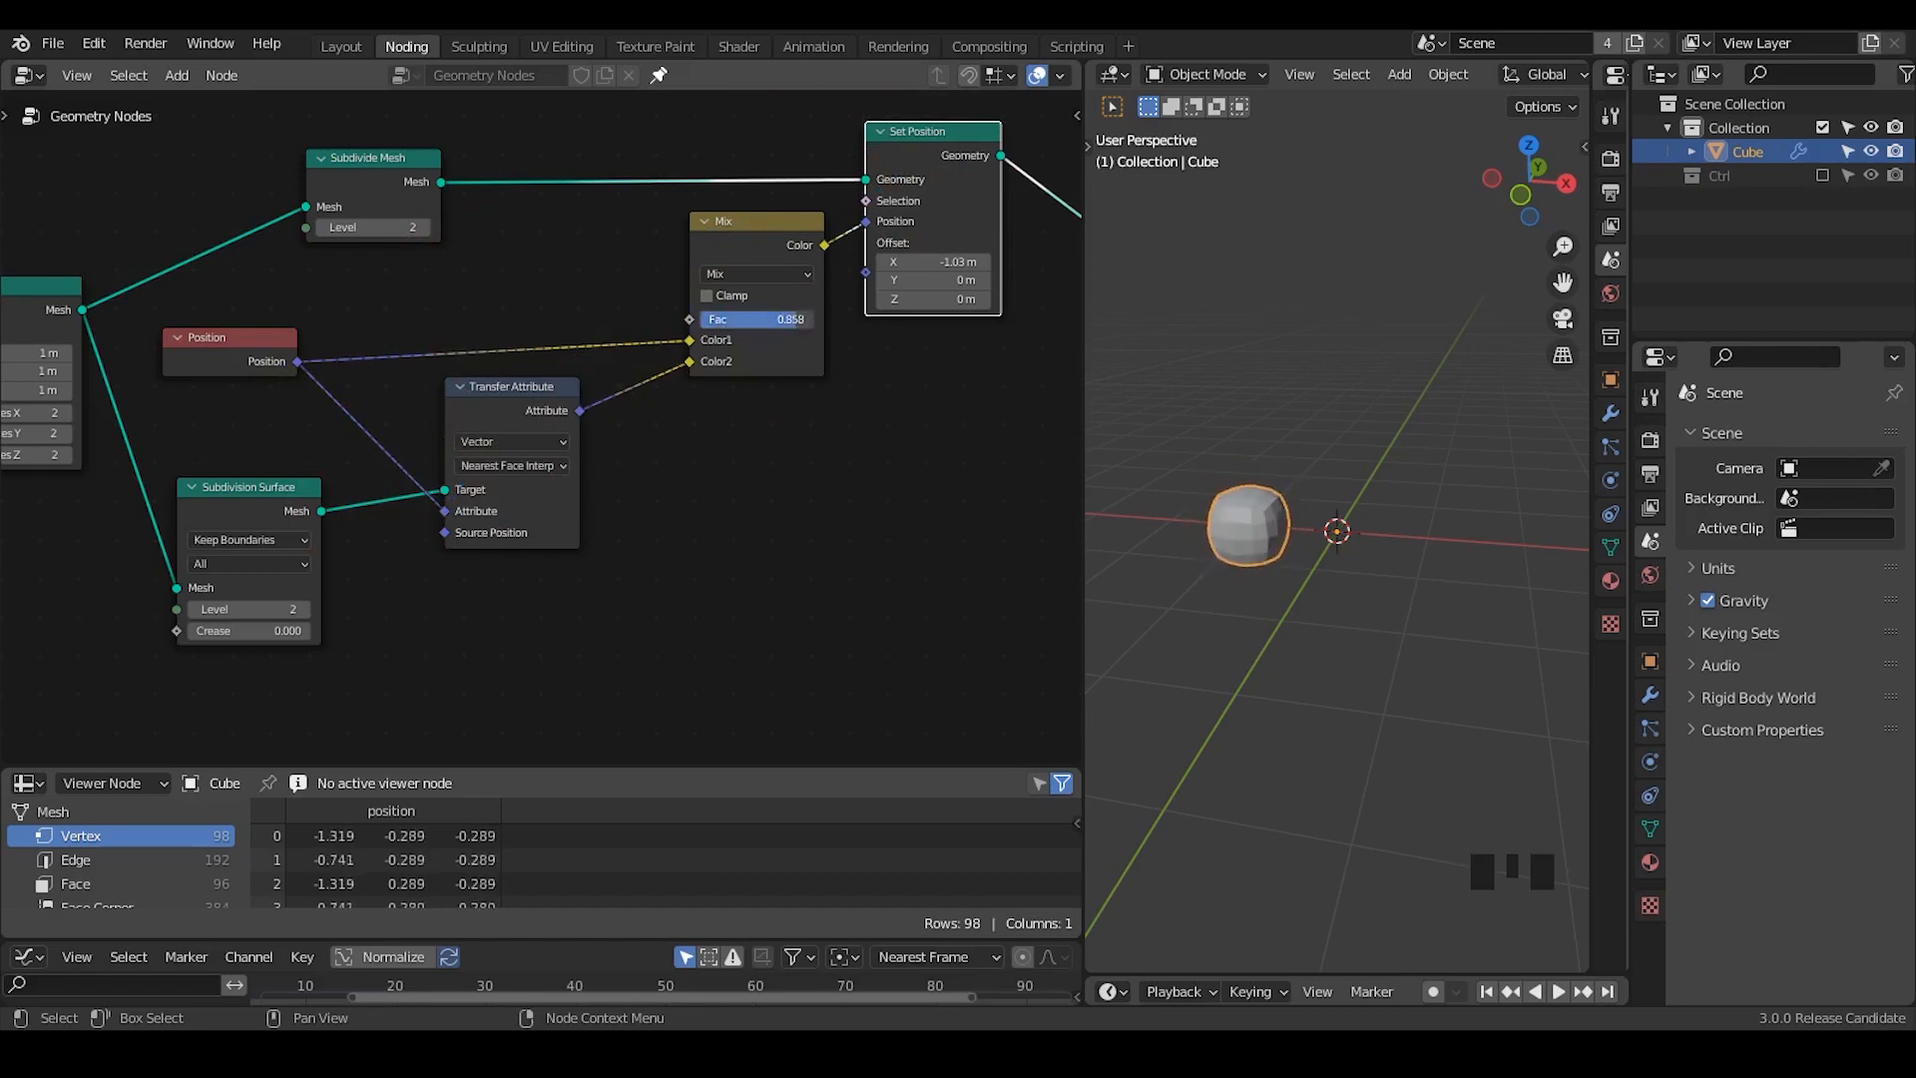
left_click_drag(782, 320, 685, 319)
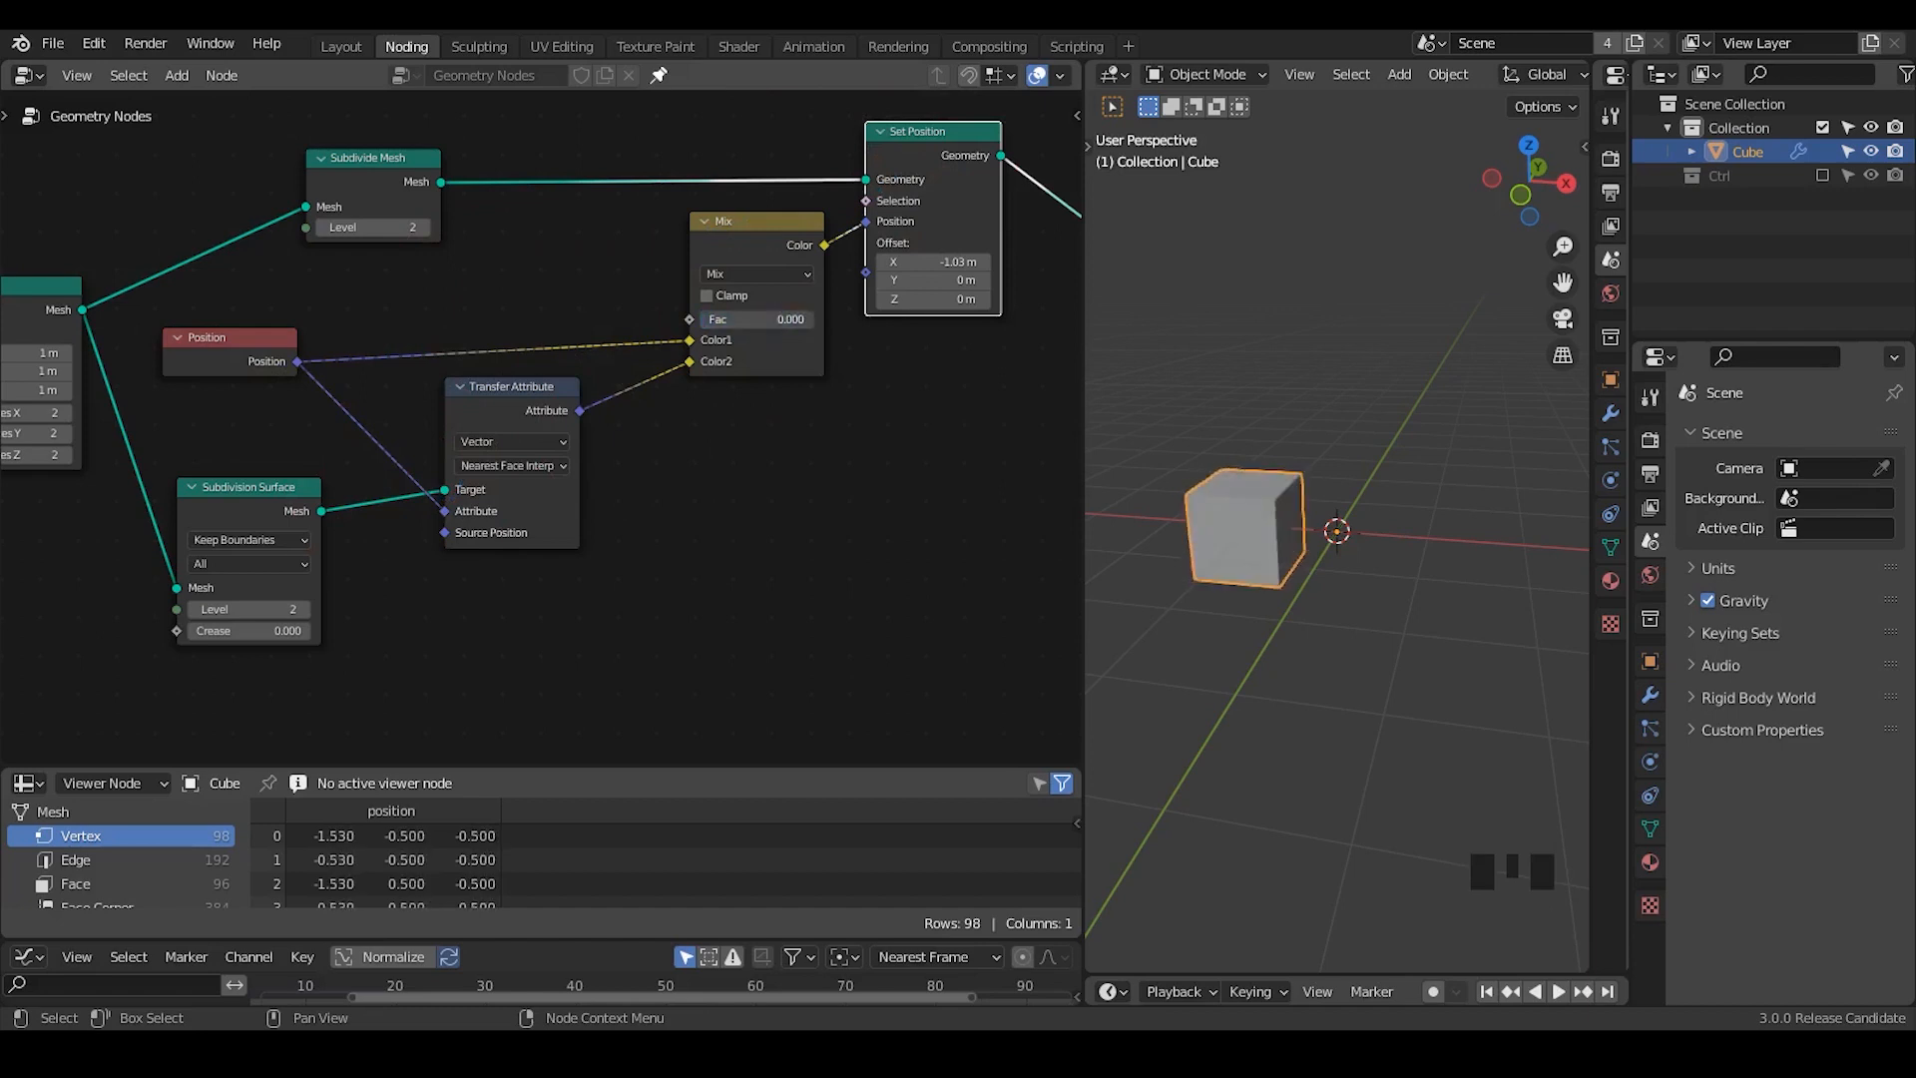
left_click_drag(758, 320, 807, 319)
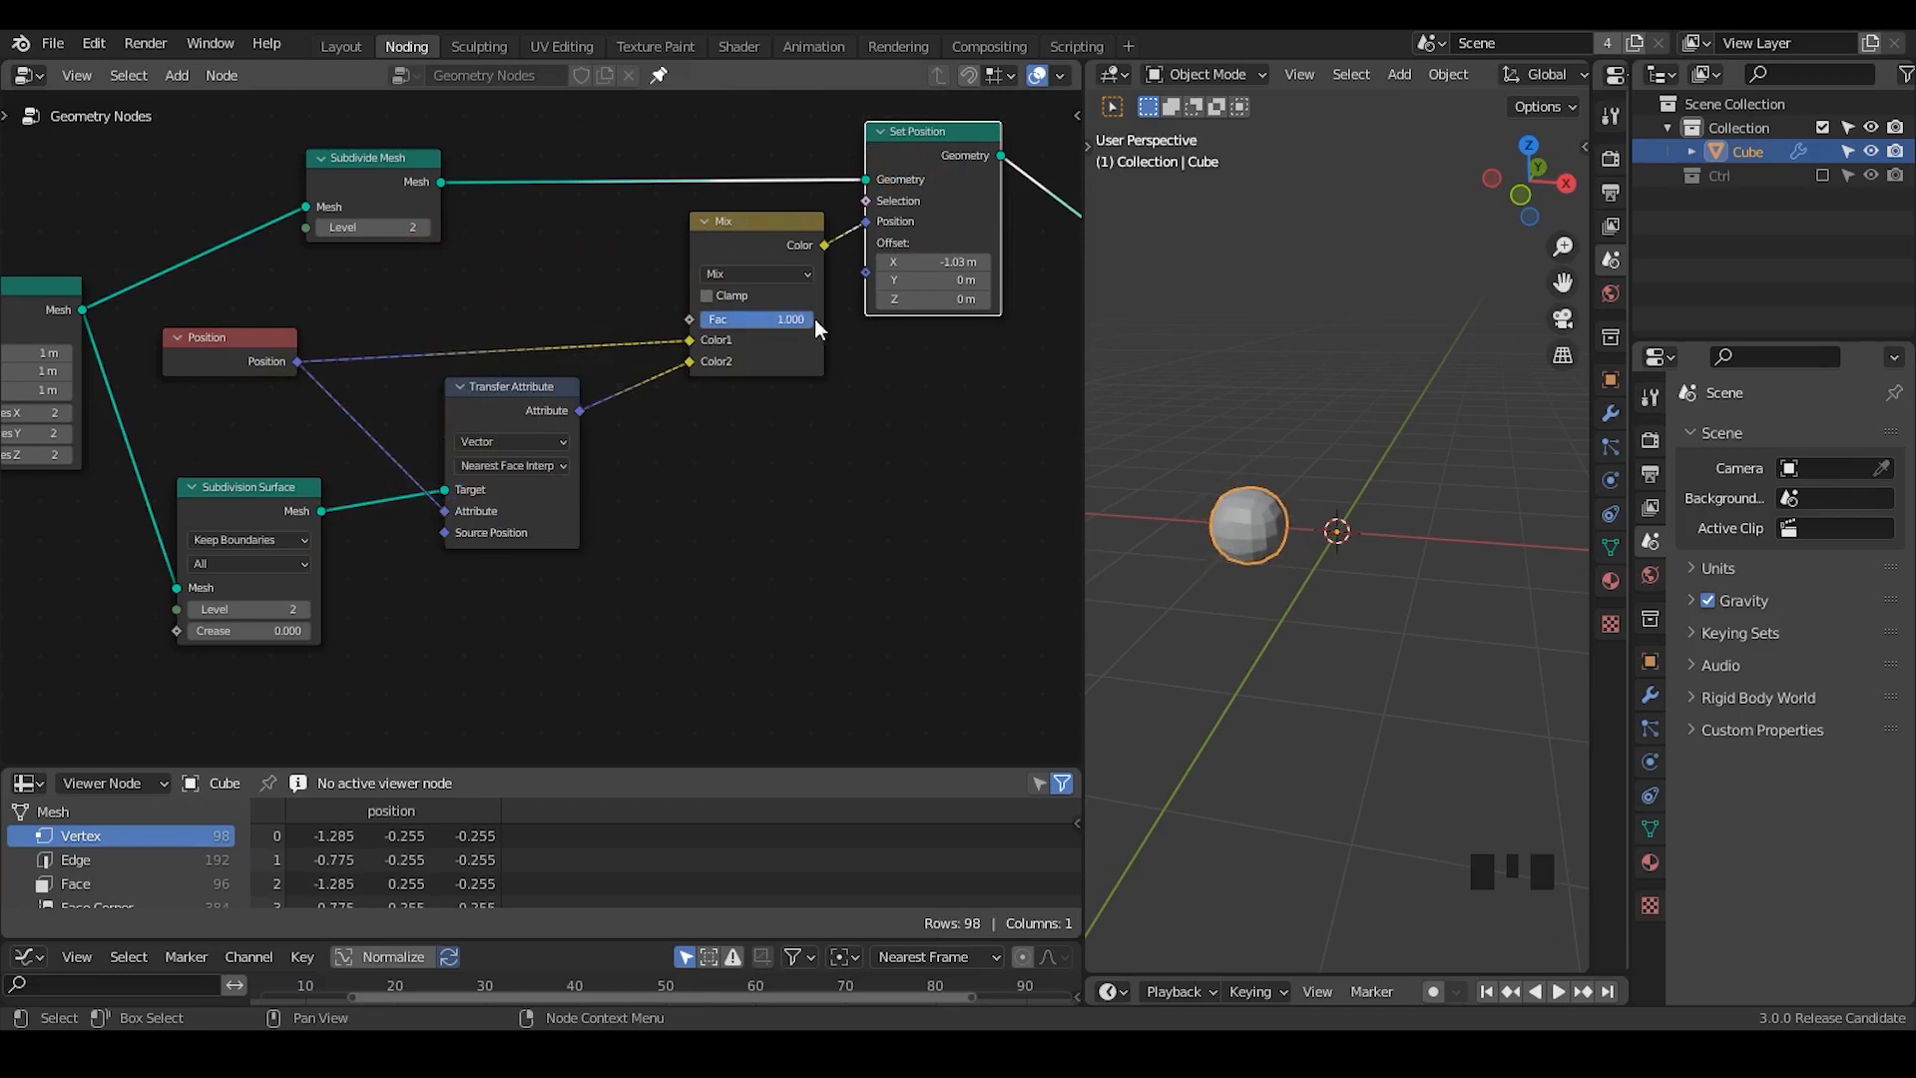
Set Transfer Attribute mapping to Index and check Edge then Vertex data in the Spreadsheet.
left_click(511, 465)
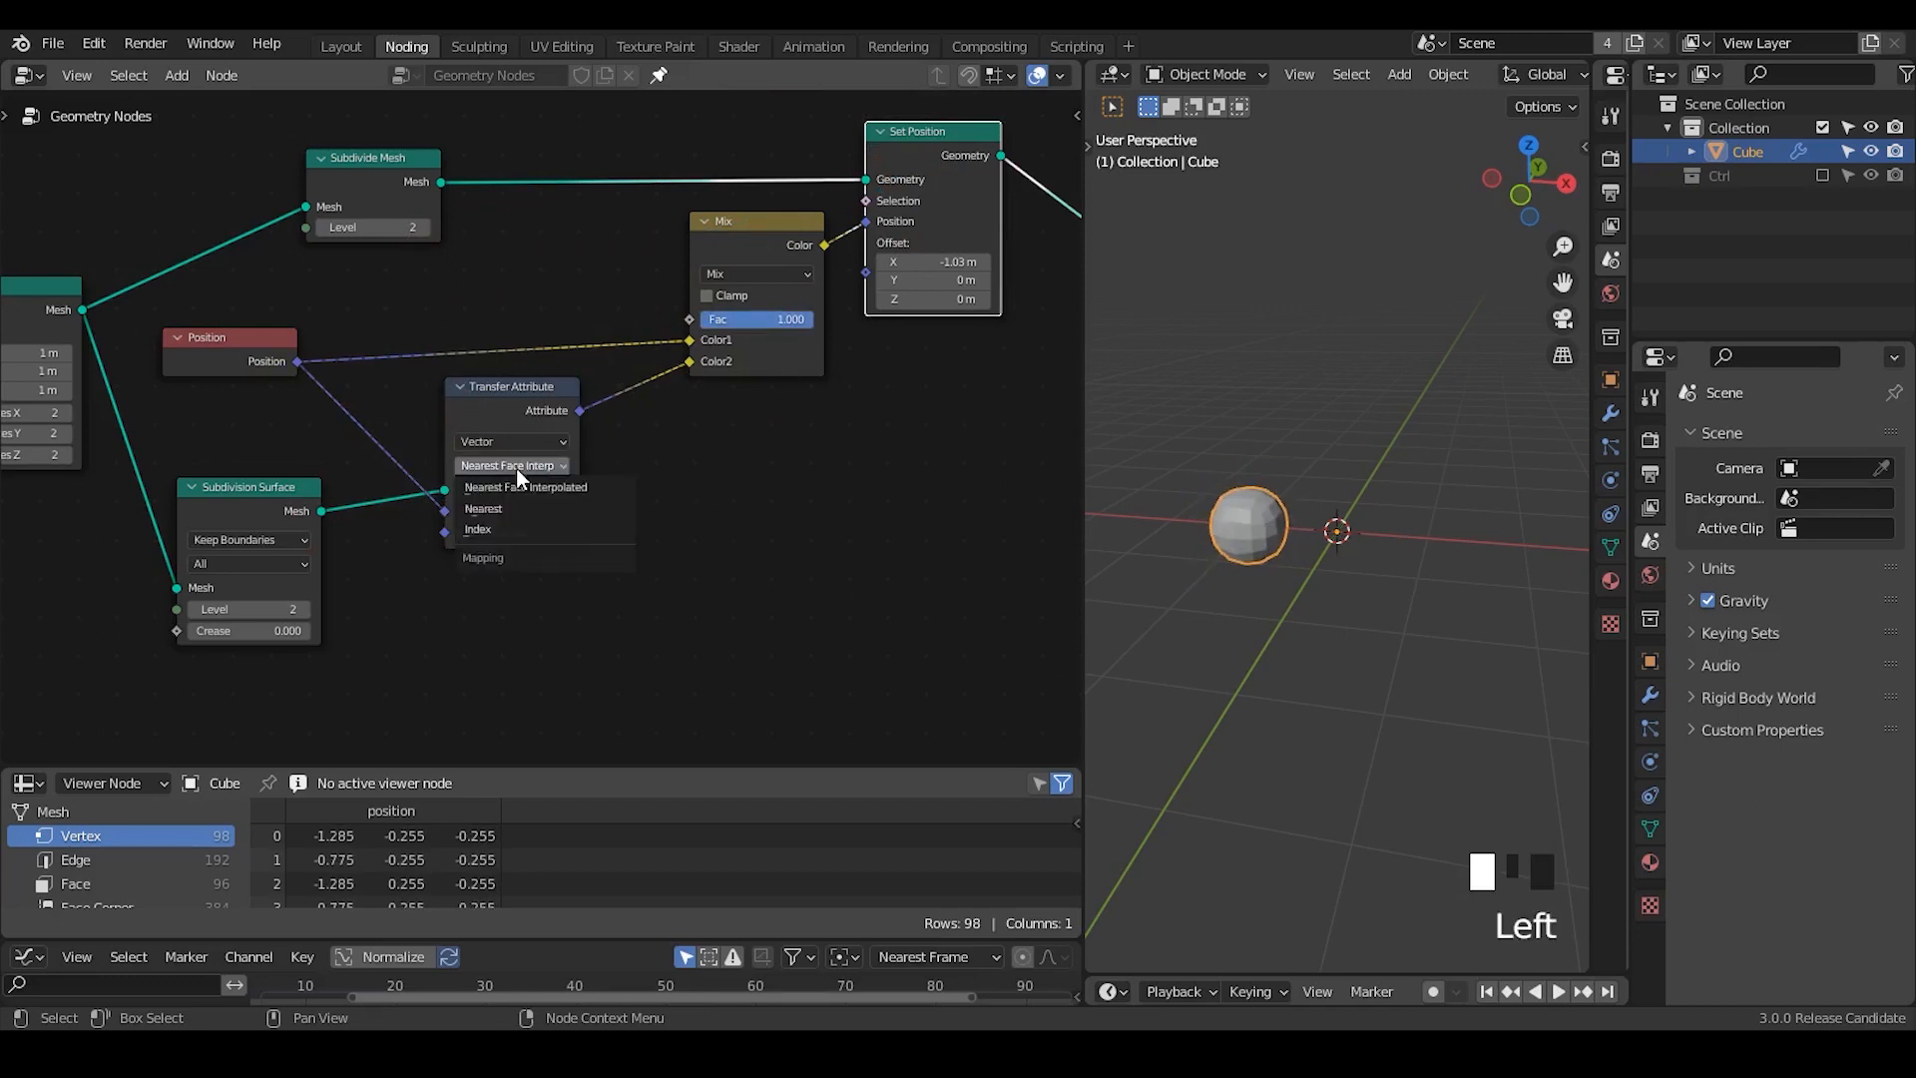
mouse_move(503, 535)
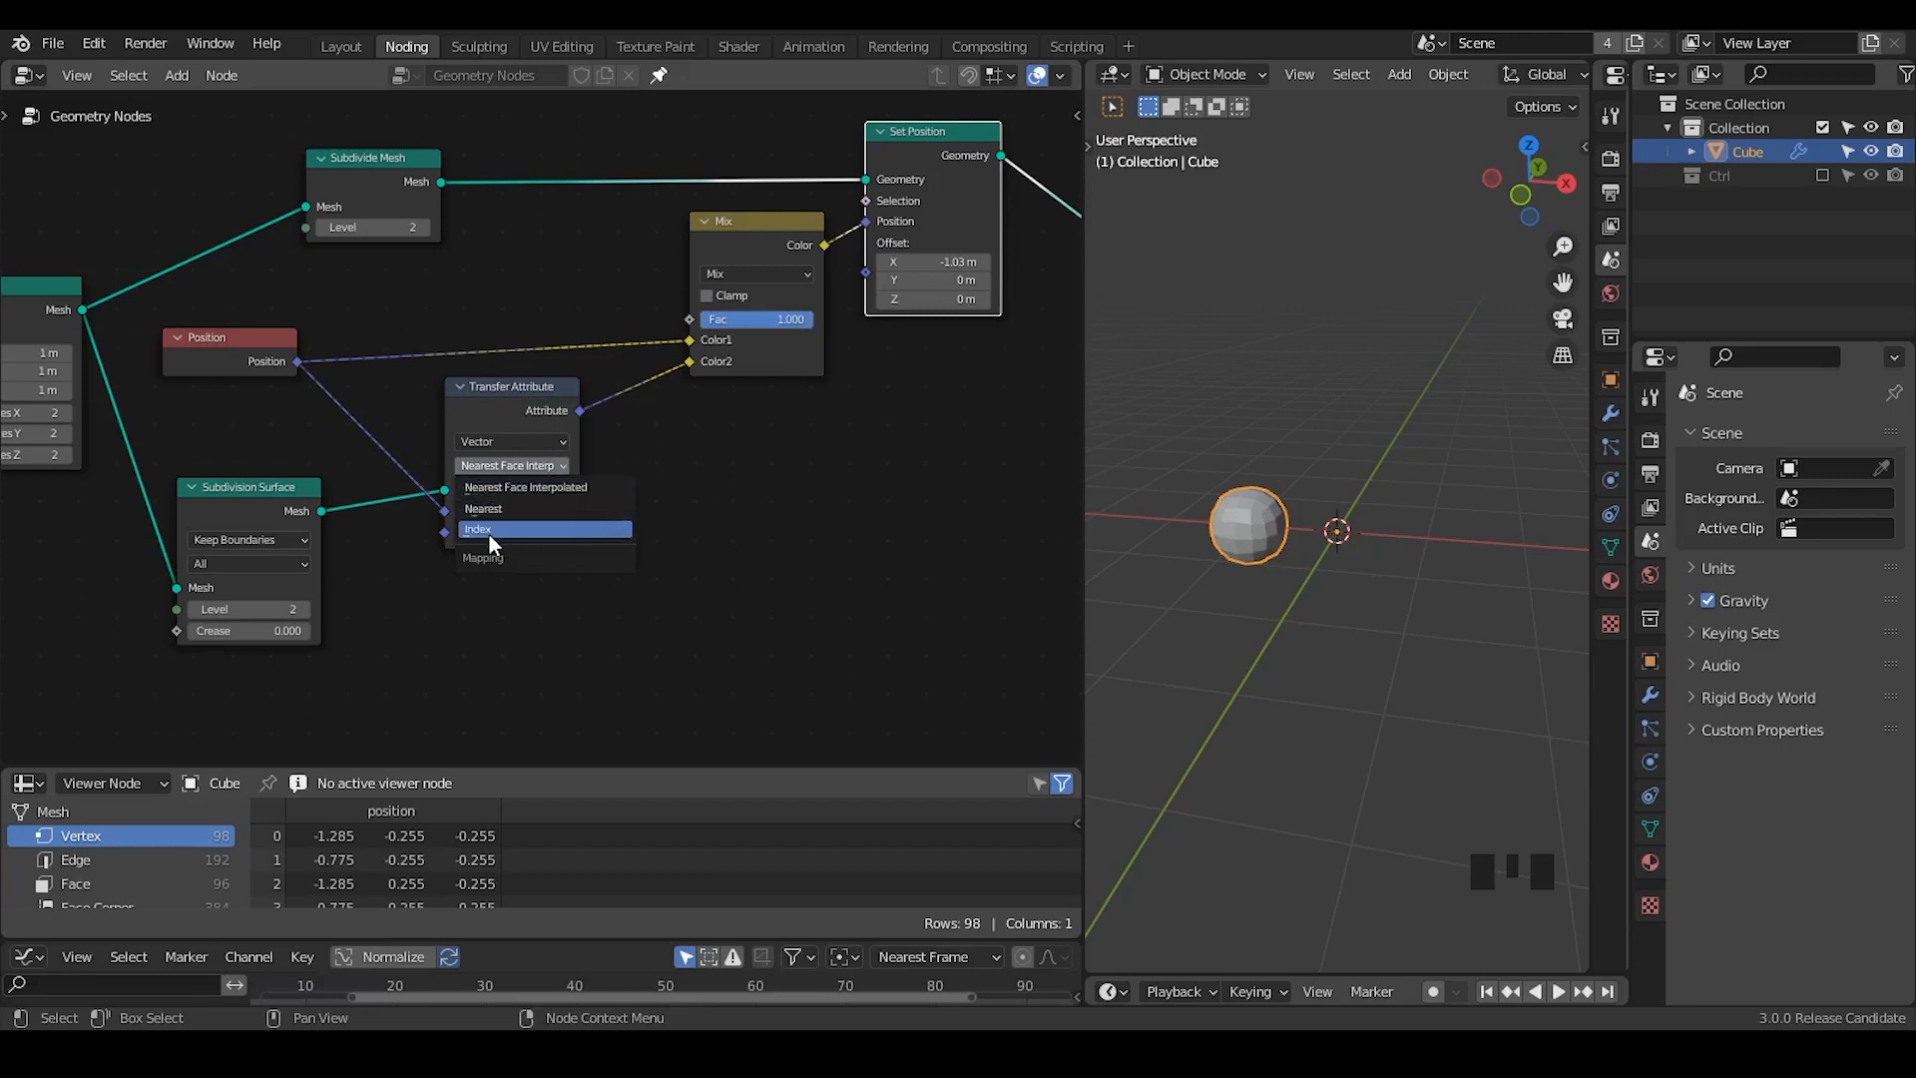
mouse_move(491, 535)
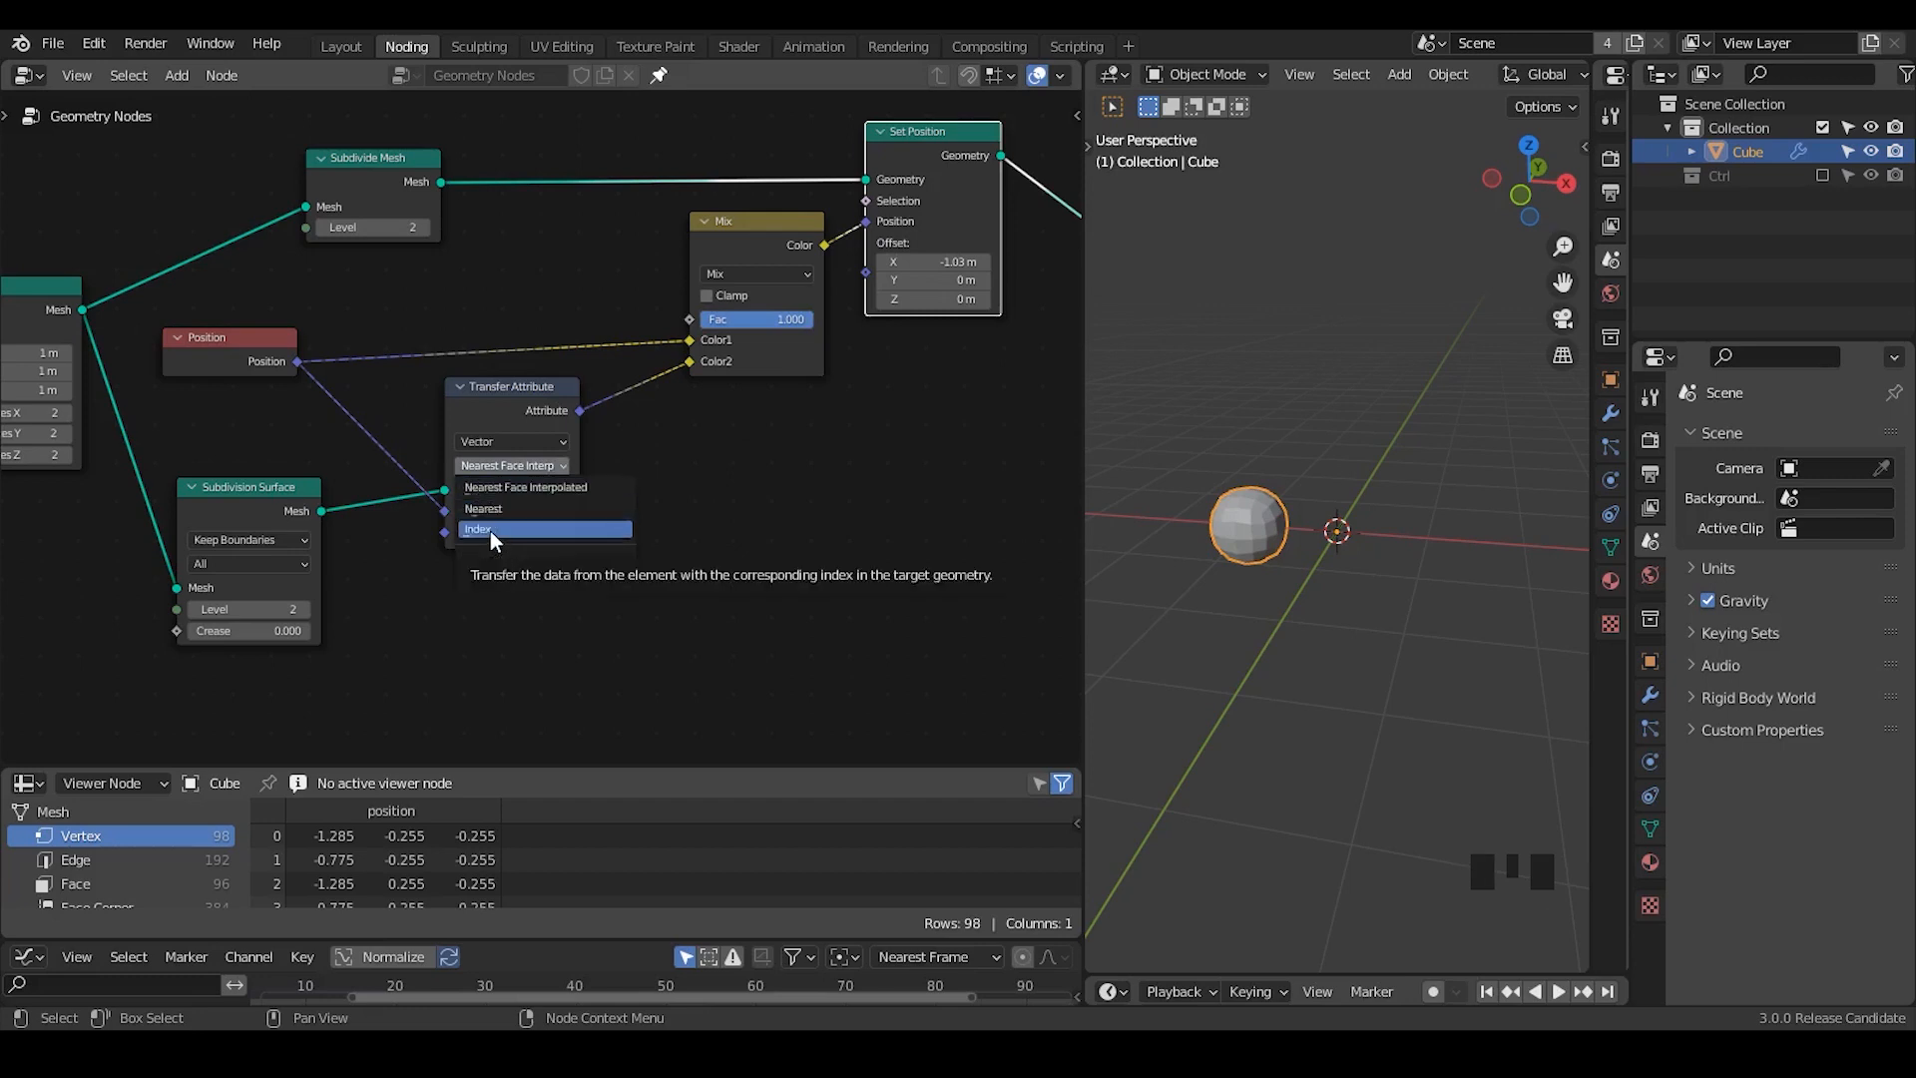
left_click(491, 529)
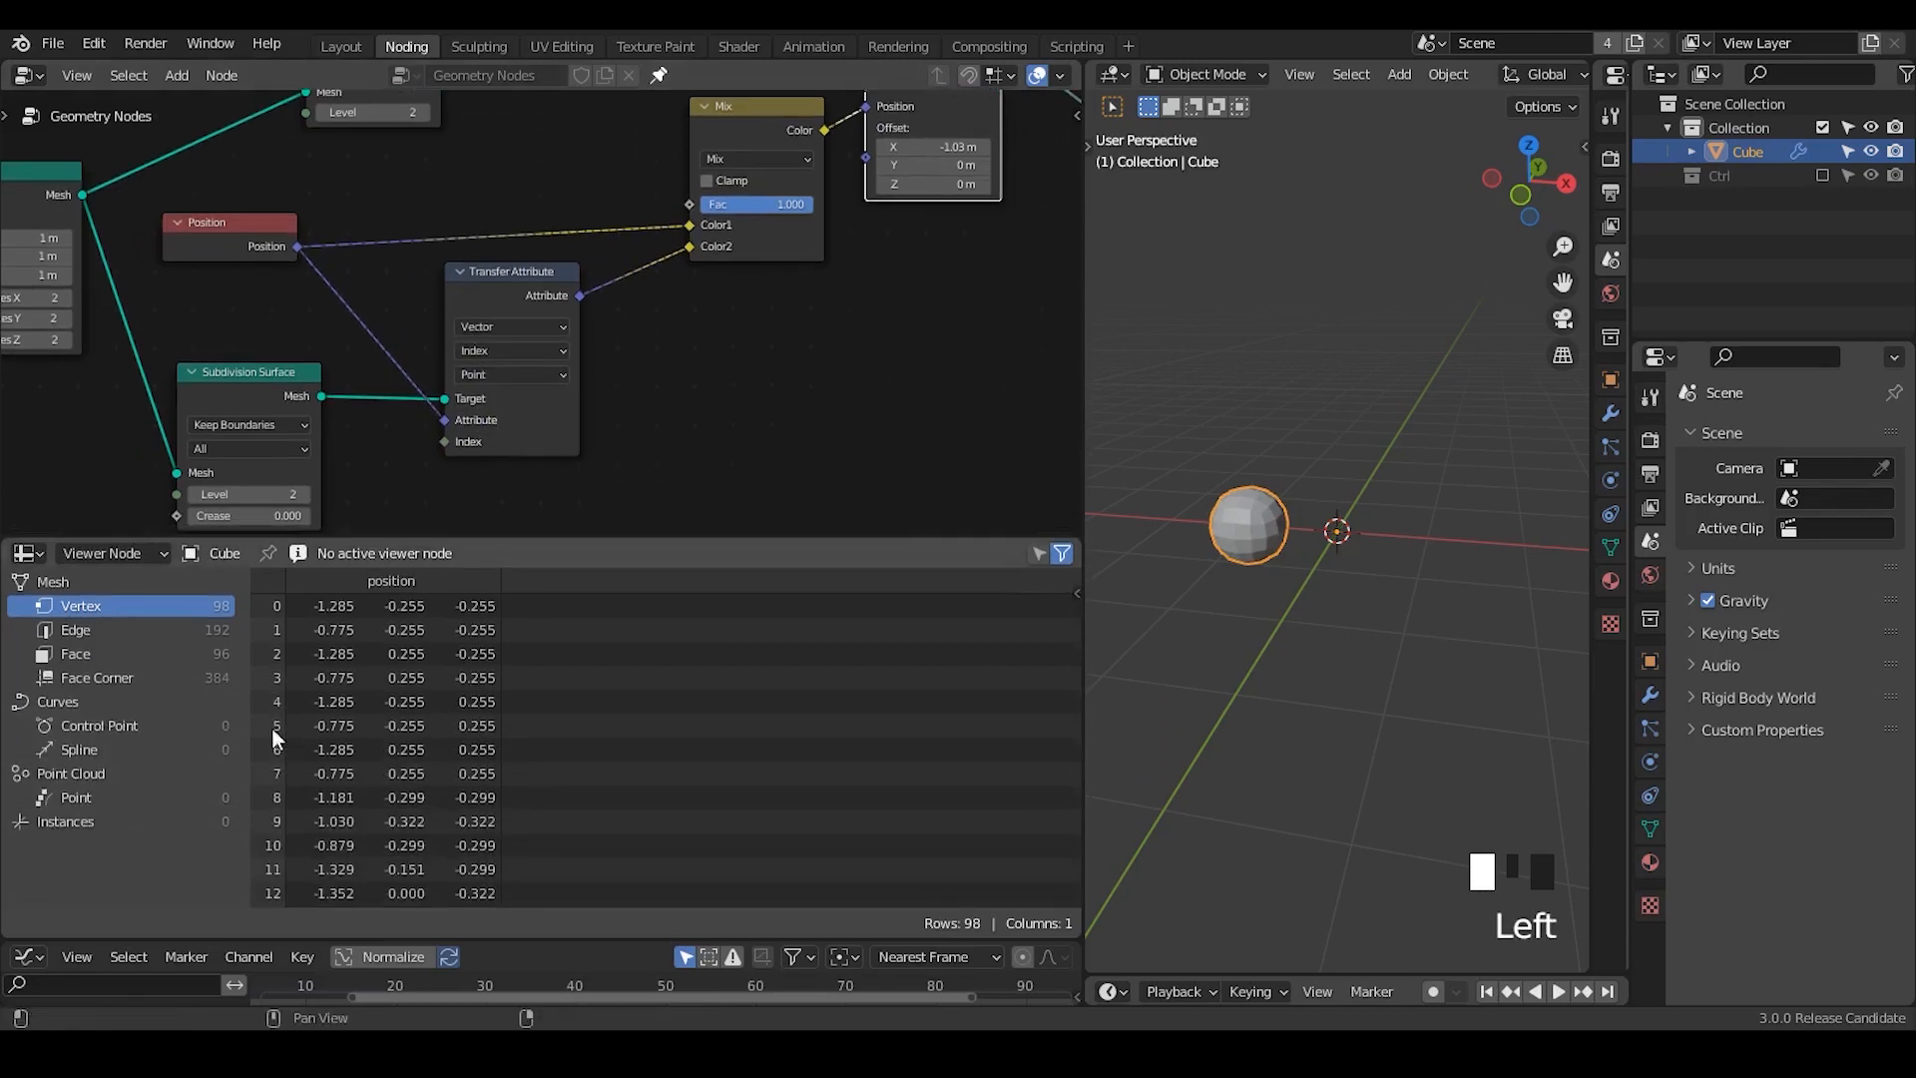
left_click(76, 629)
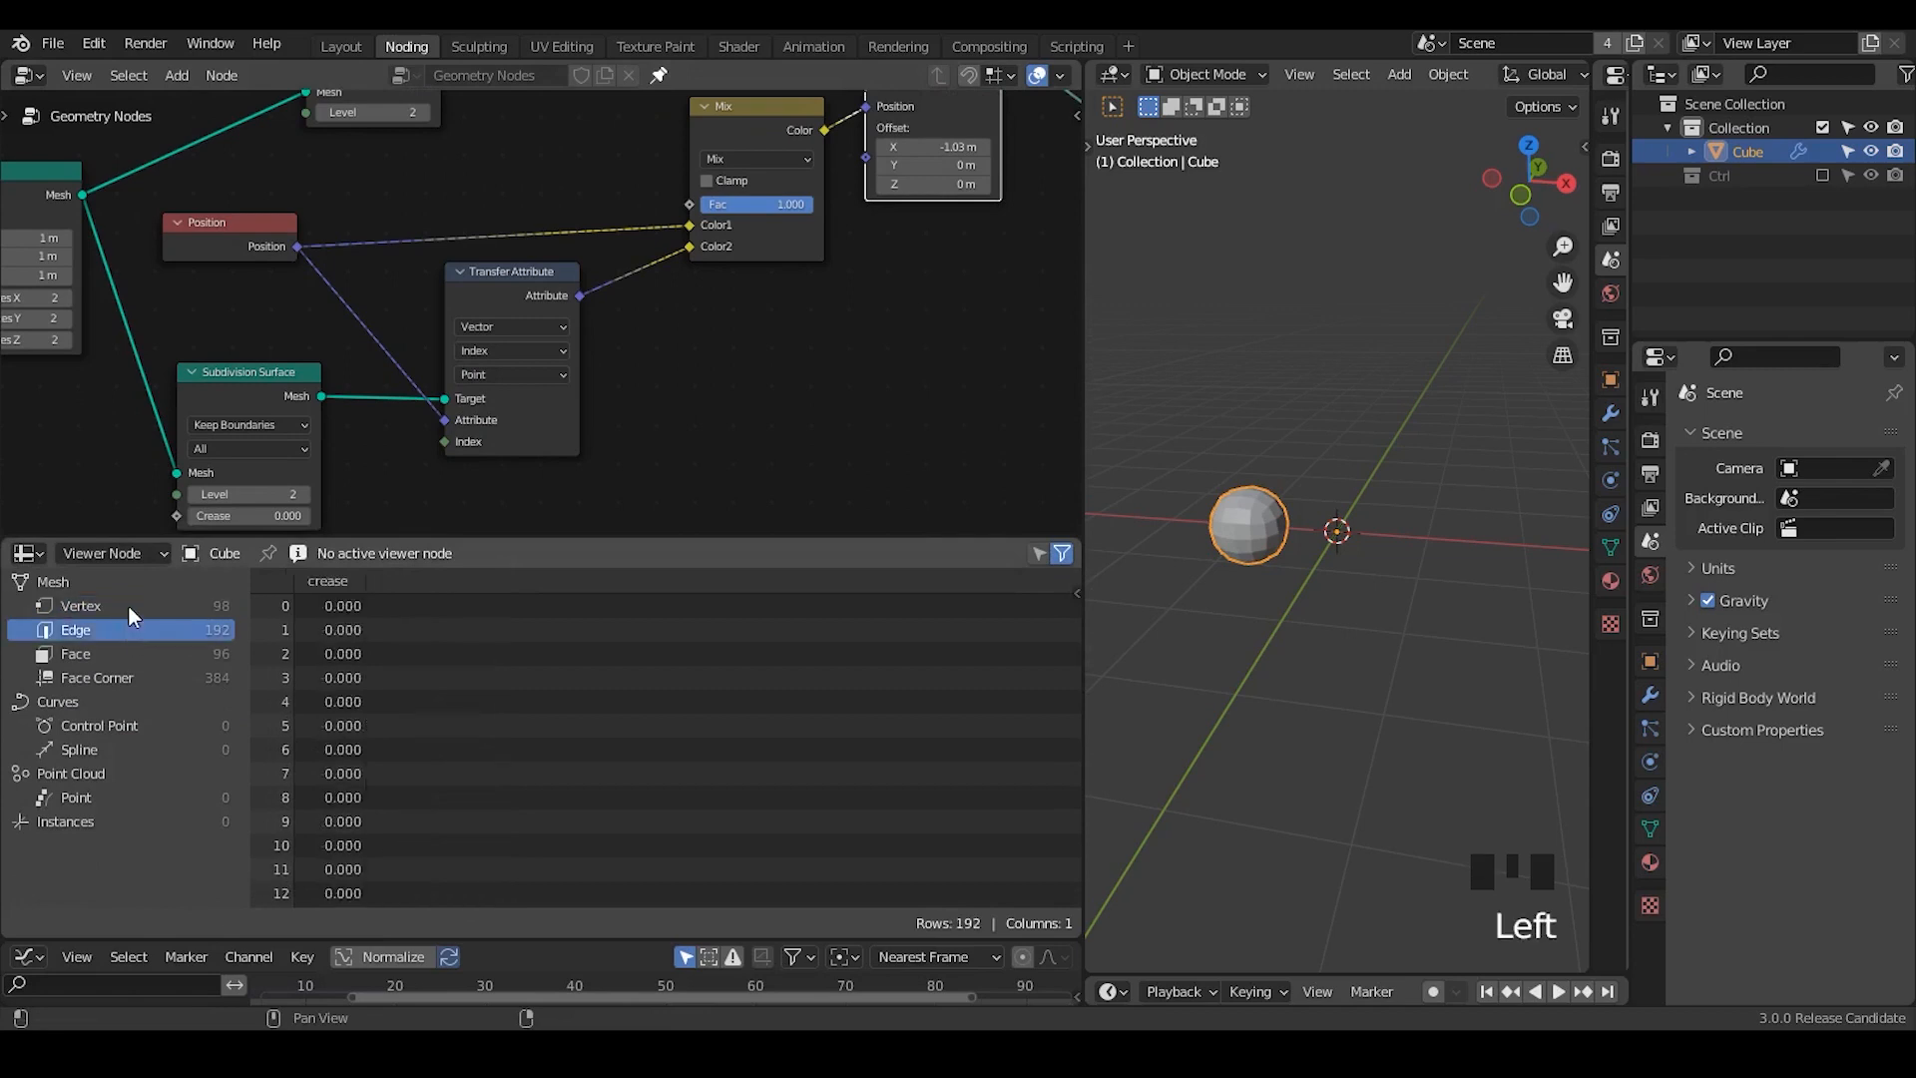
left_click(80, 607)
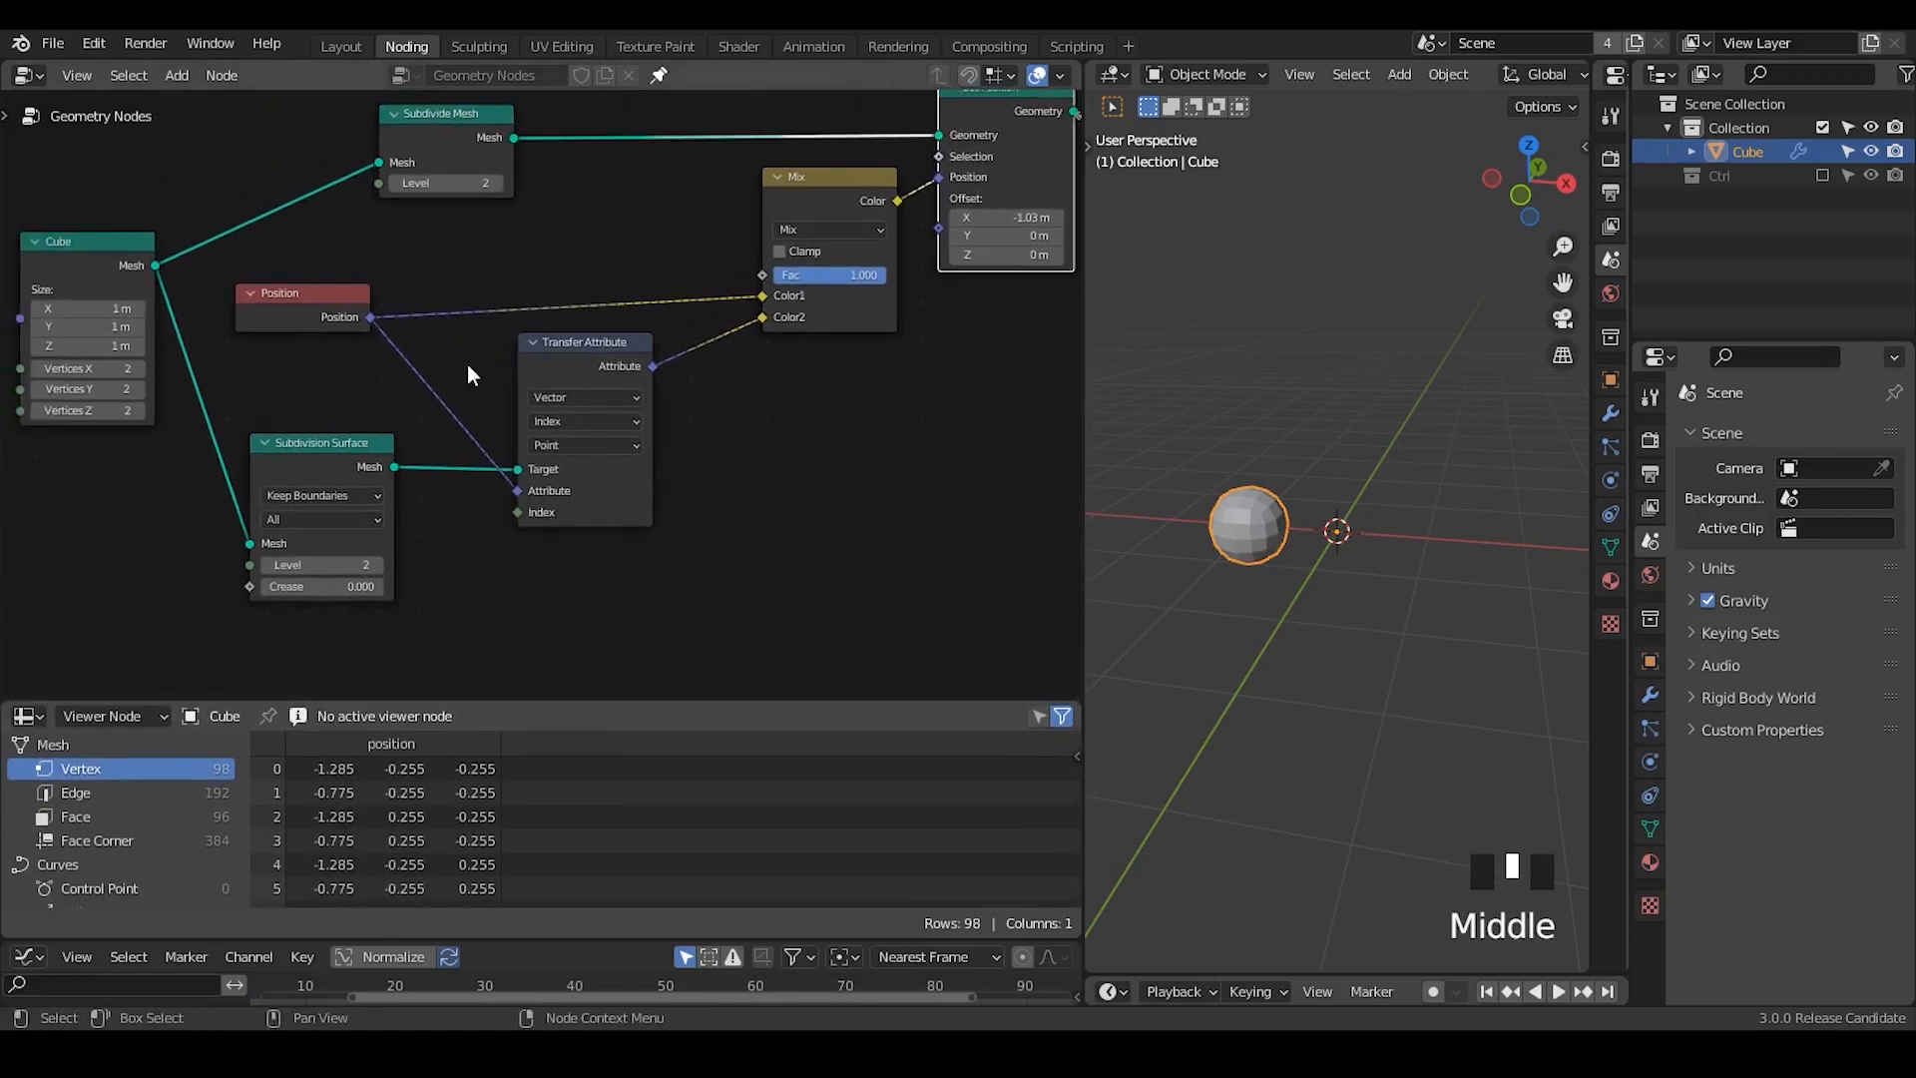
mouse_move(10, 316)
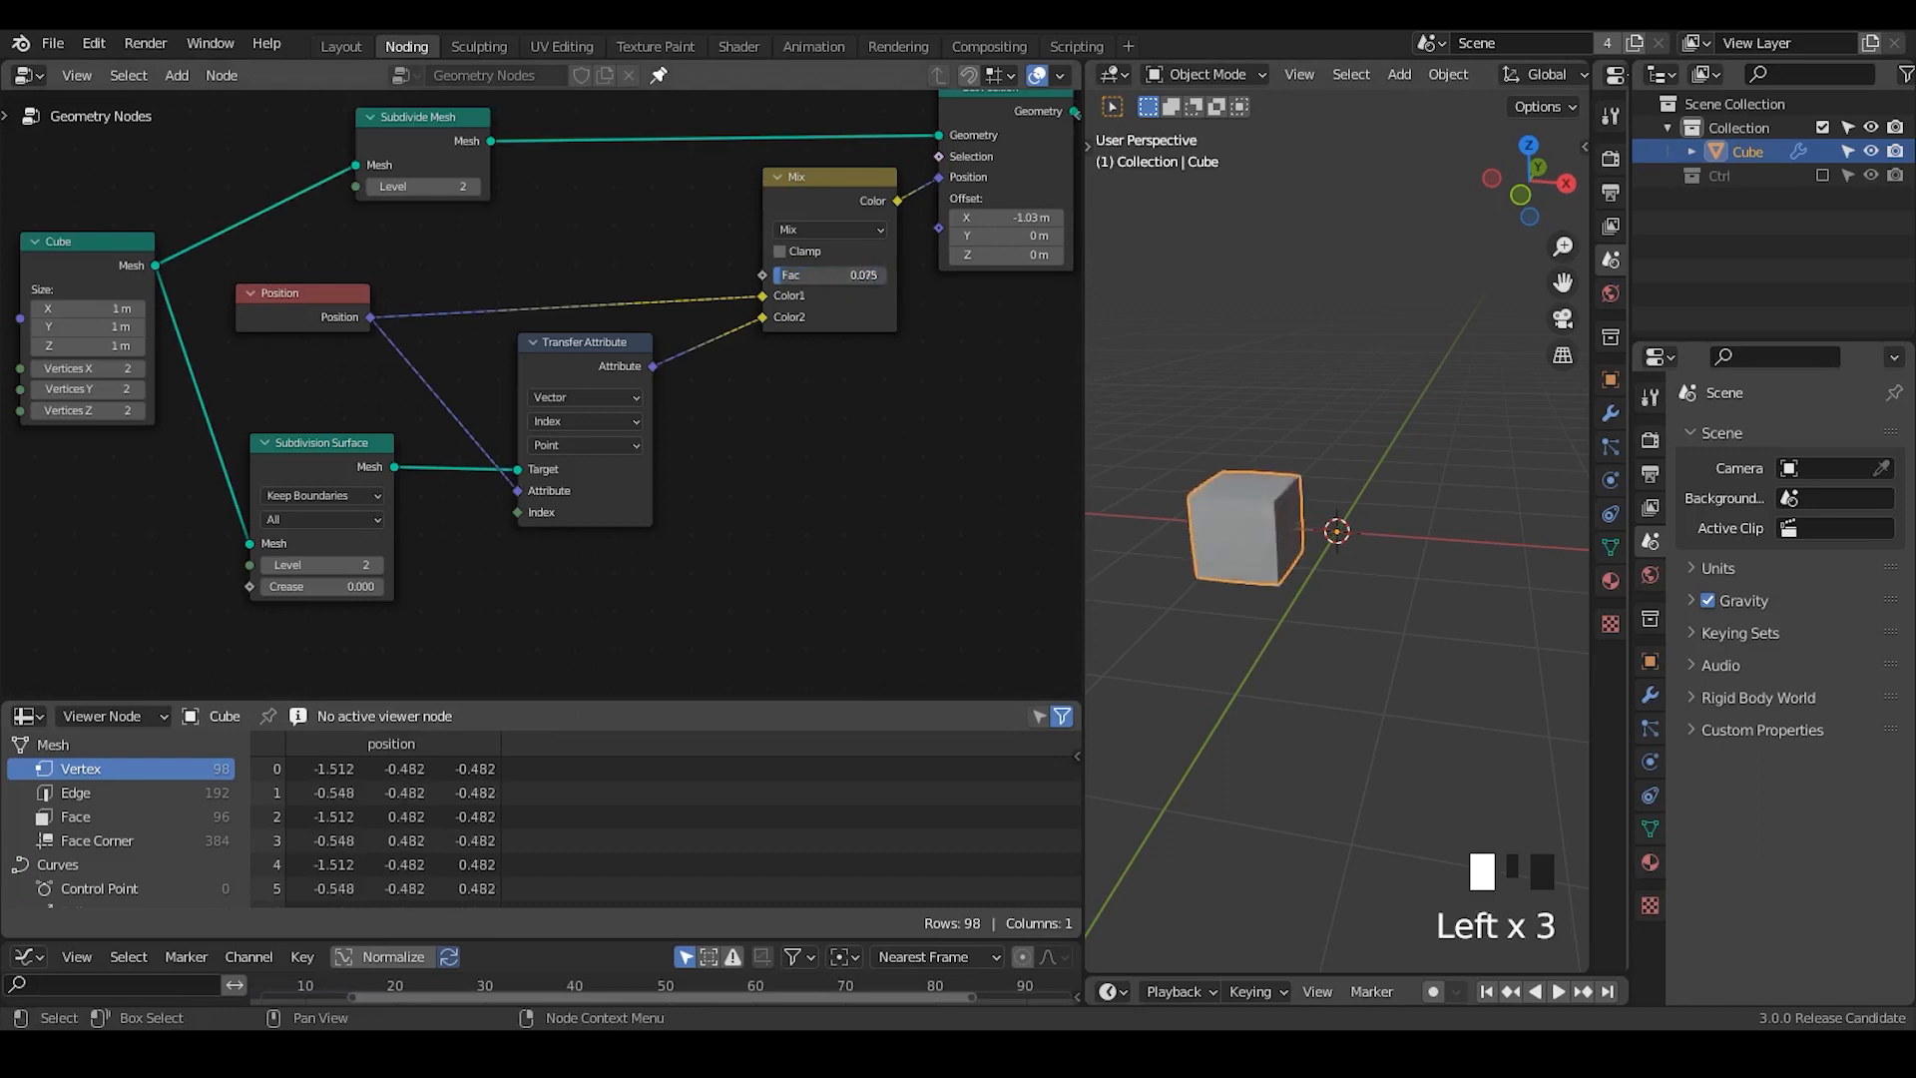
Keep Index mapping and sweep the Mix factor from 1 down partway to preview the rounding.
left_click_drag(826, 273, 880, 273)
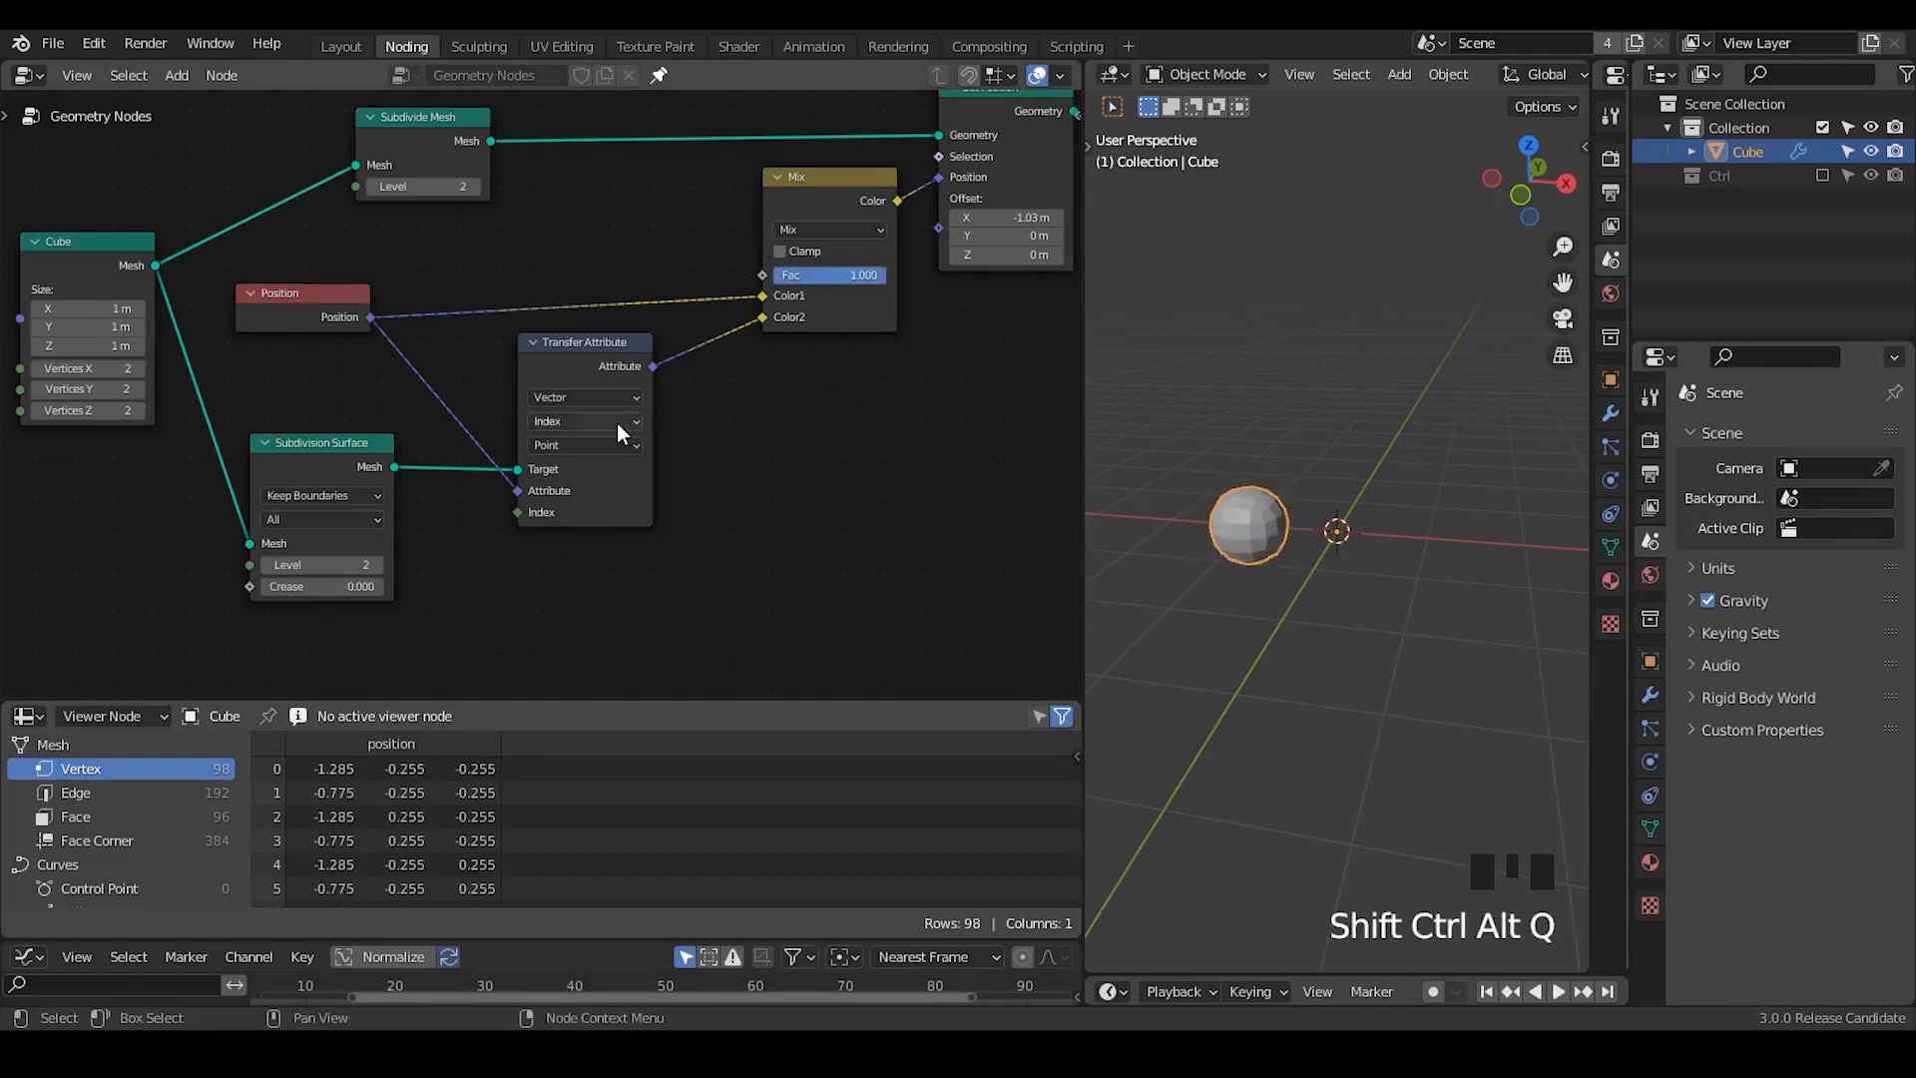
left_click(583, 445)
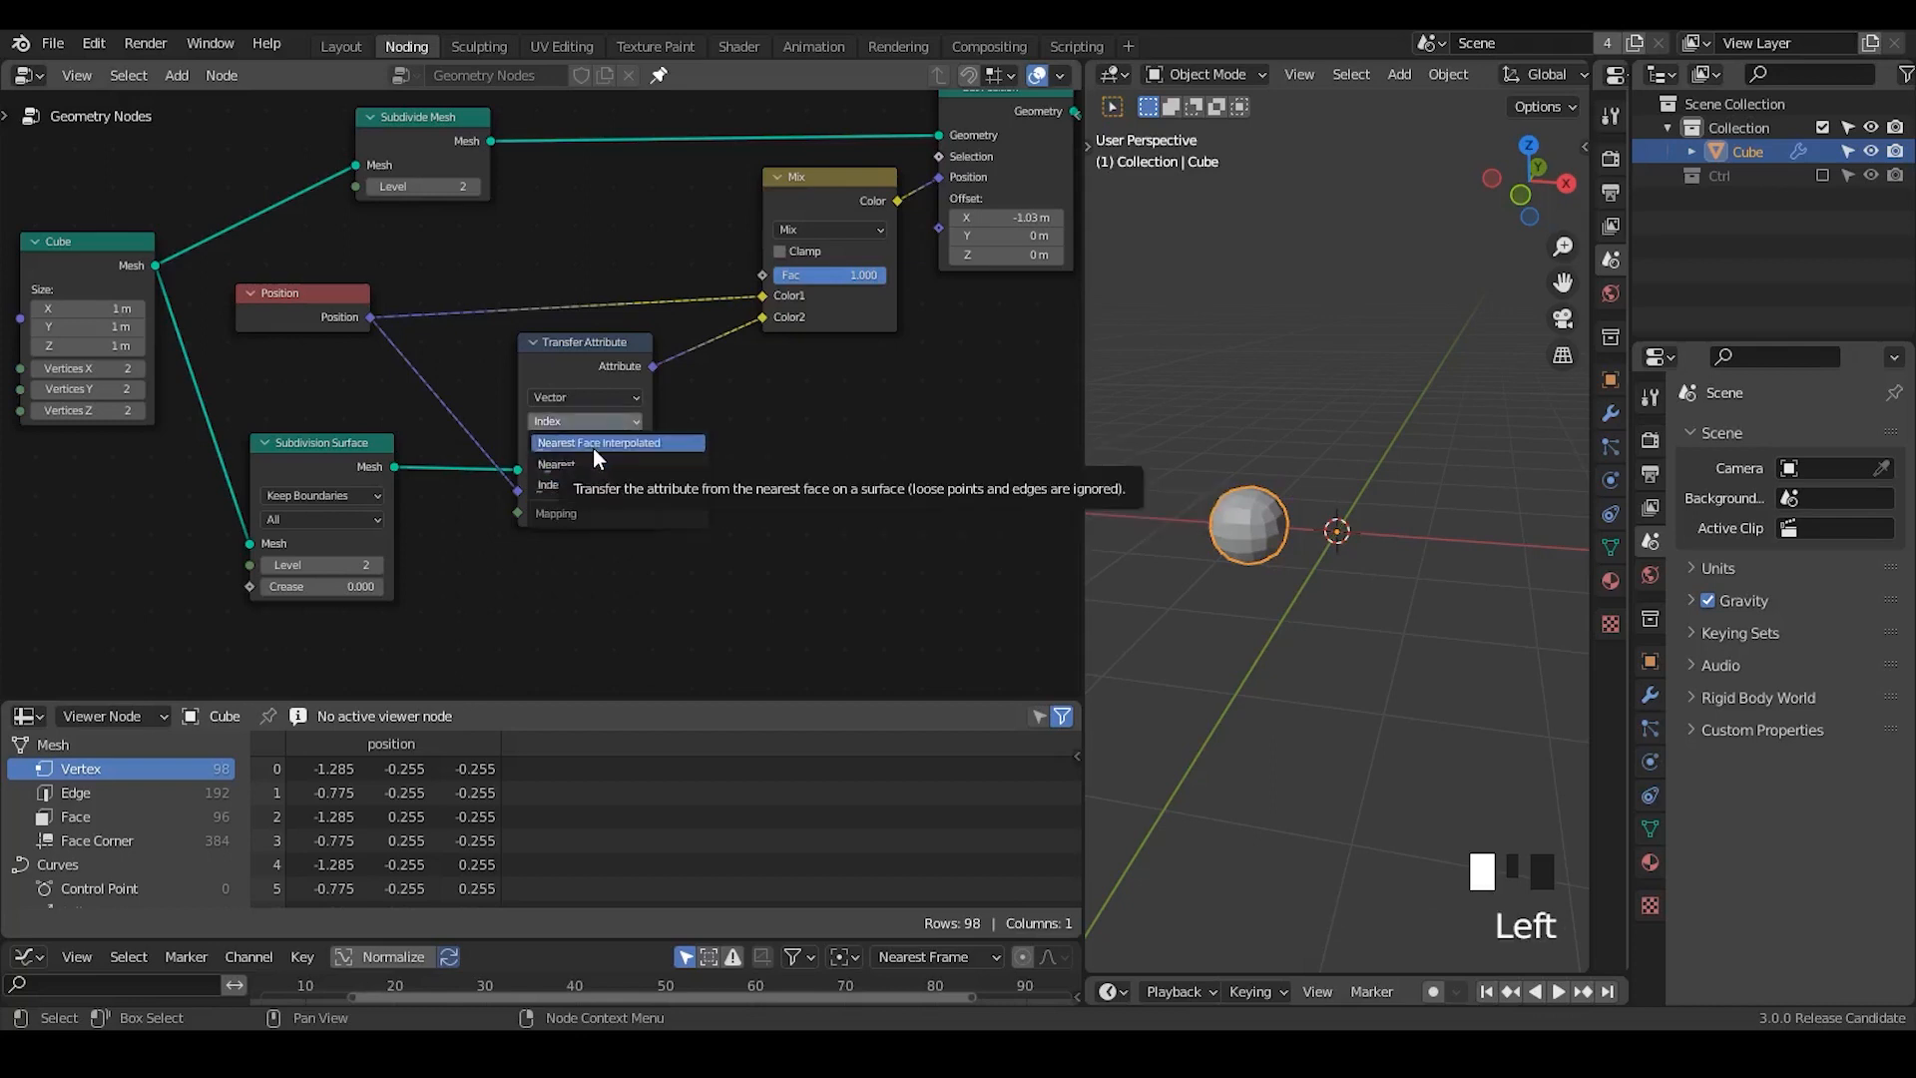
mouse_move(601, 465)
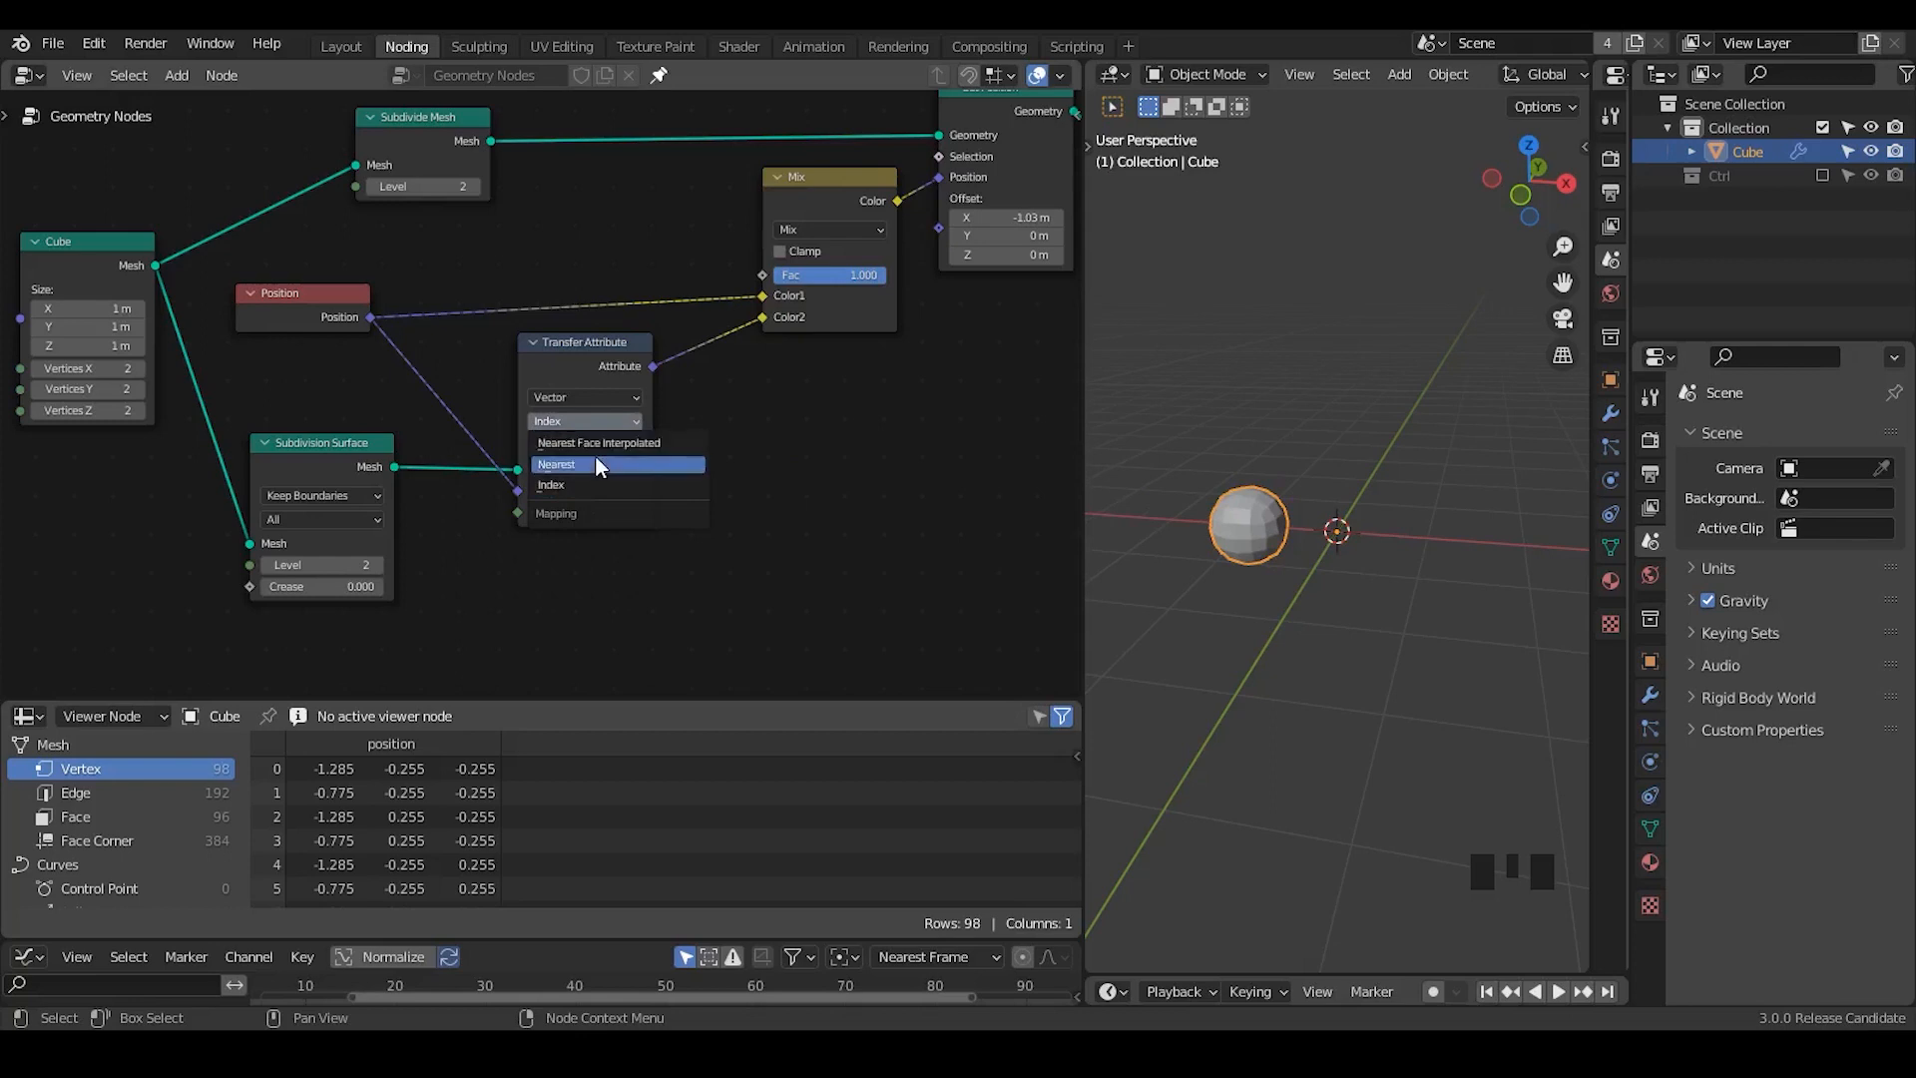
mouse_move(591, 467)
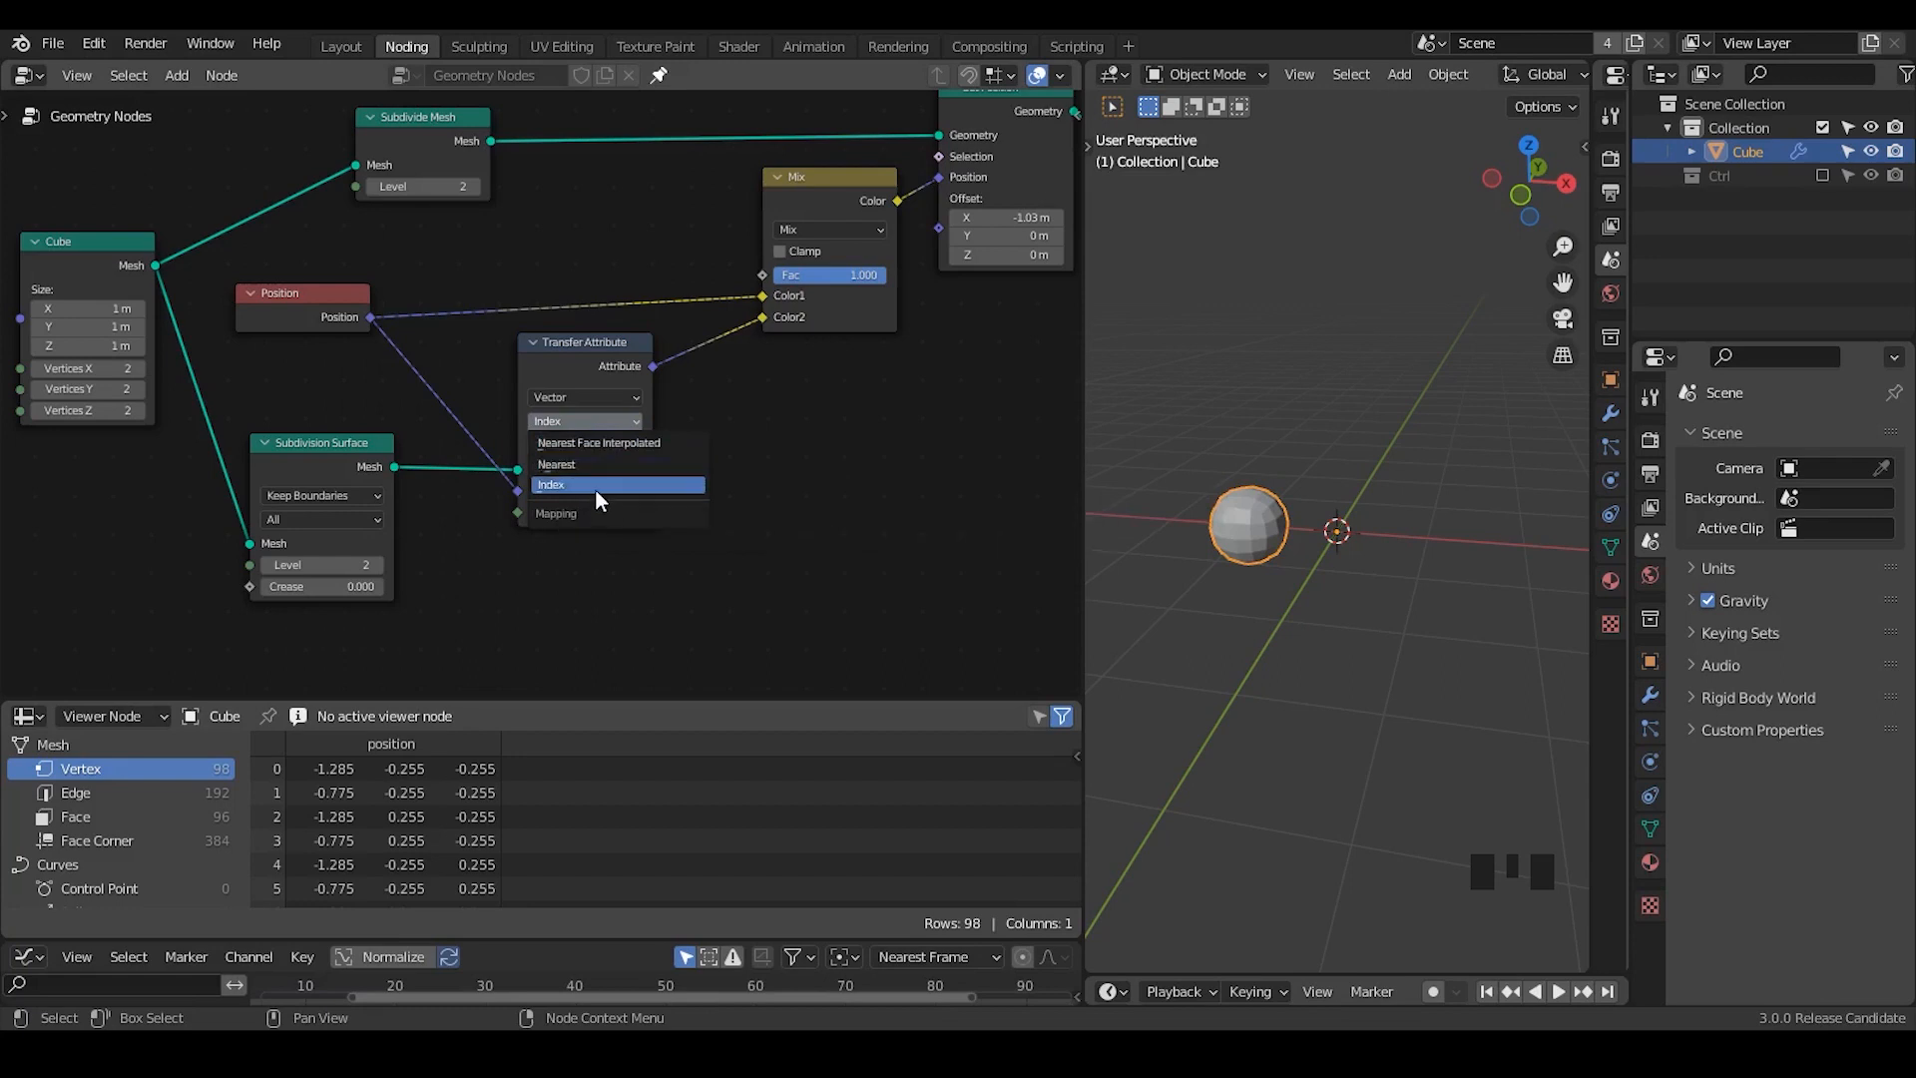
mouse_move(594, 491)
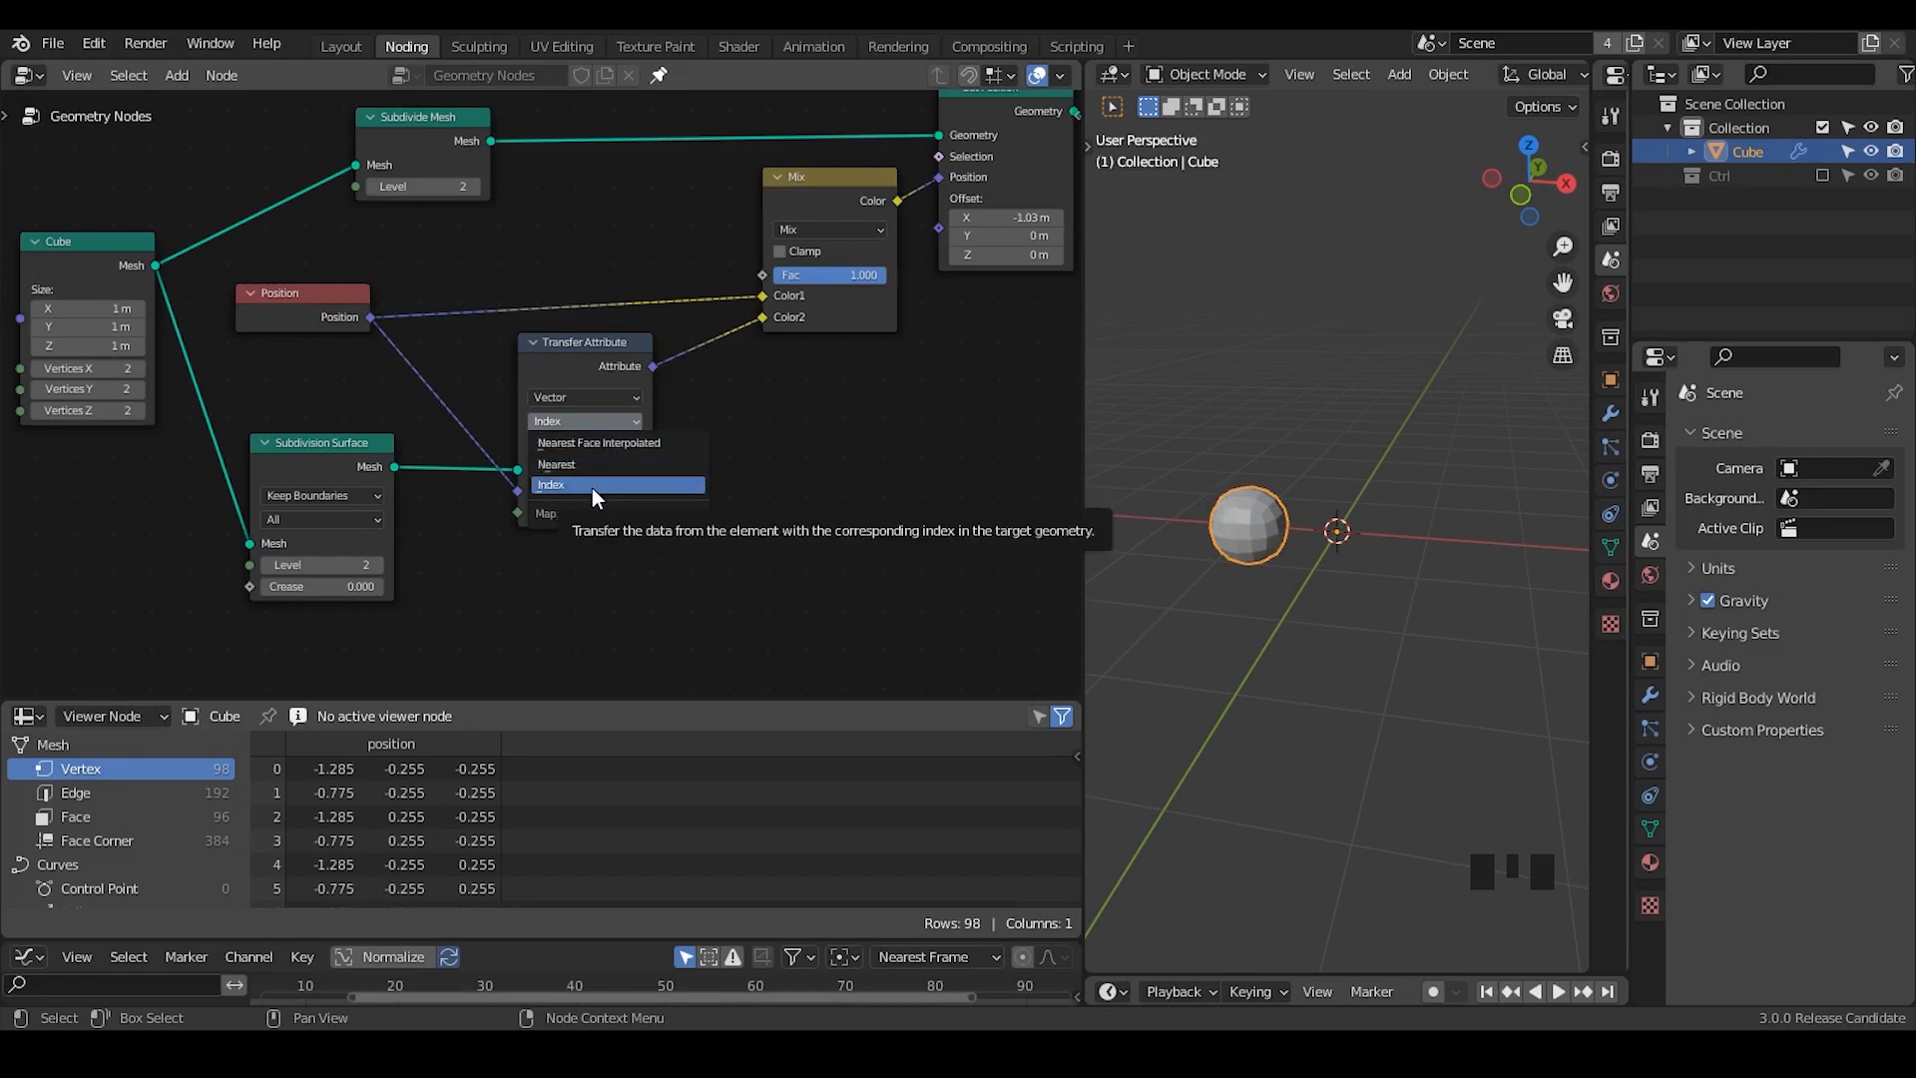
left_click(594, 483)
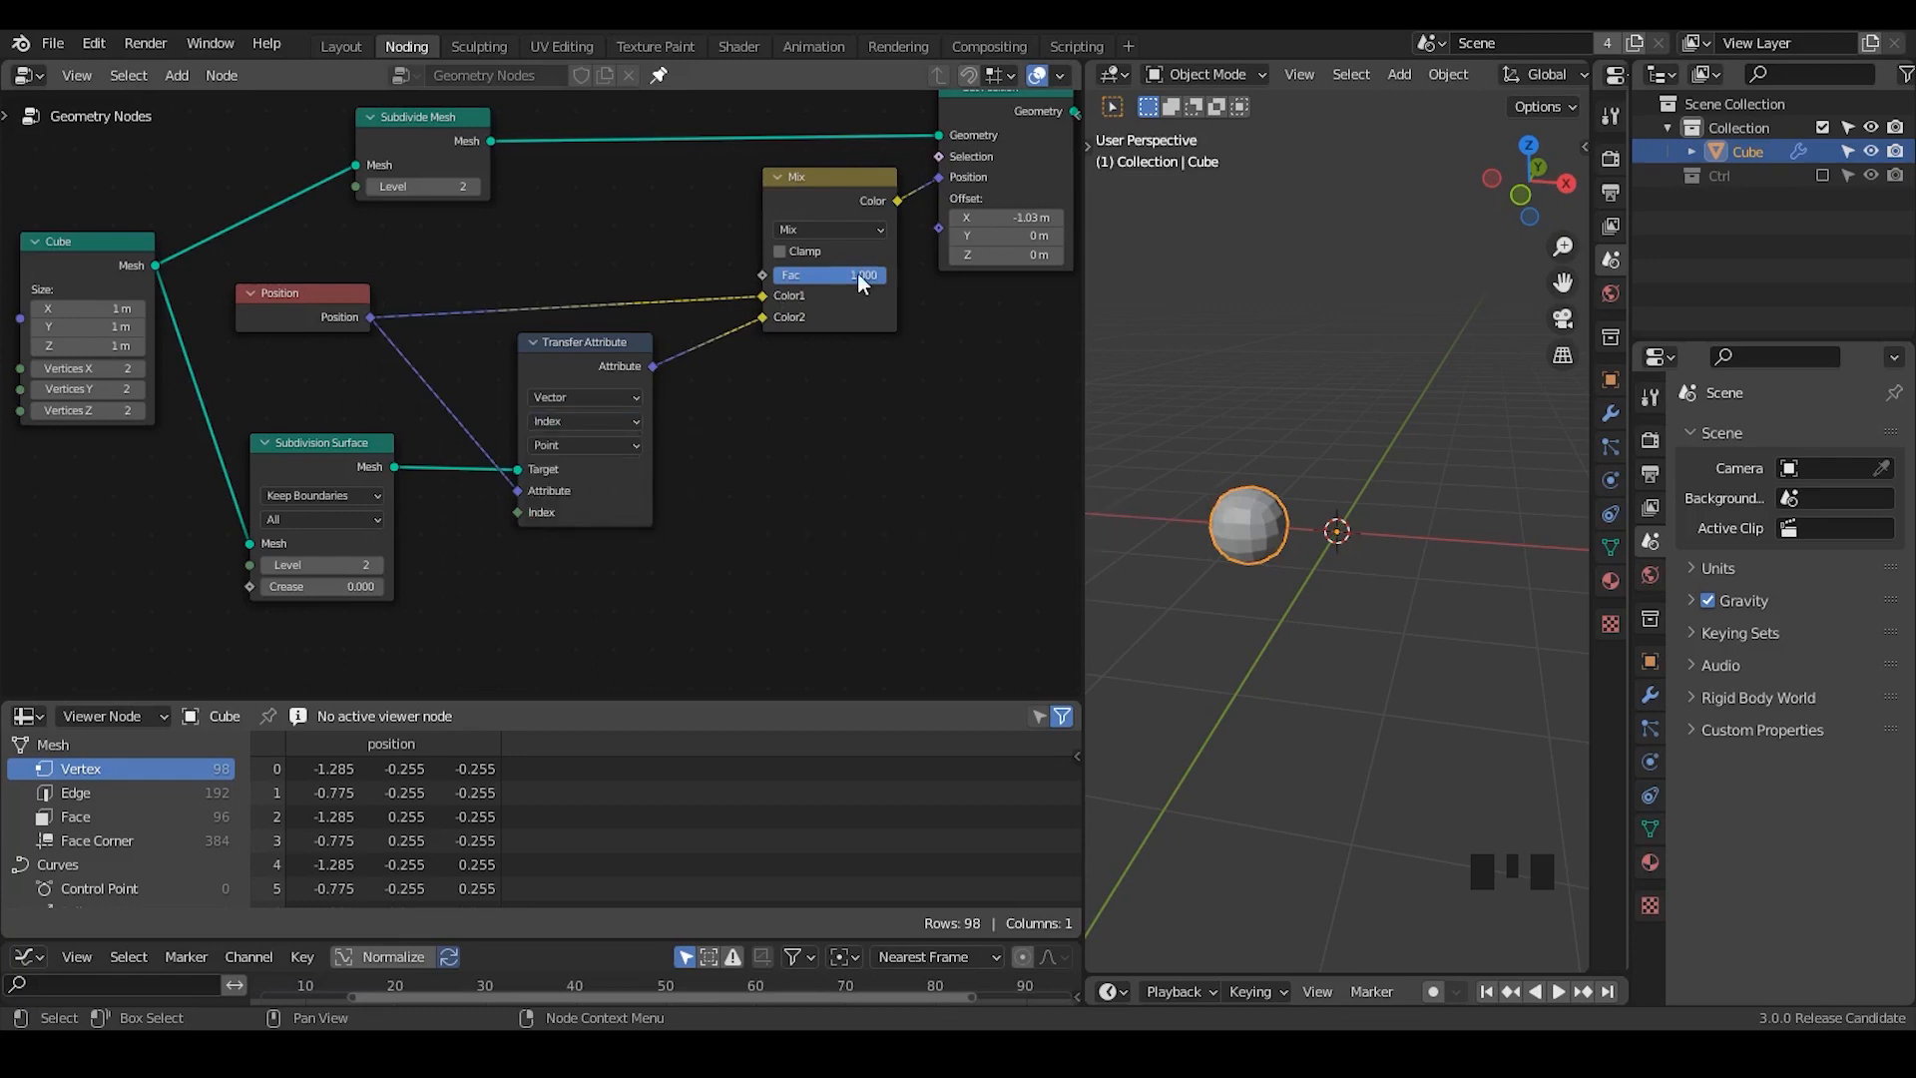
left_click_drag(856, 275, 826, 276)
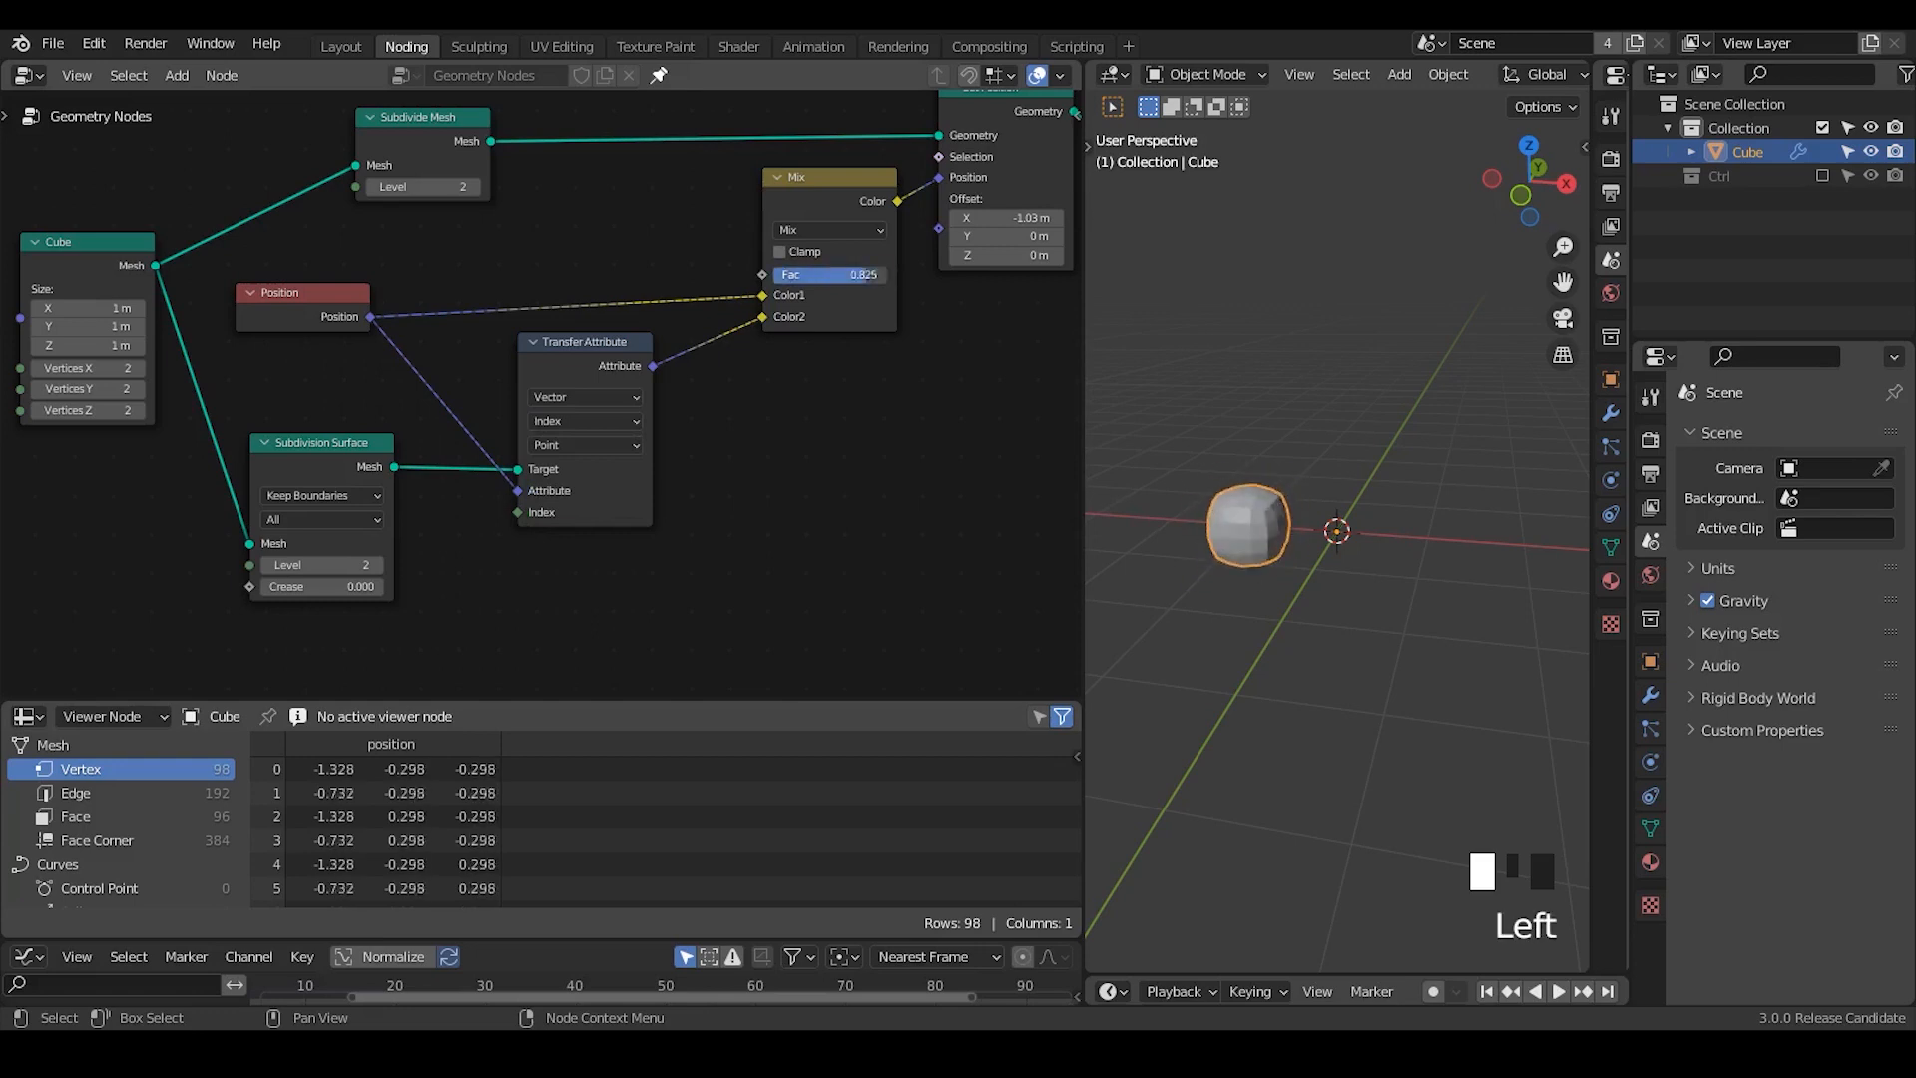
left_click_drag(826, 274, 888, 273)
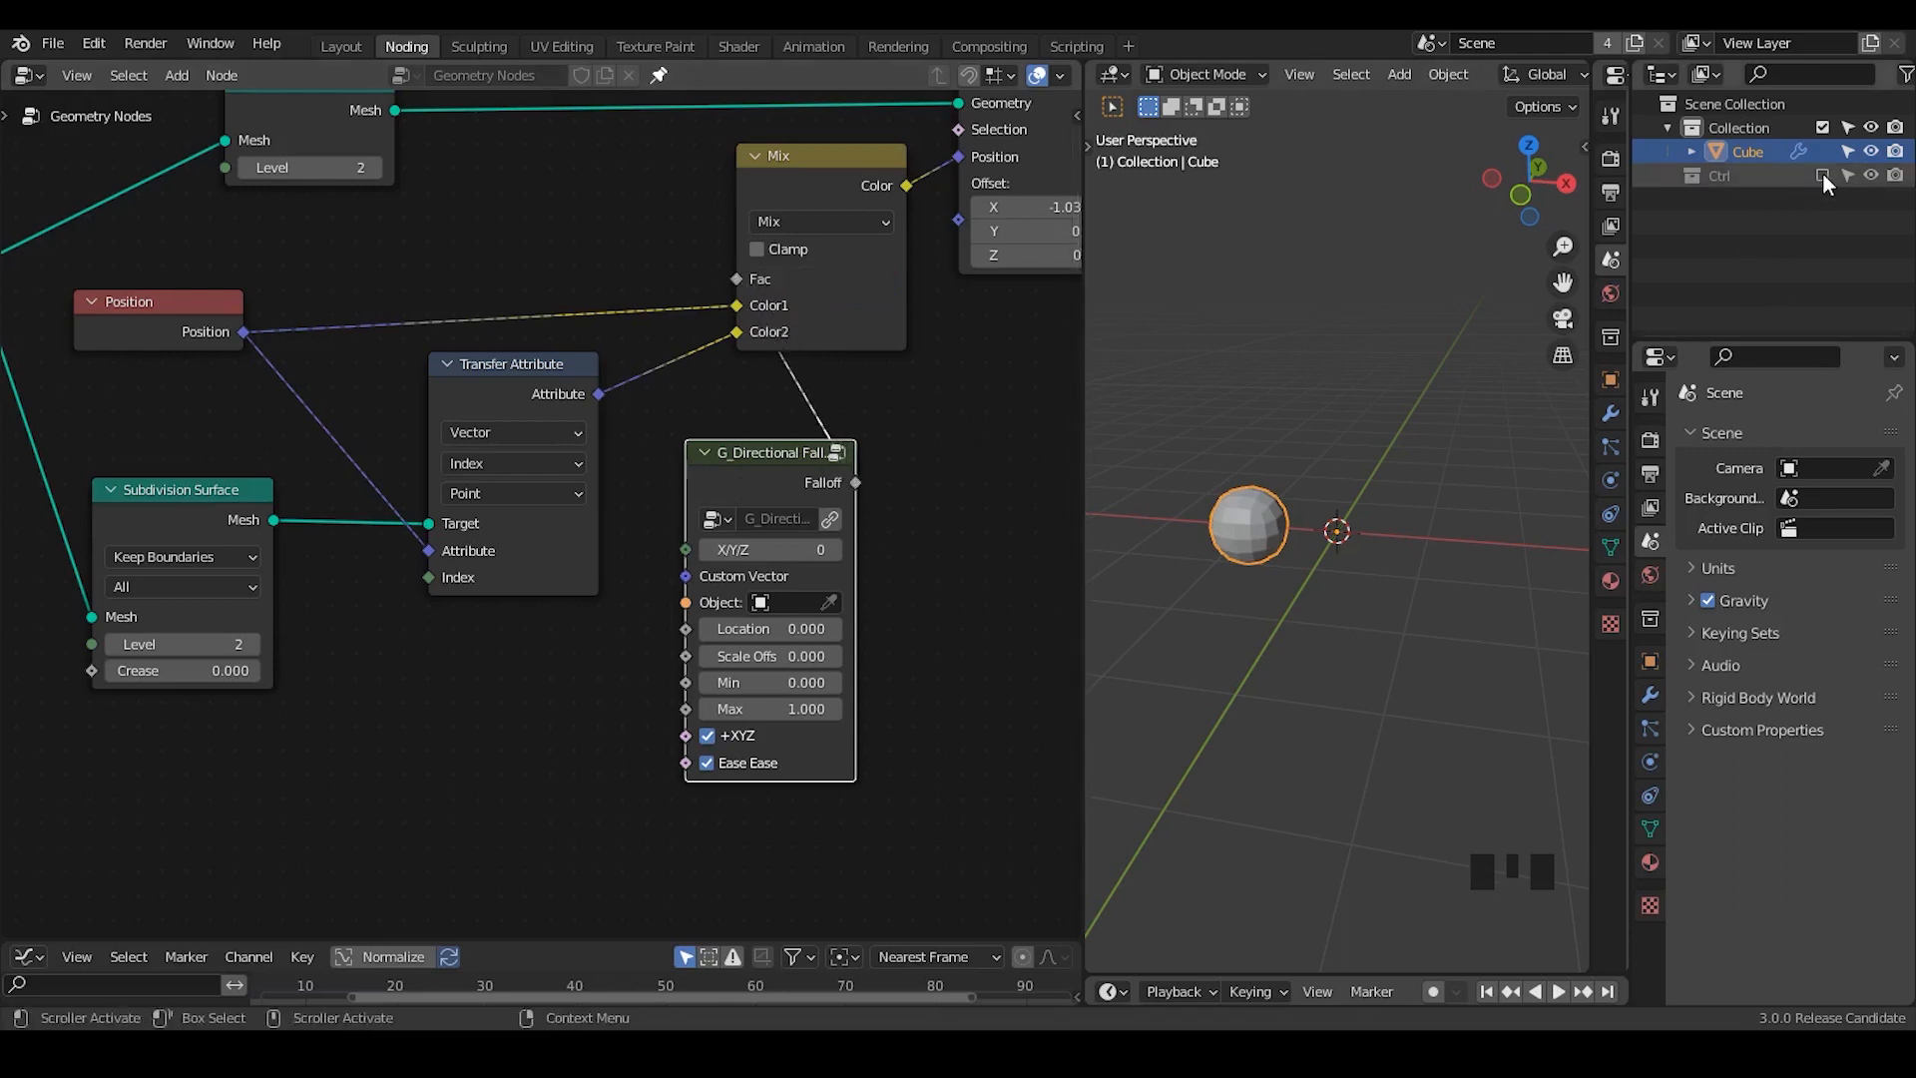
Move the Controller empty along X onto and then past the cube so it morphs fully into a sphere.
key("g")
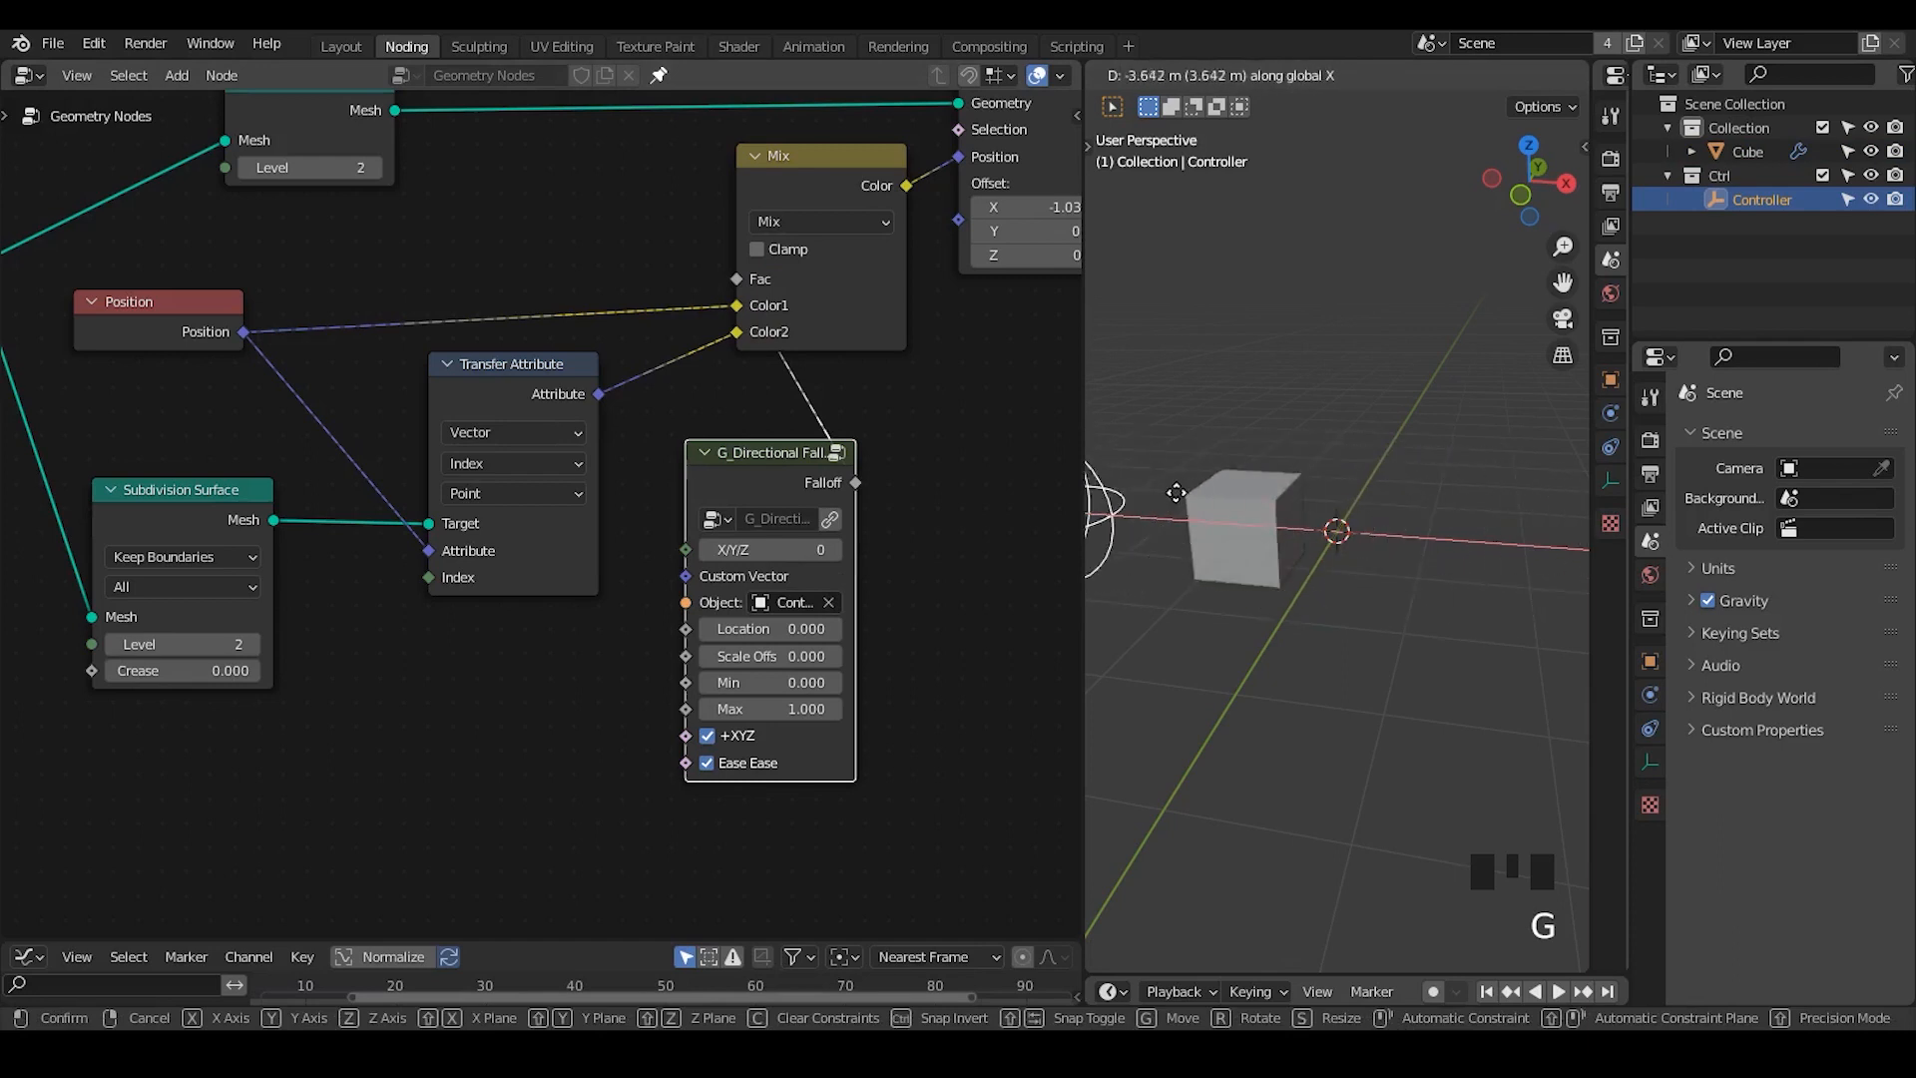
left_click_drag(1178, 491, 1499, 499)
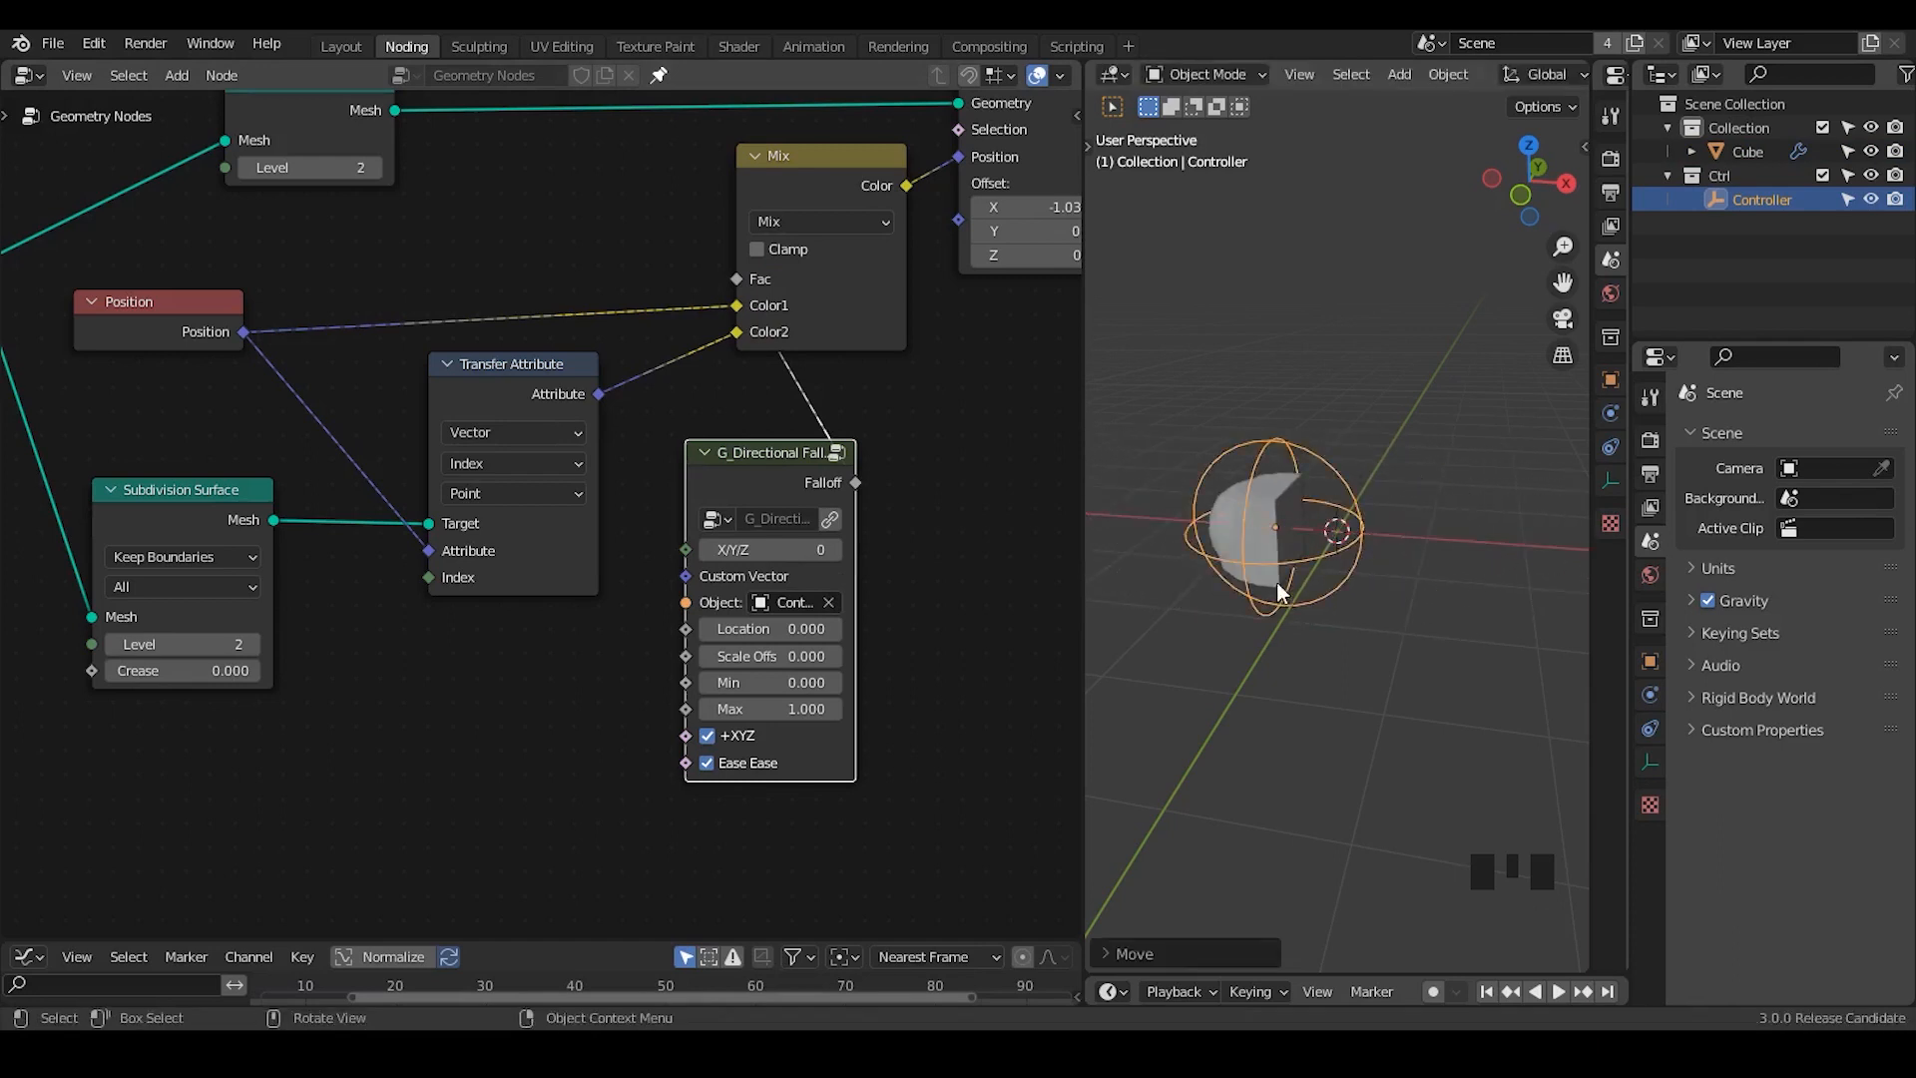
key("g")
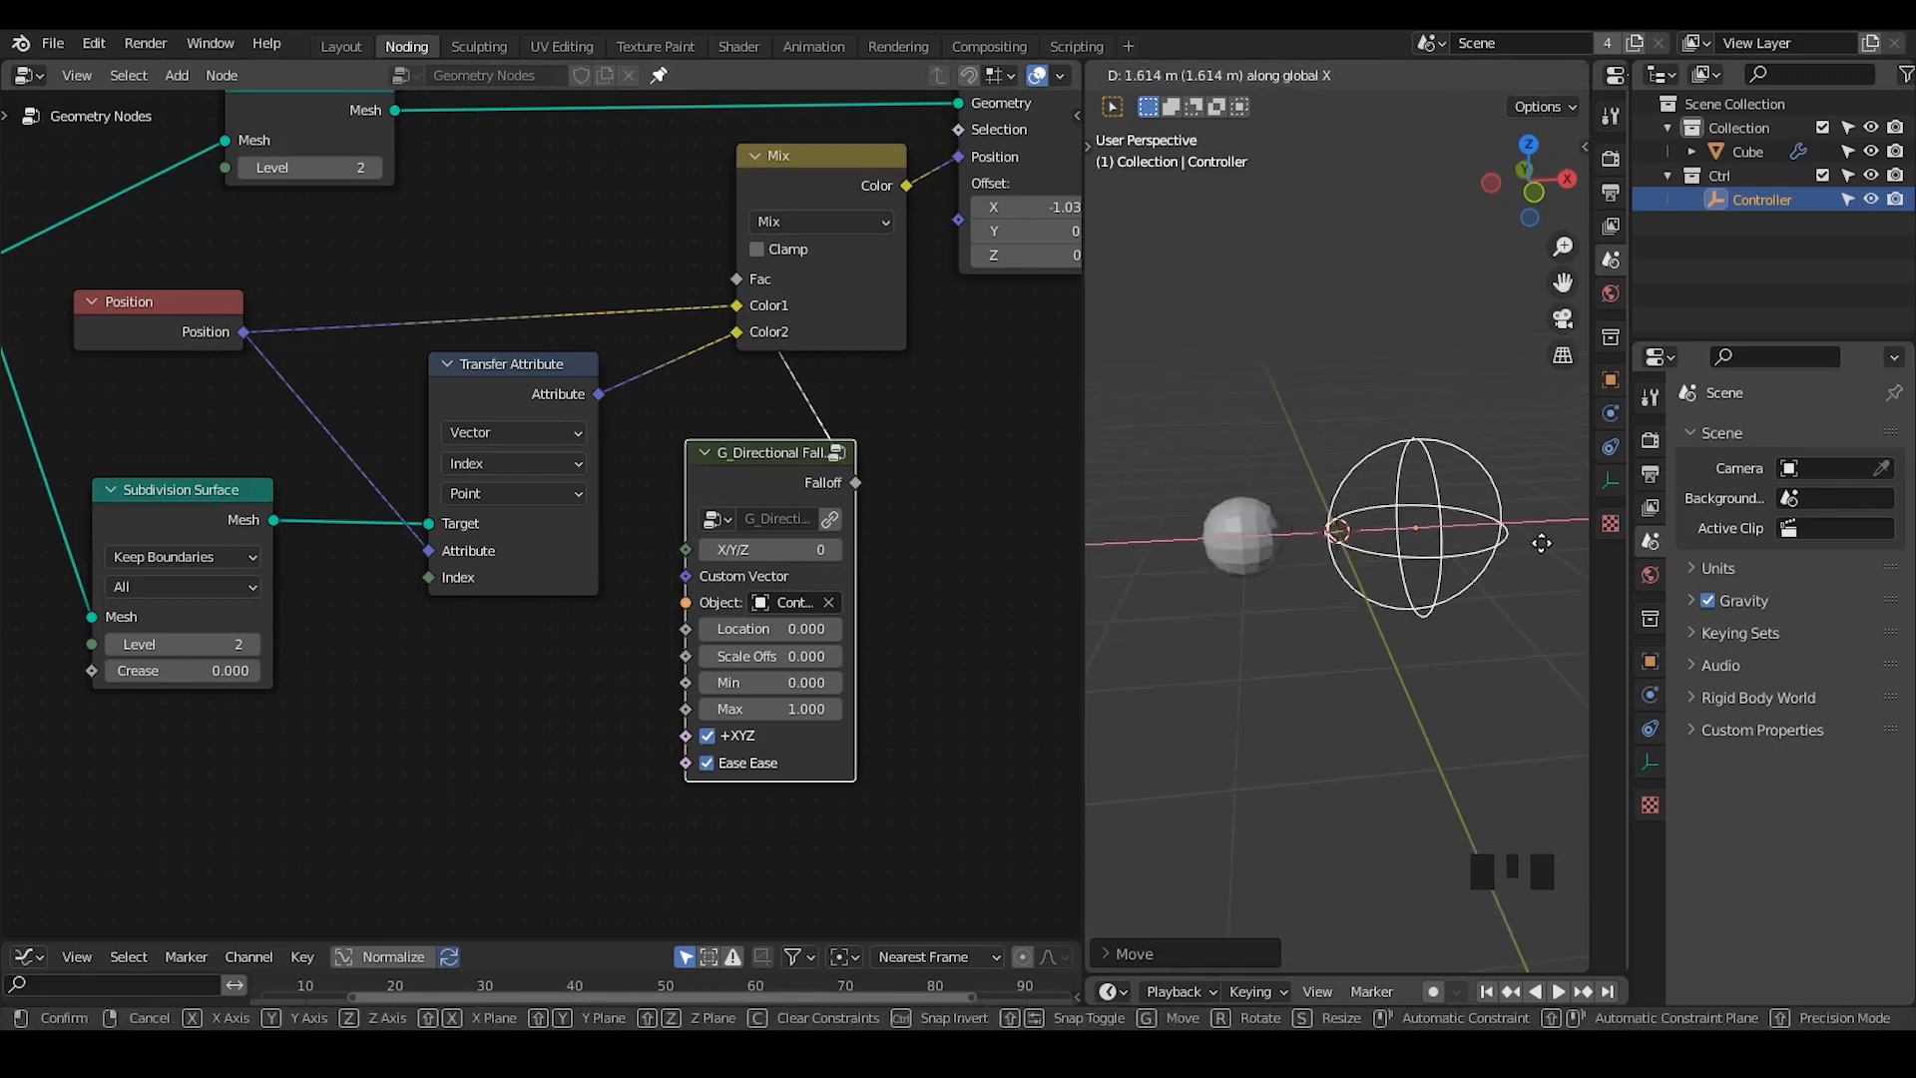
left_click_drag(770, 453, 465, 634)
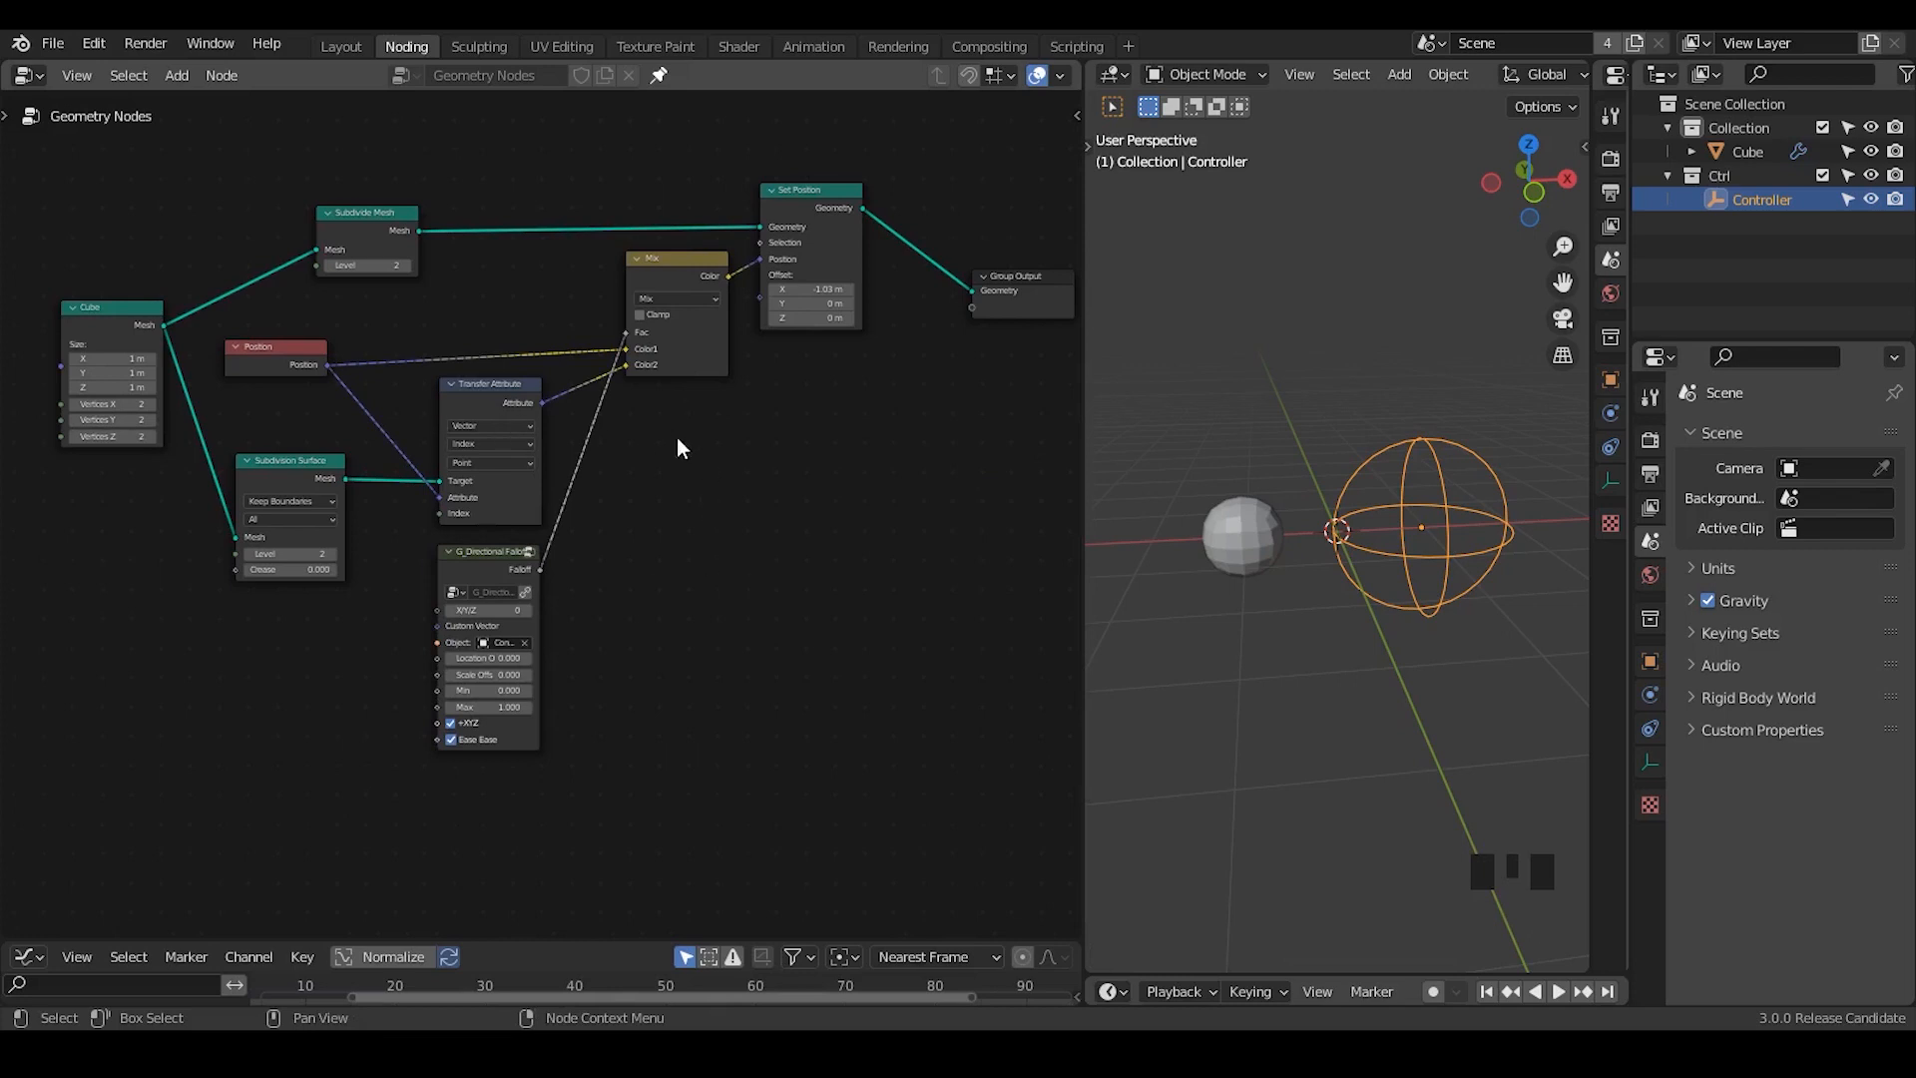
mouse_move(663, 445)
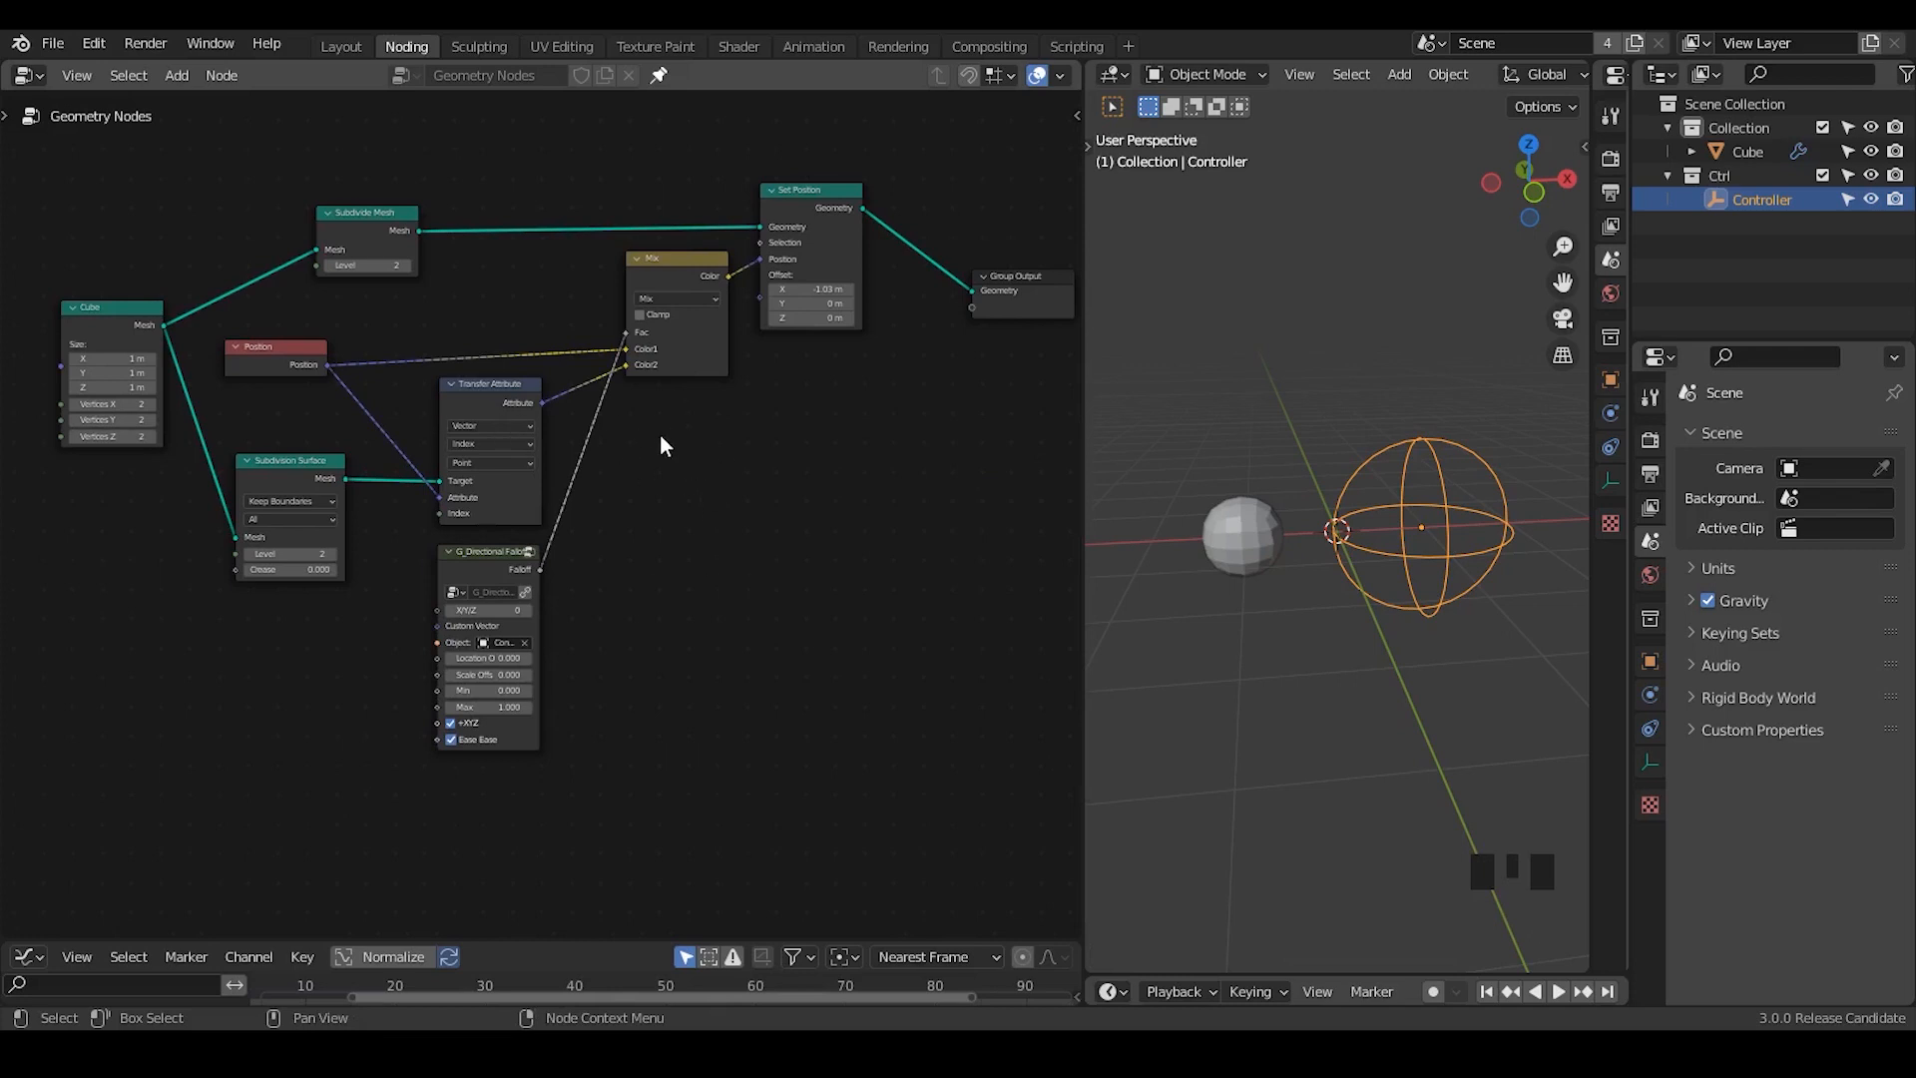
mouse_move(732, 461)
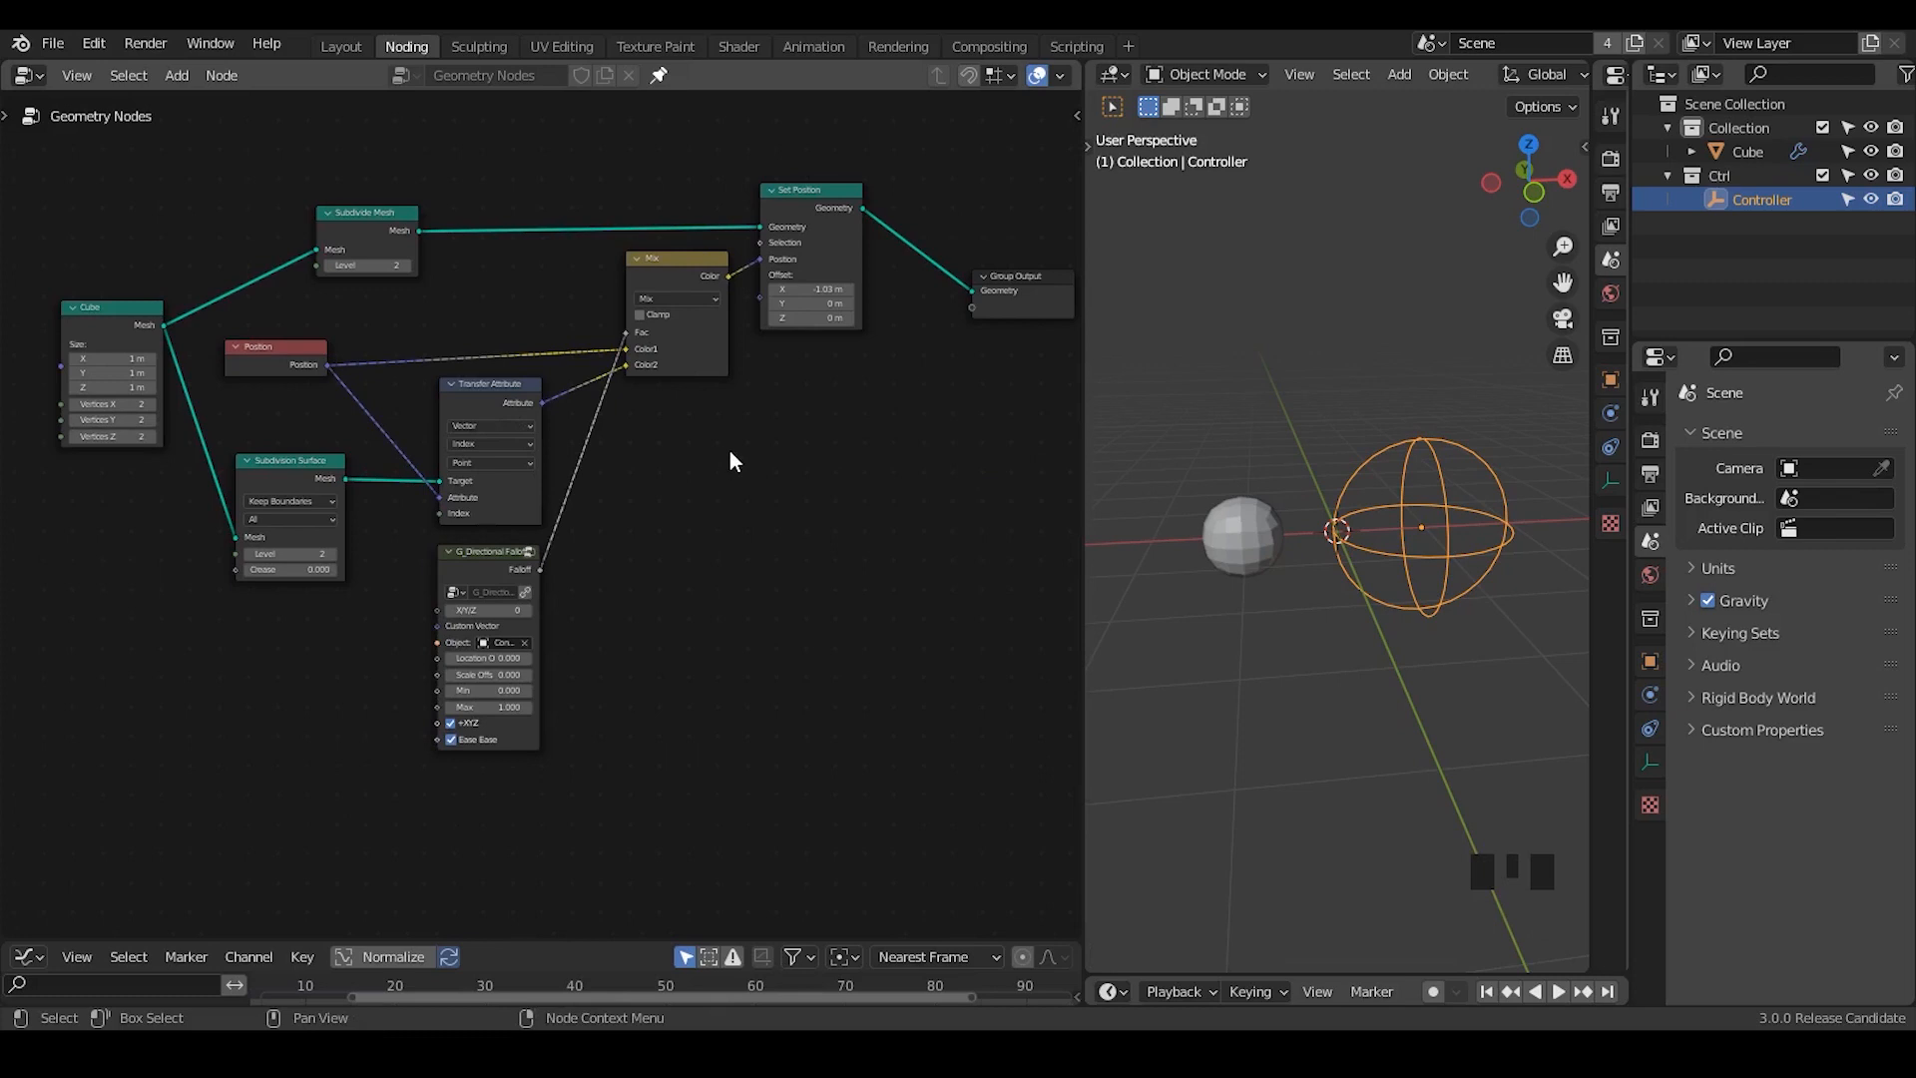
mouse_move(744, 483)
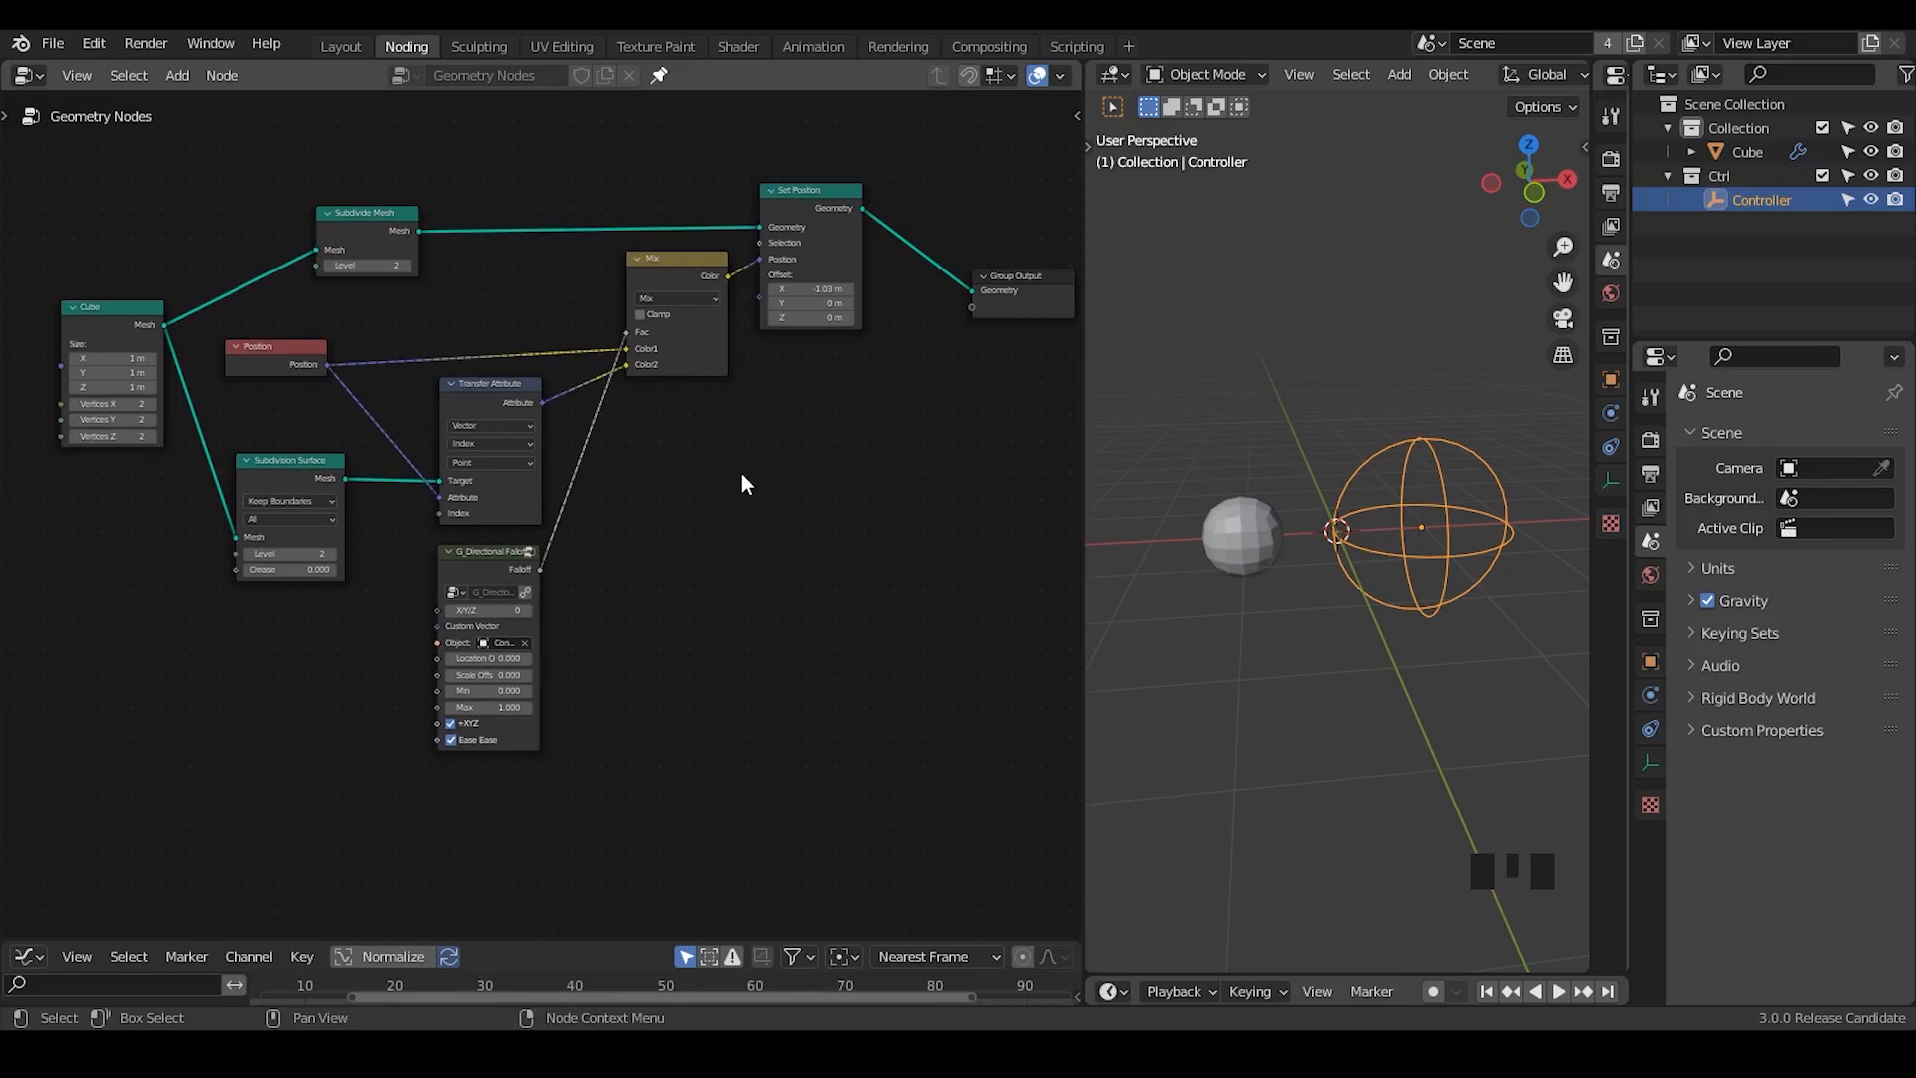